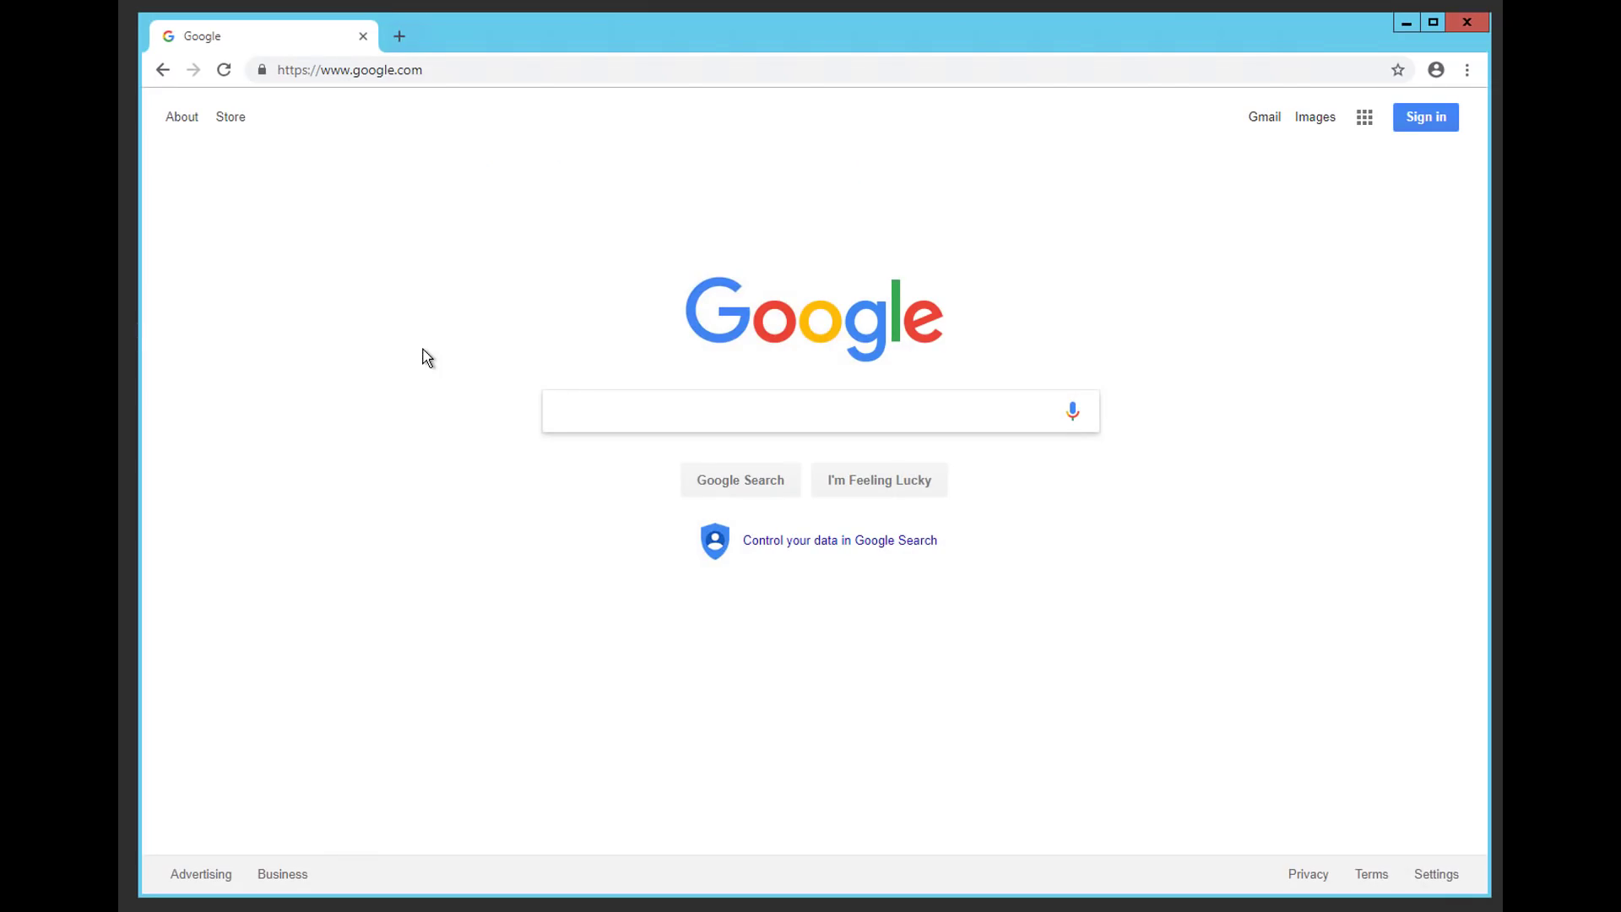
{"action": "mouse_move", "coordinate": [492, 198]}
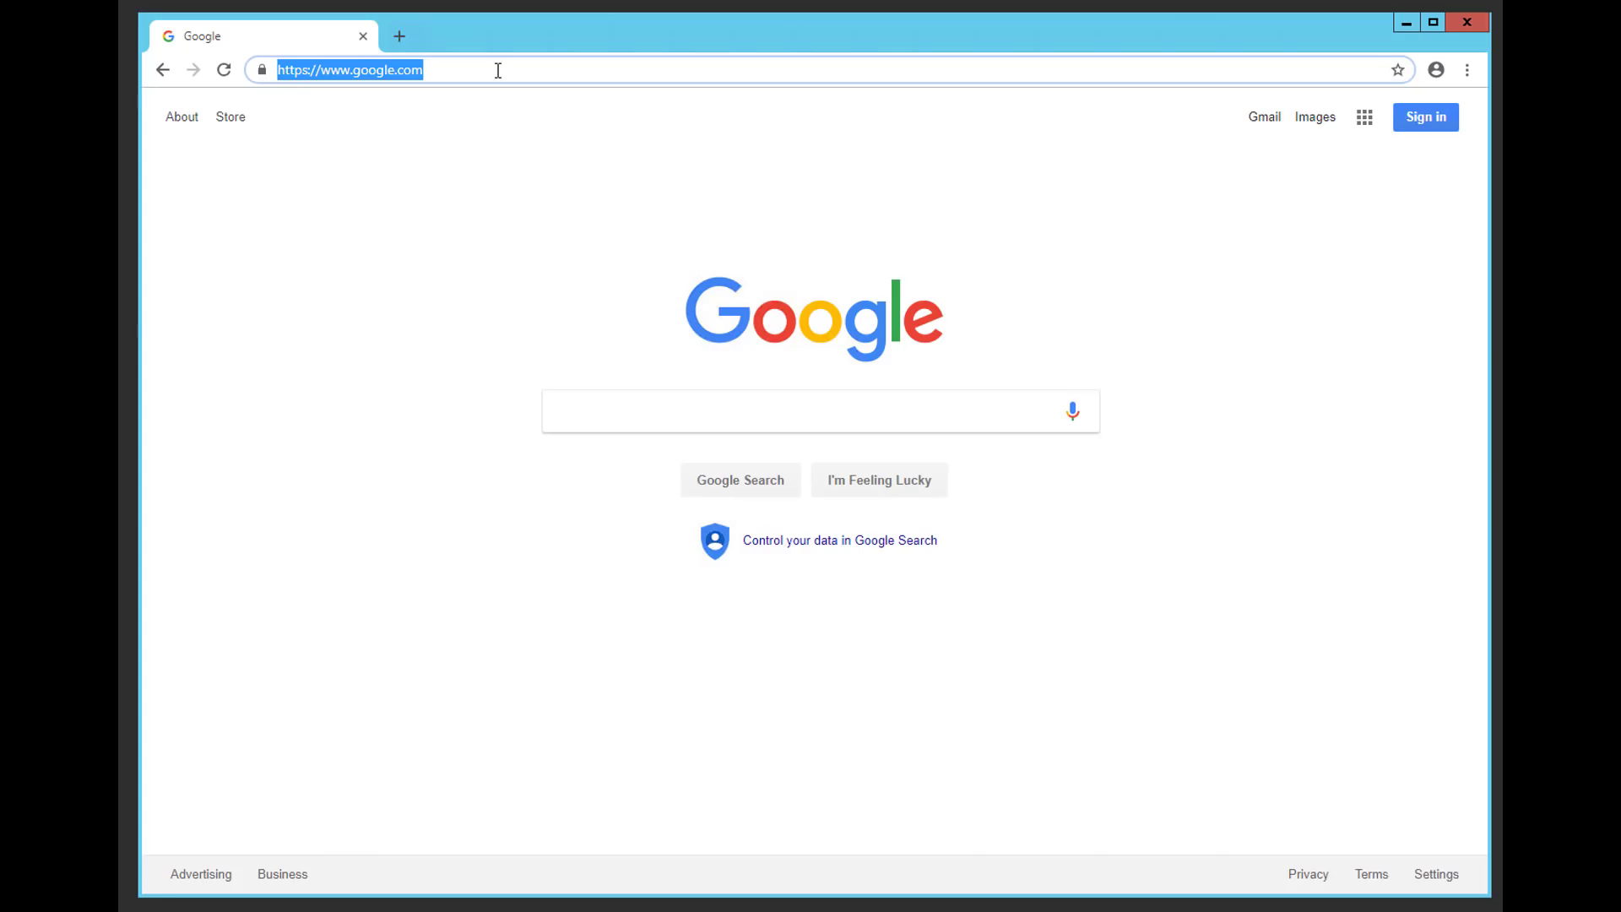
{"action": "type", "text": "https://vcsa101.vmclassroom.com/u"}
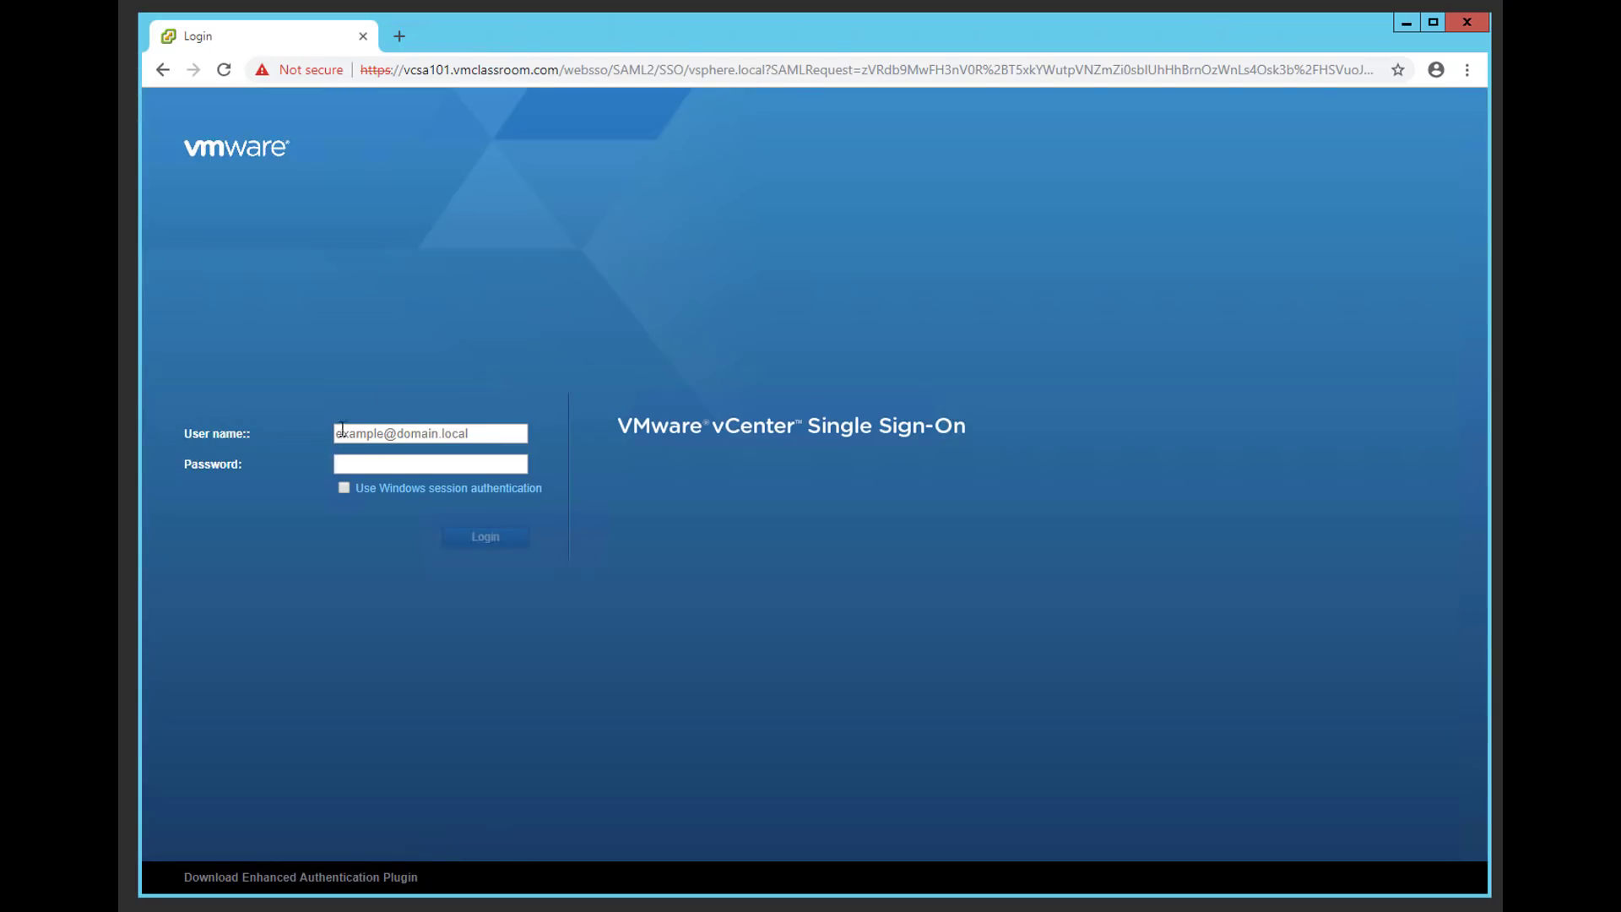
{"action": "type", "text": "administrator@vsphere.local"}
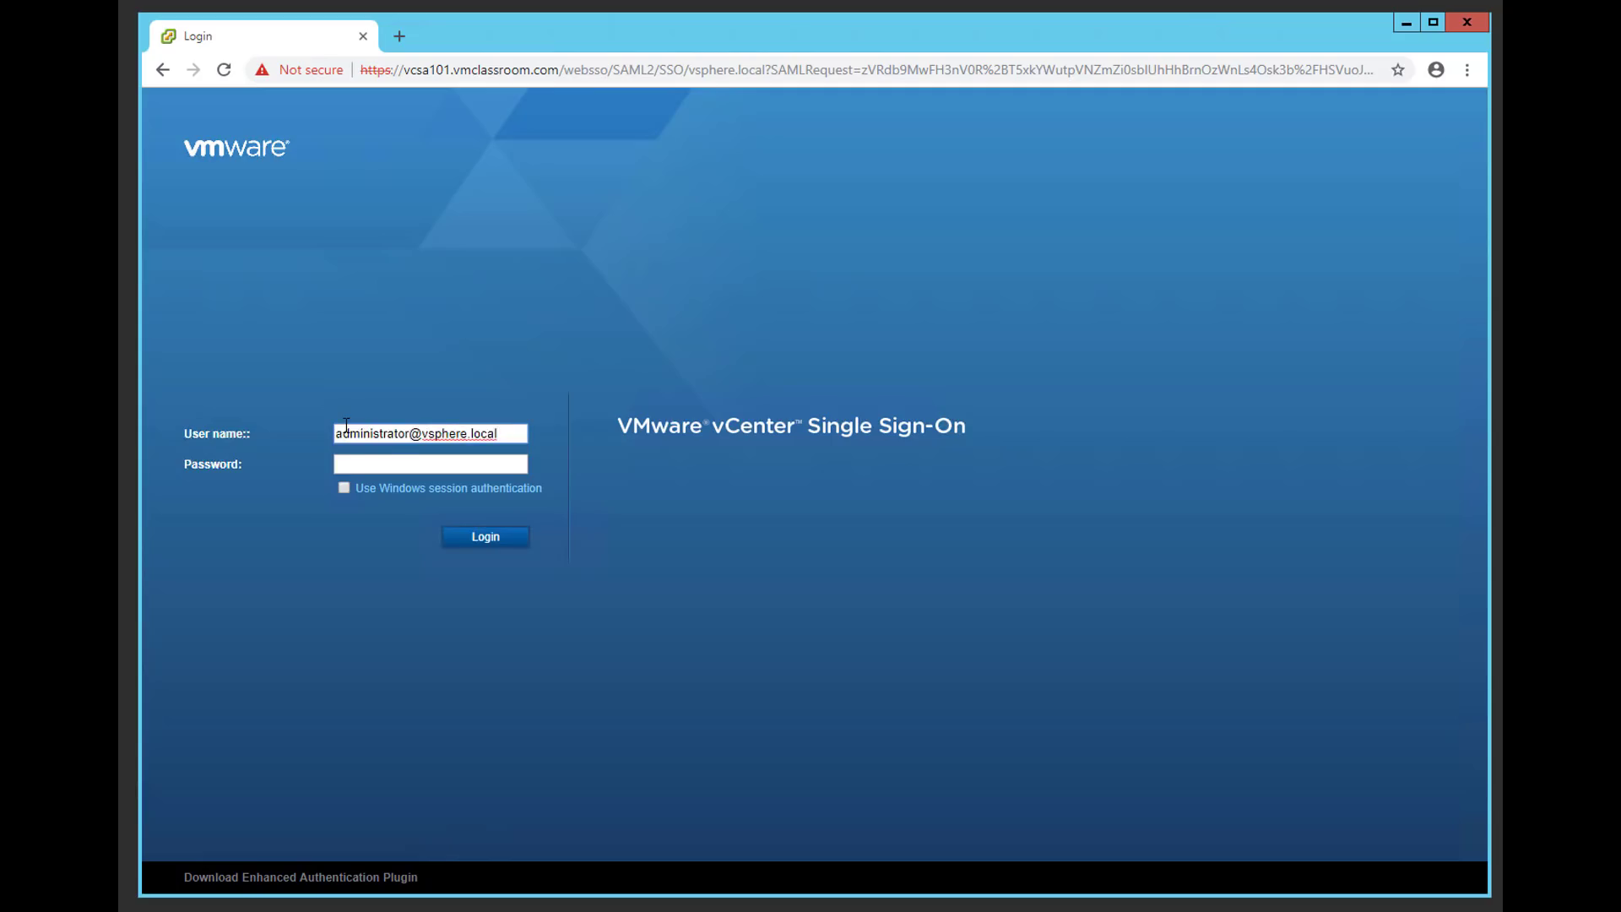
{"action": "left_click", "coordinate": [484, 536]}
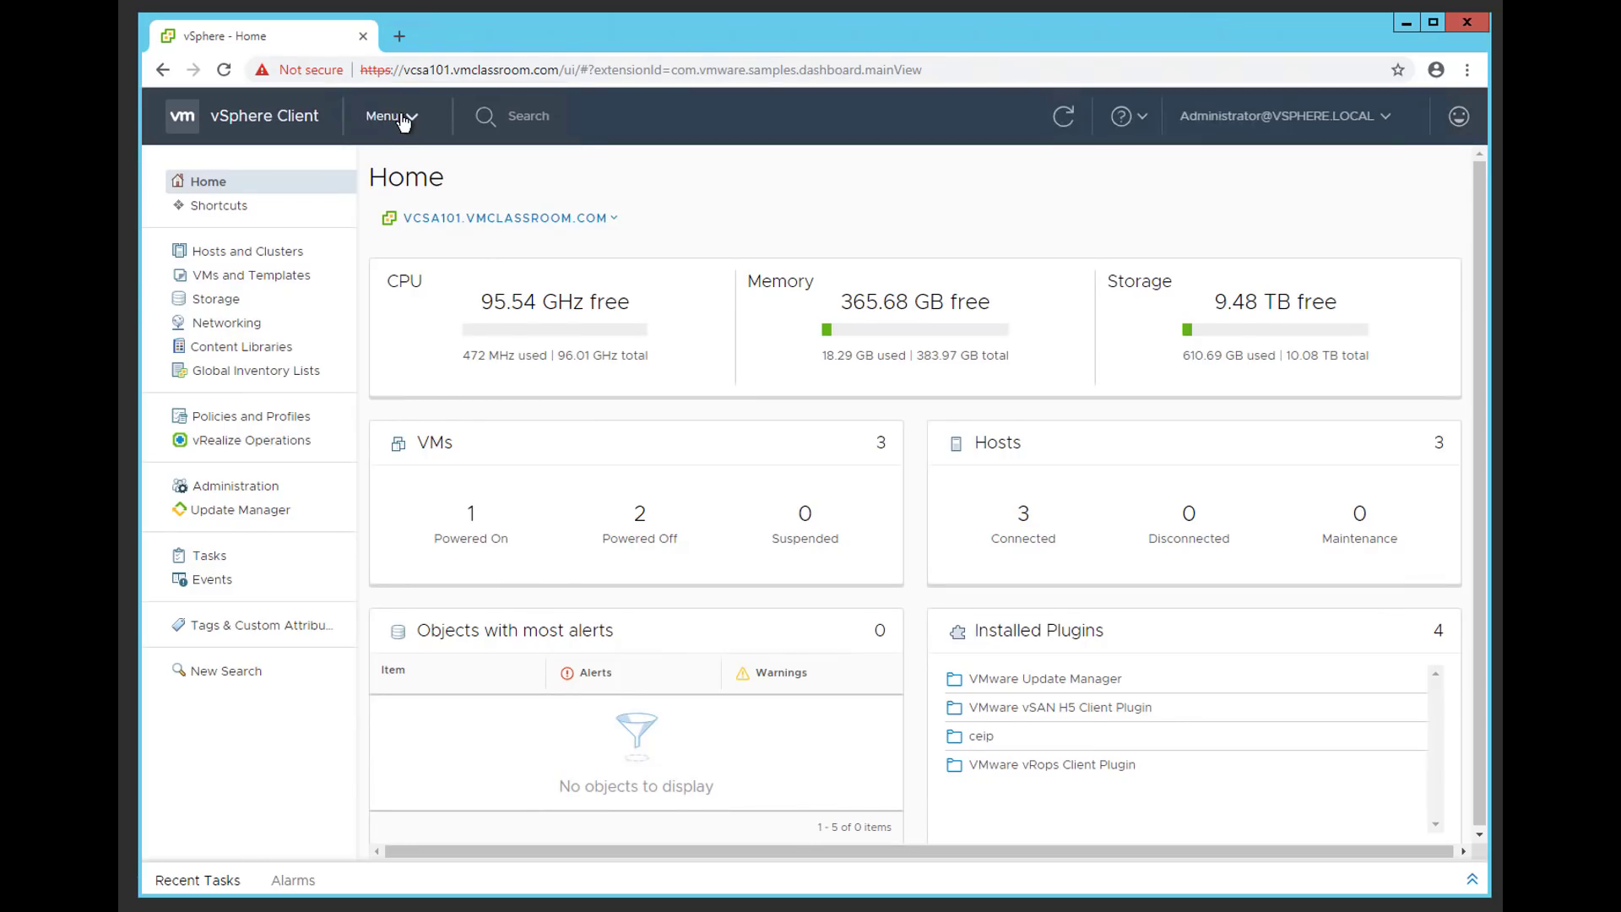
{"action": "mouse_move", "coordinate": [400, 167]}
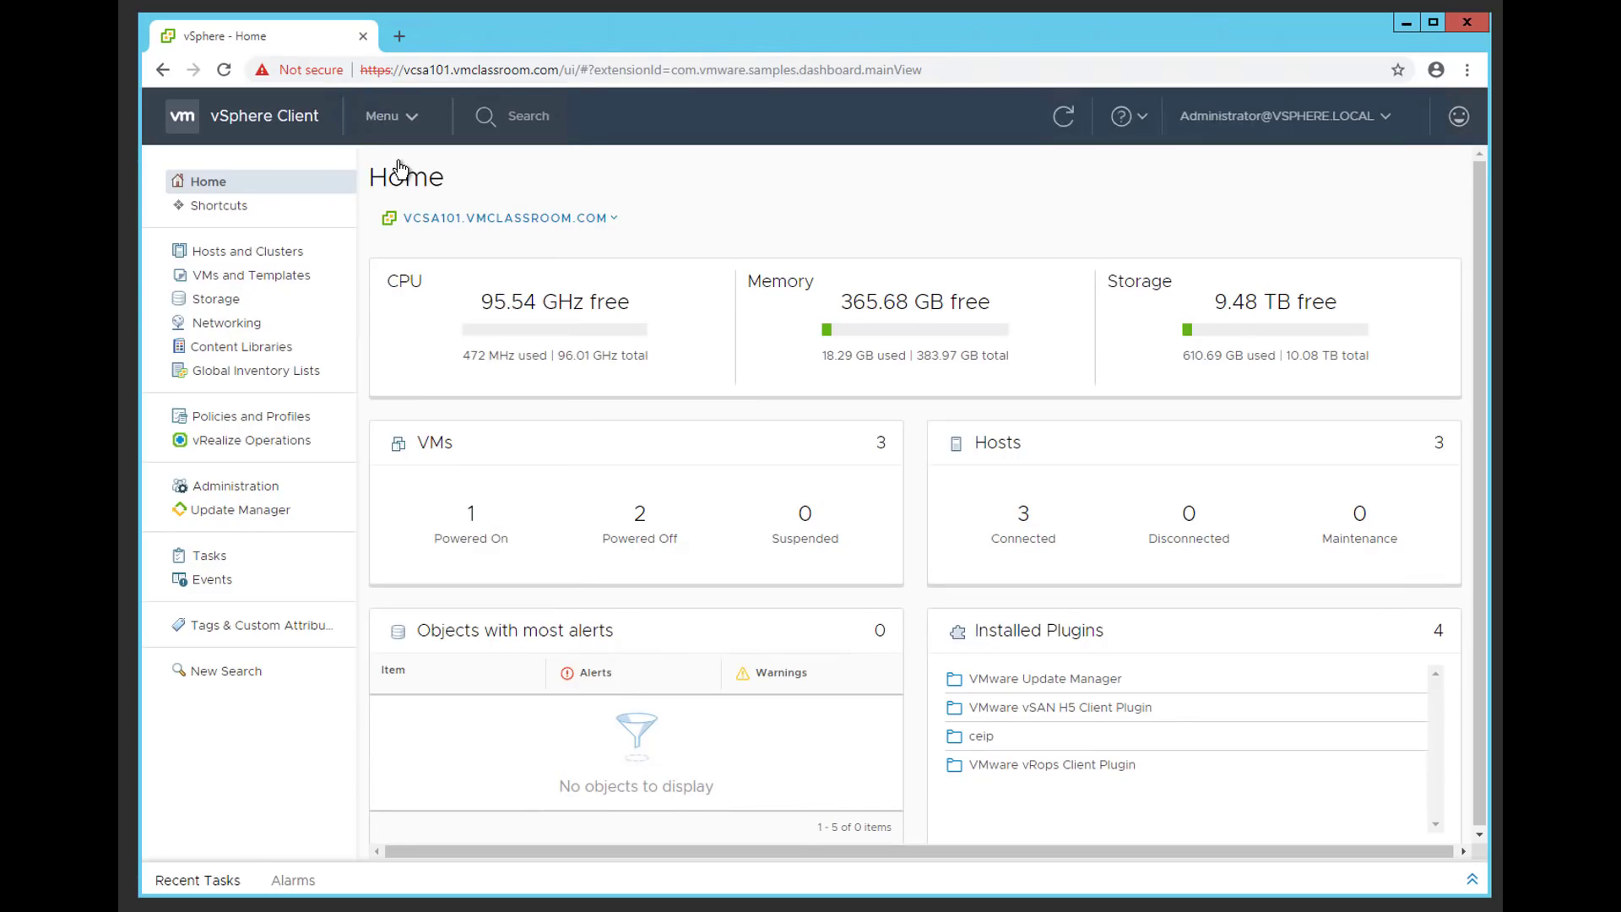
{"action": "mouse_move", "coordinate": [236, 487]}
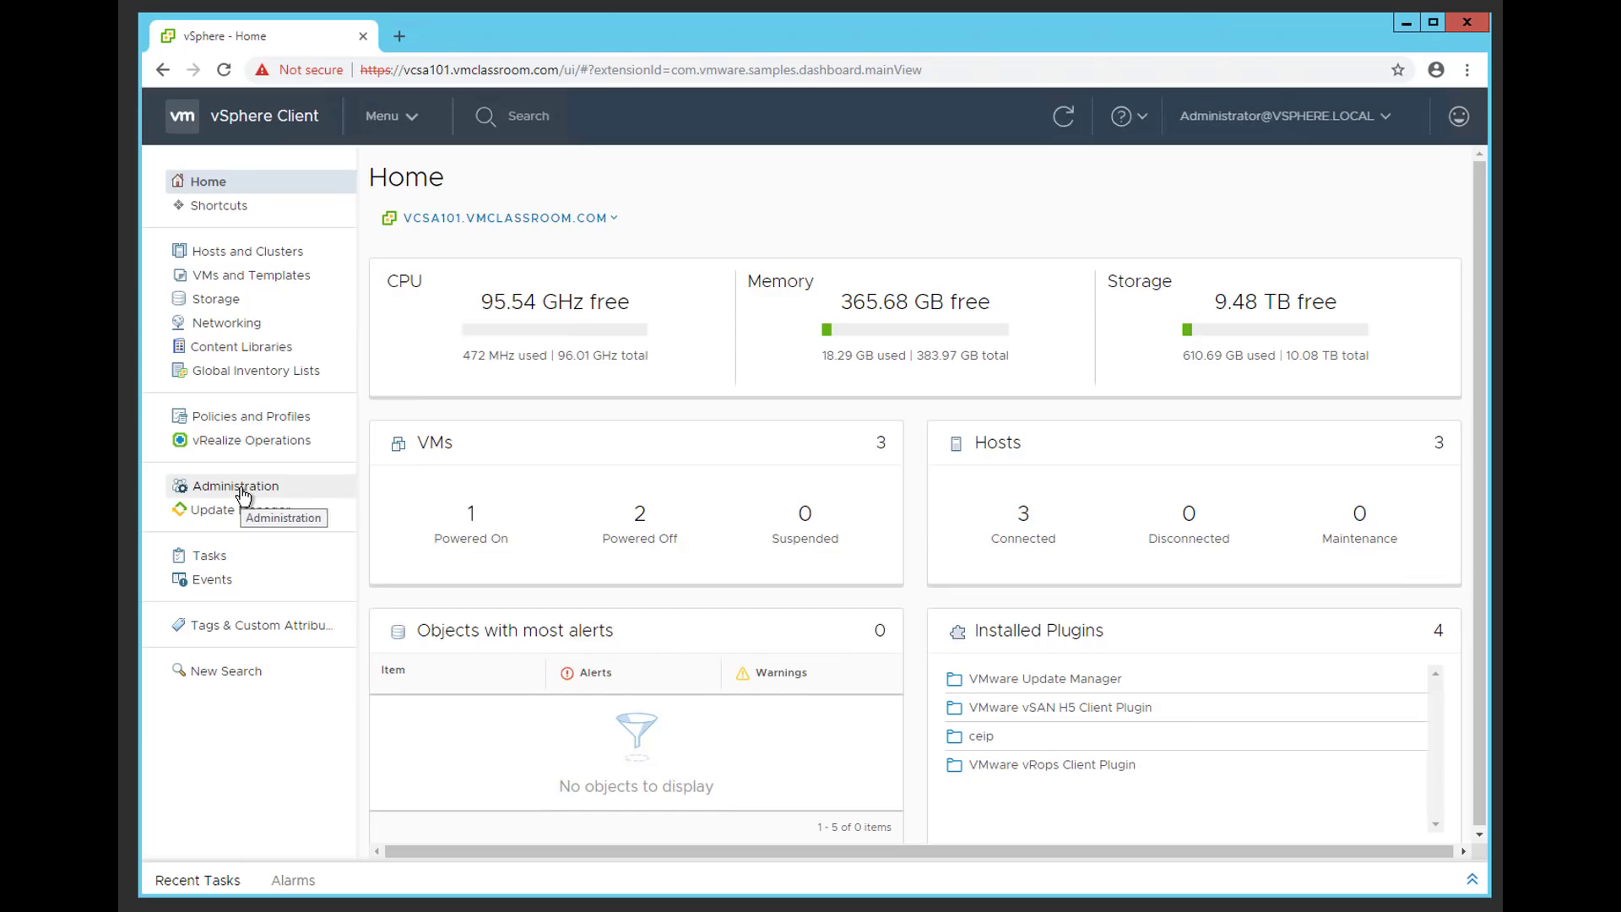
Show the Active Directory Domain tab under Administration > Single Sign On > Configuration
{"action": "left_click", "coordinate": [235, 486]}
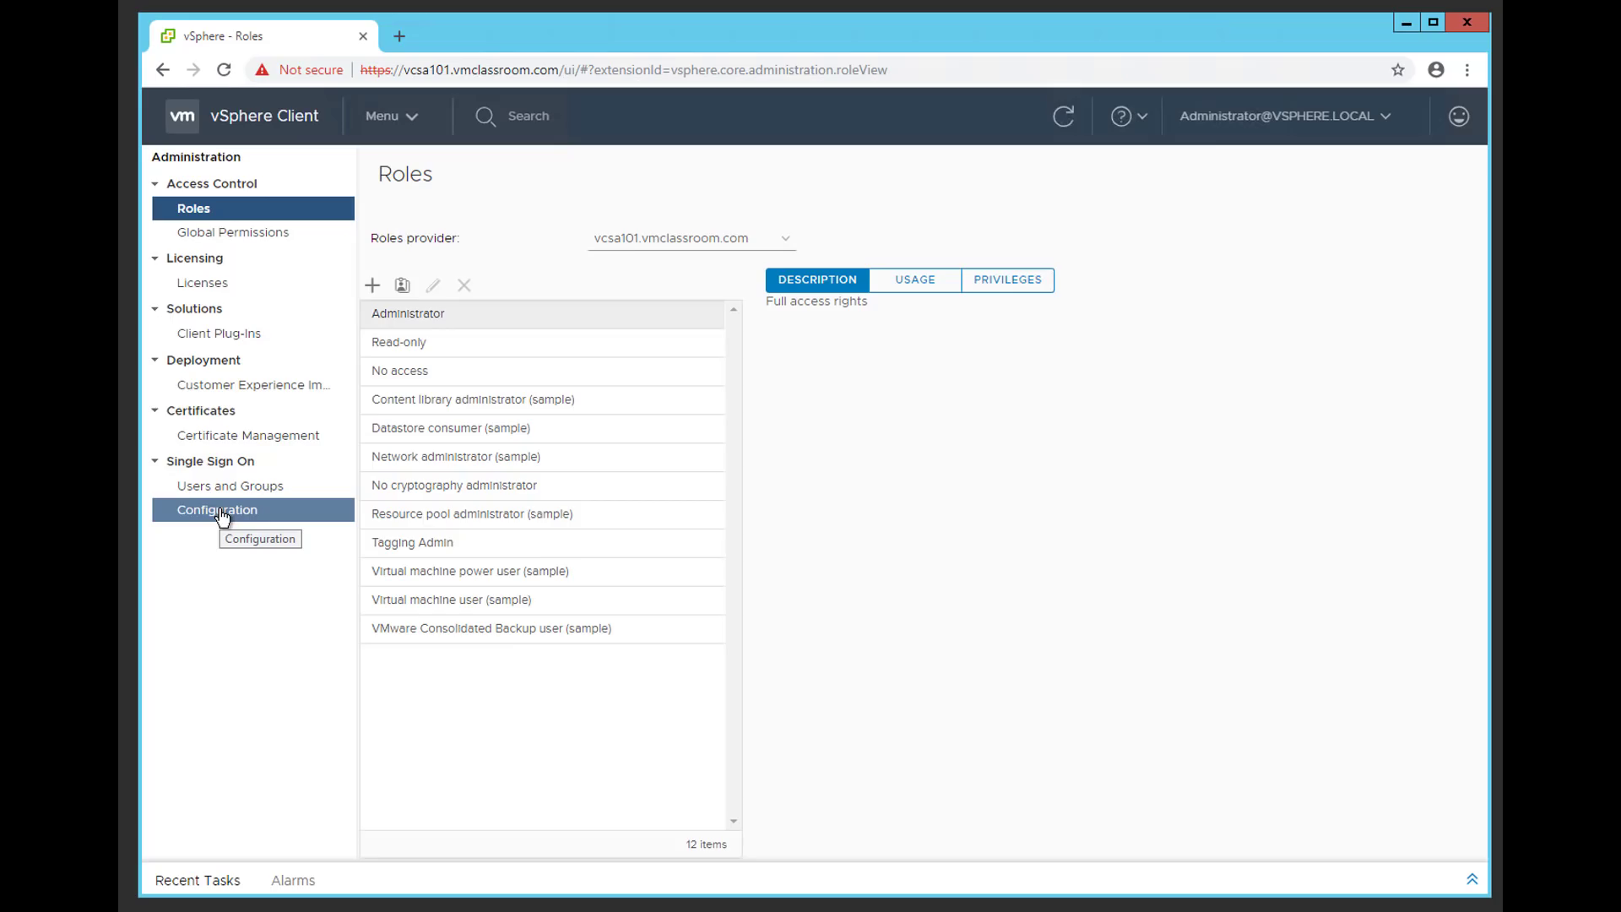
{"action": "left_click", "coordinate": [217, 510]}
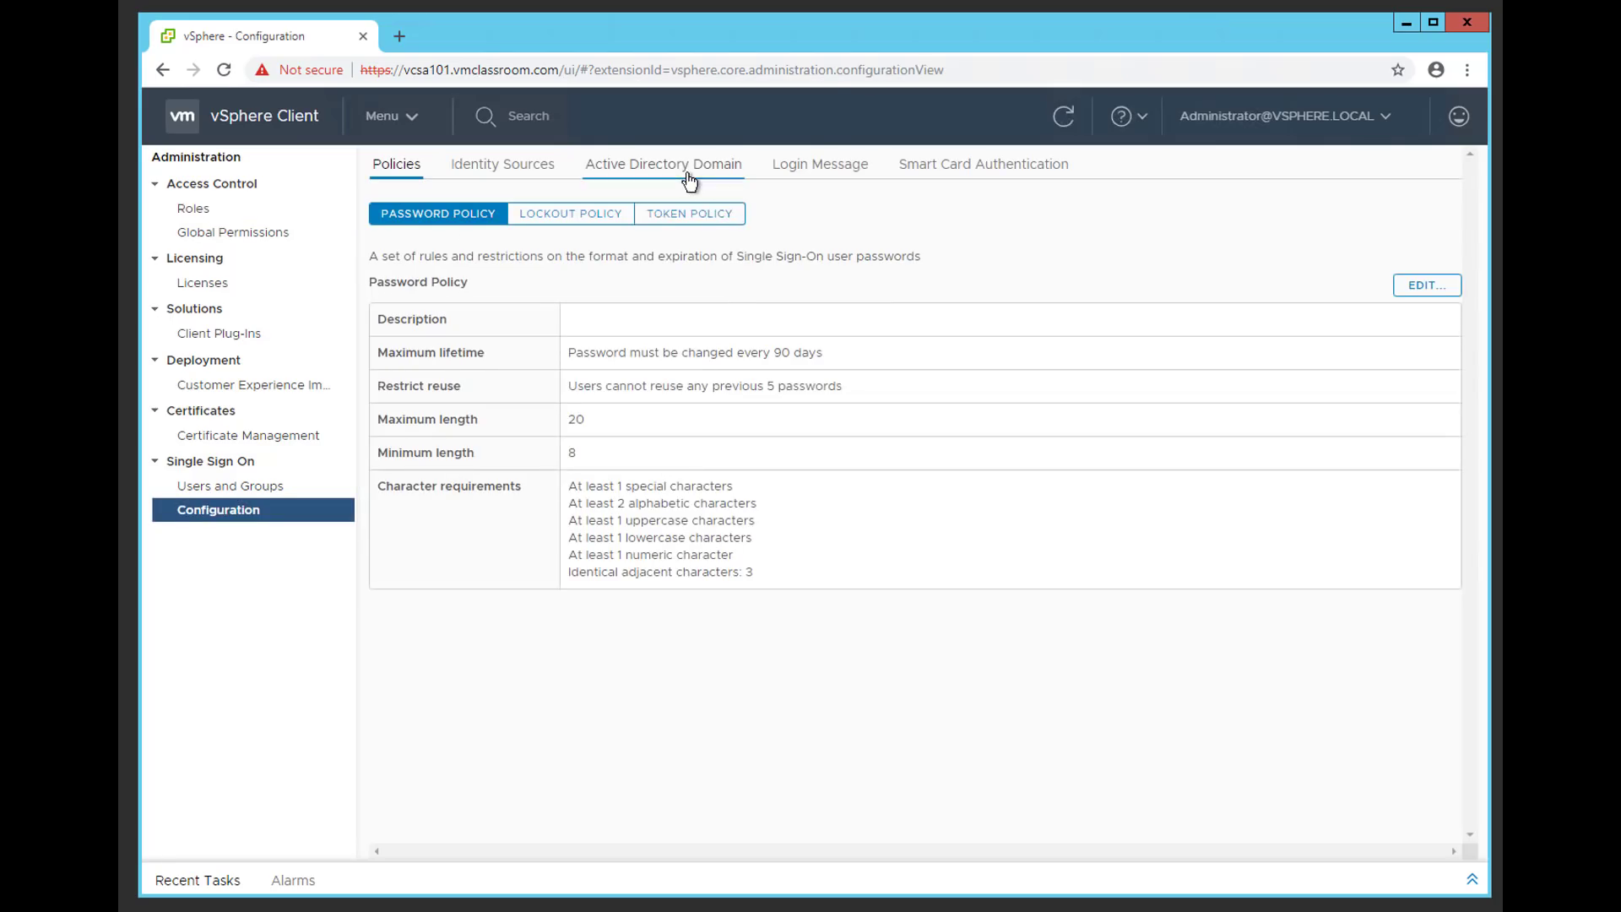
{"action": "left_click", "coordinate": [663, 163]}
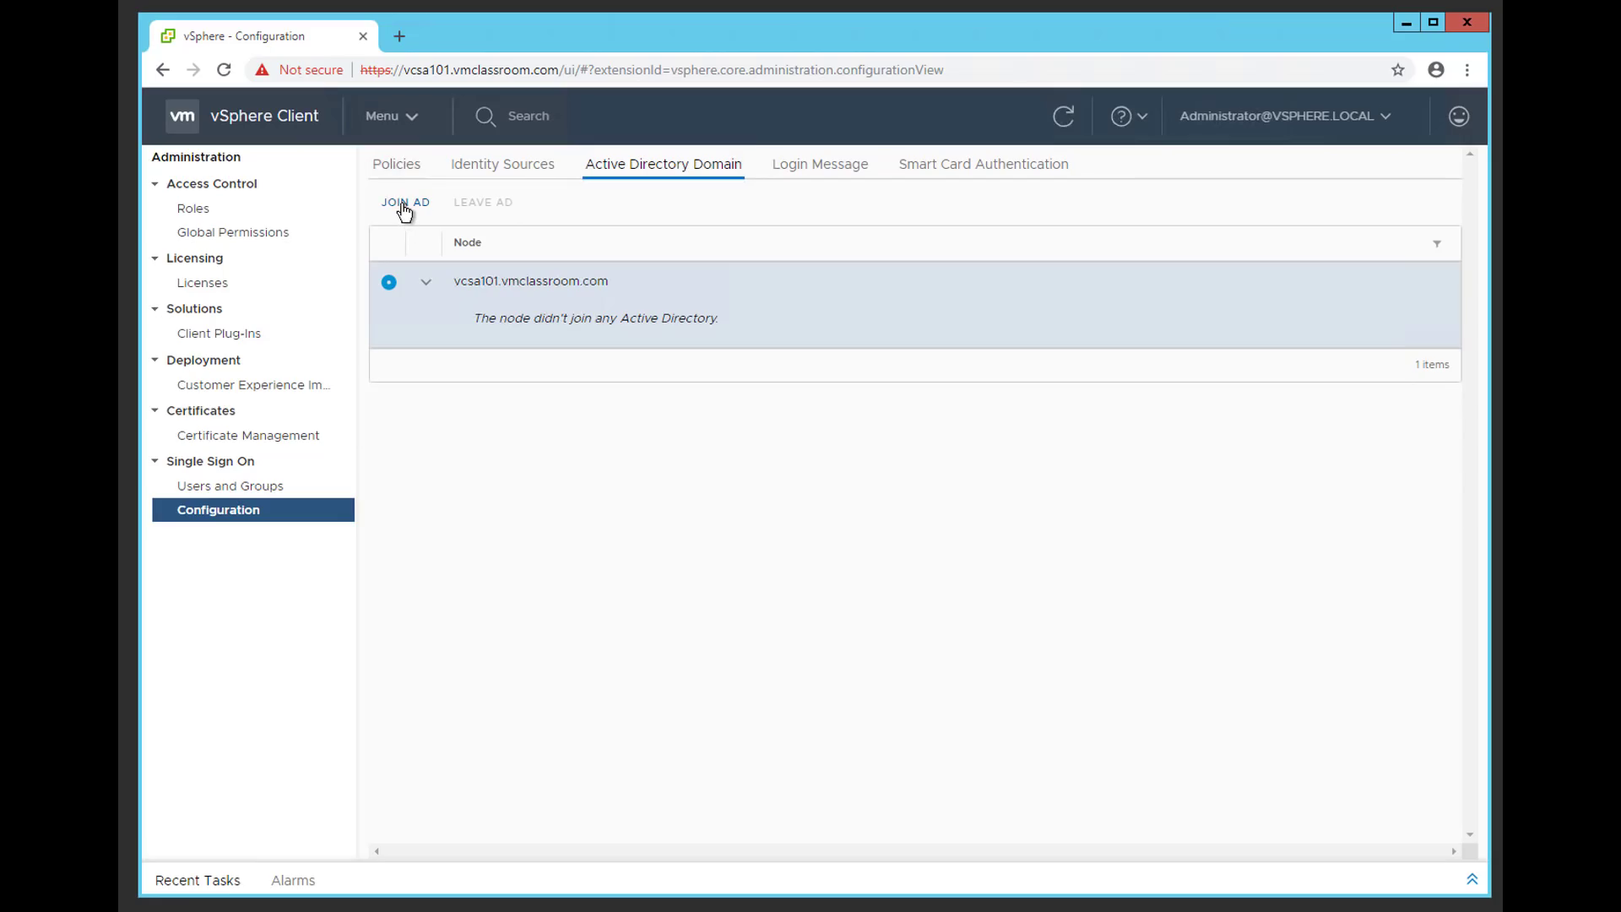
Join vcsa101 to the vmclassroom.com domain using the admin101 account
{"action": "left_click", "coordinate": [405, 202]}
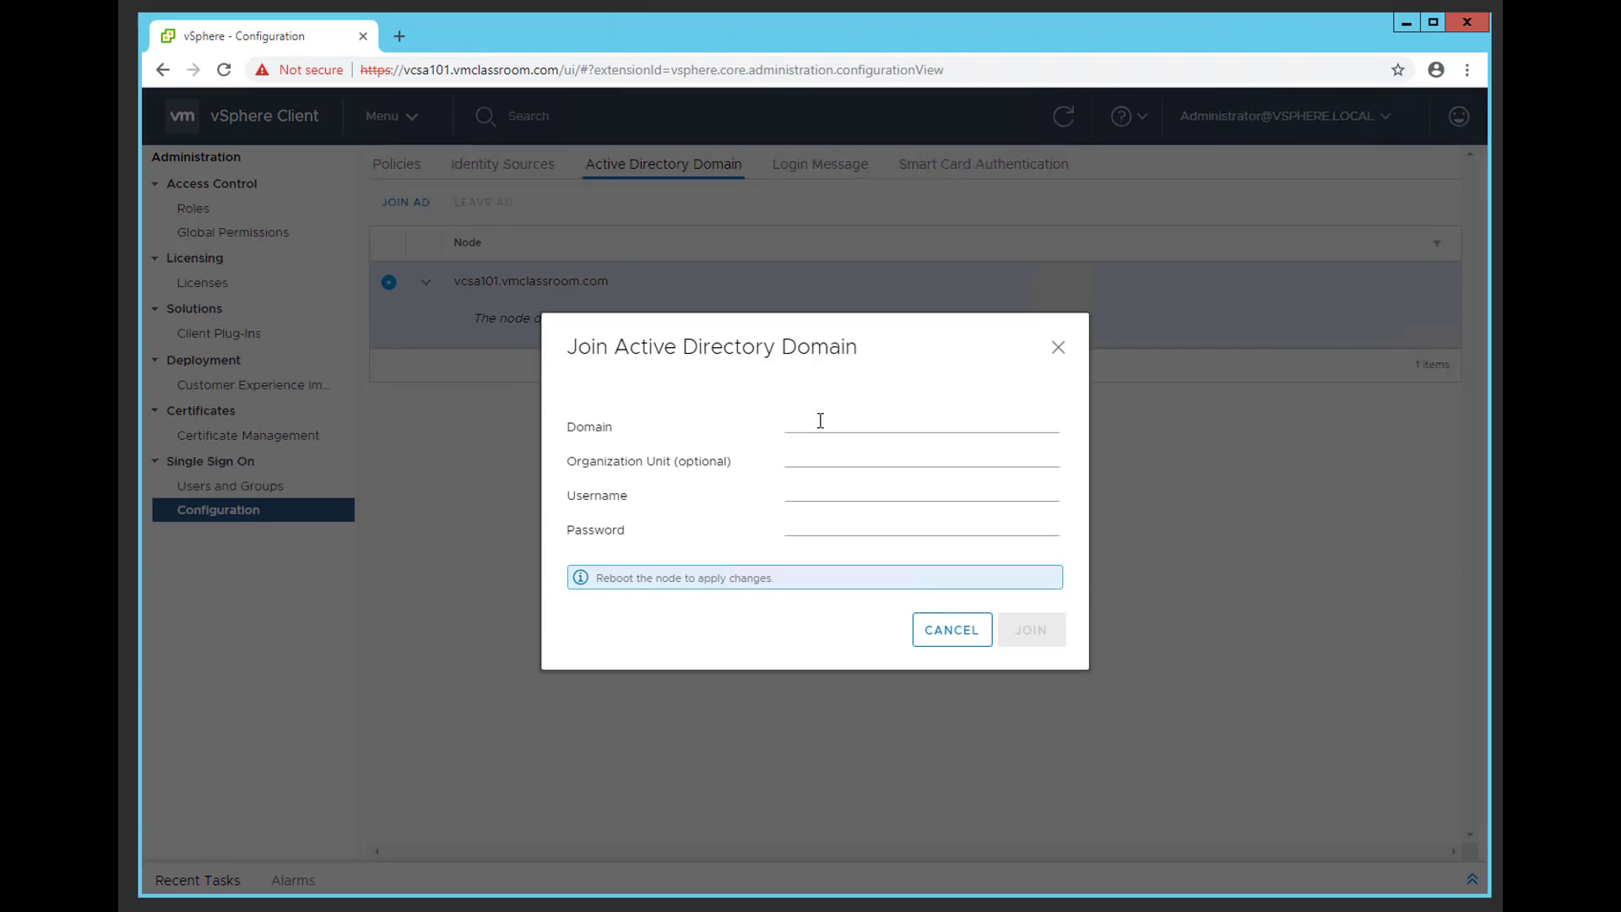
{"action": "type", "text": "vmclassroom.com"}
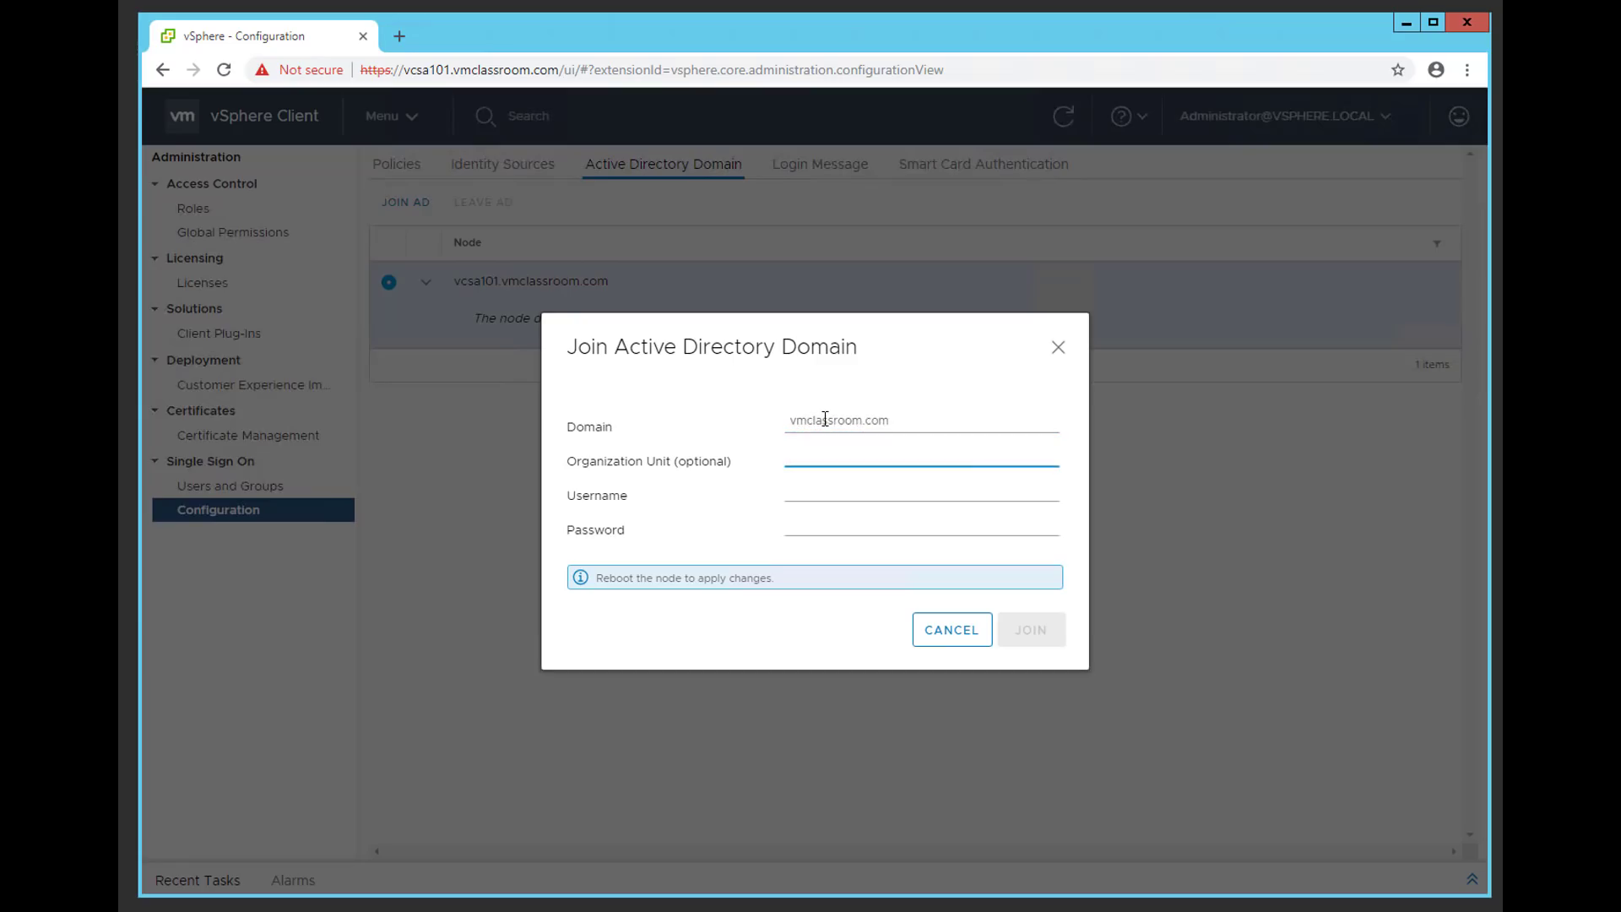
{"action": "type", "text": "admin101"}
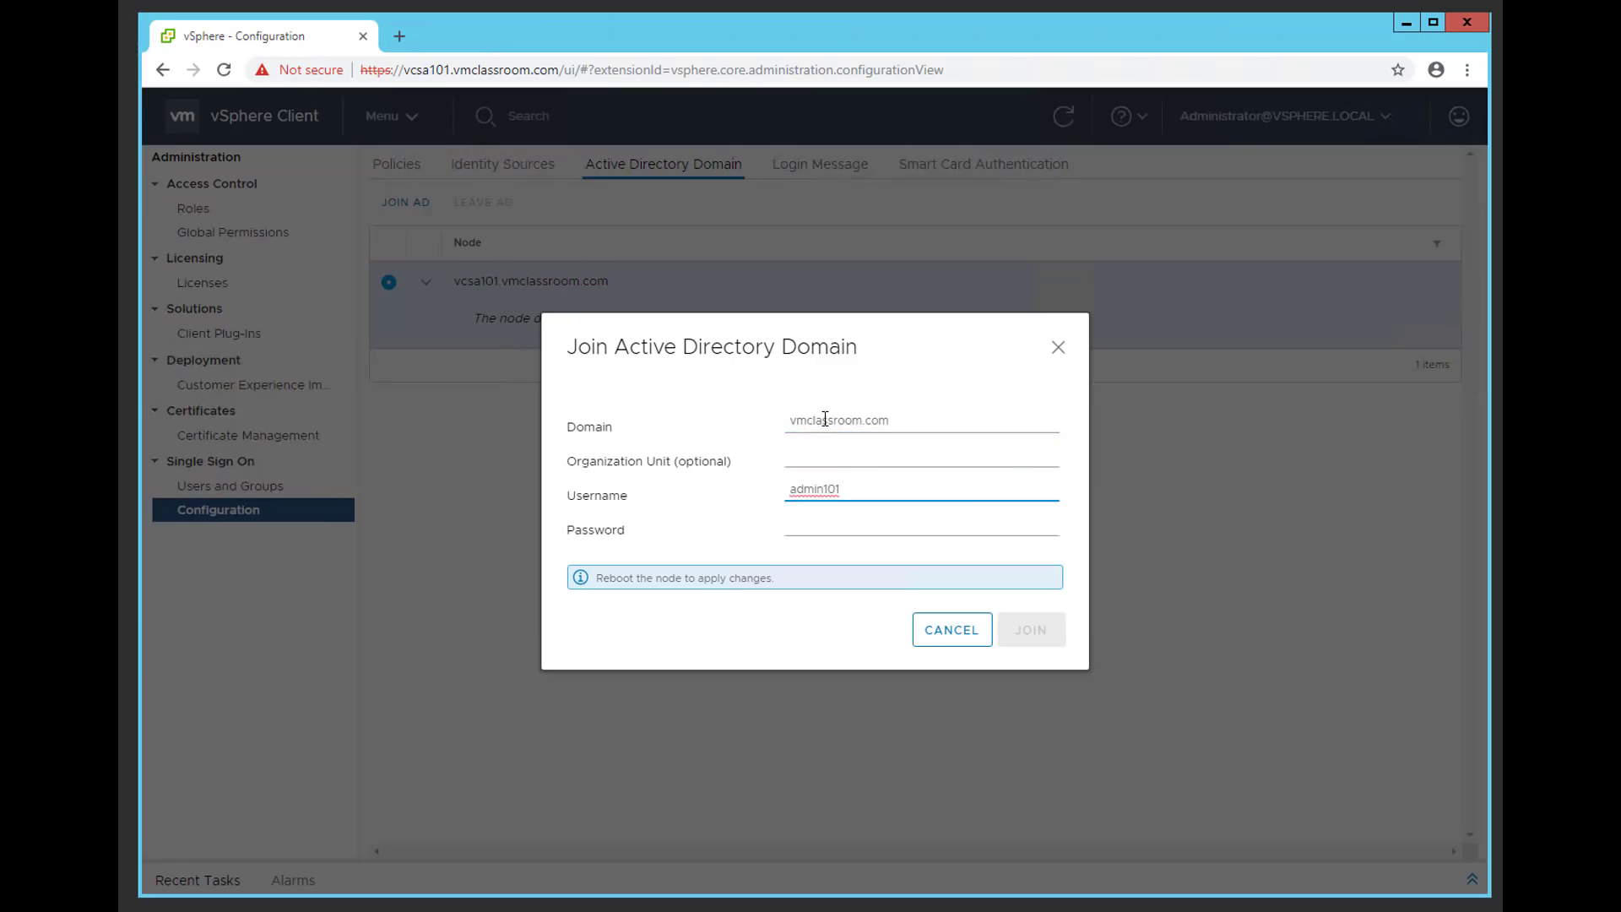
{"action": "left_click", "coordinate": [921, 529]}
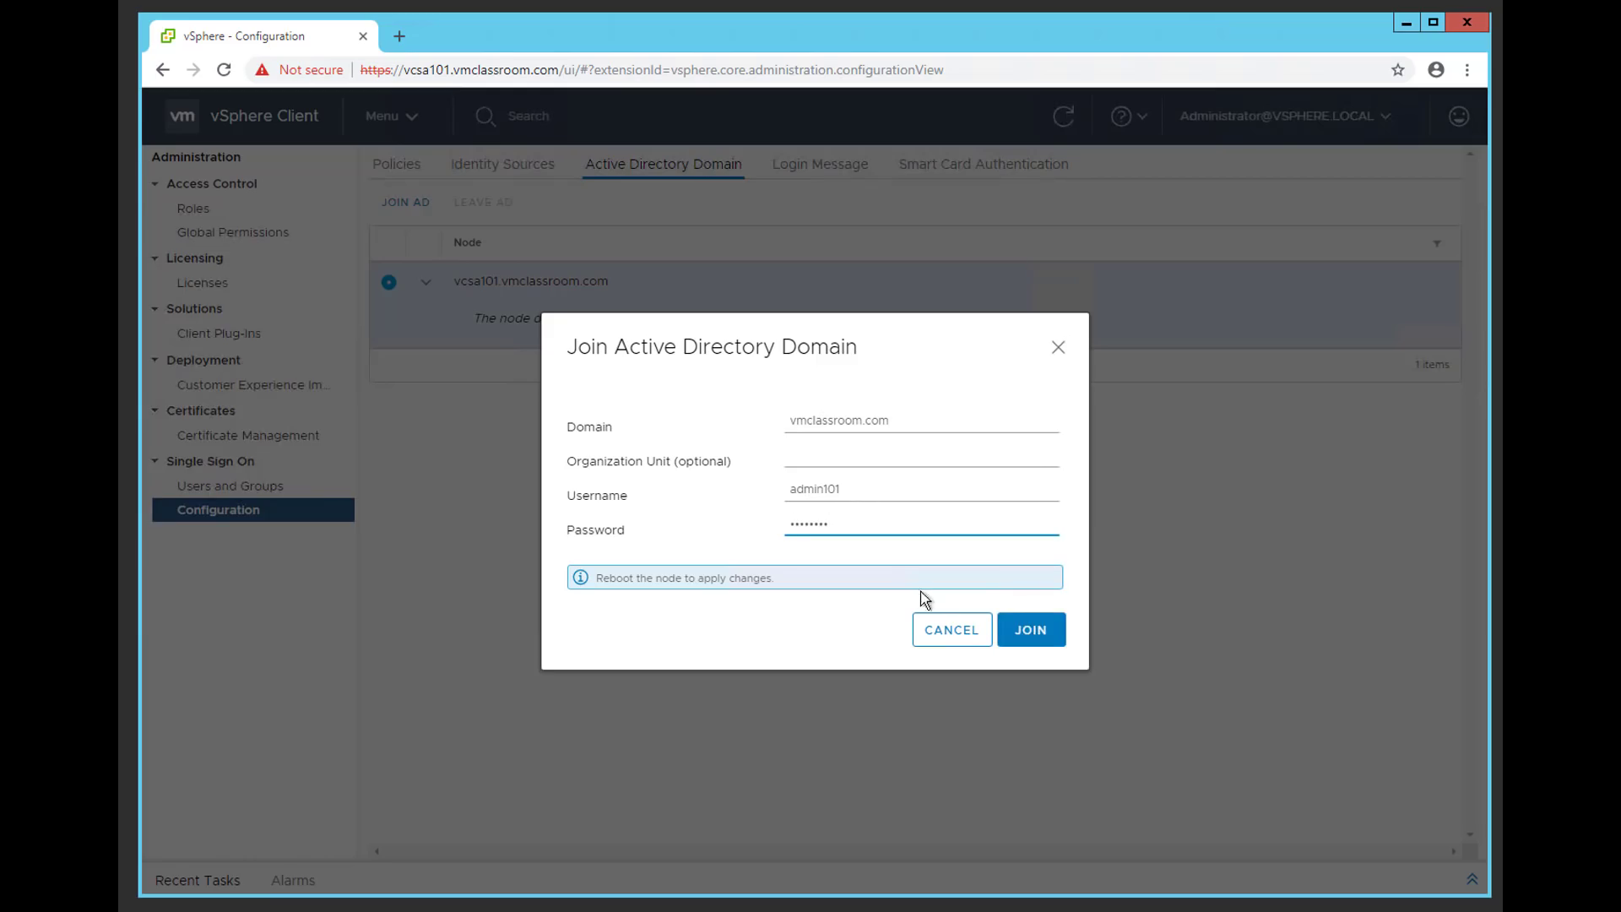
{"action": "left_click", "coordinate": [1028, 630]}
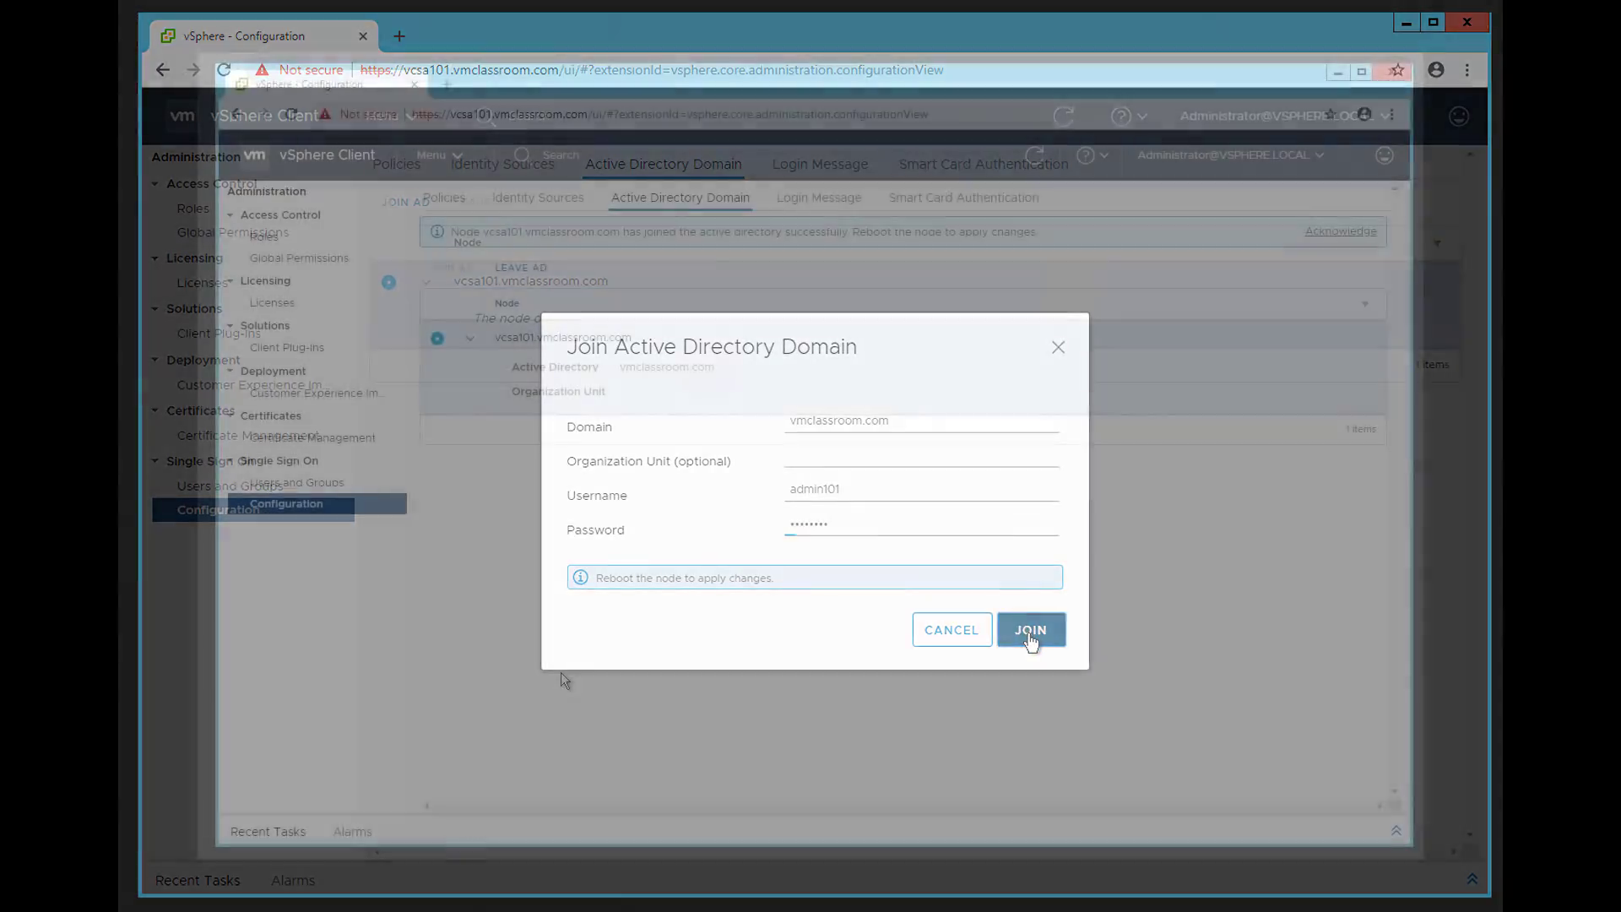
{"action": "left_click", "coordinate": [1030, 630]}
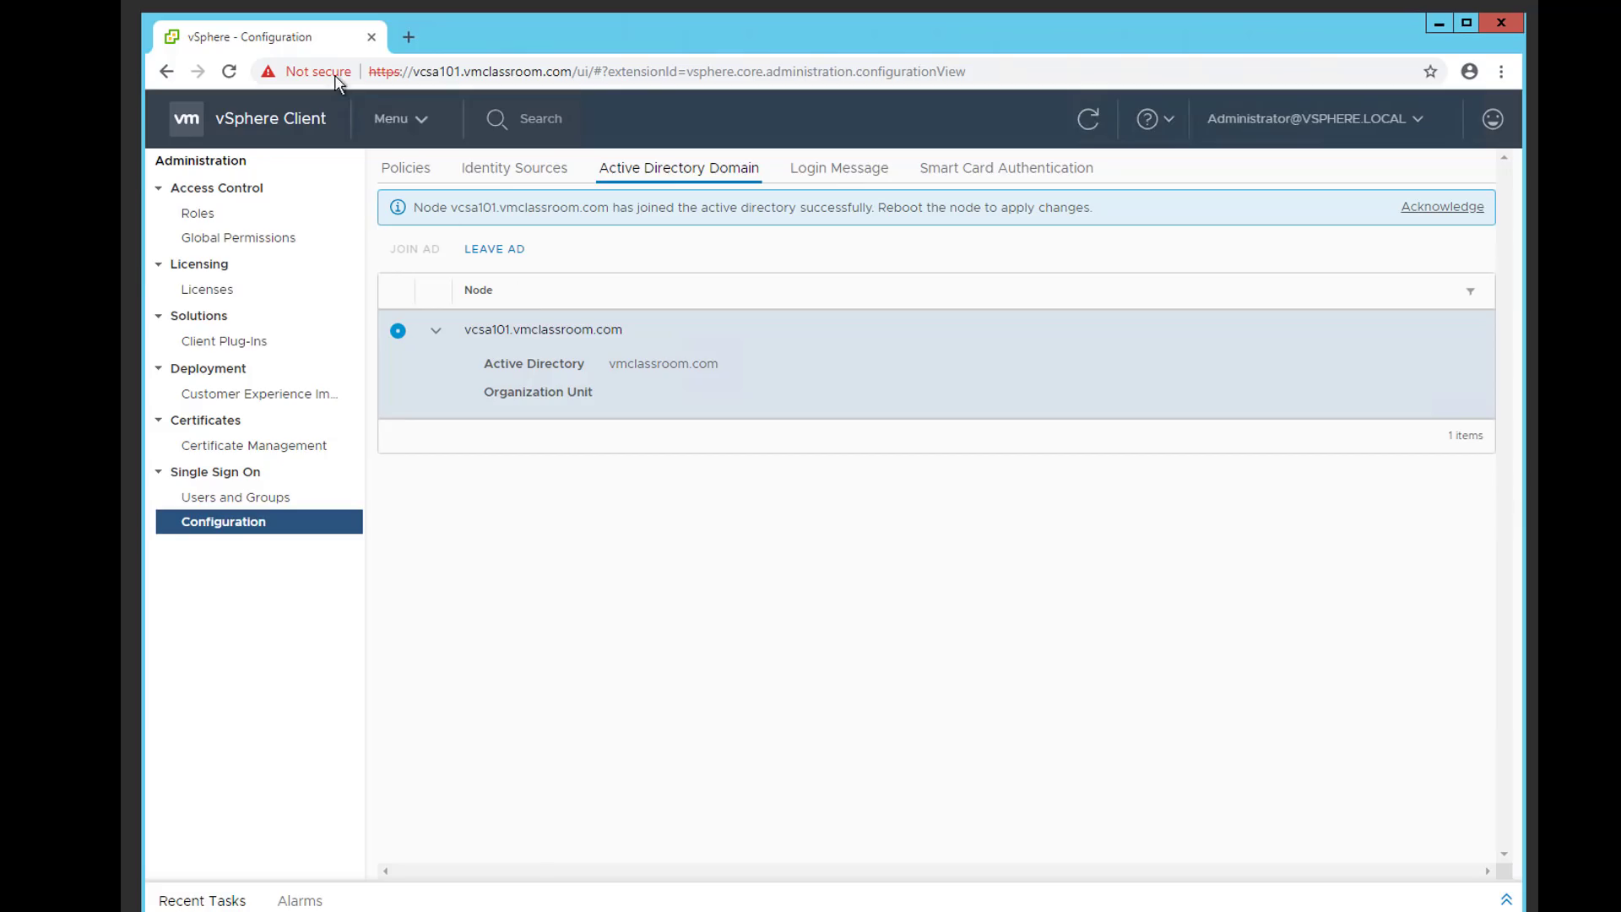
{"action": "mouse_move", "coordinate": [296, 166]}
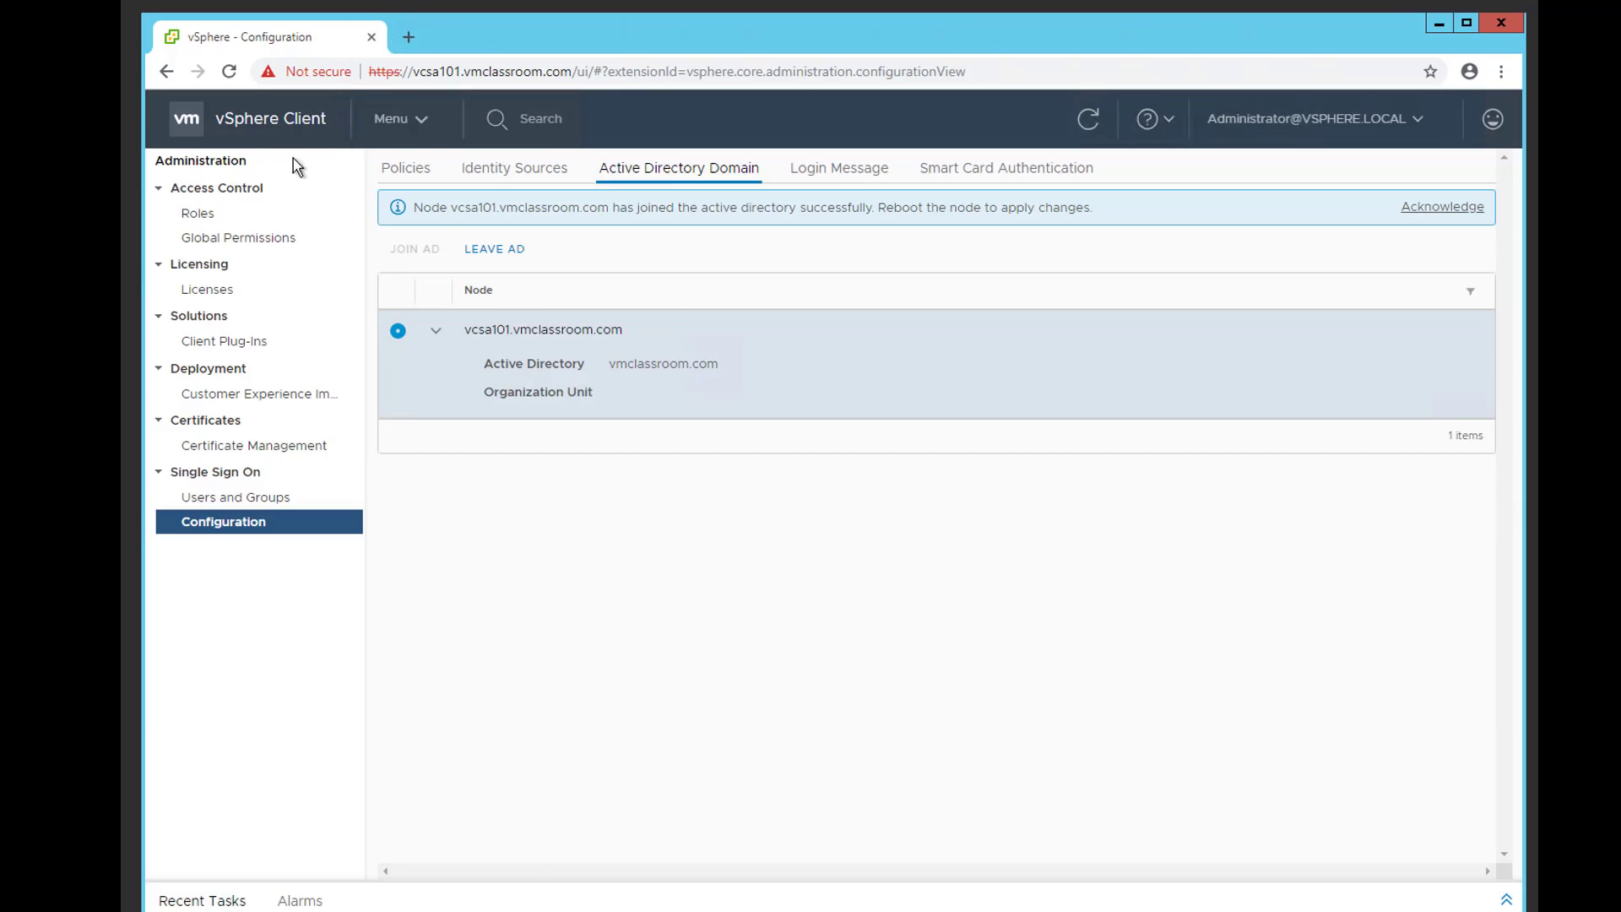
Find VCSA101's host esx102 in Hosts and Clusters and open a new browser tab
{"action": "left_click", "coordinate": [397, 118]}
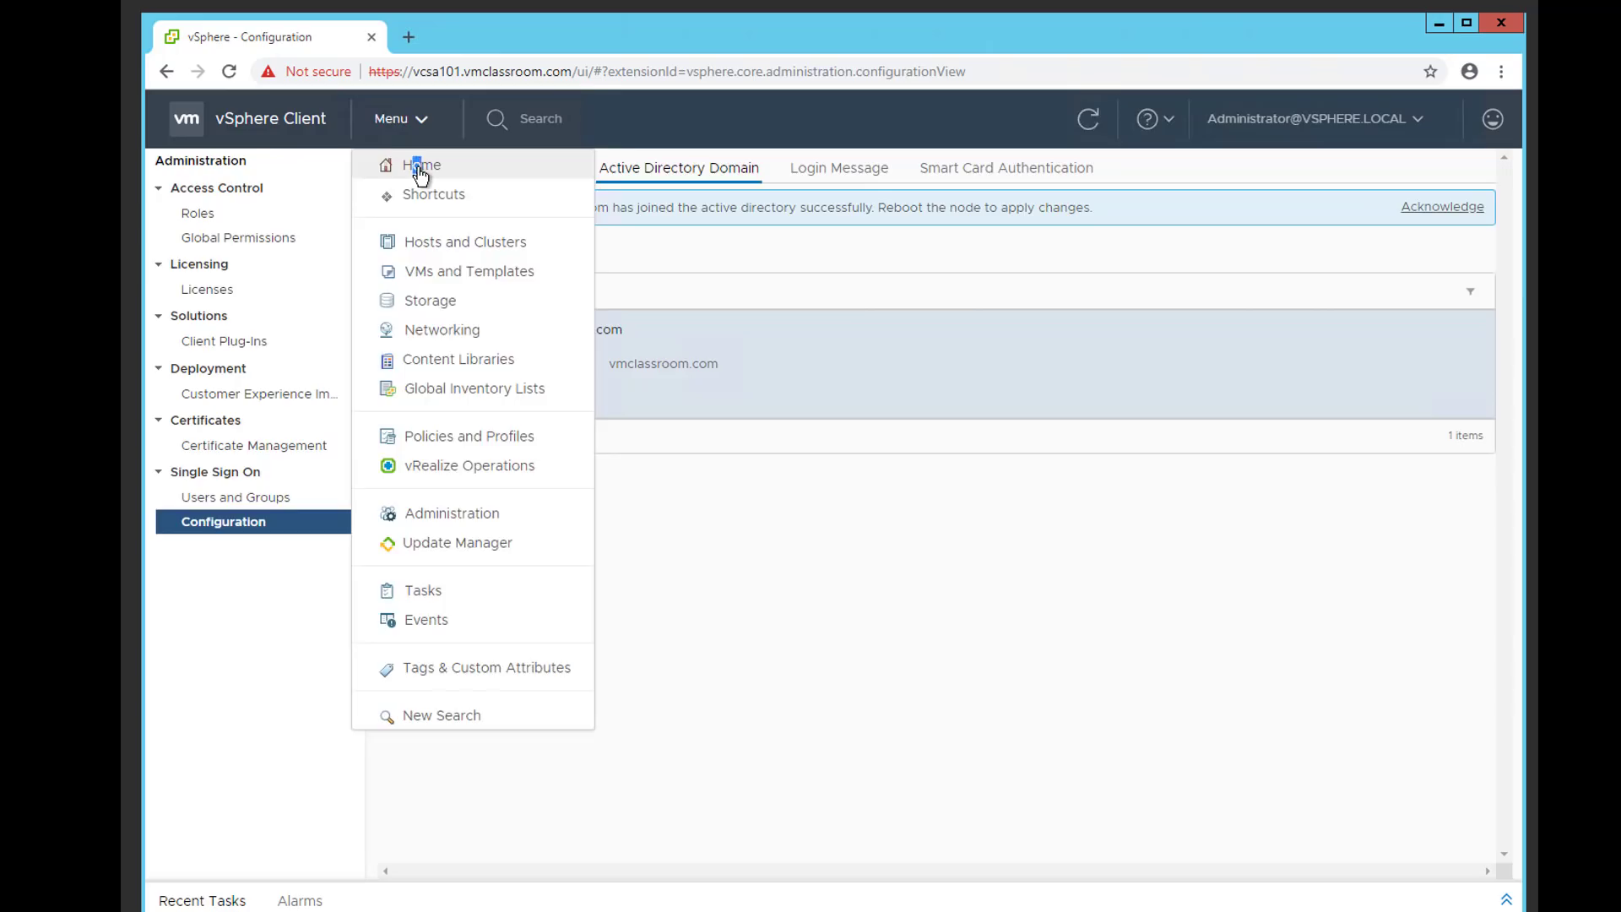
{"action": "left_click", "coordinate": [422, 166]}
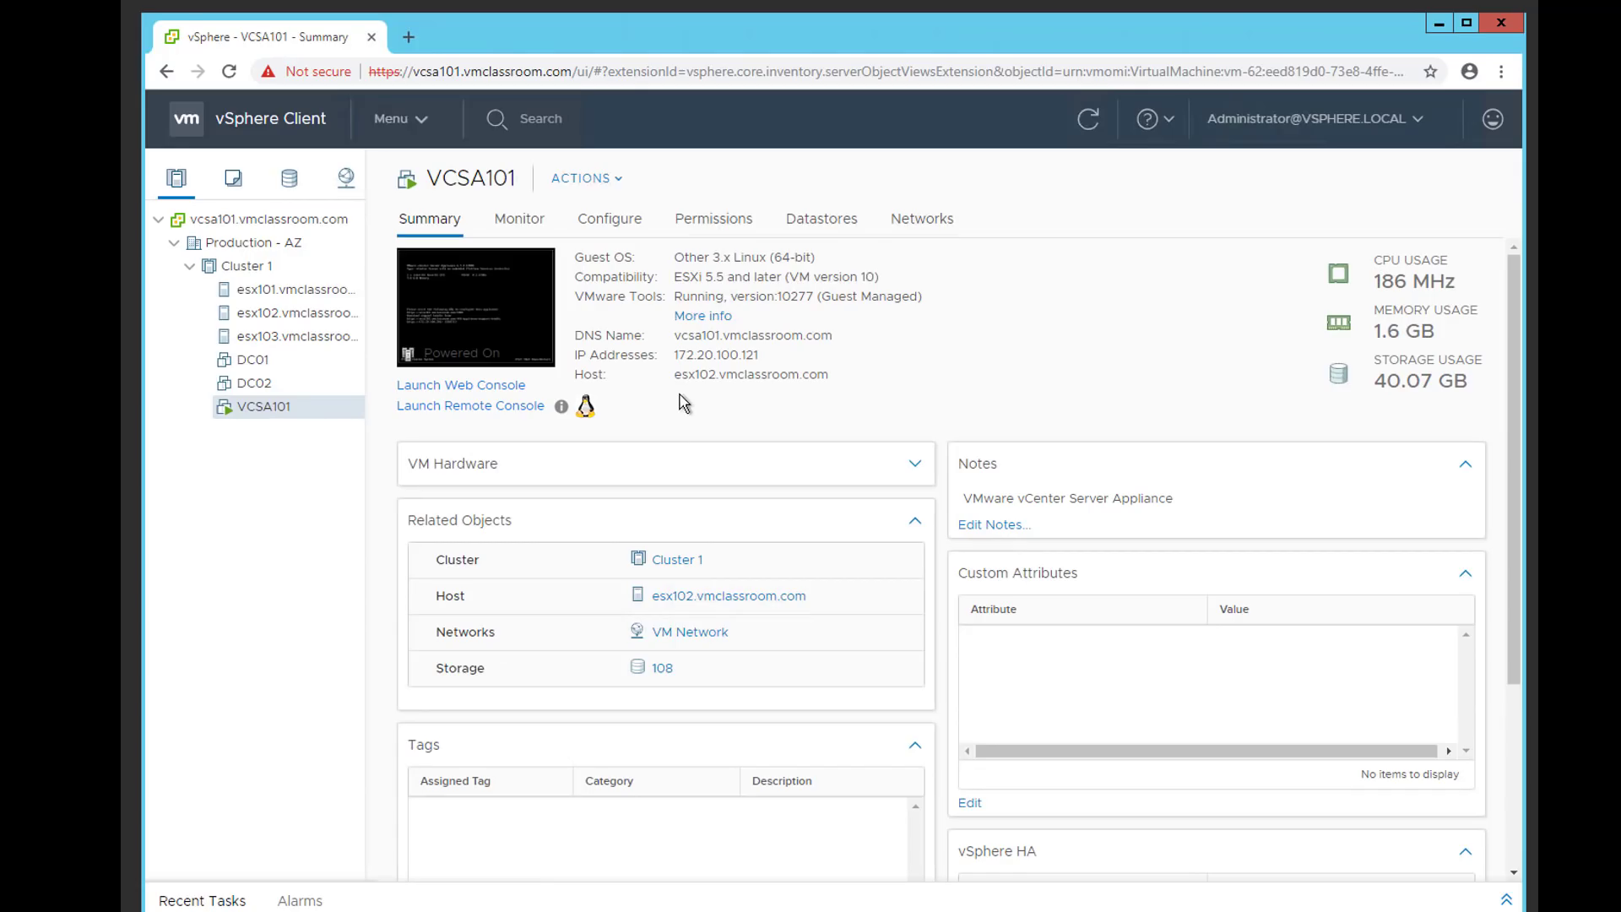
{"action": "mouse_move", "coordinate": [683, 381]}
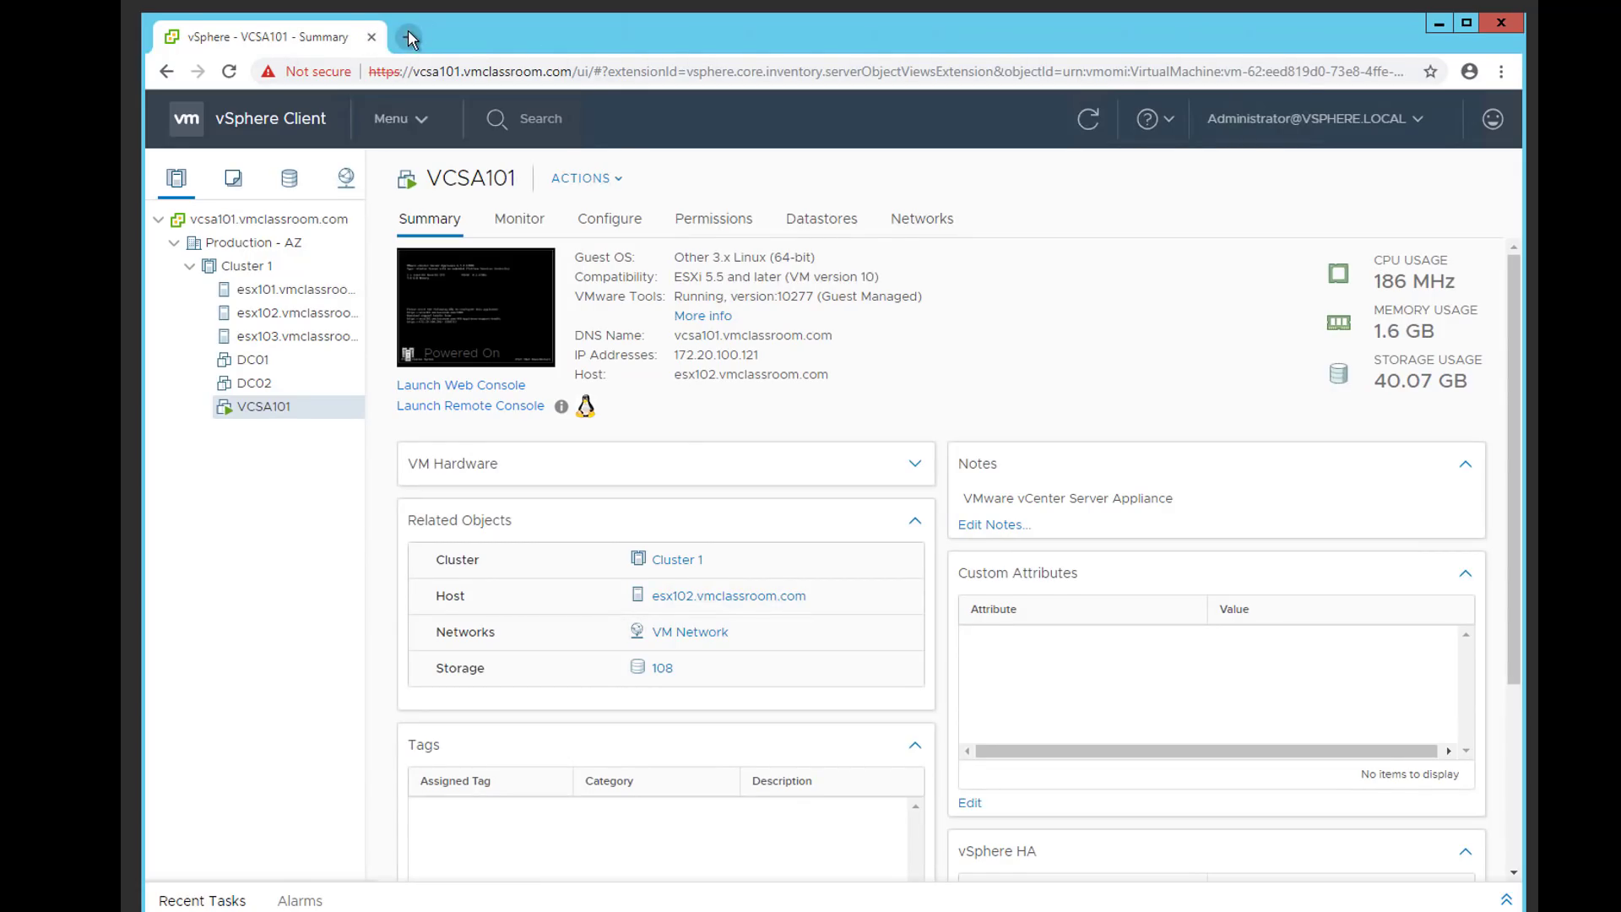
{"action": "left_click", "coordinate": [409, 38]}
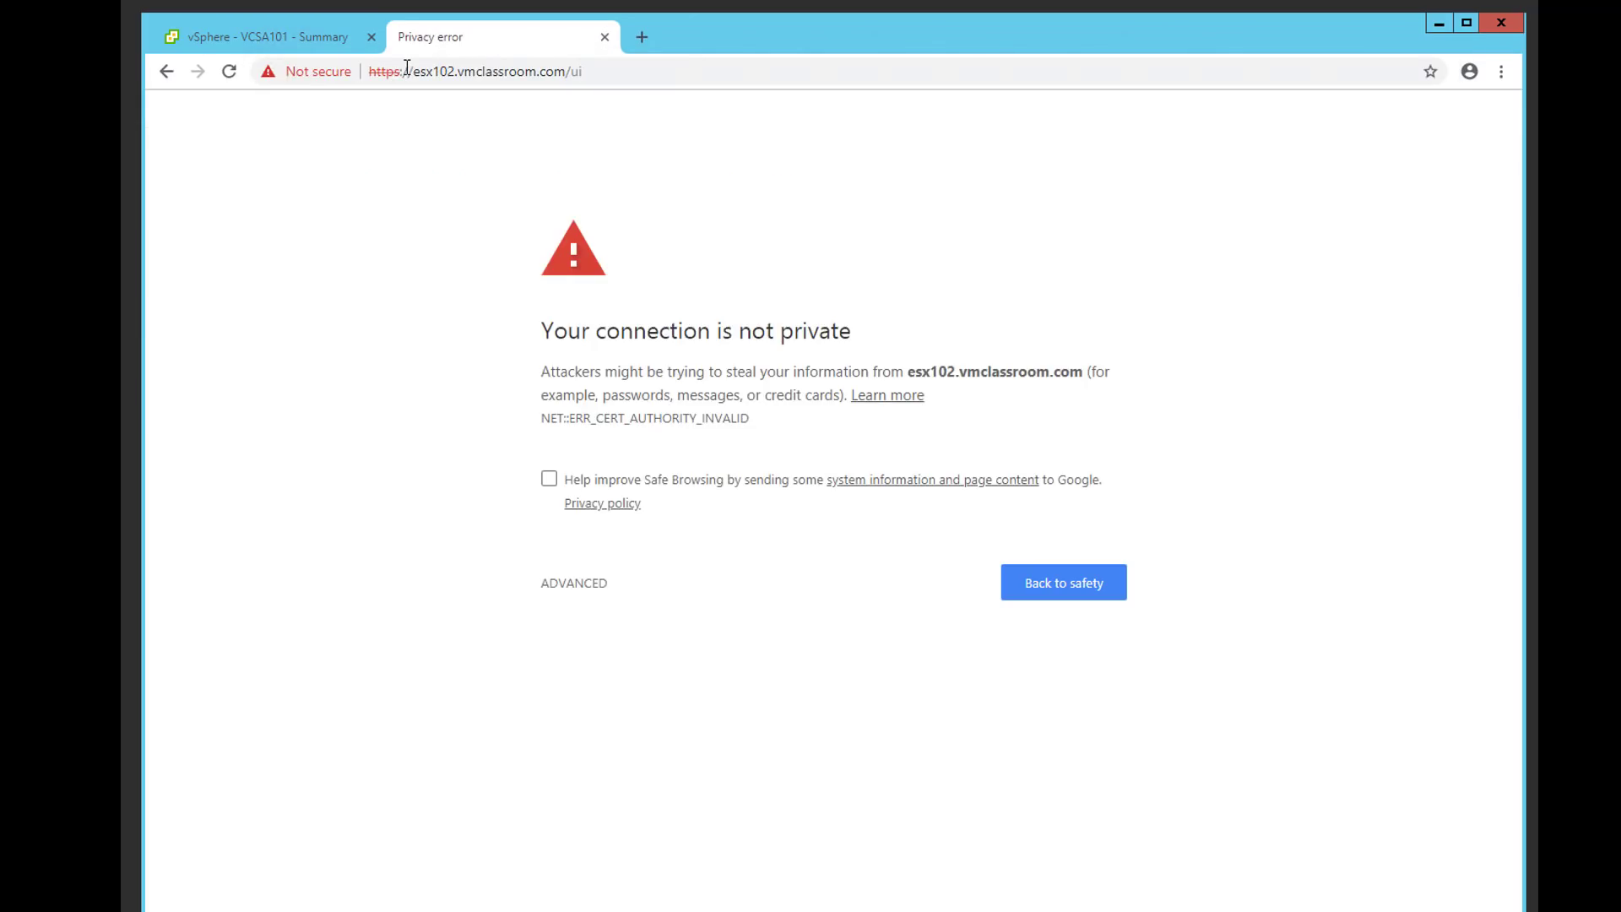
Bypass the esx102 certificate warning, log in as root, and launch VCSA101's remote console
{"action": "left_click", "coordinate": [575, 581]}
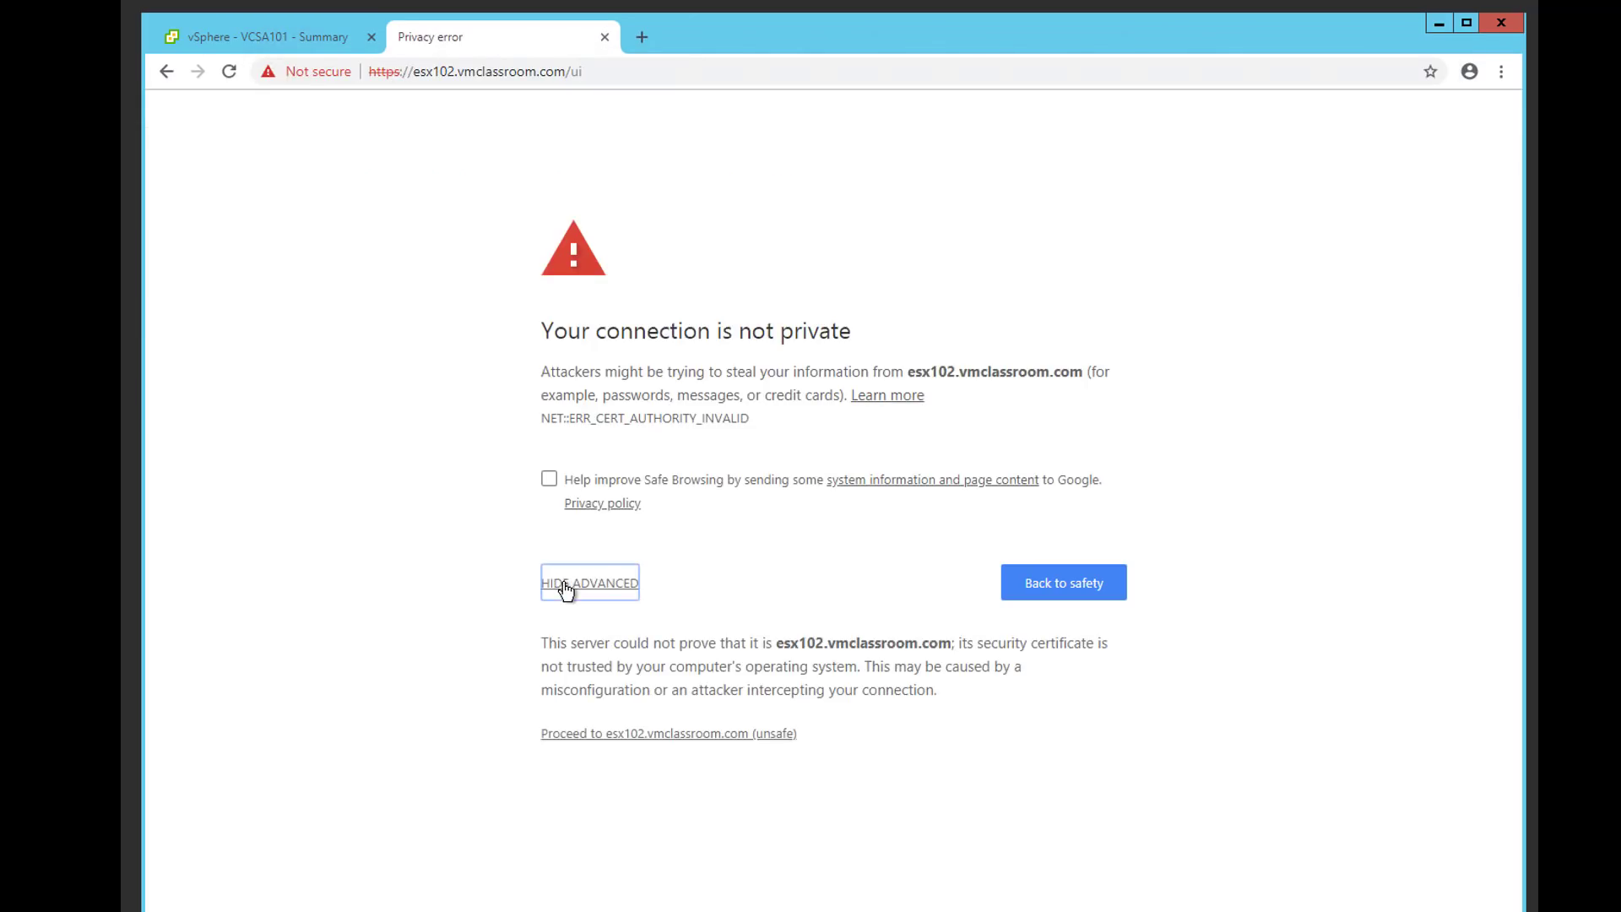
{"action": "left_click", "coordinate": [668, 733]}
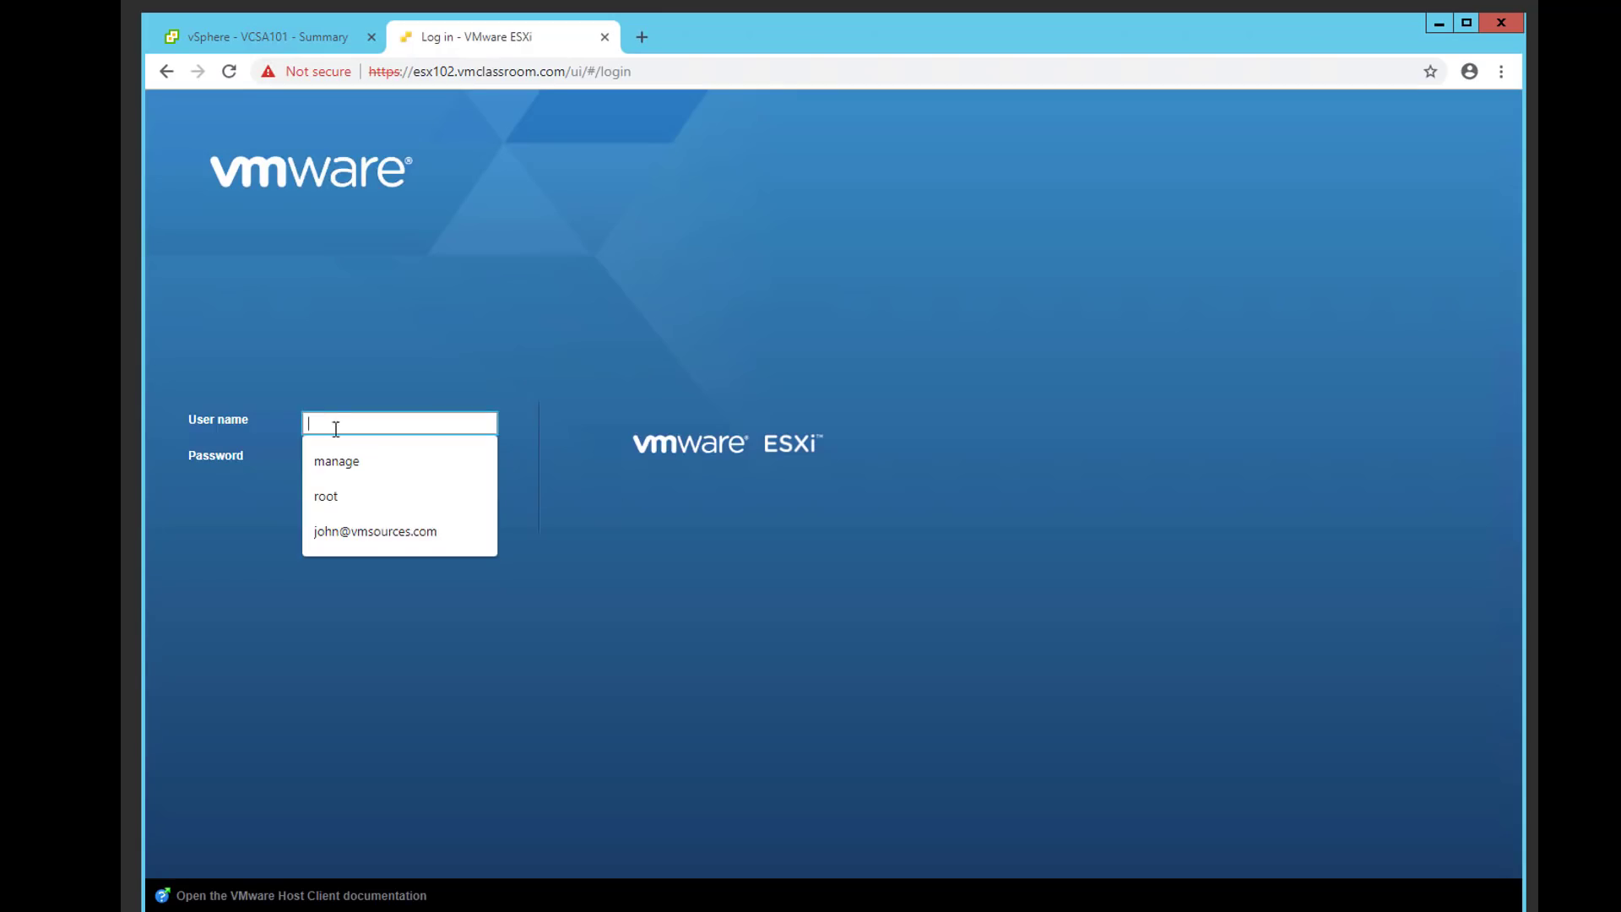
{"action": "left_click", "coordinate": [326, 497]}
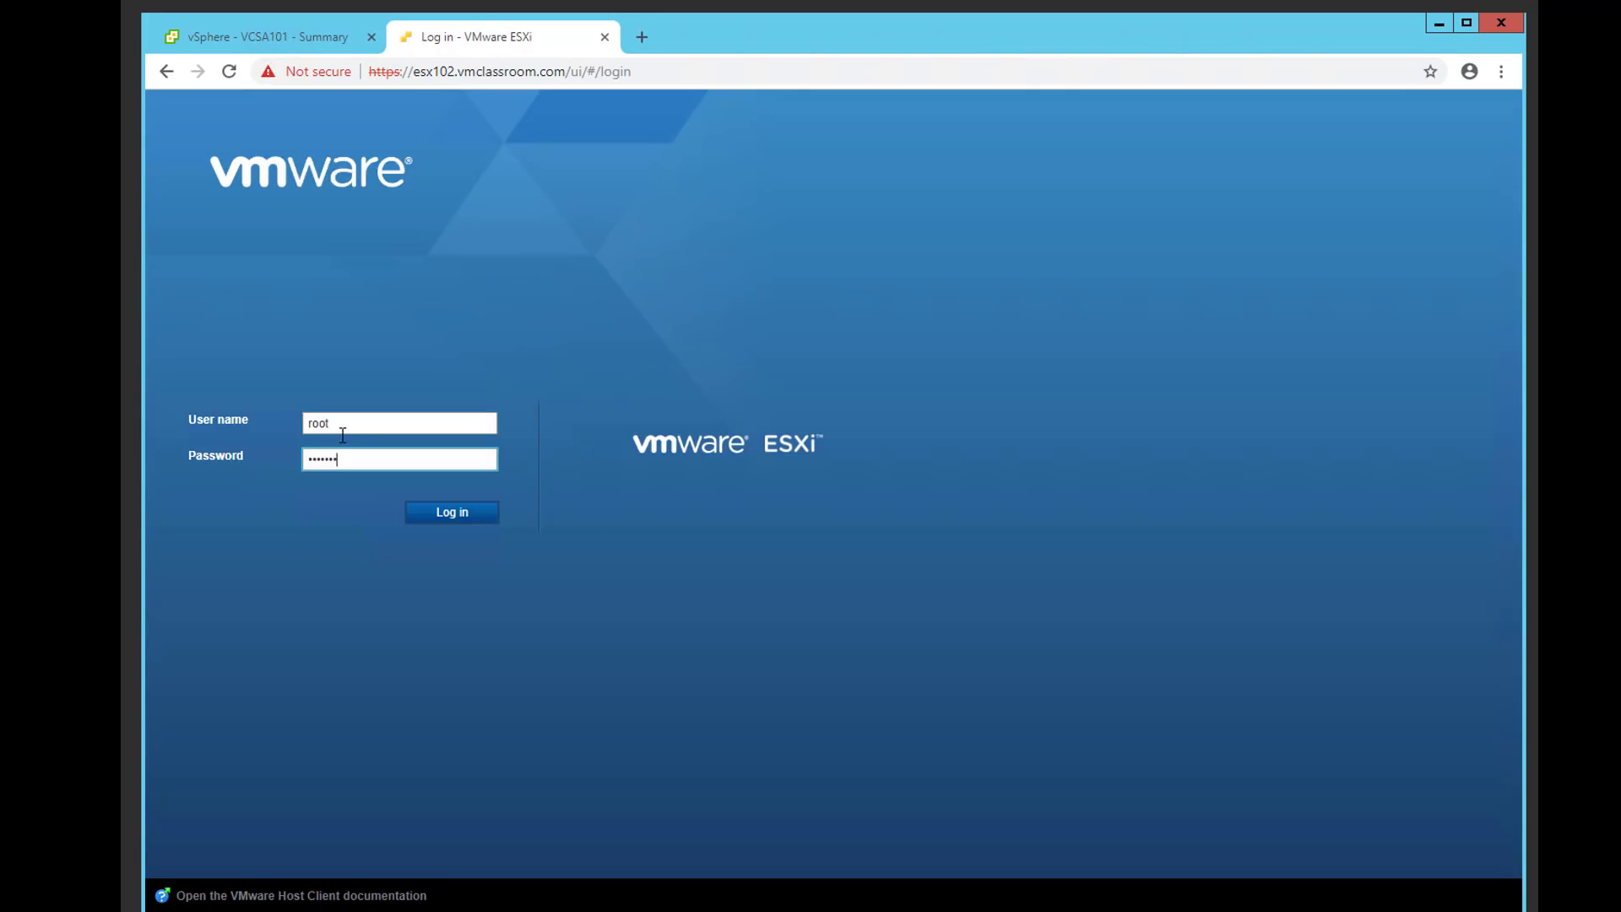
{"action": "left_click", "coordinate": [451, 512]}
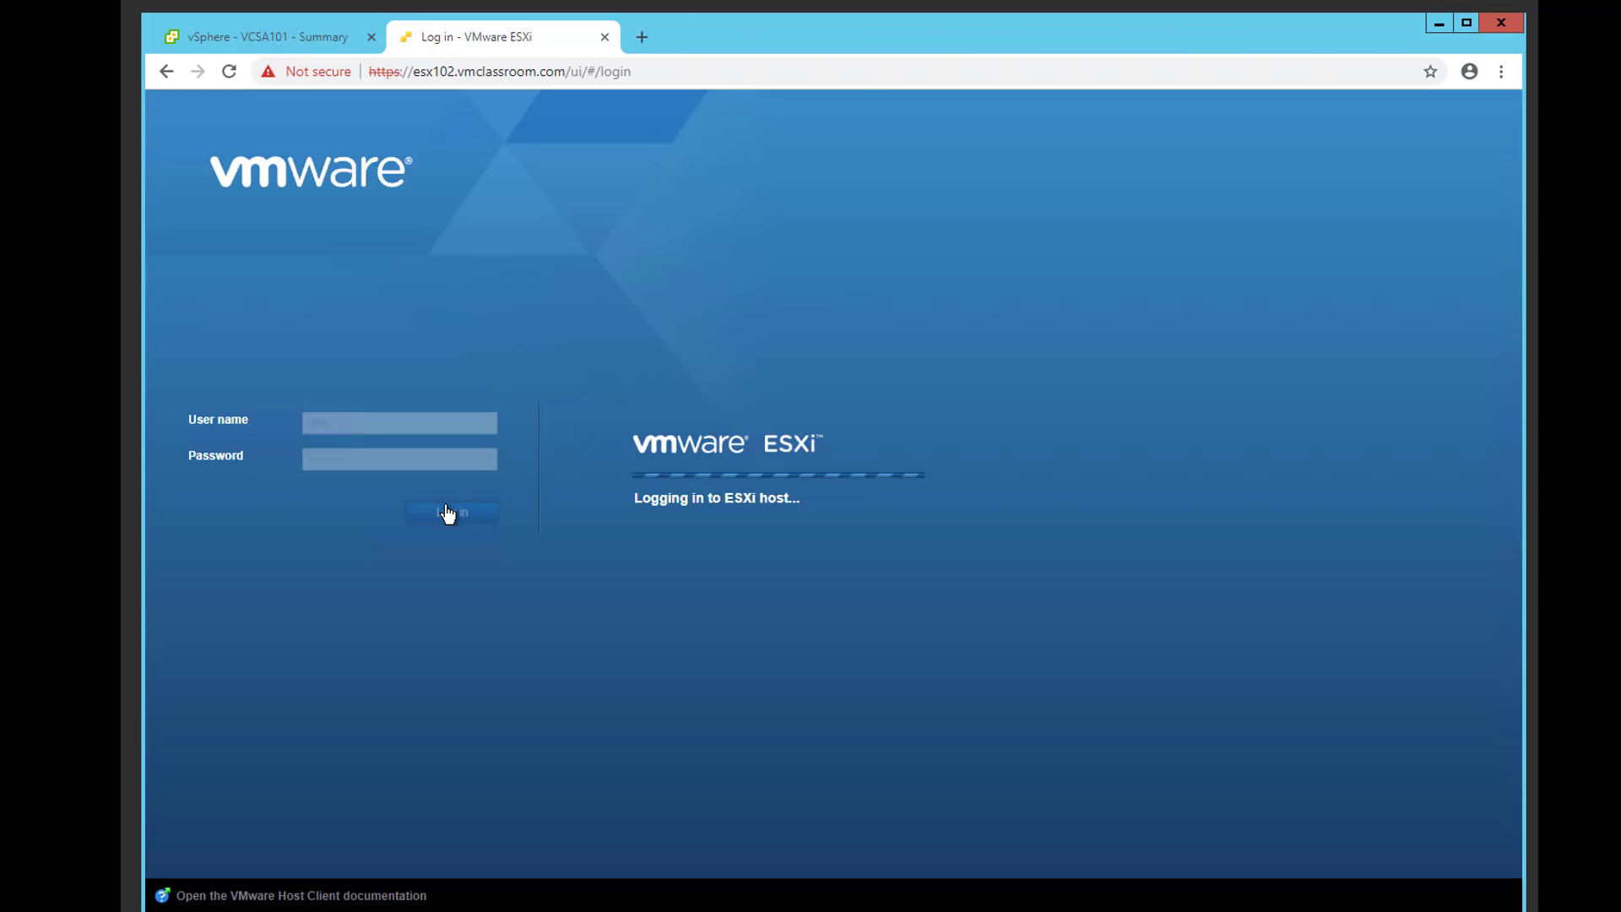
{"action": "left_click", "coordinate": [451, 513]}
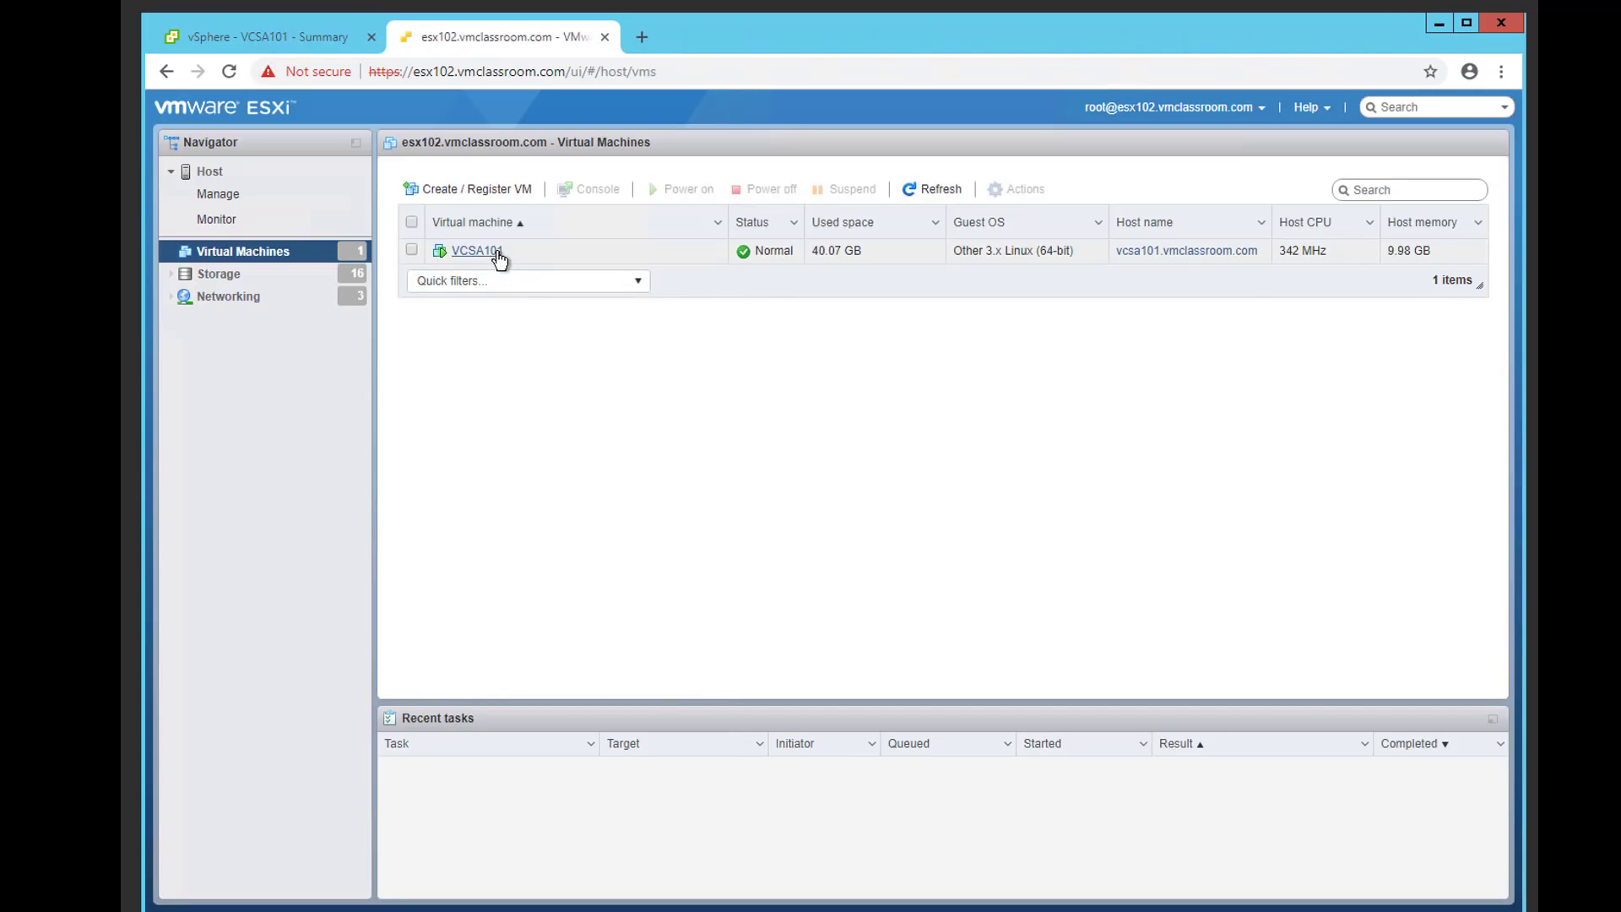
{"action": "right_click", "coordinate": [476, 250]}
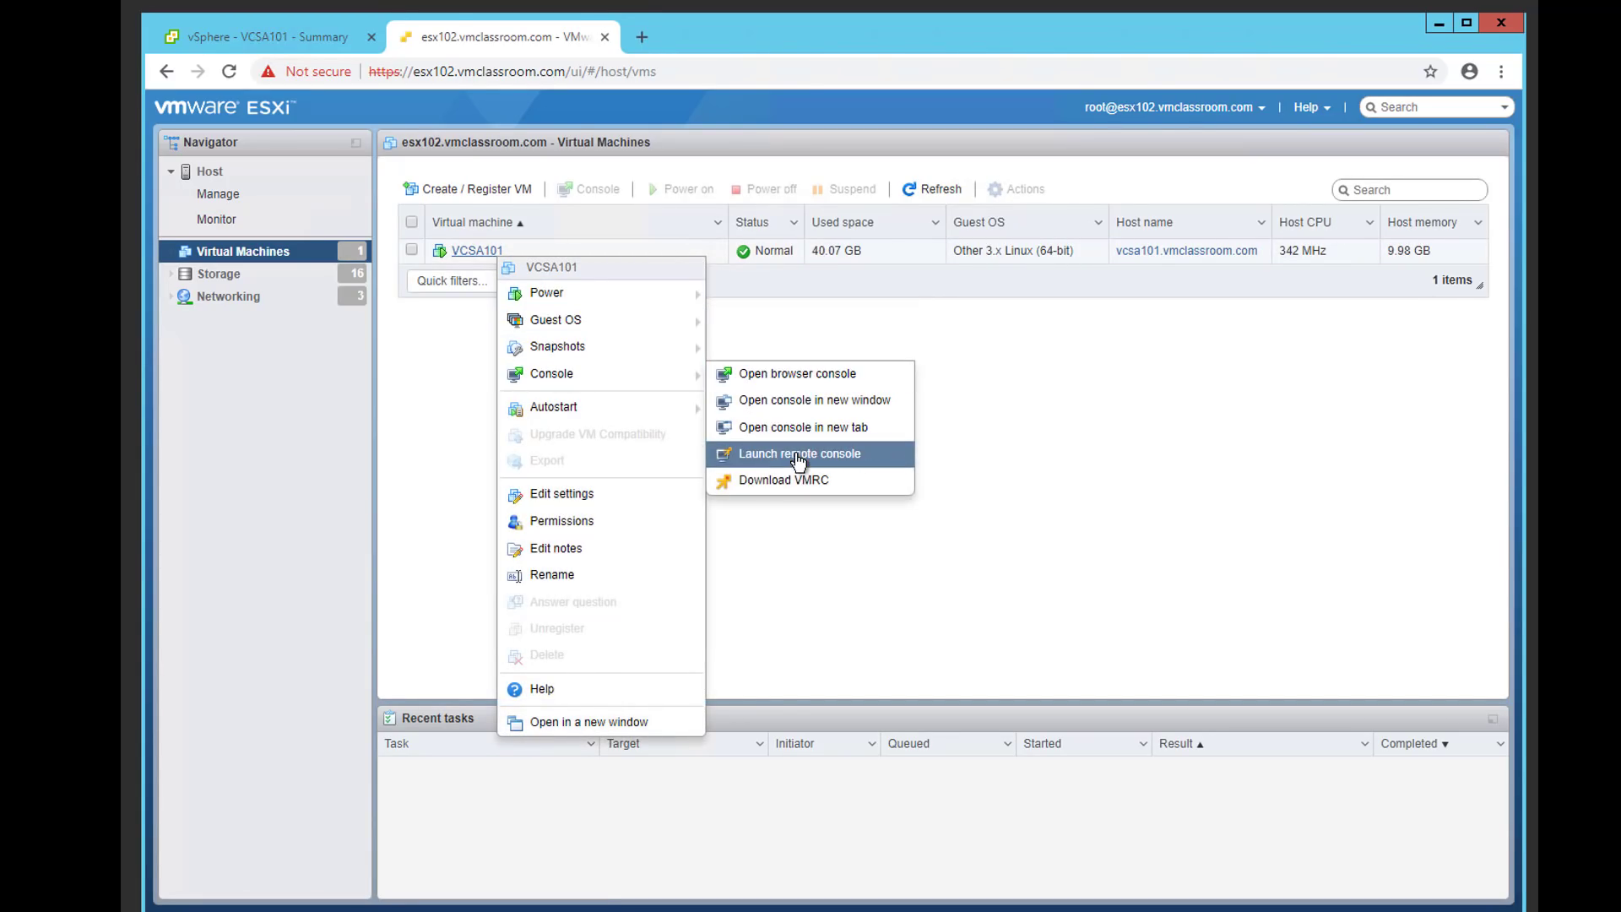
{"action": "left_click", "coordinate": [798, 453]}
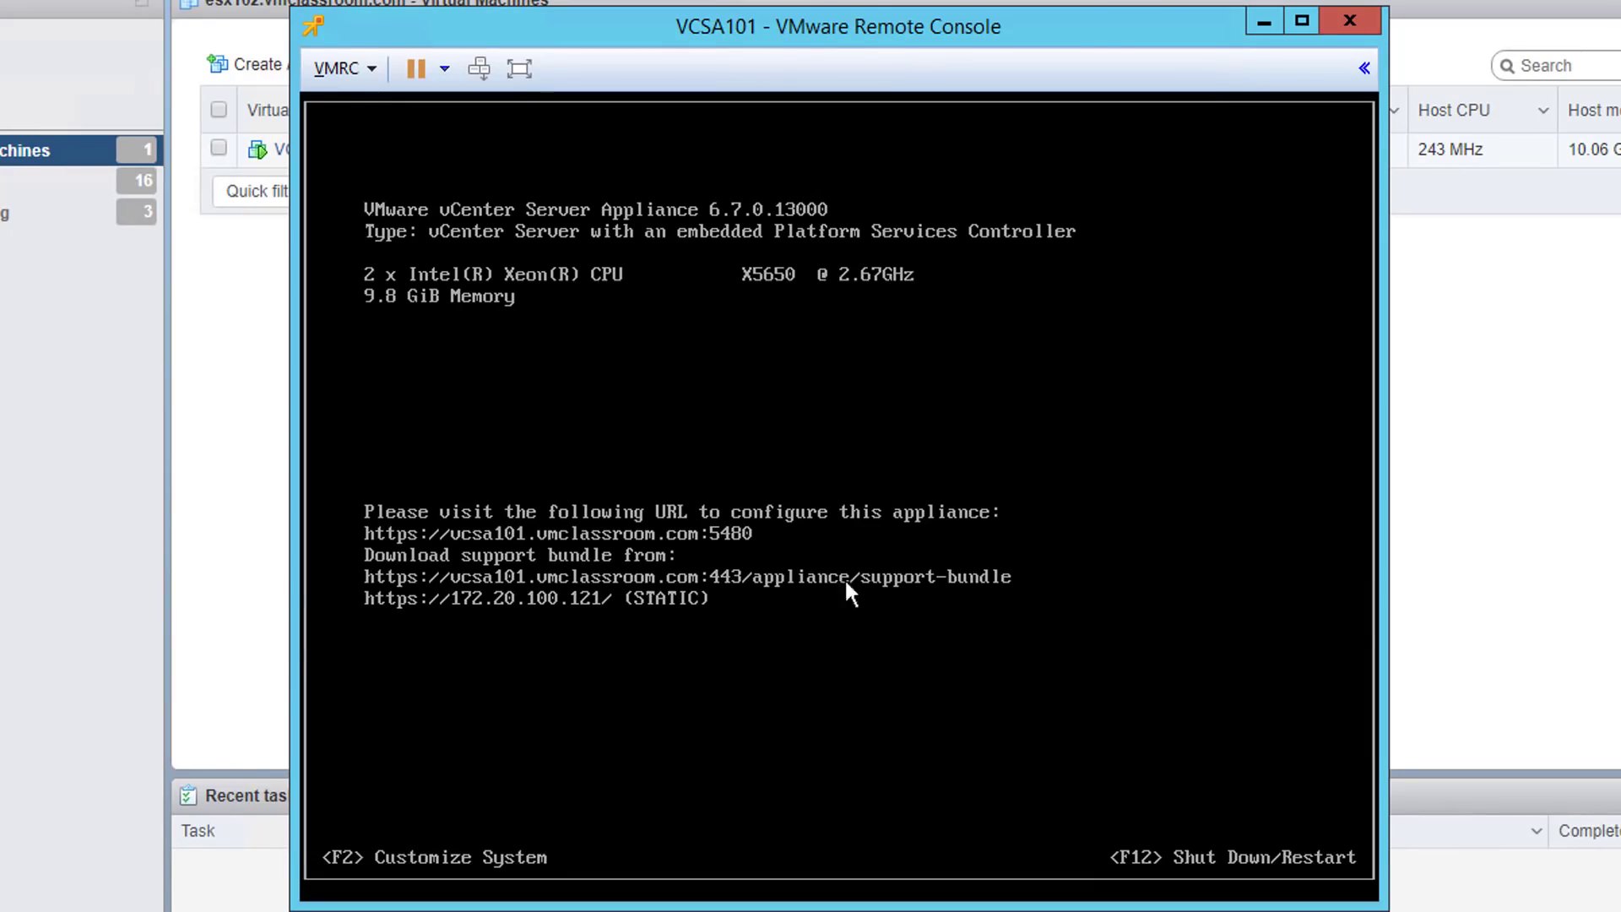
{"action": "mouse_move", "coordinate": [778, 535]}
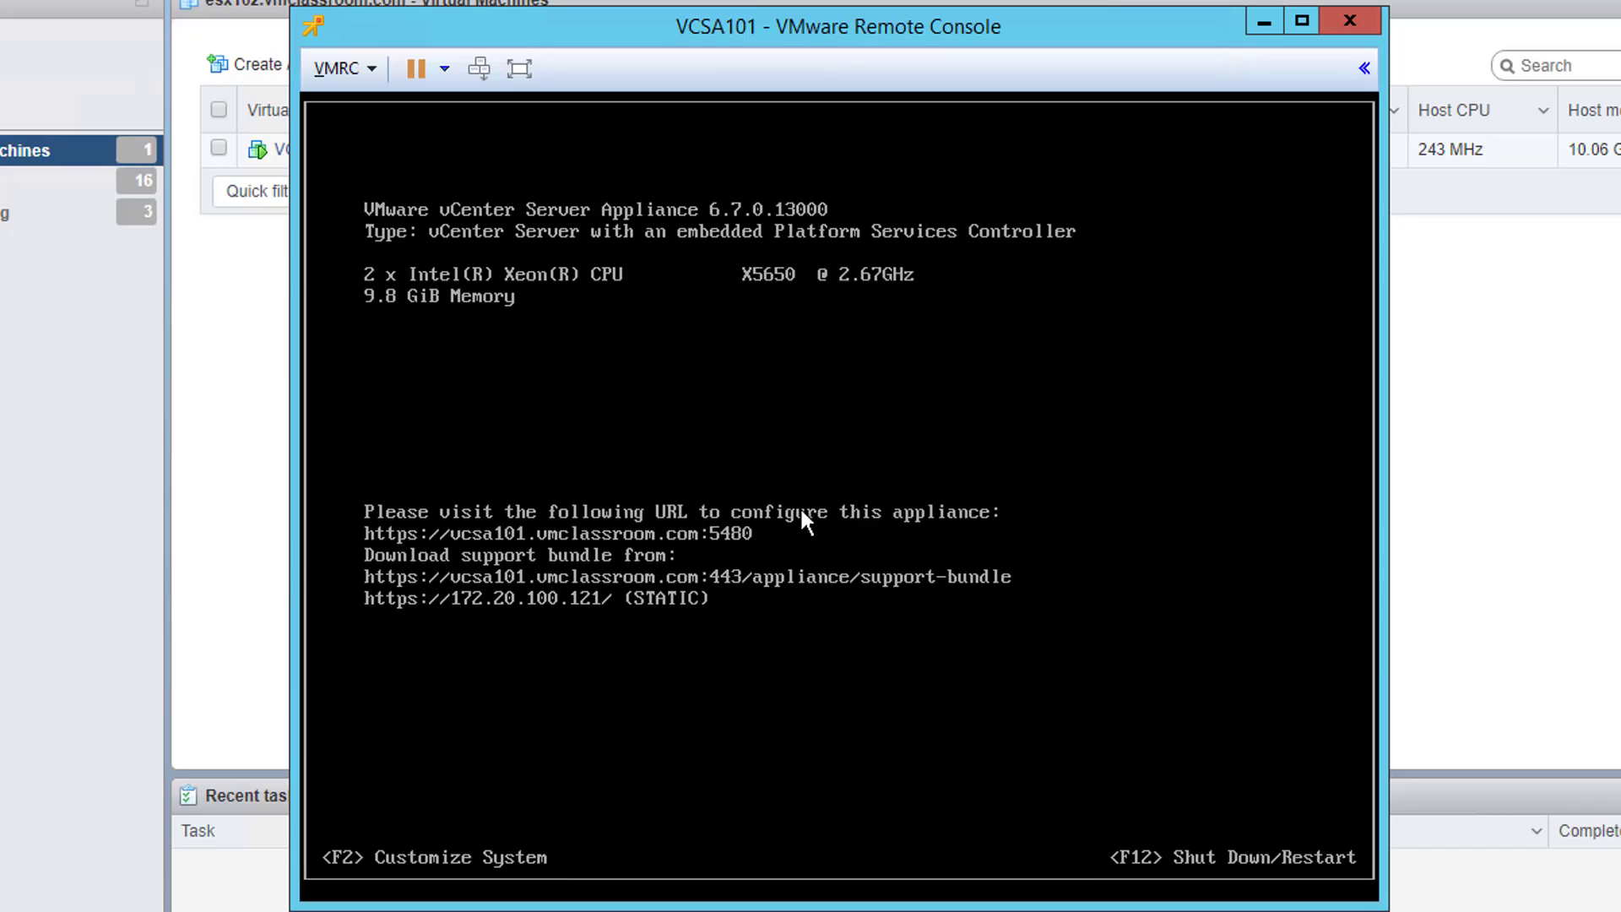
{"action": "mouse_move", "coordinate": [754, 498]}
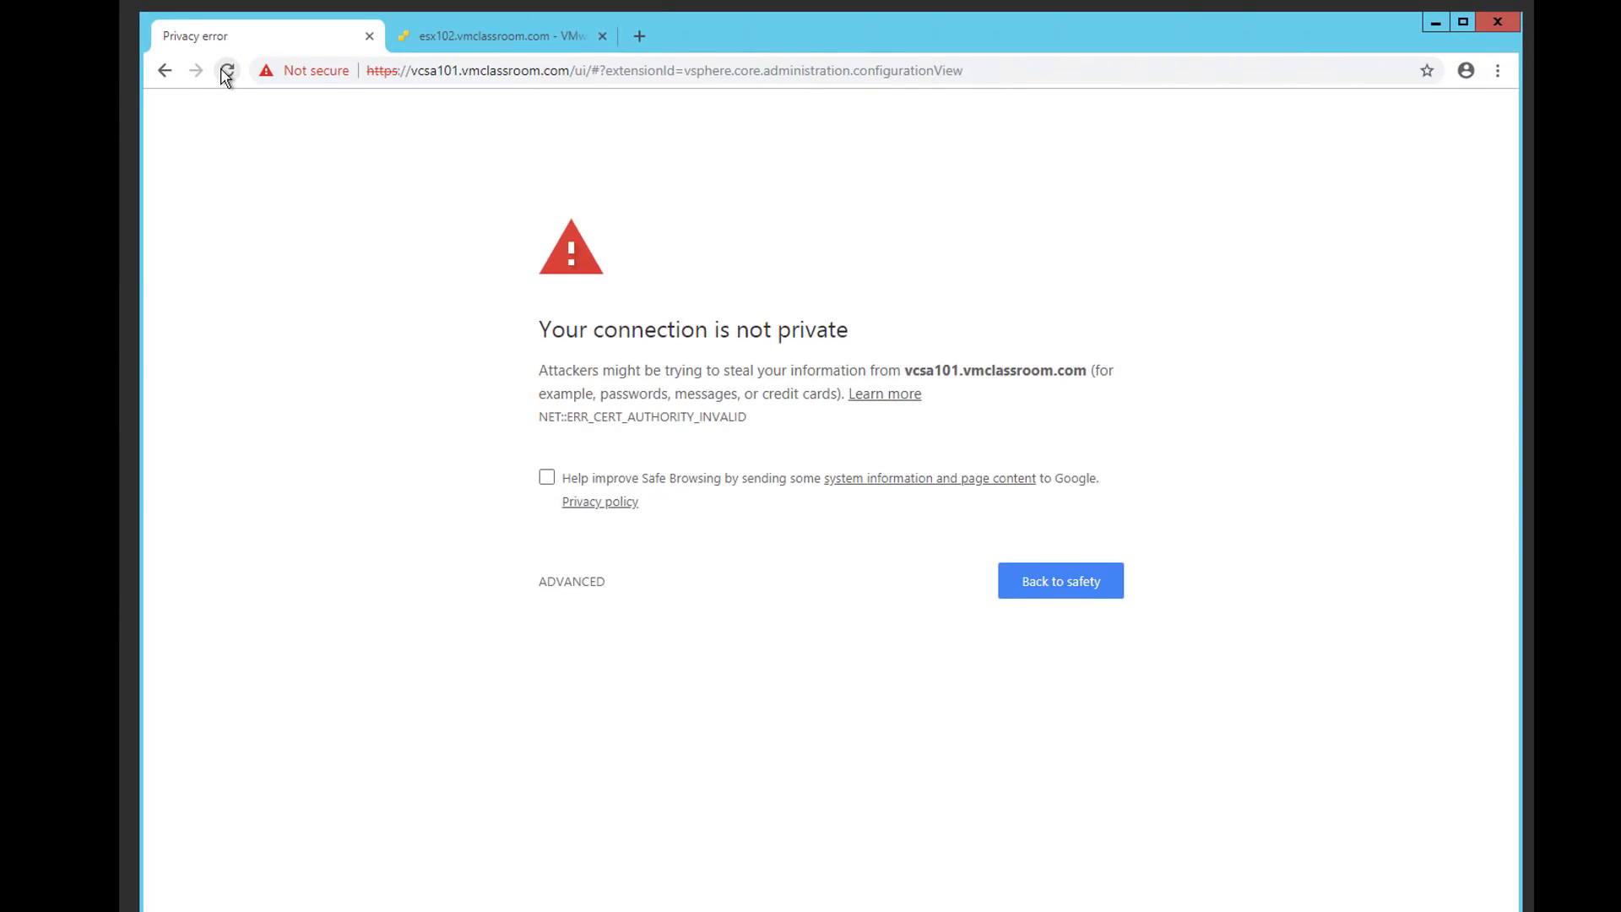
Proceed past the vcsa101 certificate warning and reload the page after the 503 error
{"action": "left_click", "coordinate": [571, 580]}
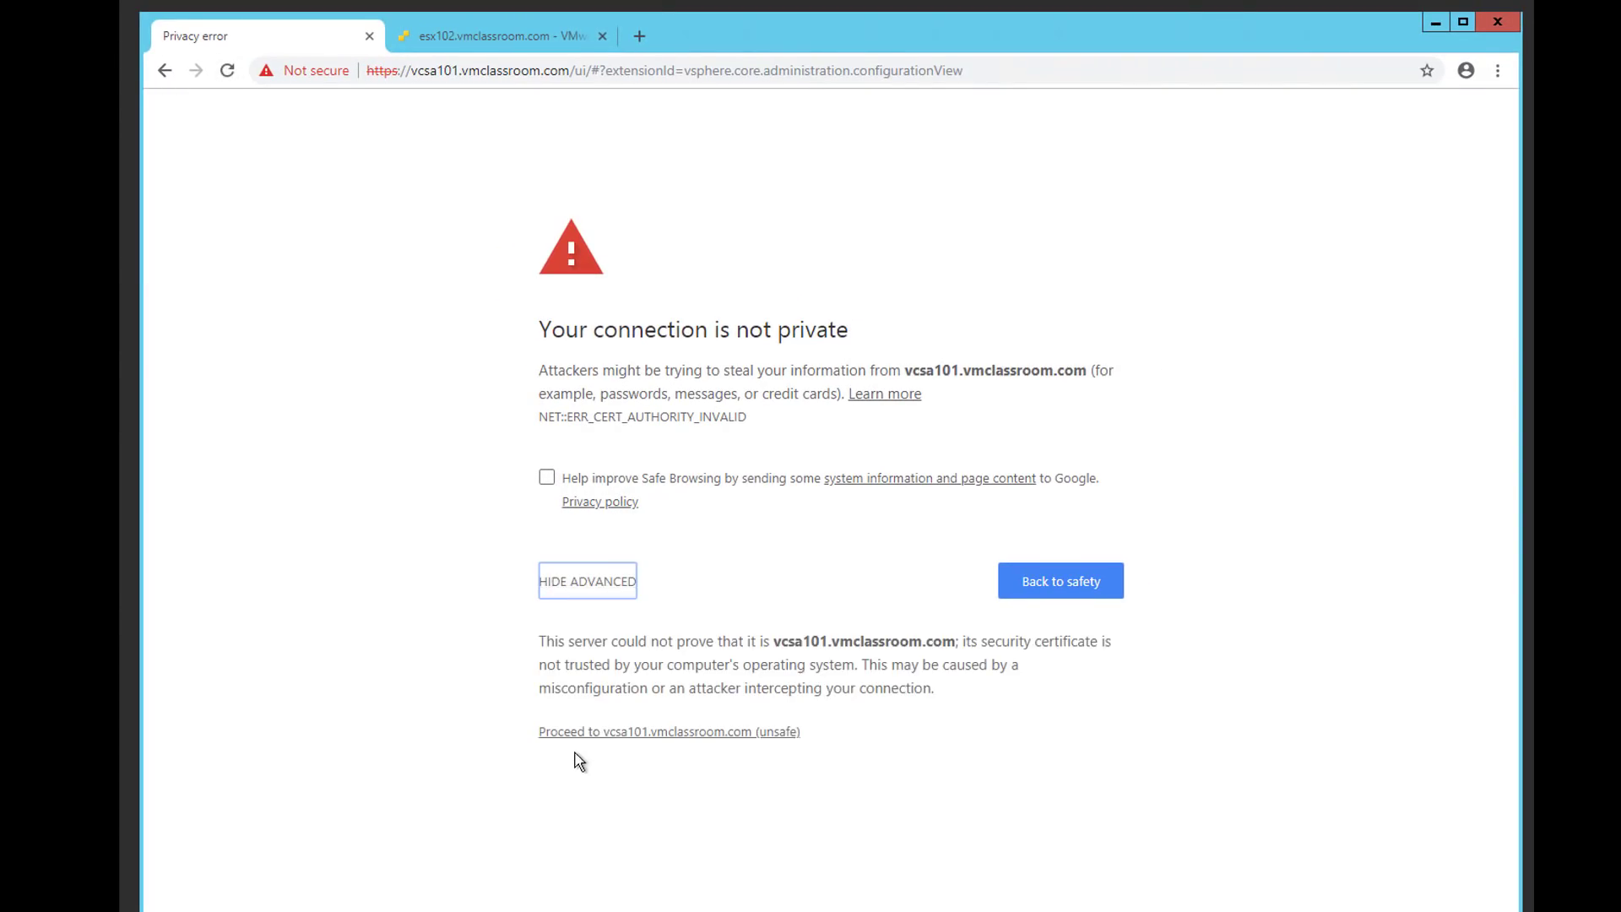
{"action": "left_click", "coordinate": [586, 581]}
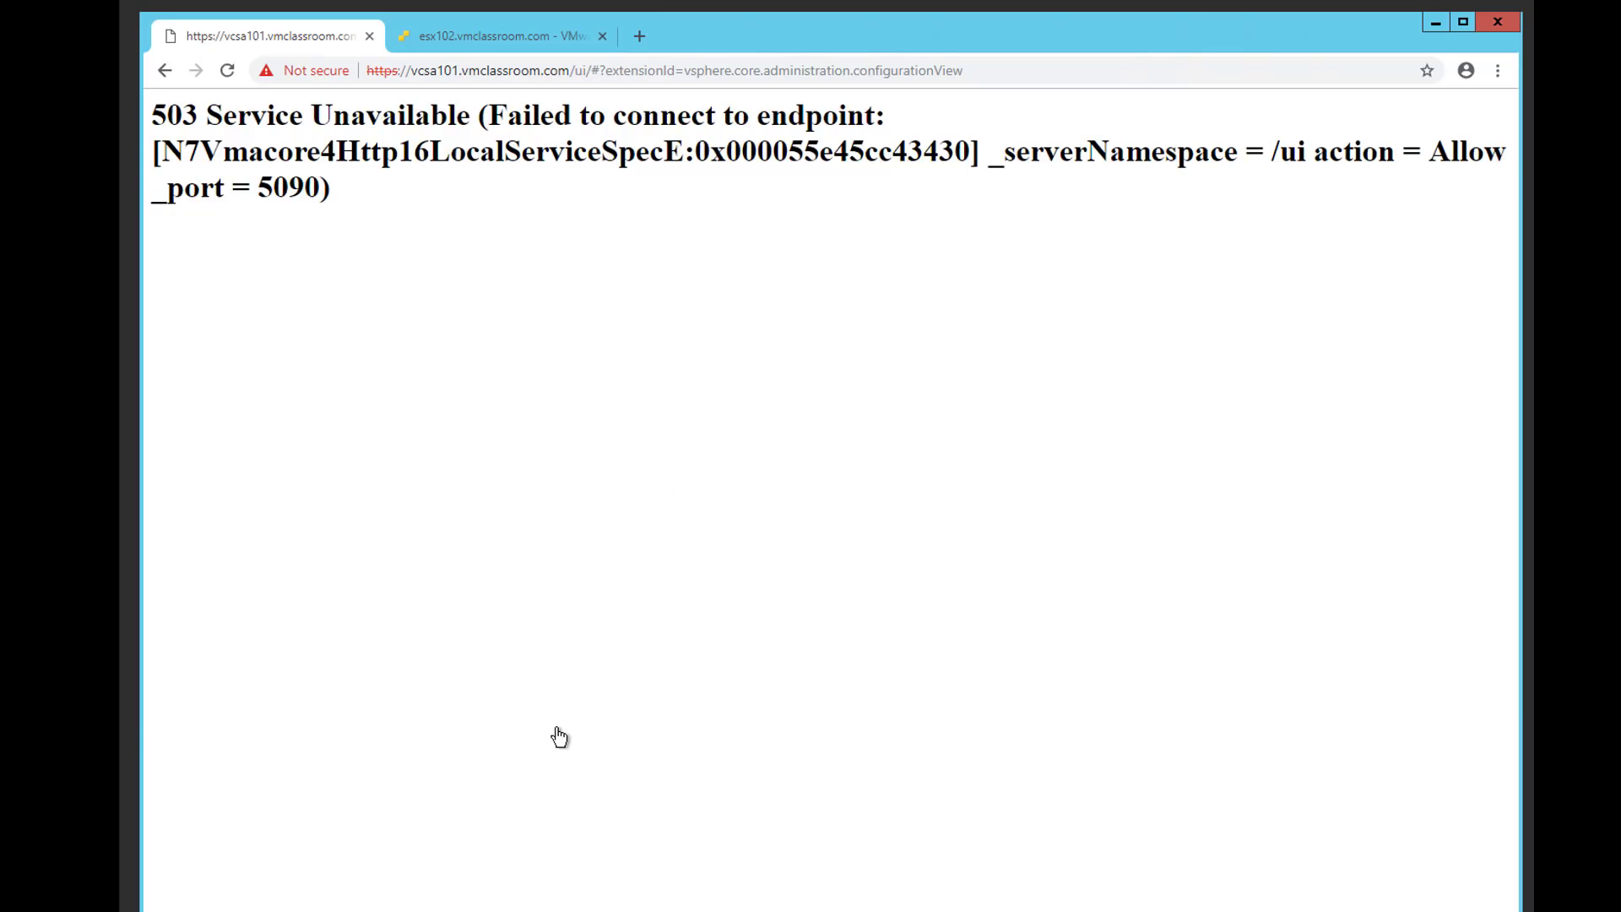
{"action": "mouse_move", "coordinate": [460, 420]}
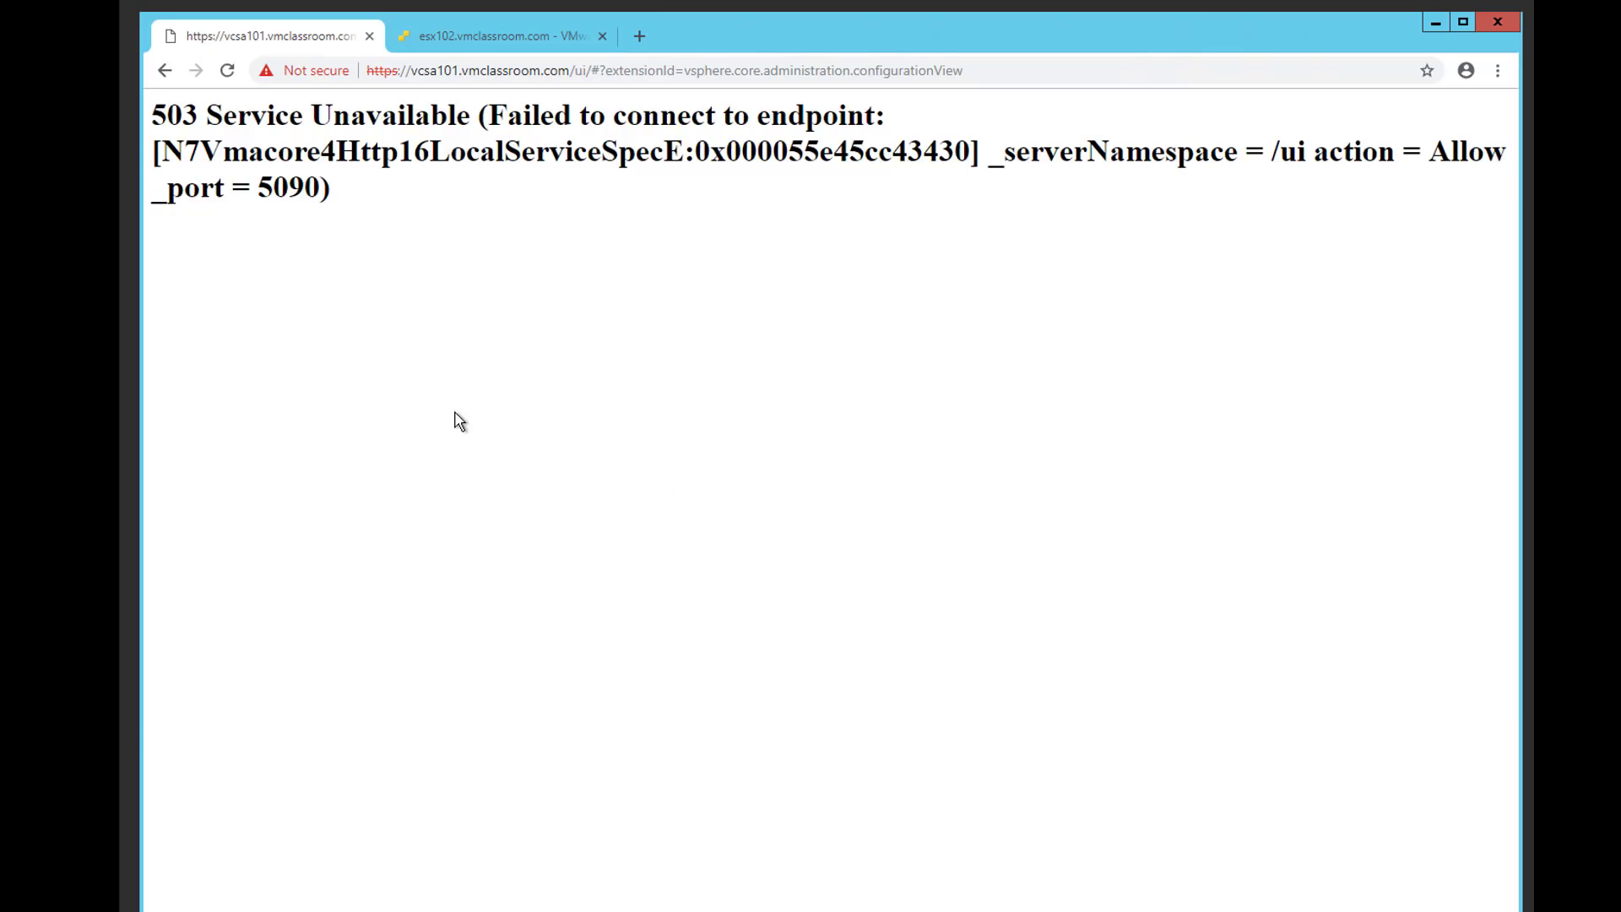
{"action": "mouse_move", "coordinate": [558, 351]}
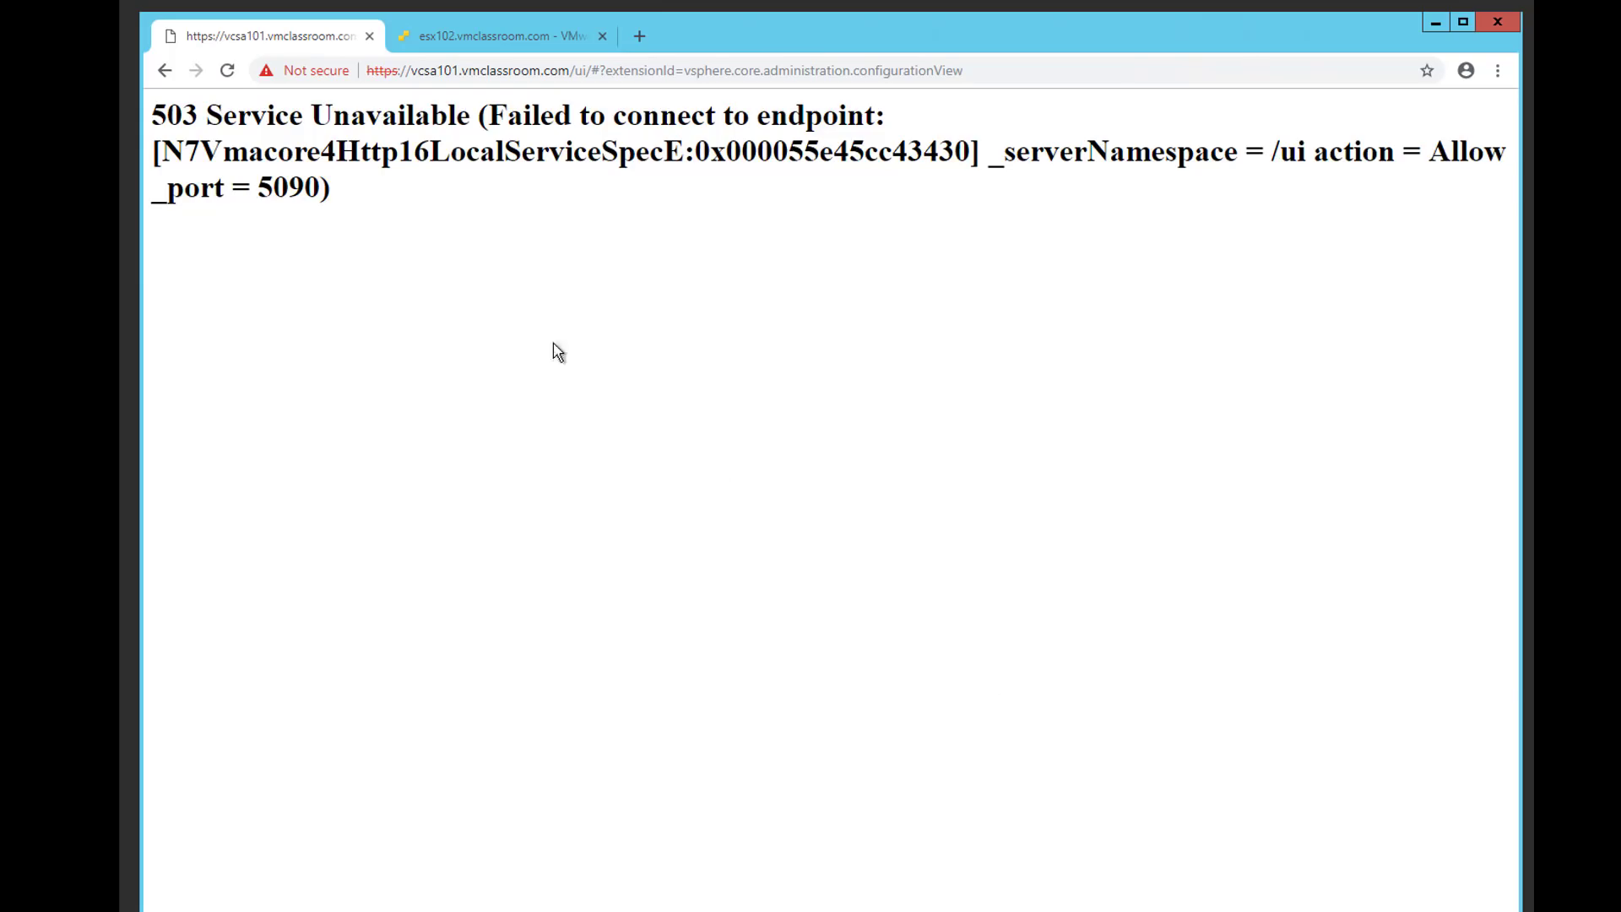
{"action": "left_click", "coordinate": [227, 70]}
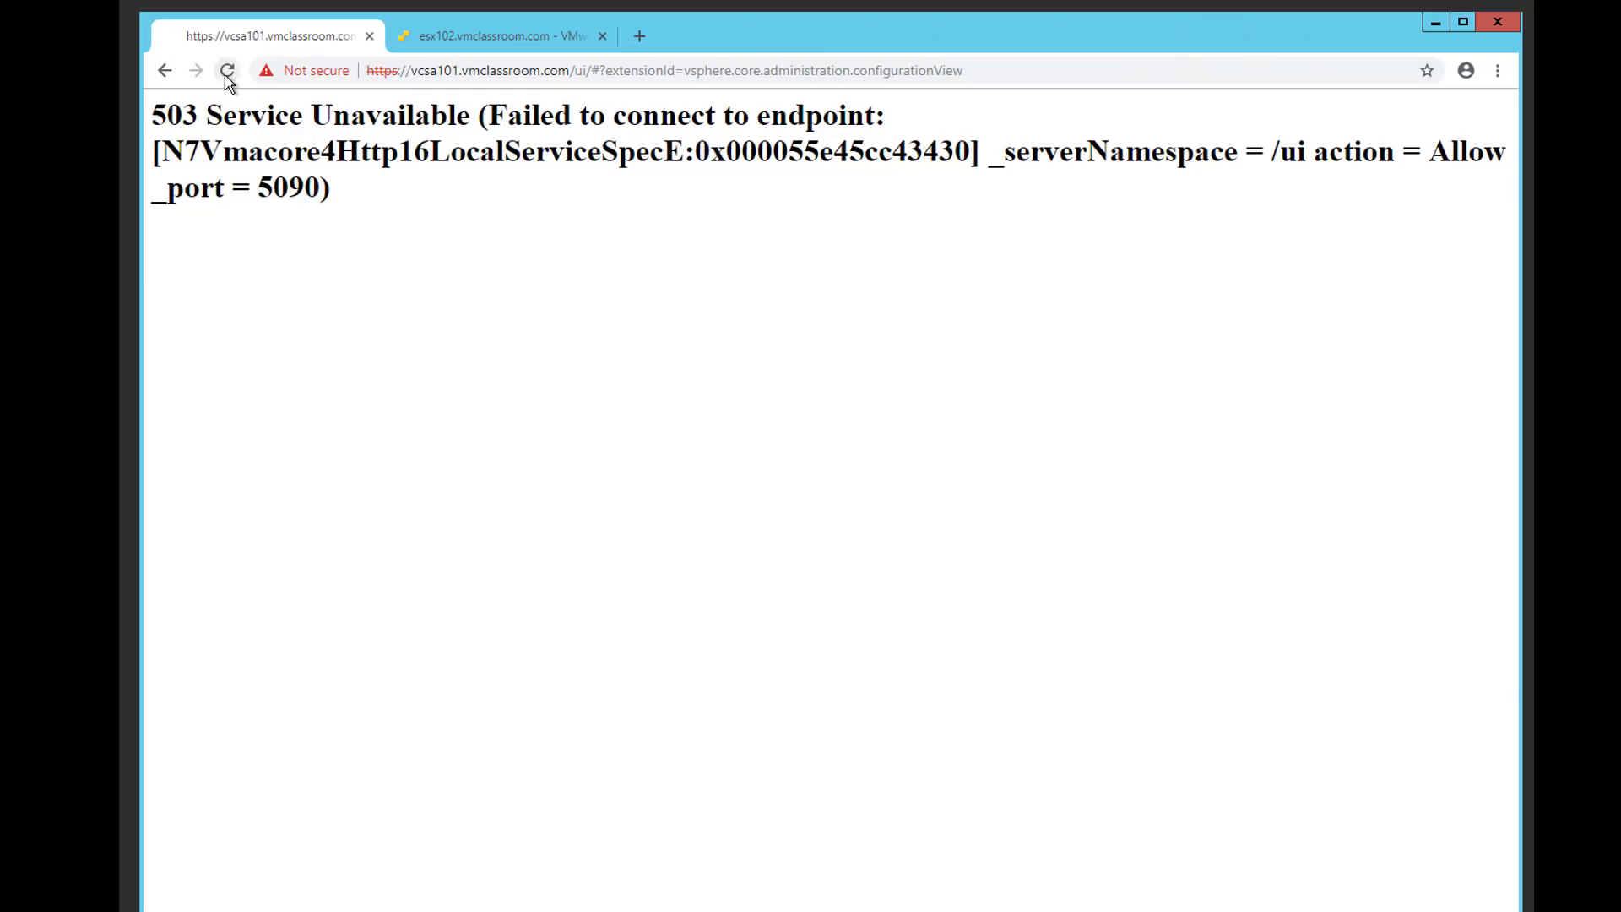
{"action": "left_click", "coordinate": [228, 70]}
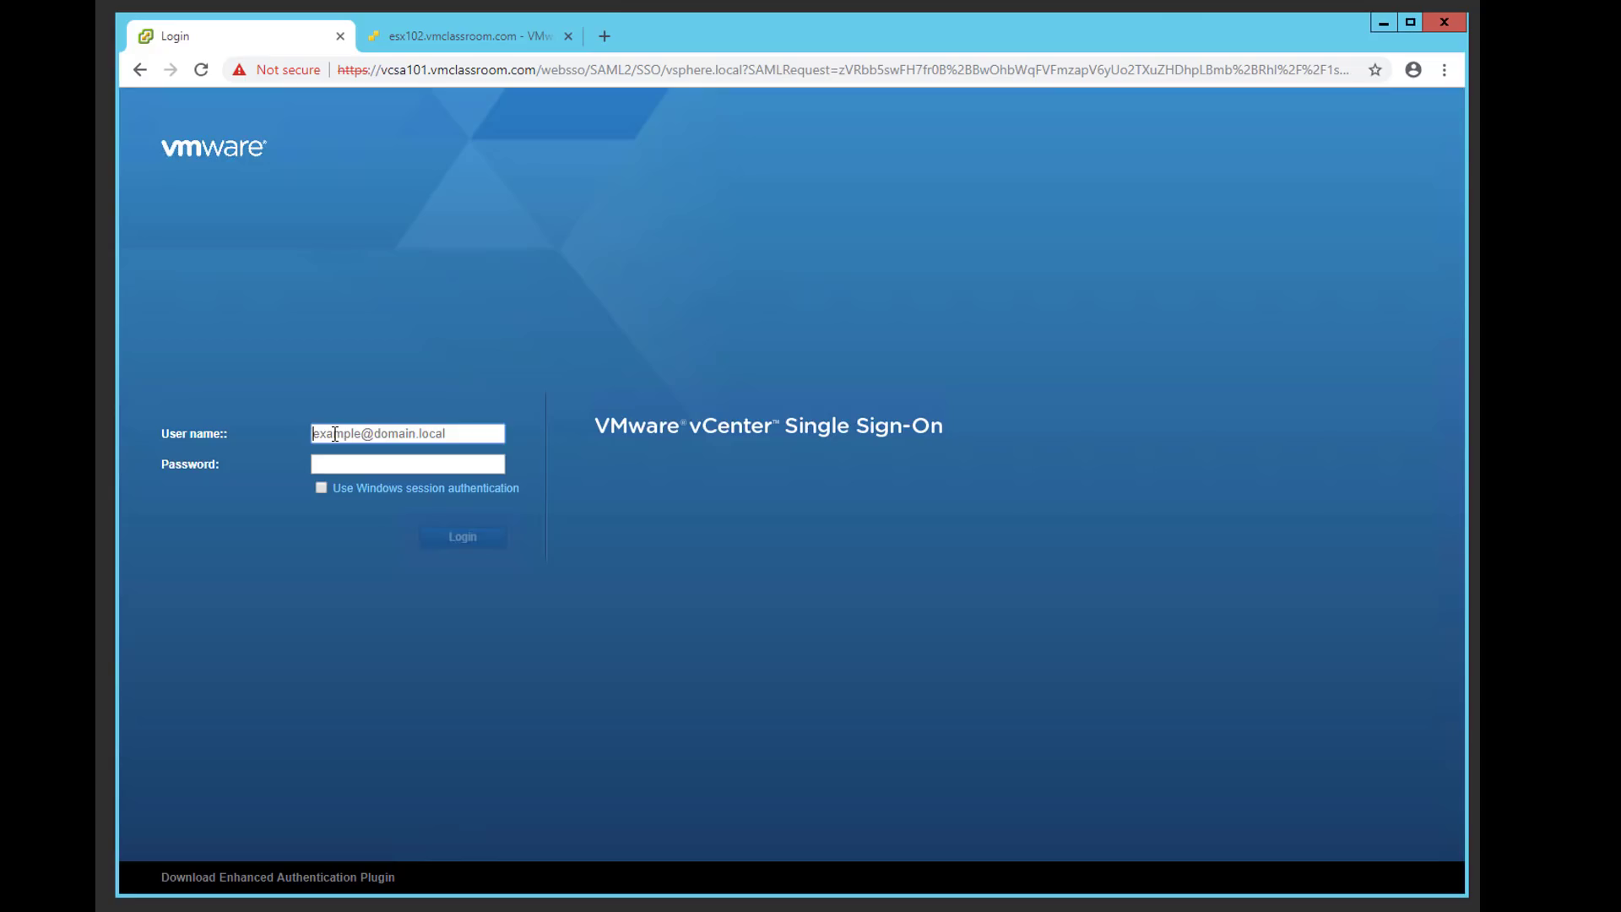
{"action": "left_click", "coordinate": [407, 433]}
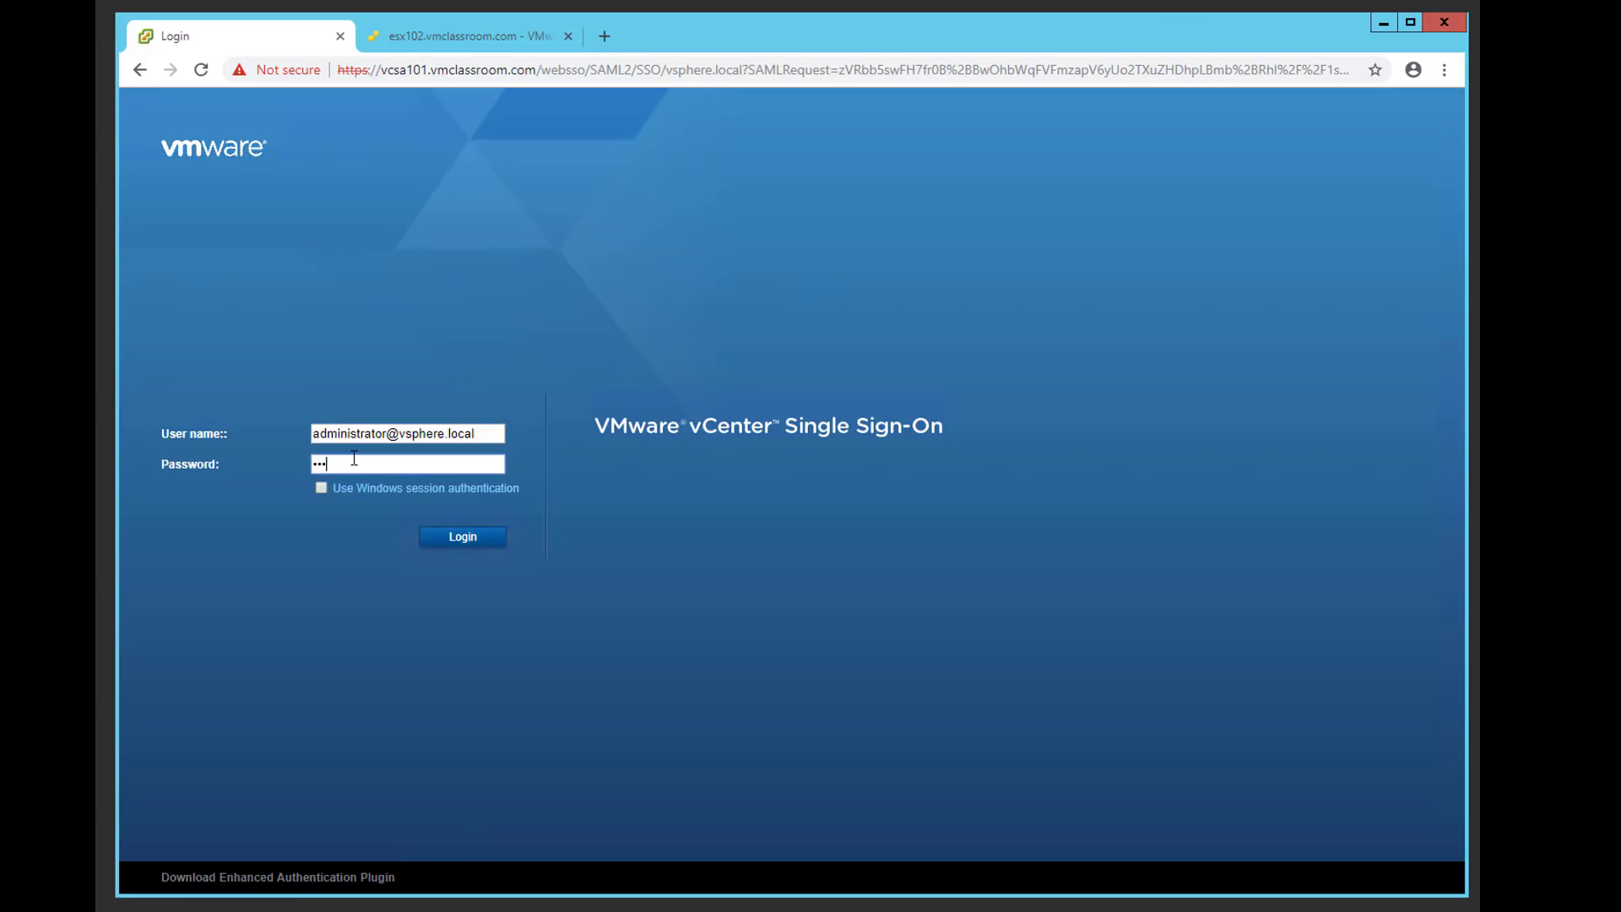
{"action": "left_click", "coordinate": [461, 537]}
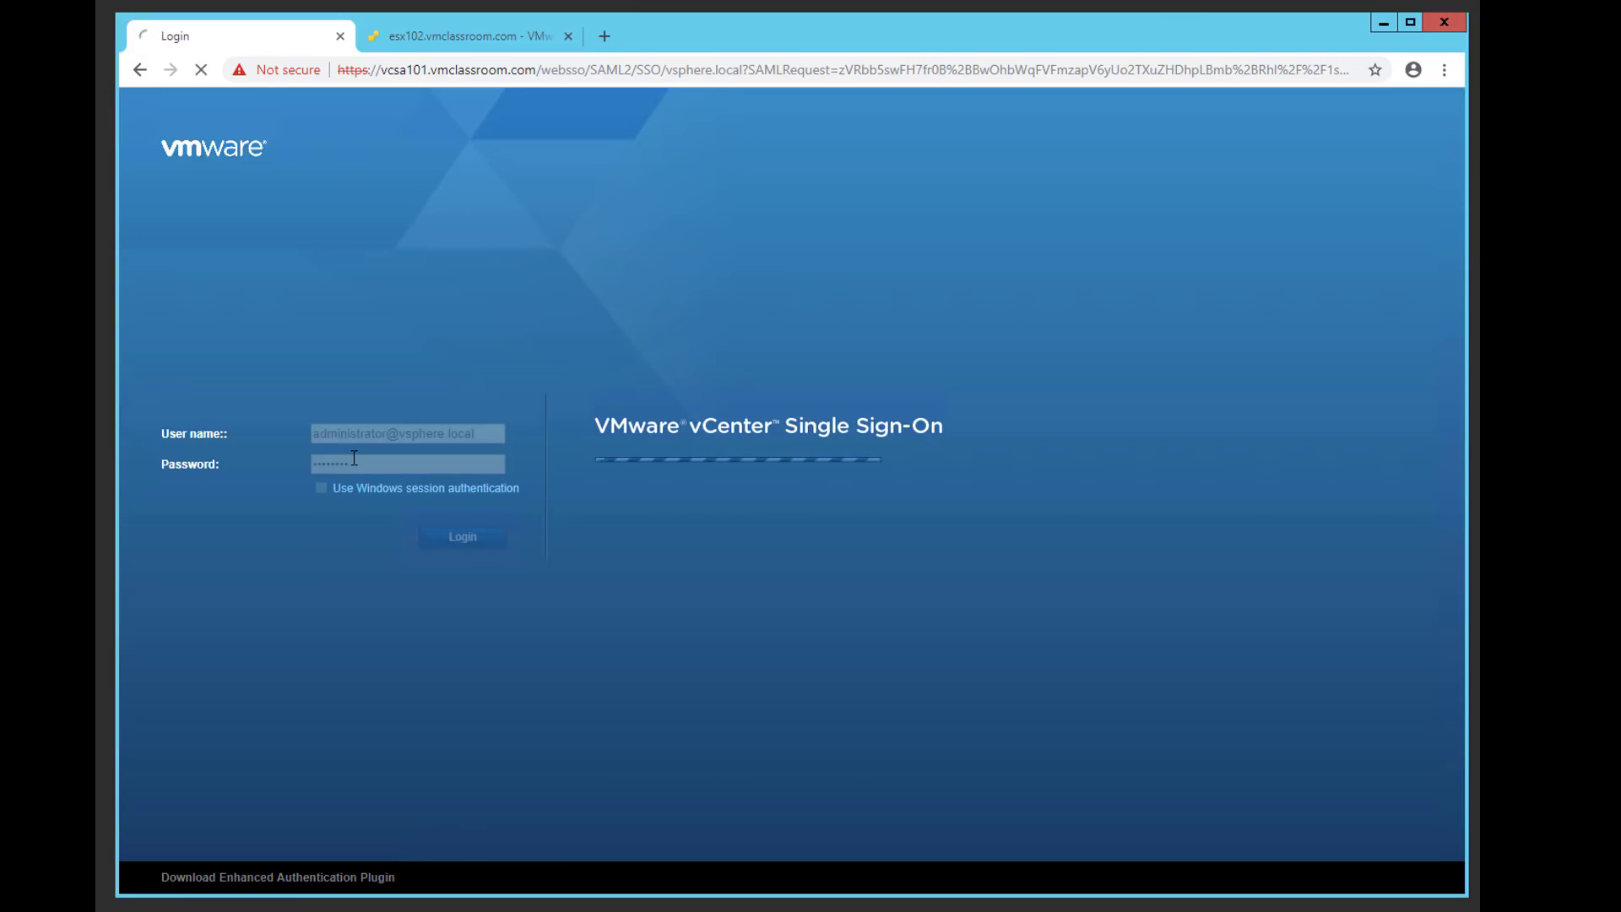
{"action": "left_click", "coordinate": [461, 538]}
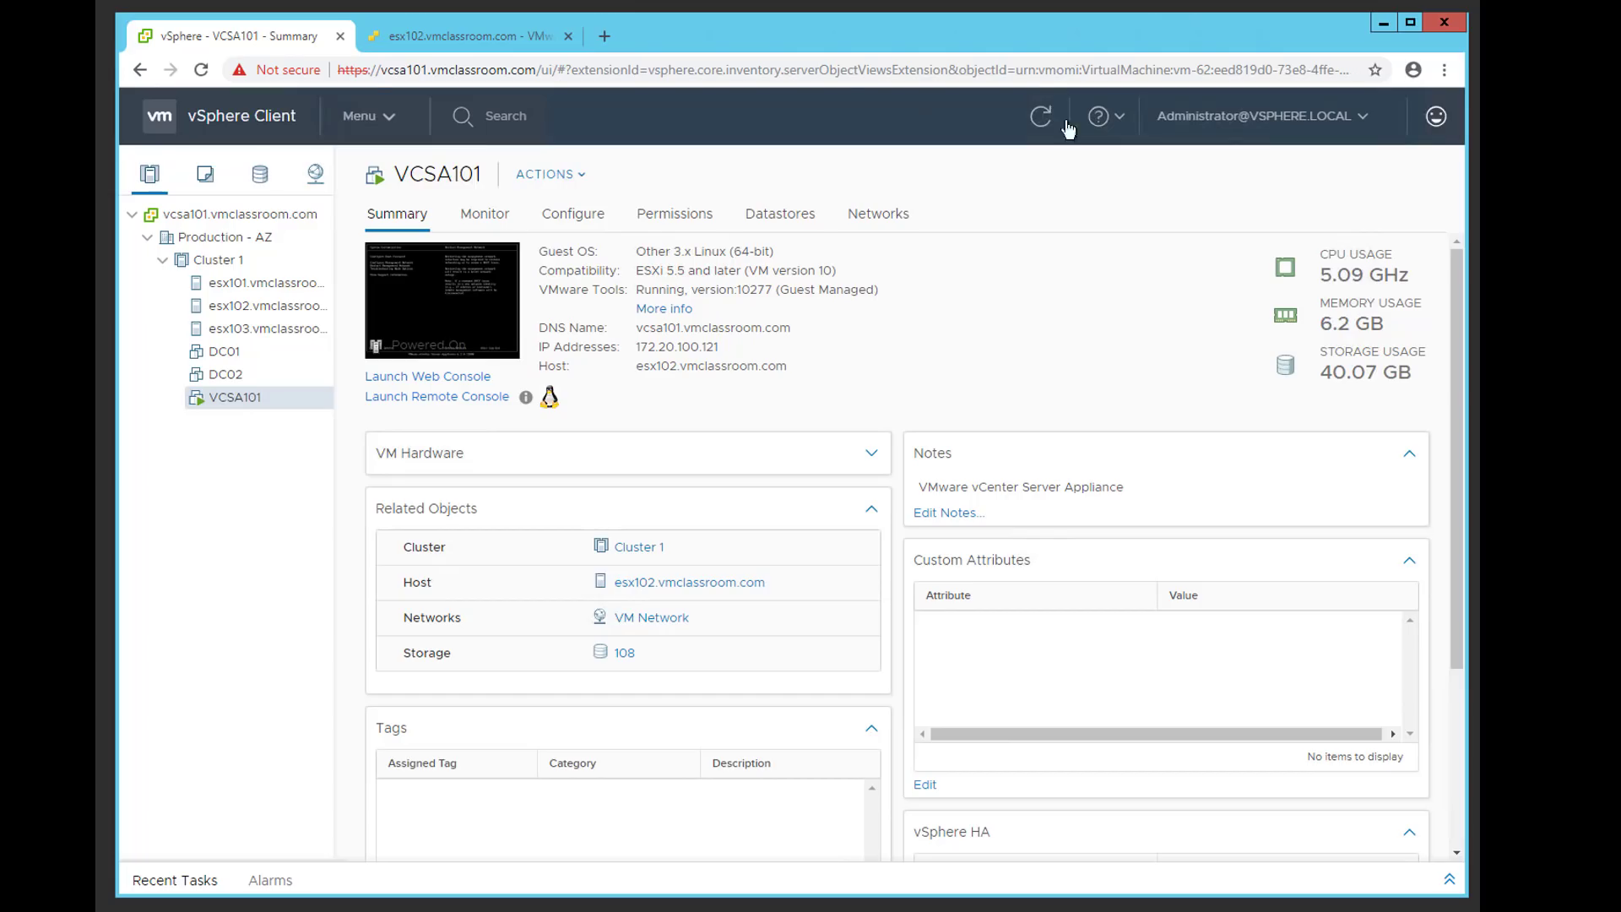
Go to Single Sign On Configuration's Identity Sources and begin adding a new source
{"action": "left_click", "coordinate": [362, 116]}
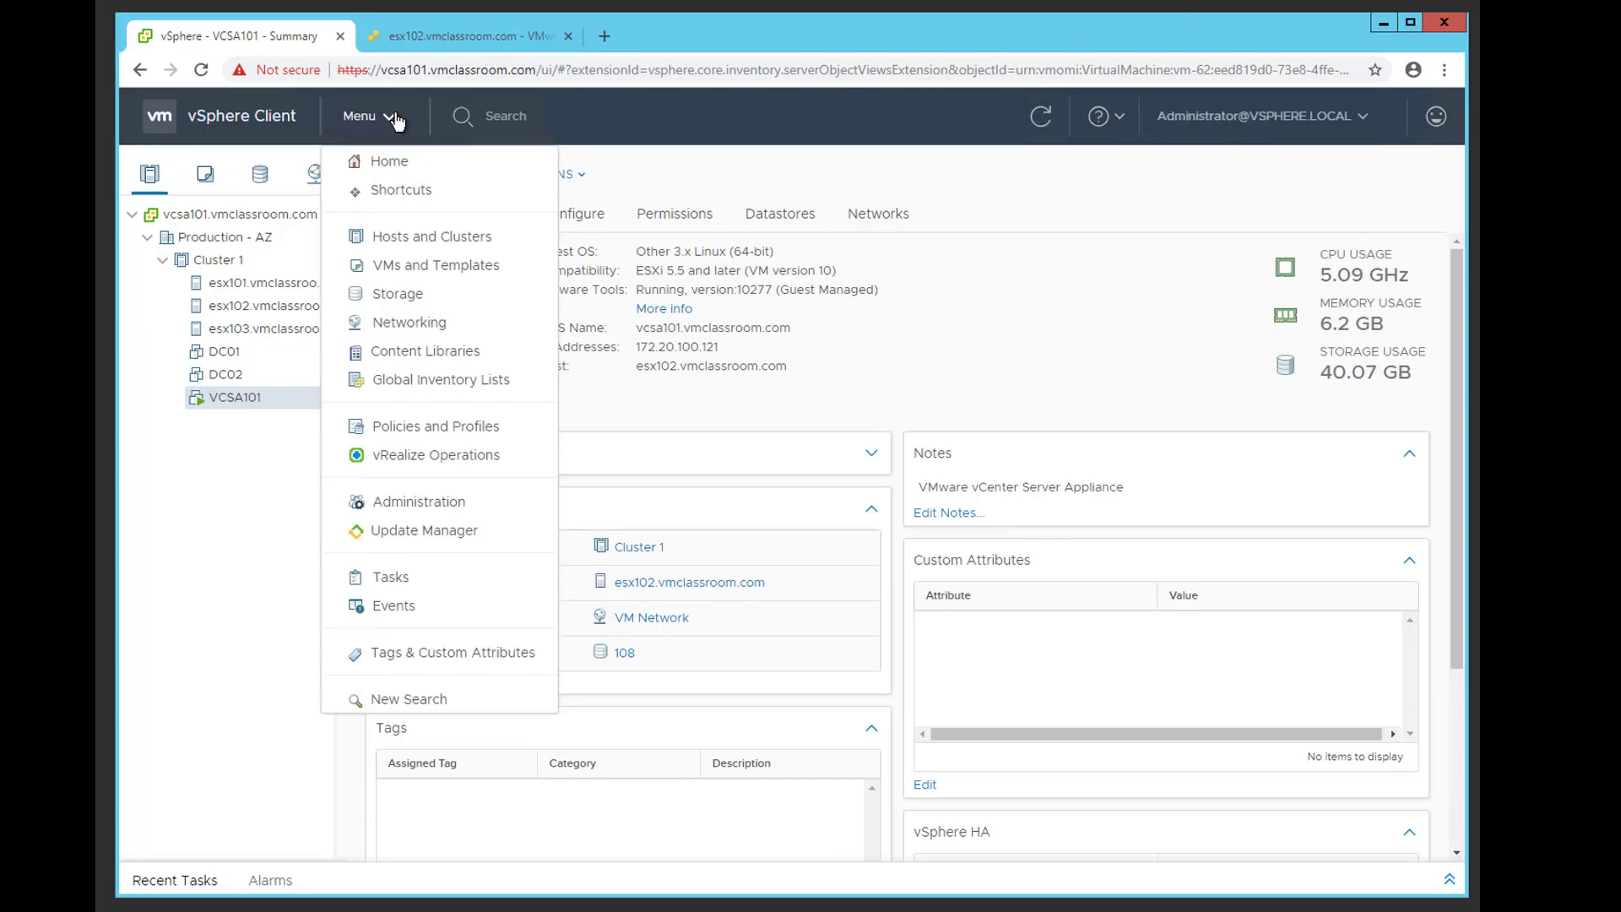
{"action": "left_click", "coordinate": [388, 161]}
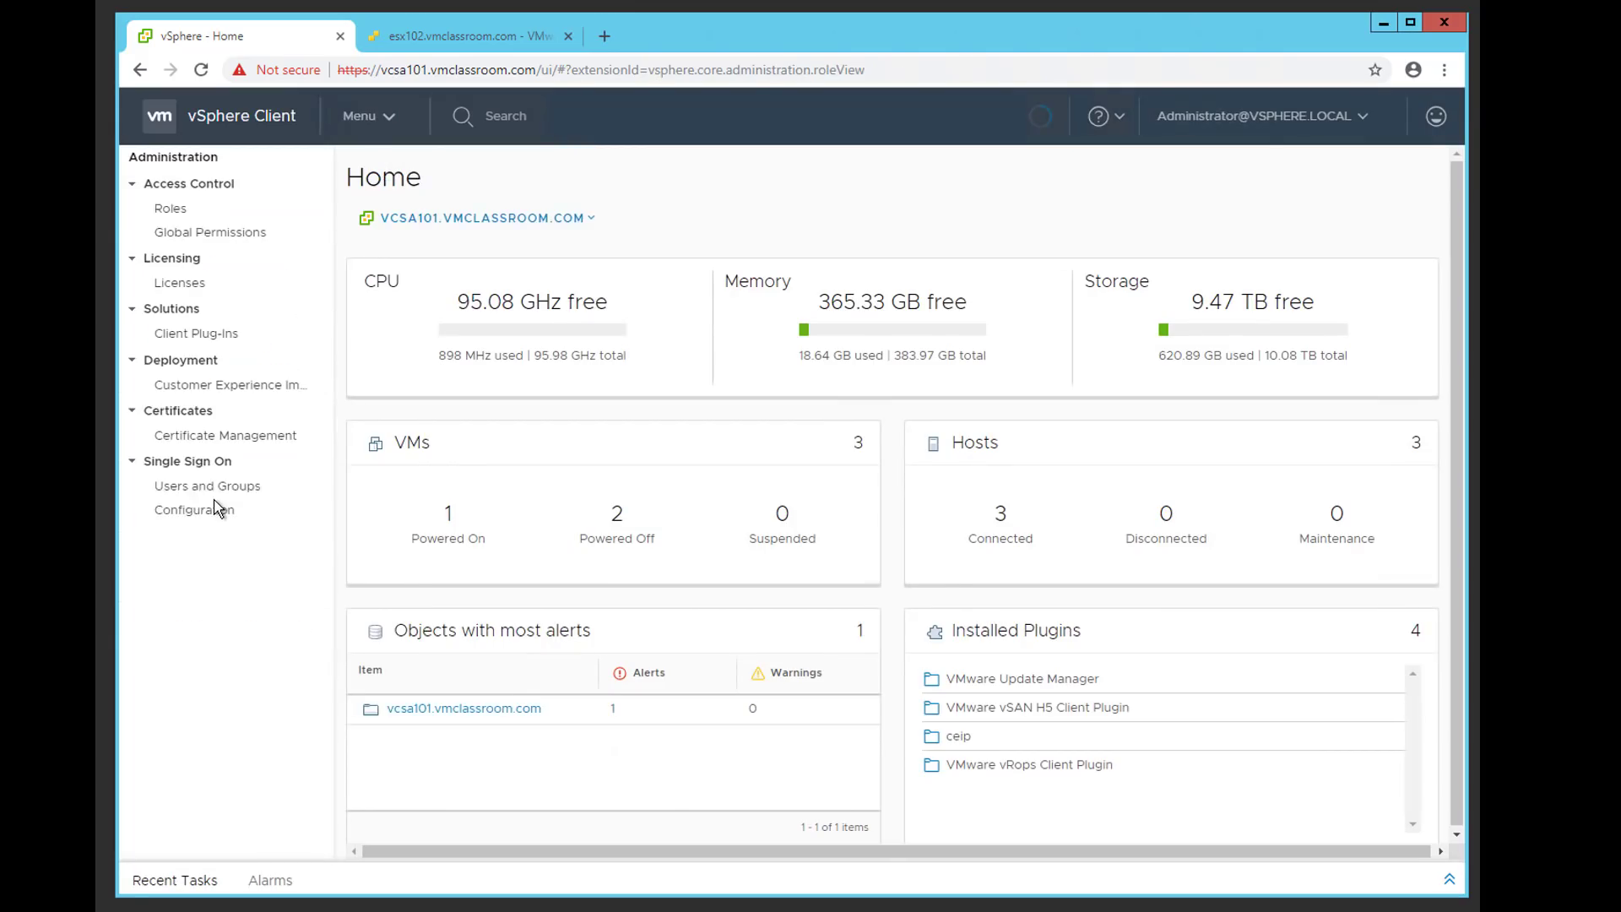
{"action": "left_click", "coordinate": [170, 207]}
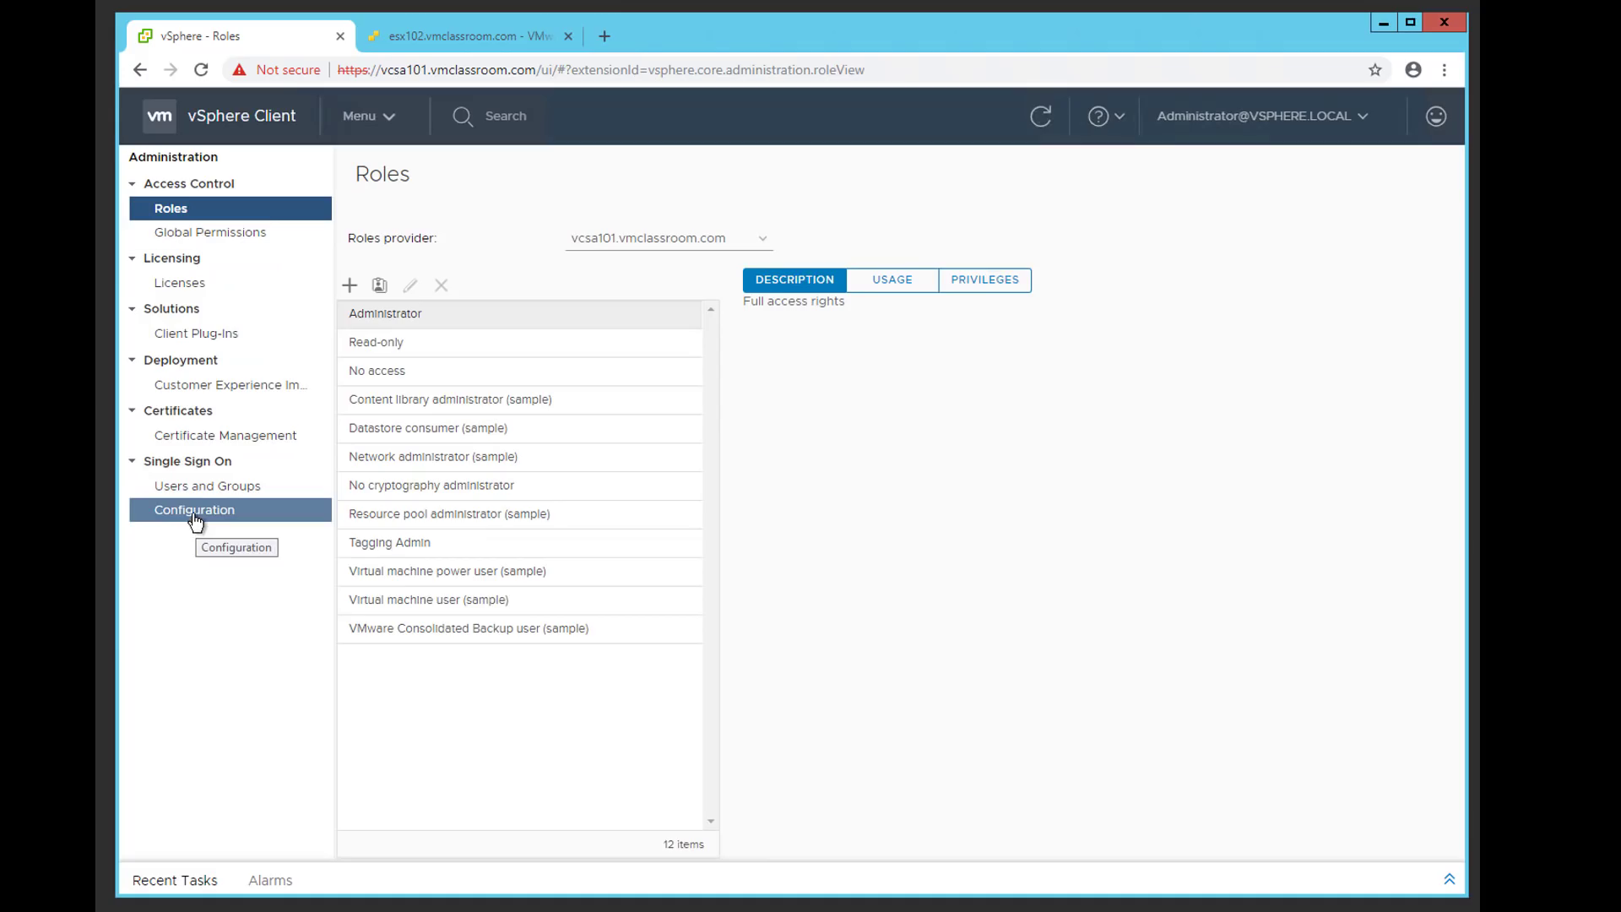
{"action": "left_click", "coordinate": [194, 510]}
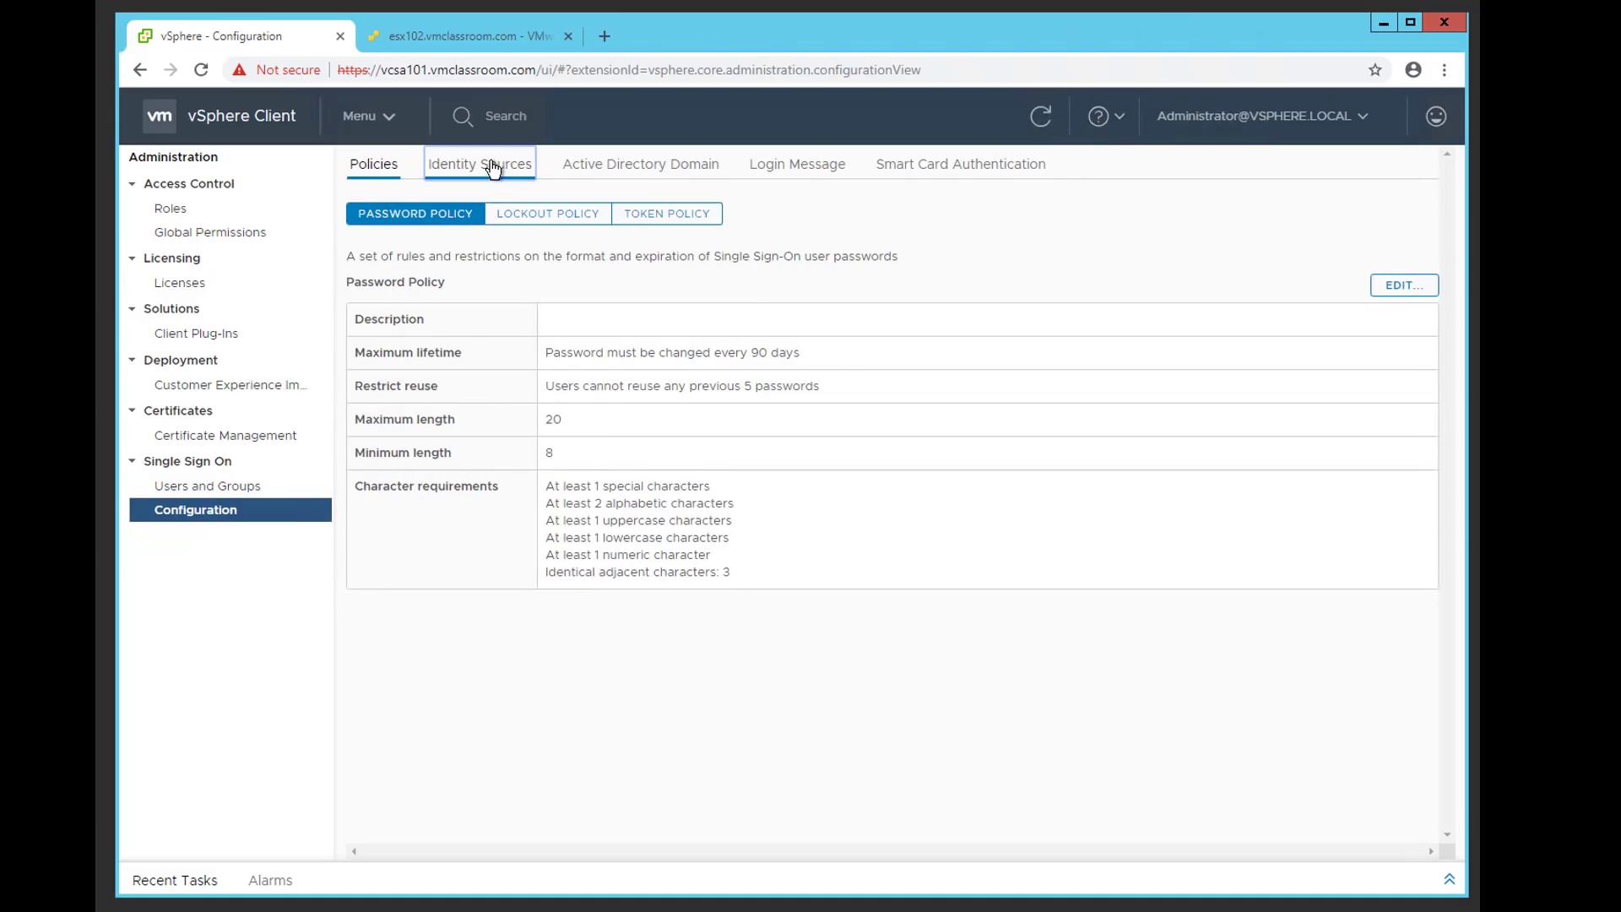
{"action": "left_click", "coordinate": [479, 163]}
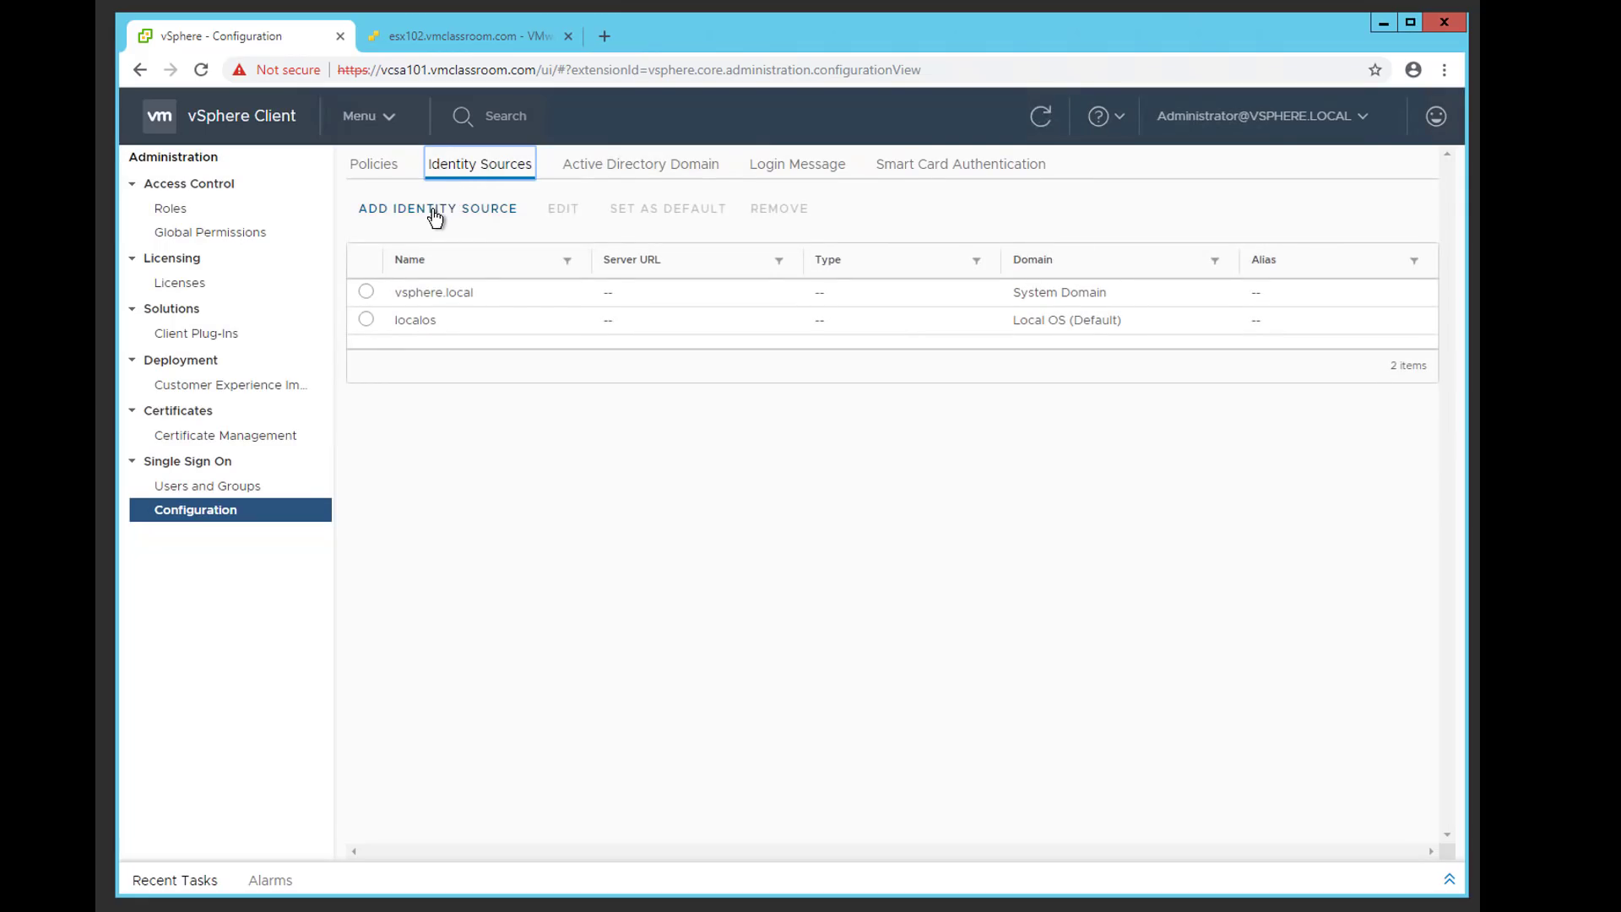
{"action": "left_click", "coordinate": [437, 208]}
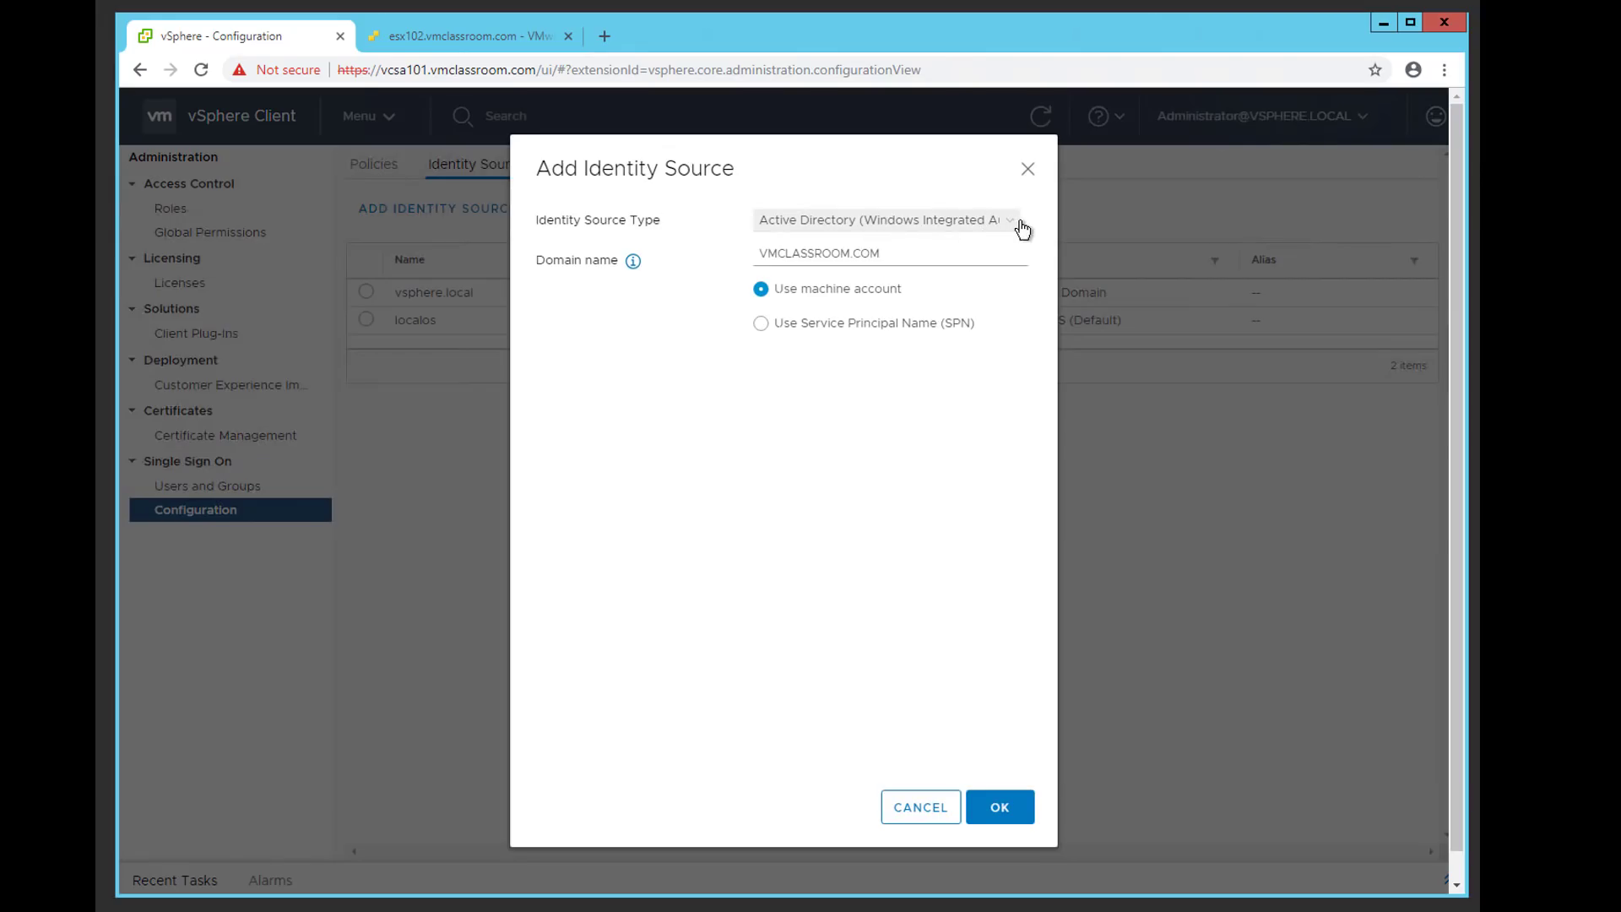
Add VMCLASSROOM.COM as an Active Directory (Windows Integrated Authentication) source using the machine account
{"action": "left_click", "coordinate": [884, 220]}
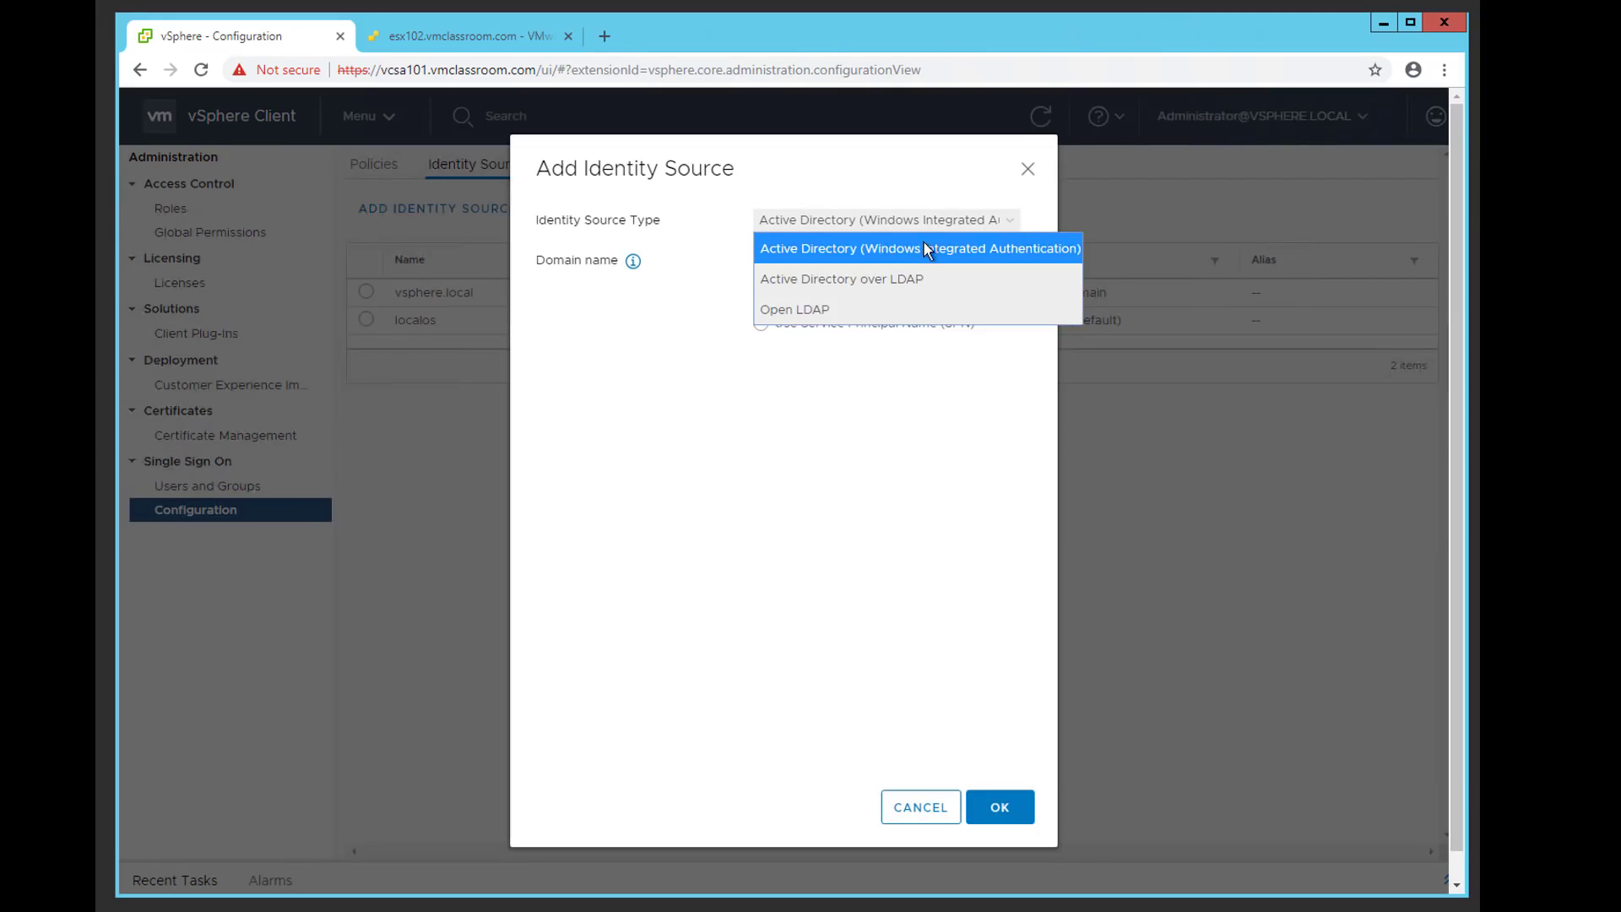
{"action": "left_click", "coordinate": [918, 248]}
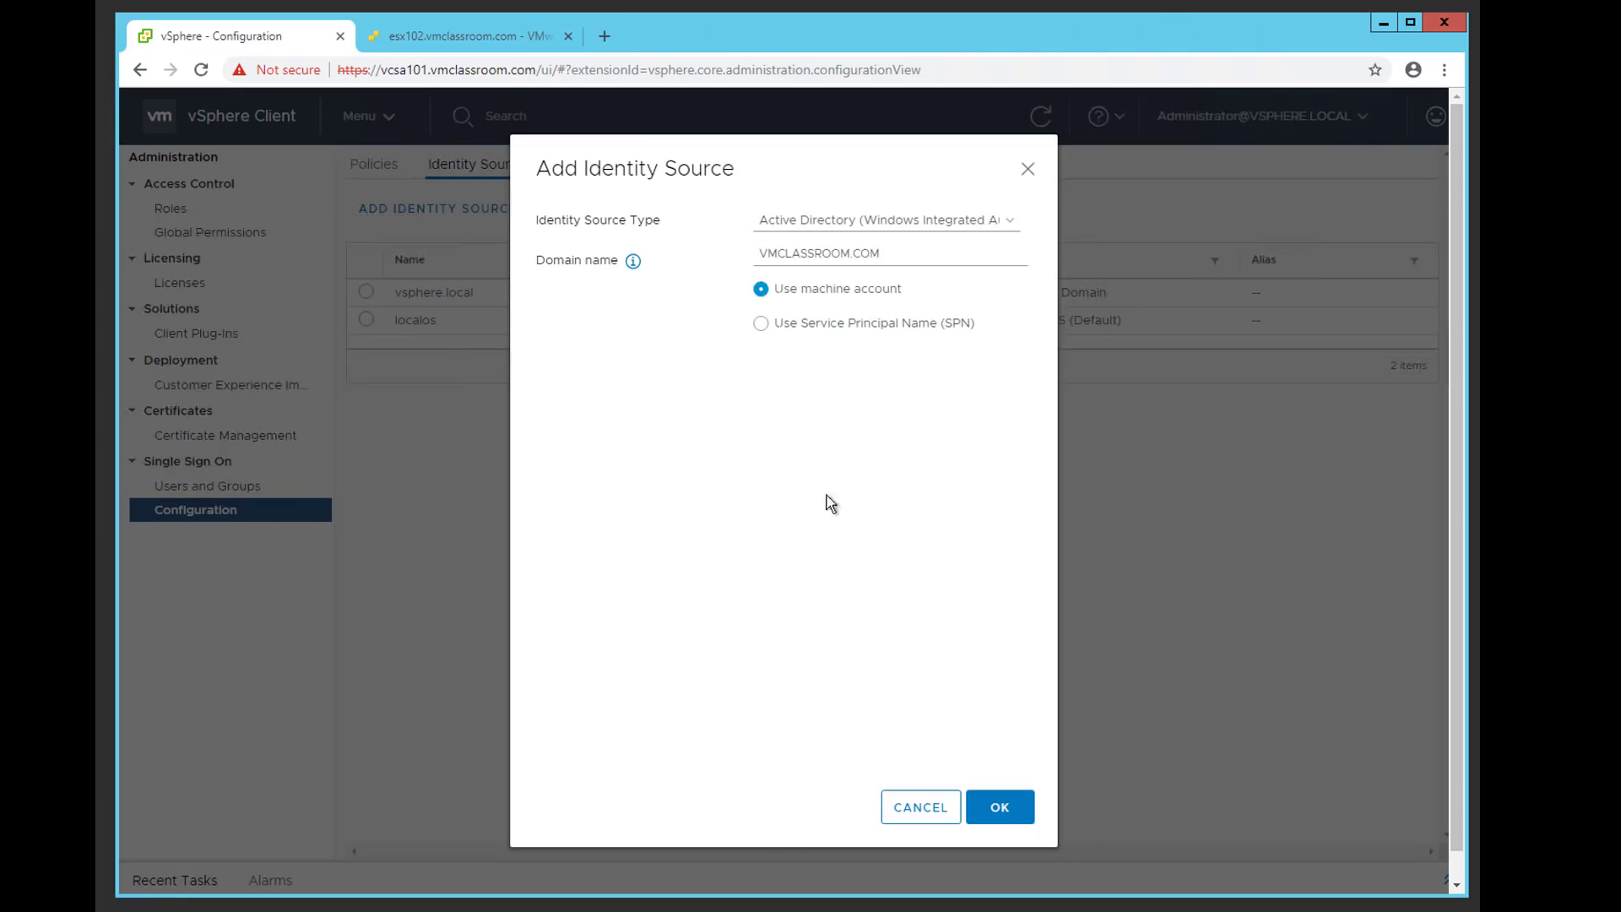
{"action": "left_click", "coordinate": [999, 806]}
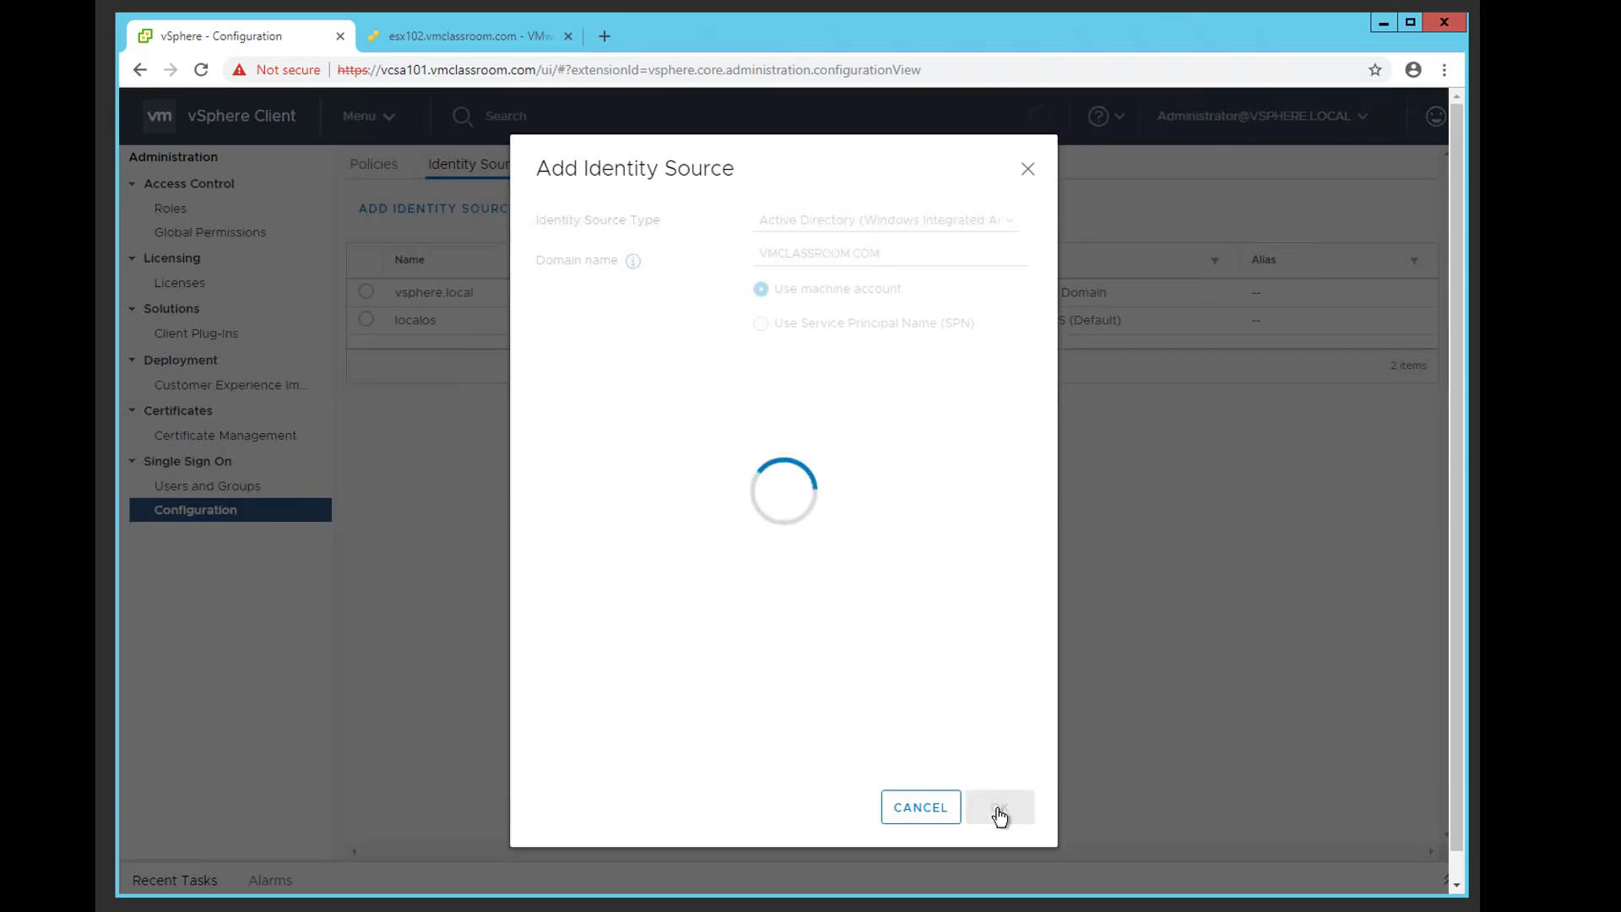
{"action": "left_click", "coordinate": [999, 806]}
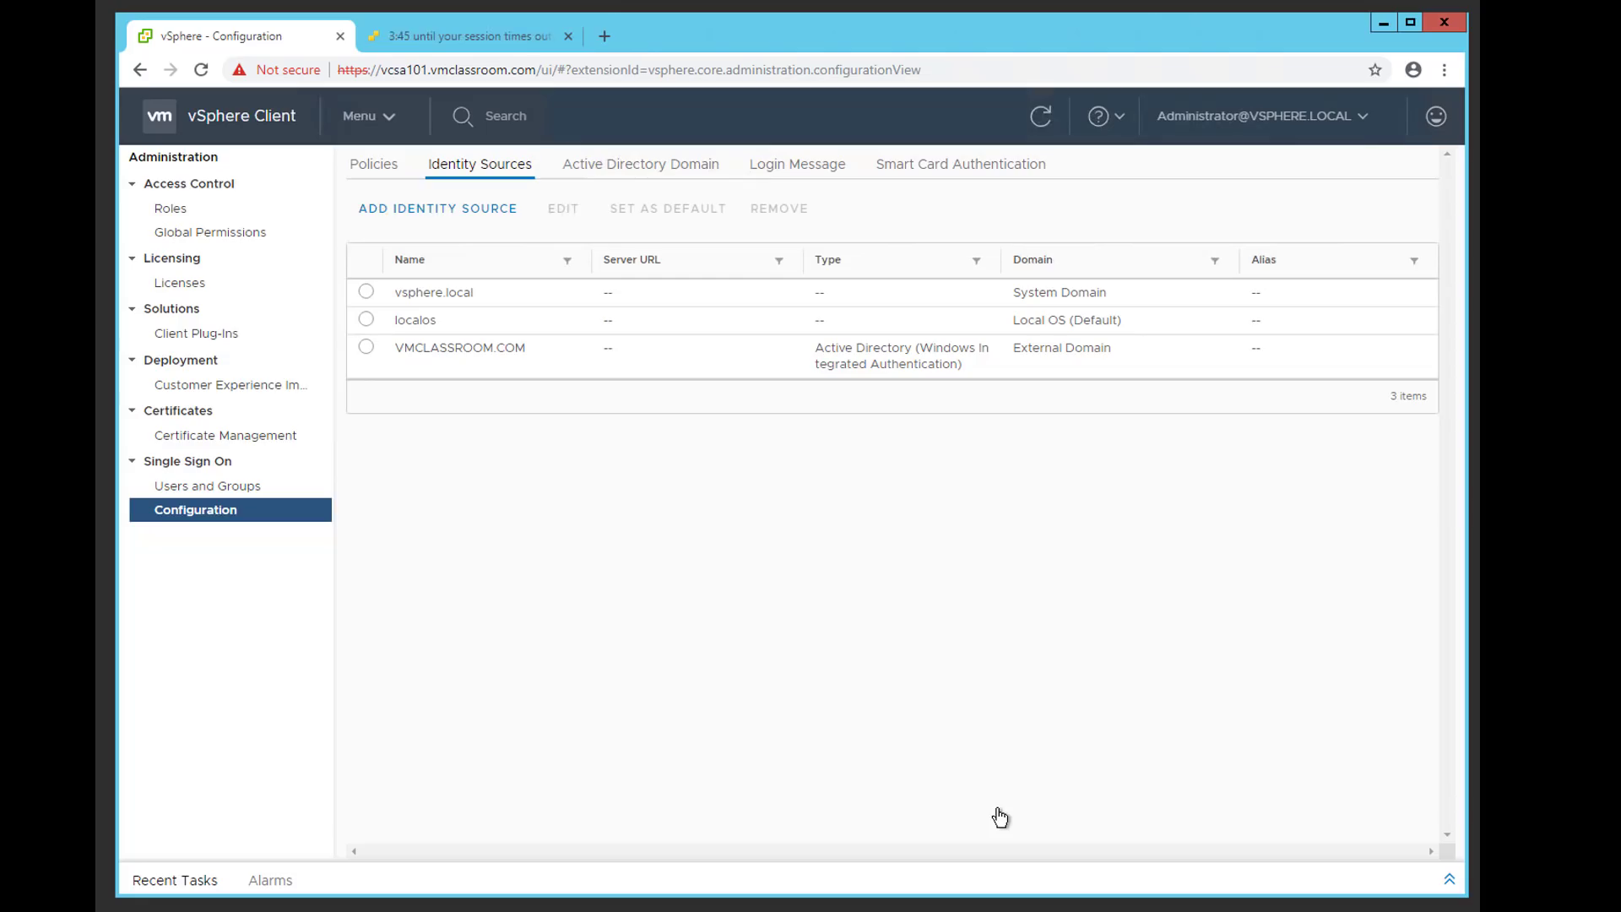
{"action": "mouse_move", "coordinate": [972, 784]}
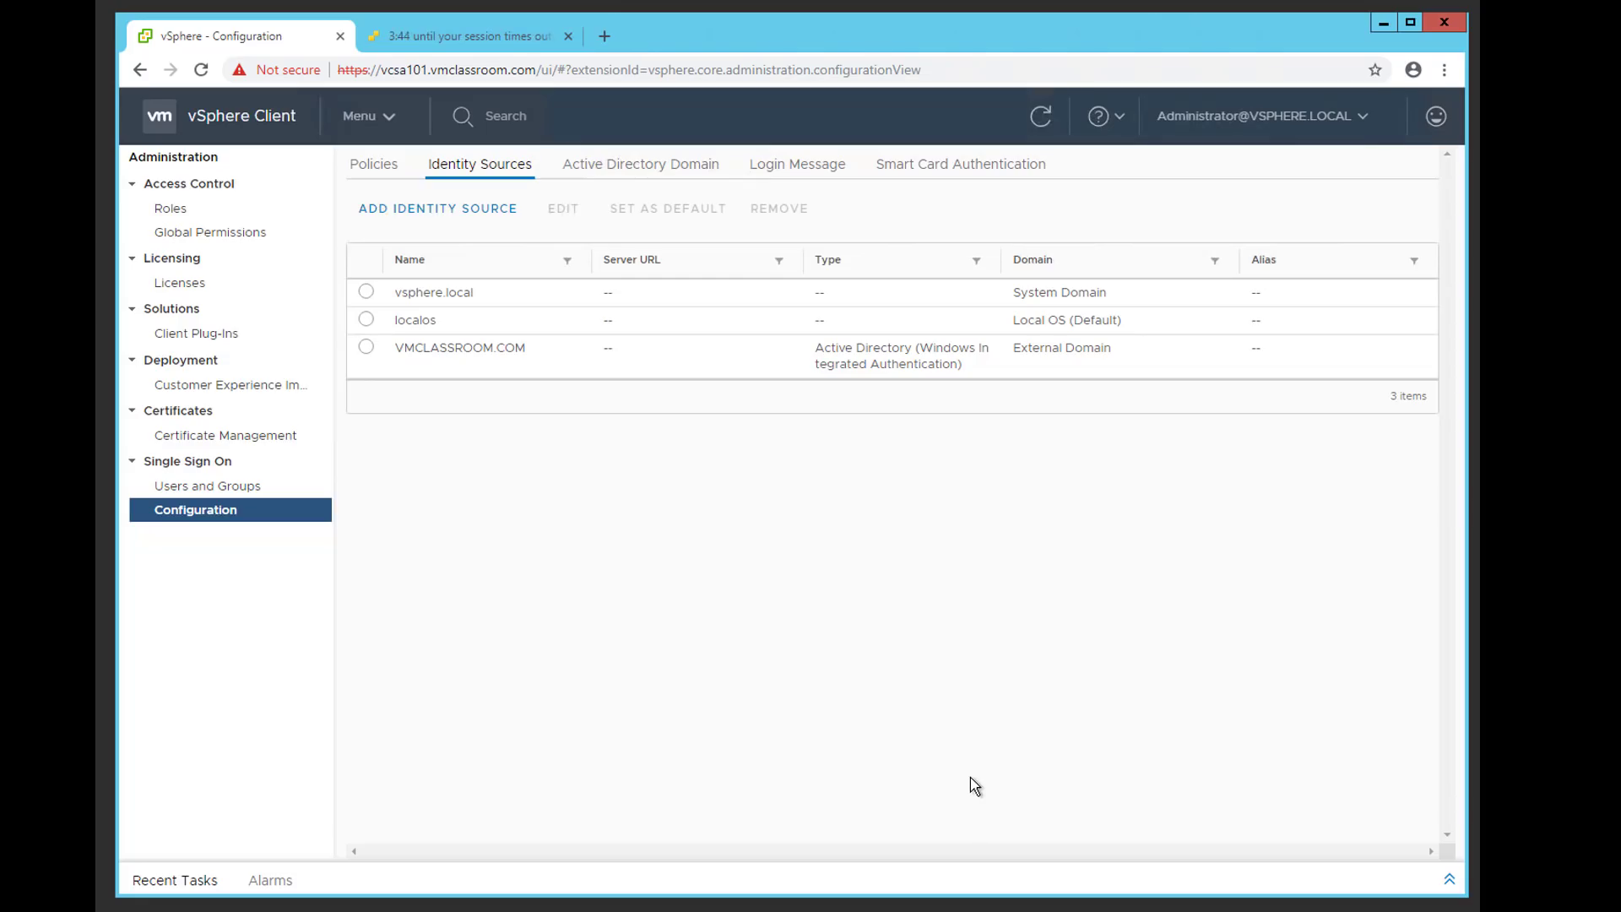
{"action": "mouse_move", "coordinate": [210, 231]}
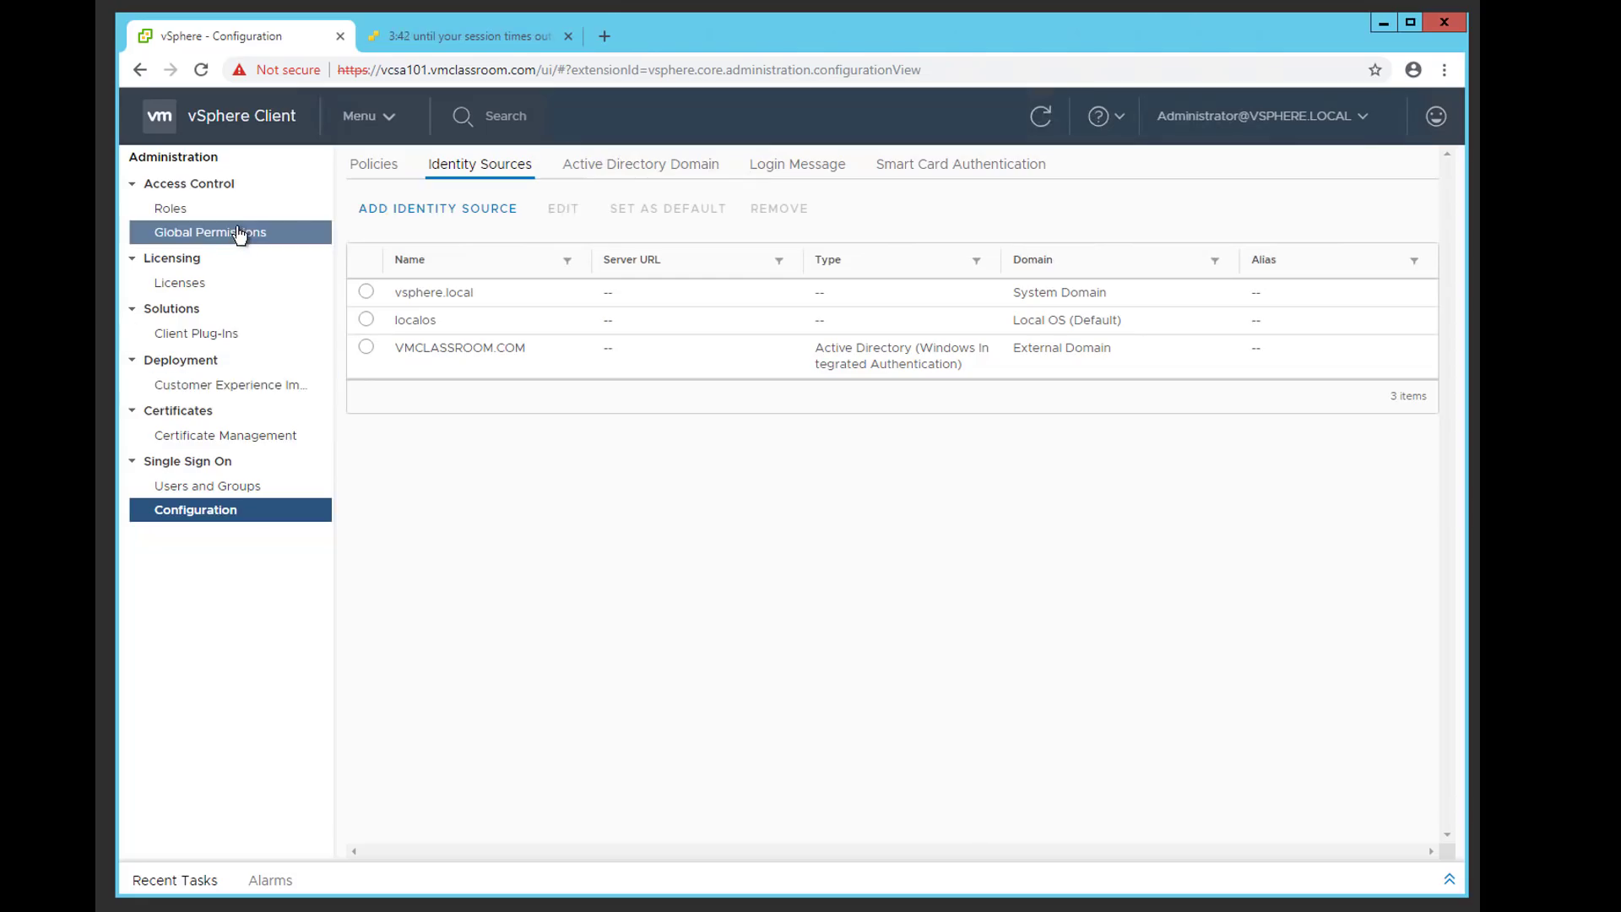
Give VMCLASSROOM.COM\ESX Admins global Administrator permission, propagating to children, then log out
{"action": "left_click", "coordinate": [211, 231]}
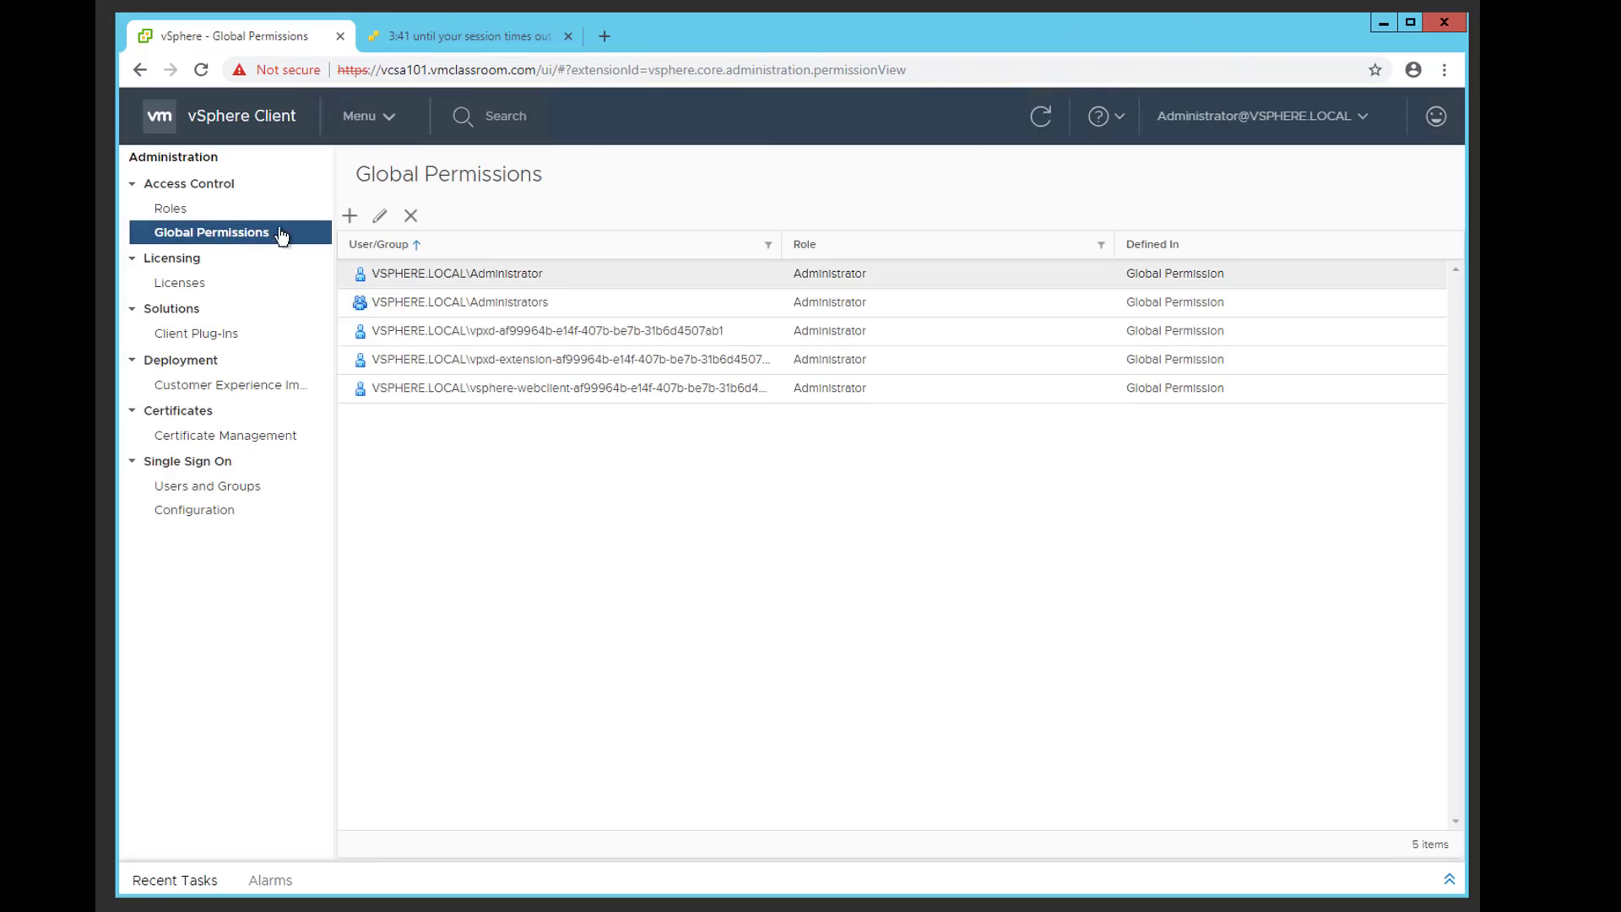
{"action": "mouse_move", "coordinate": [352, 246]}
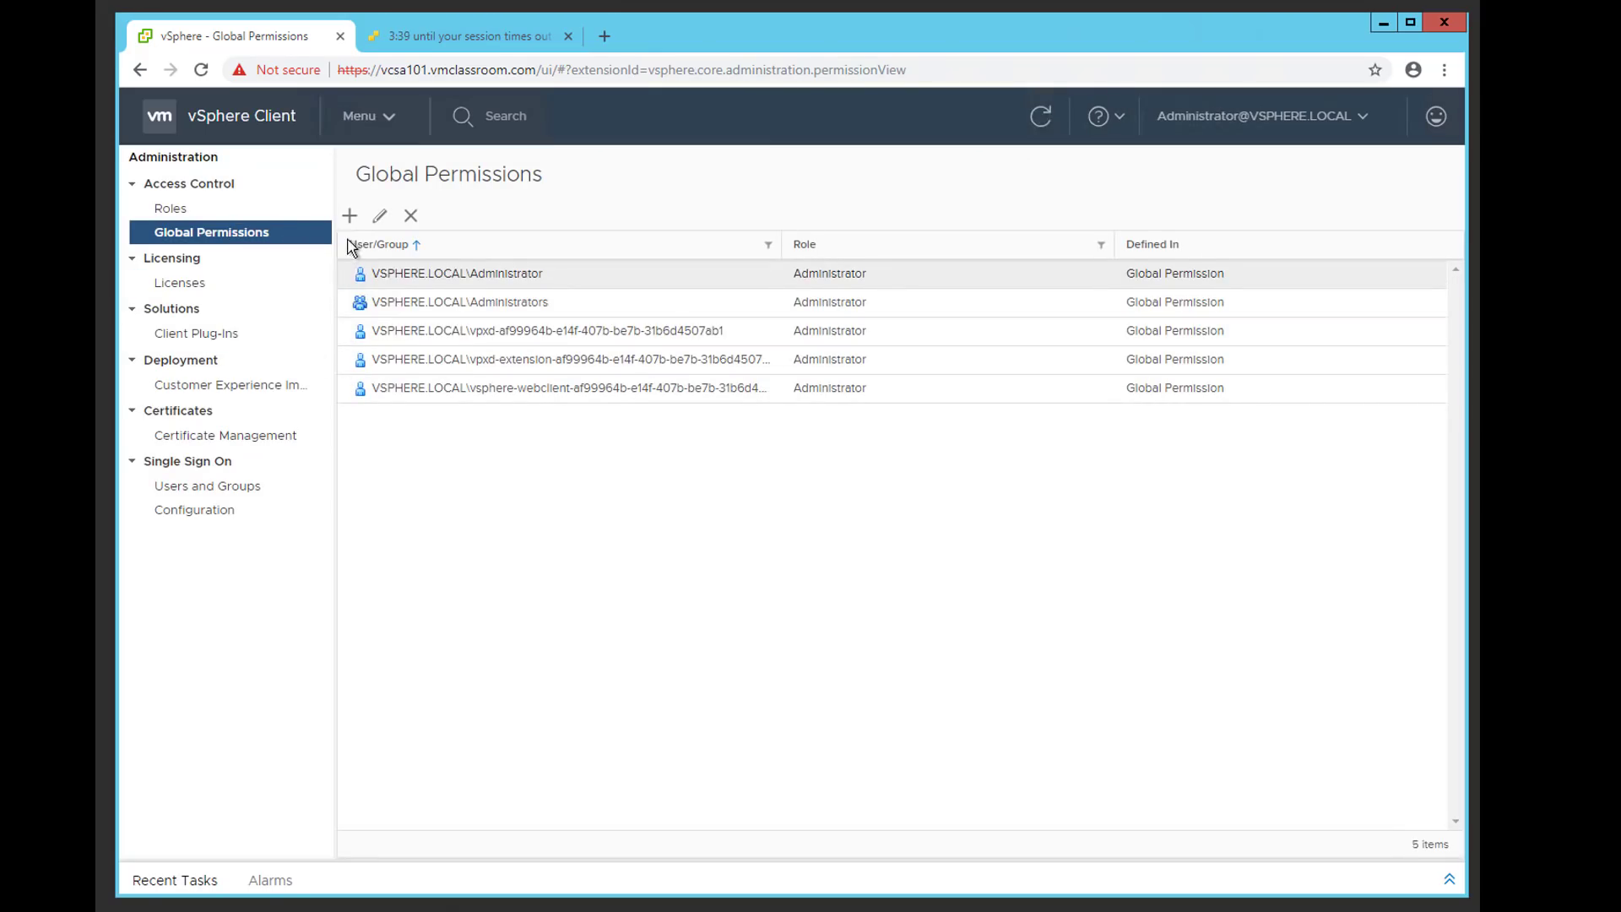
{"action": "left_click", "coordinate": [349, 215]}
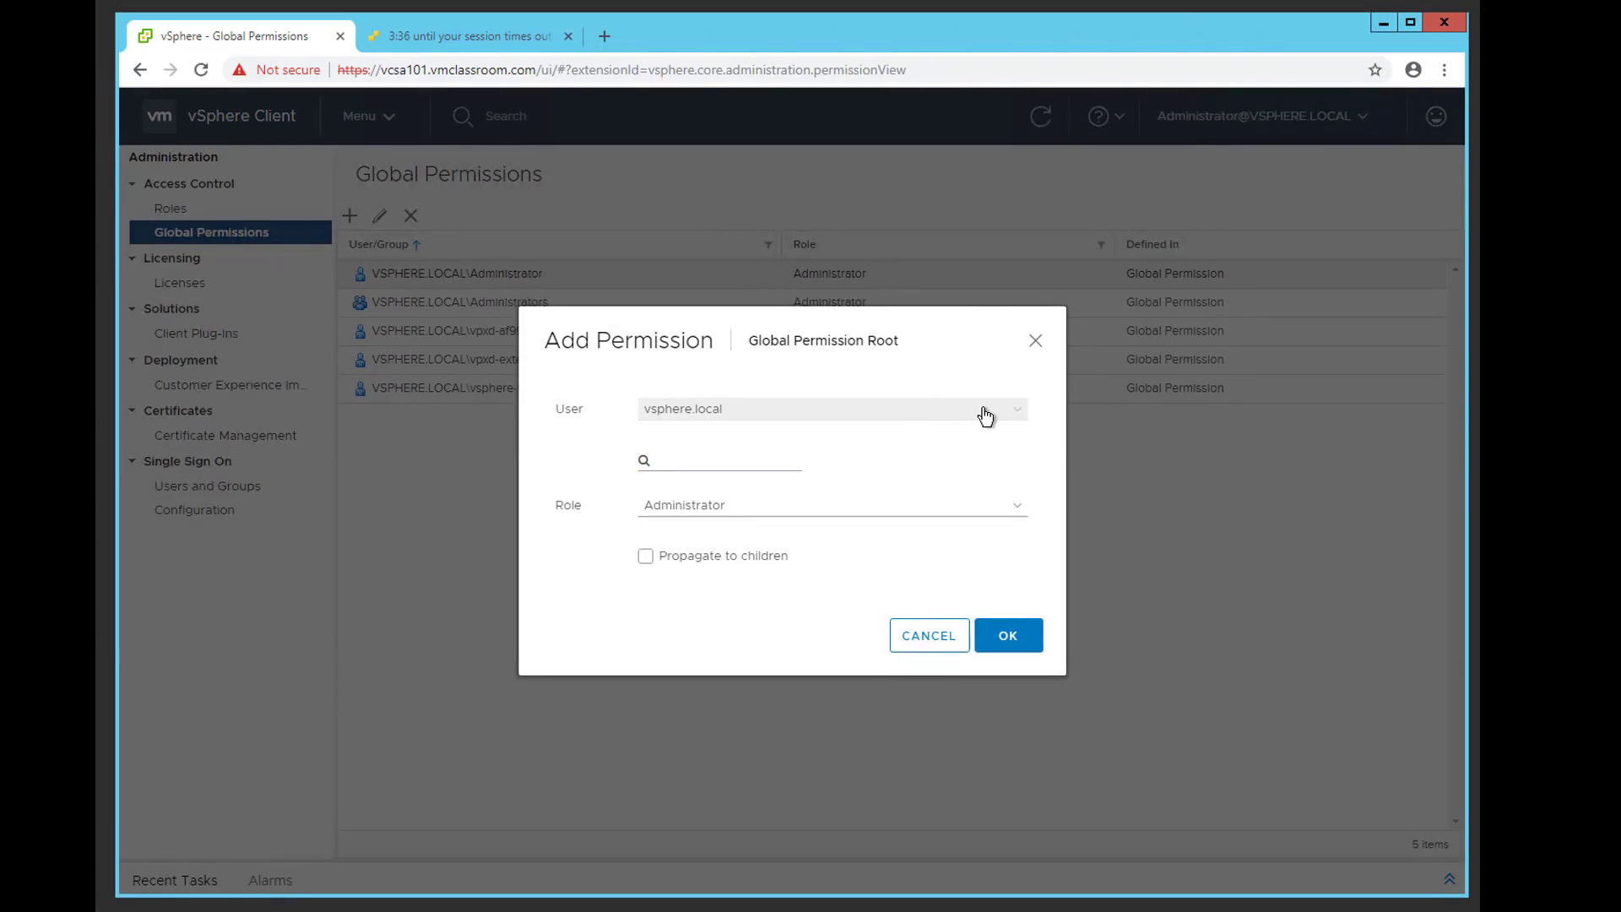
{"action": "left_click", "coordinate": [1015, 409]}
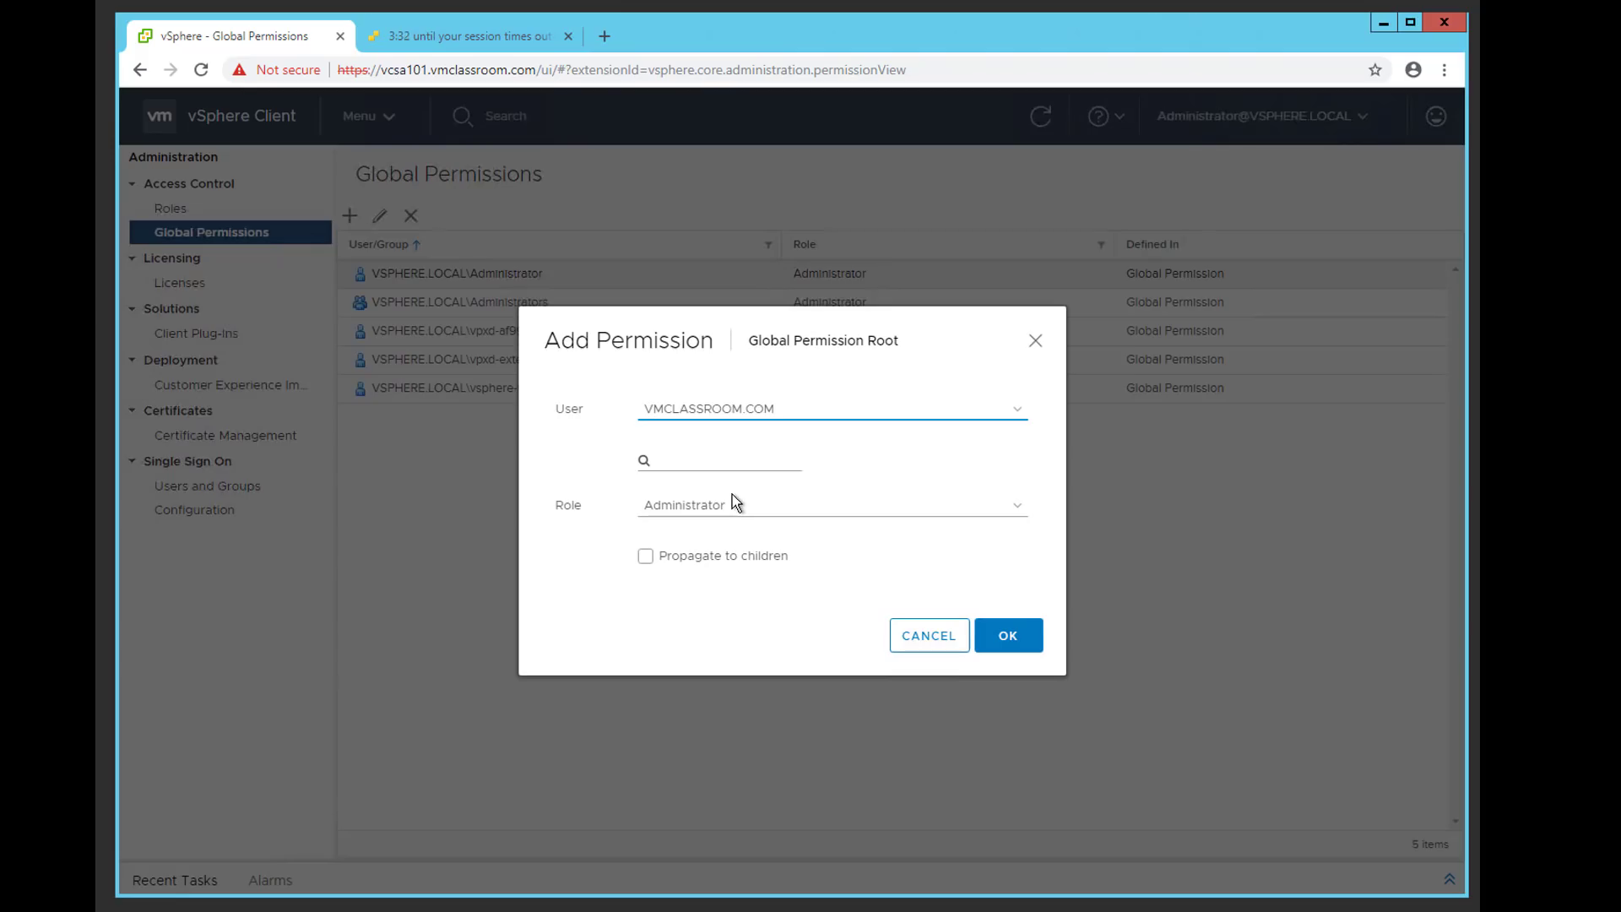
{"action": "left_click", "coordinate": [719, 461]}
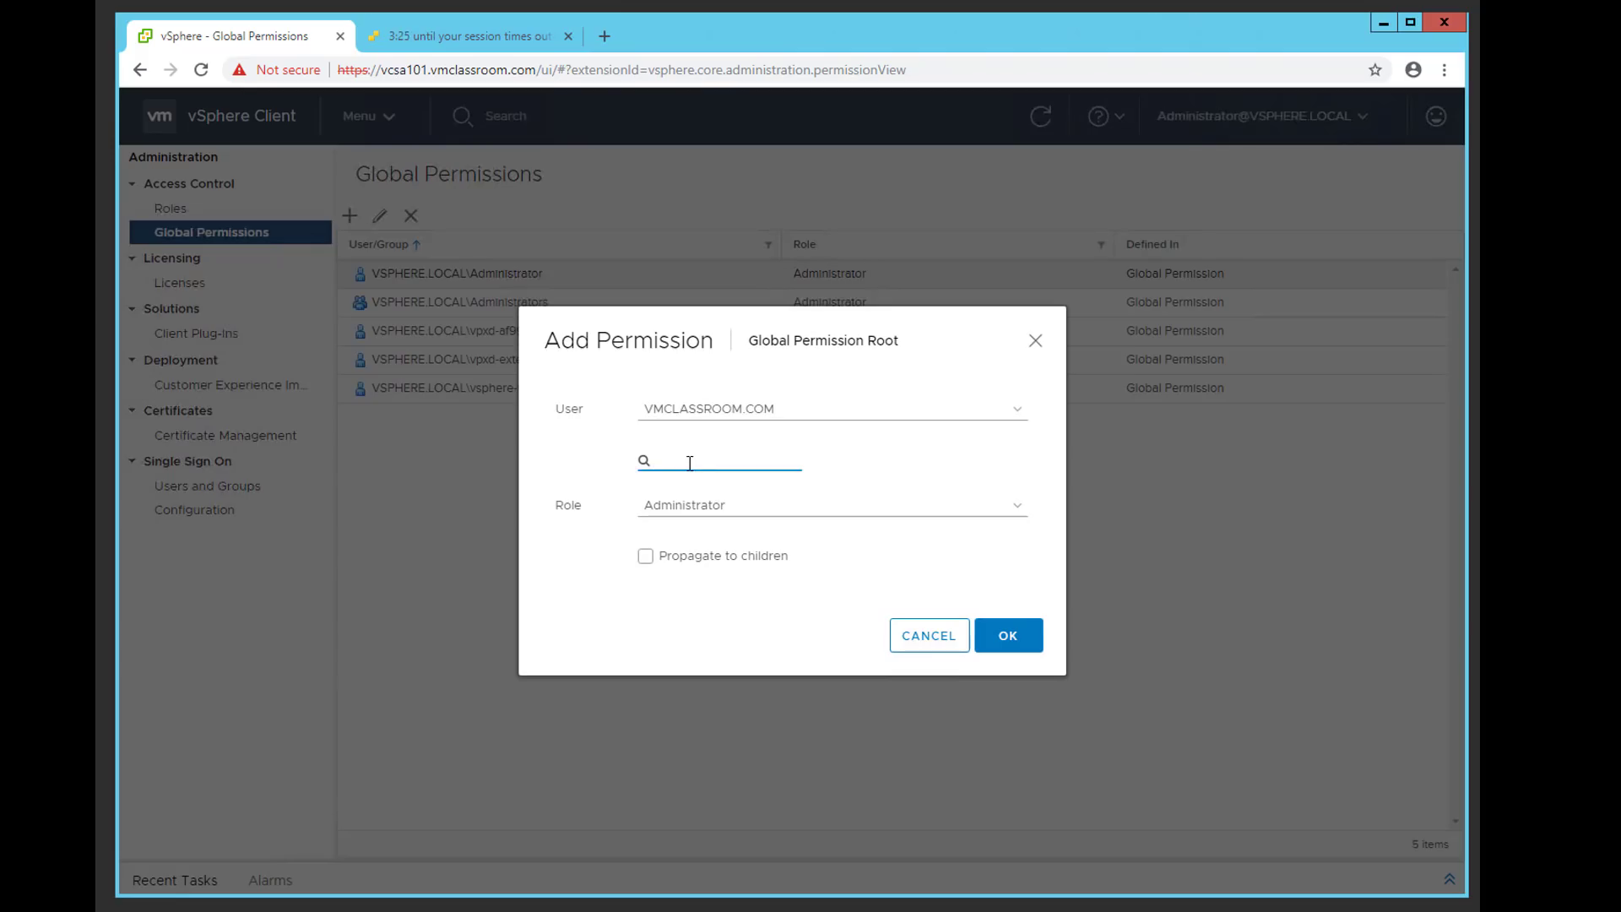
{"action": "type", "text": "ESX Admins"}
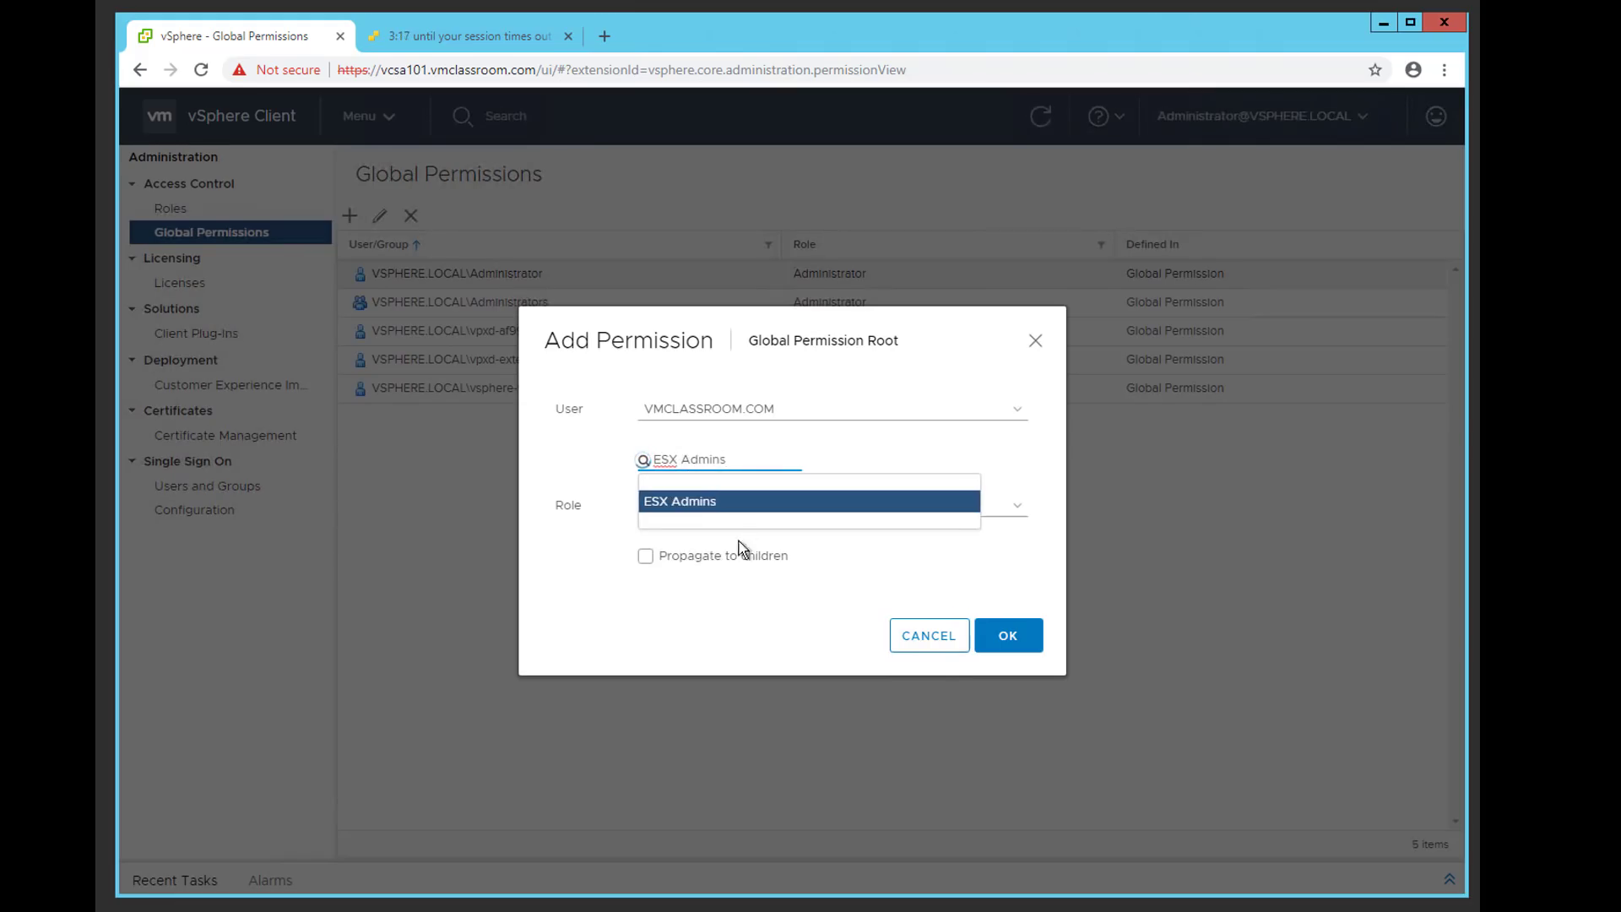
{"action": "left_click", "coordinate": [681, 500]}
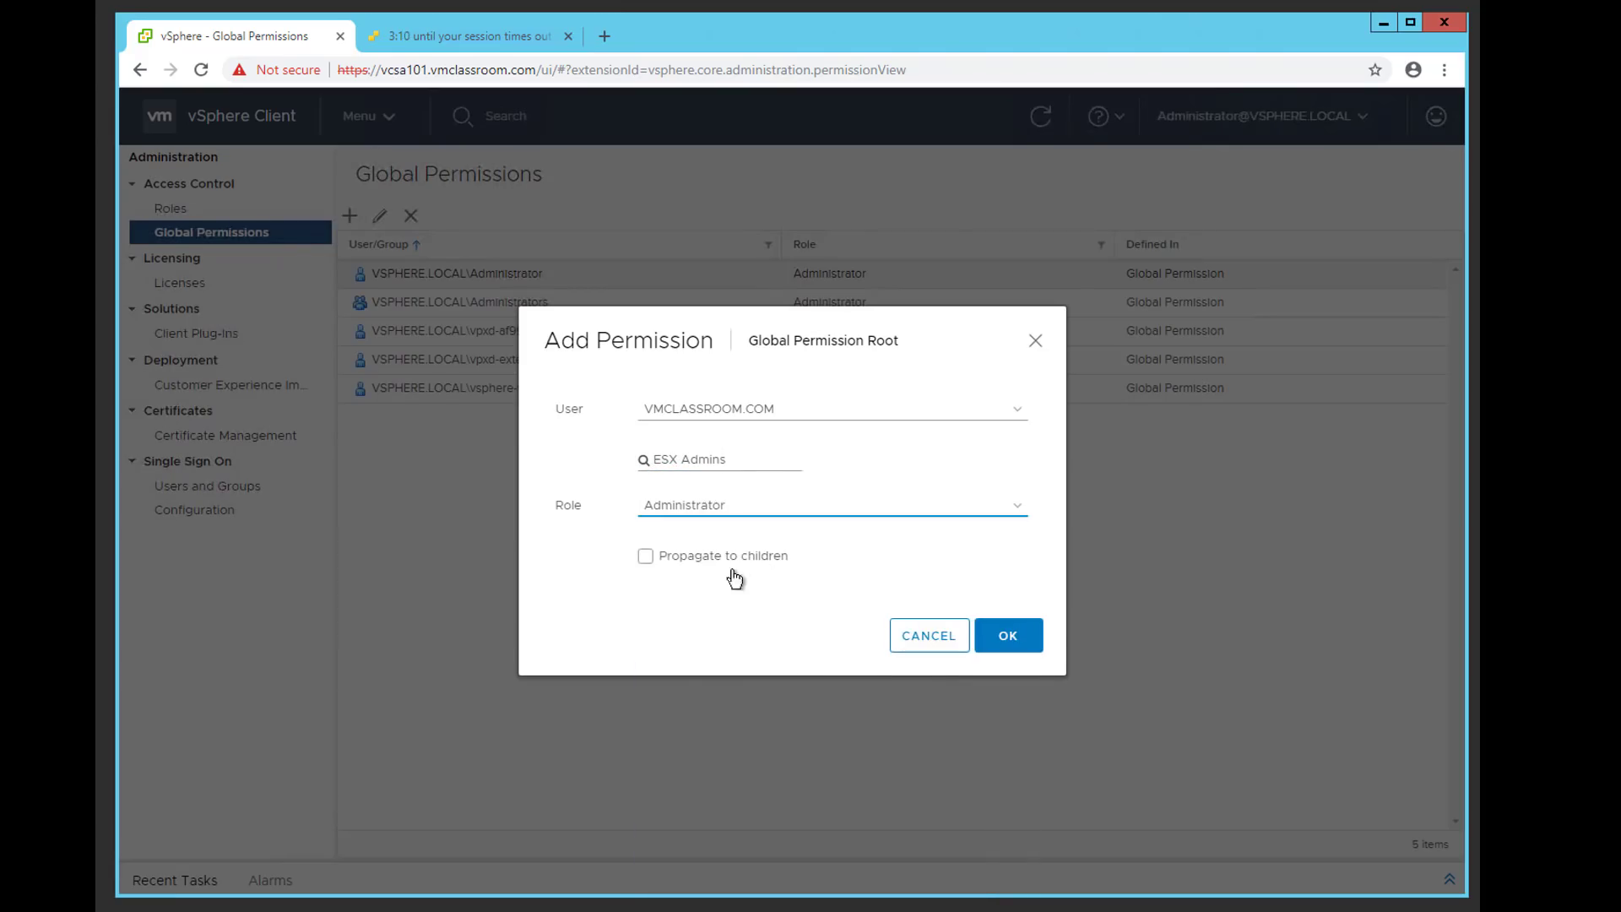
{"action": "left_click", "coordinate": [645, 556]}
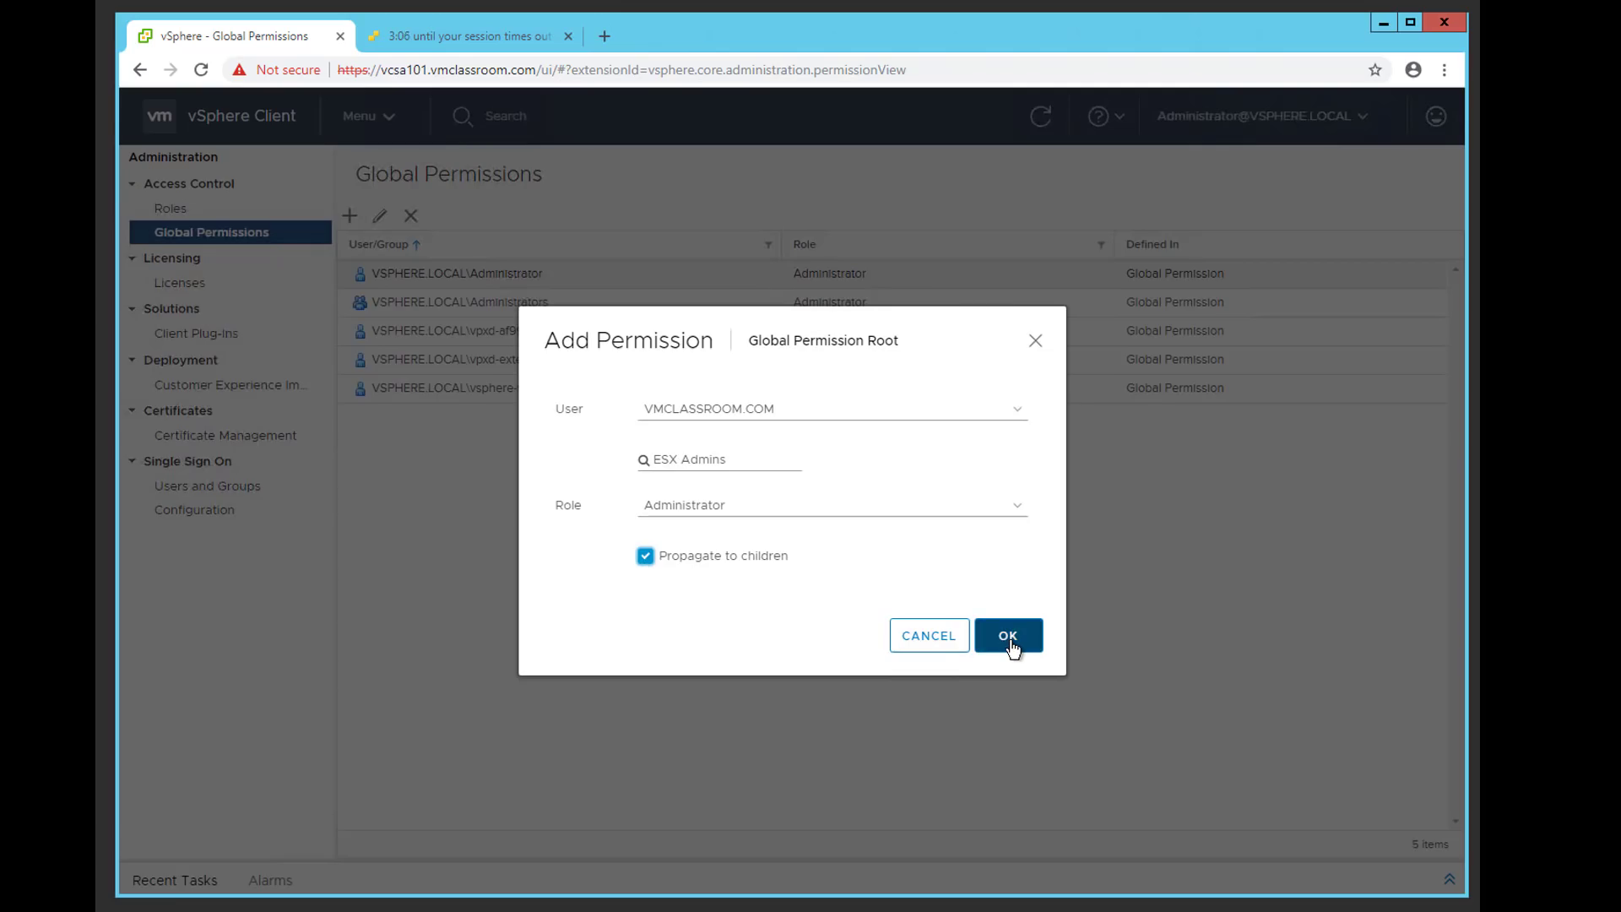
{"action": "left_click", "coordinate": [1007, 635]}
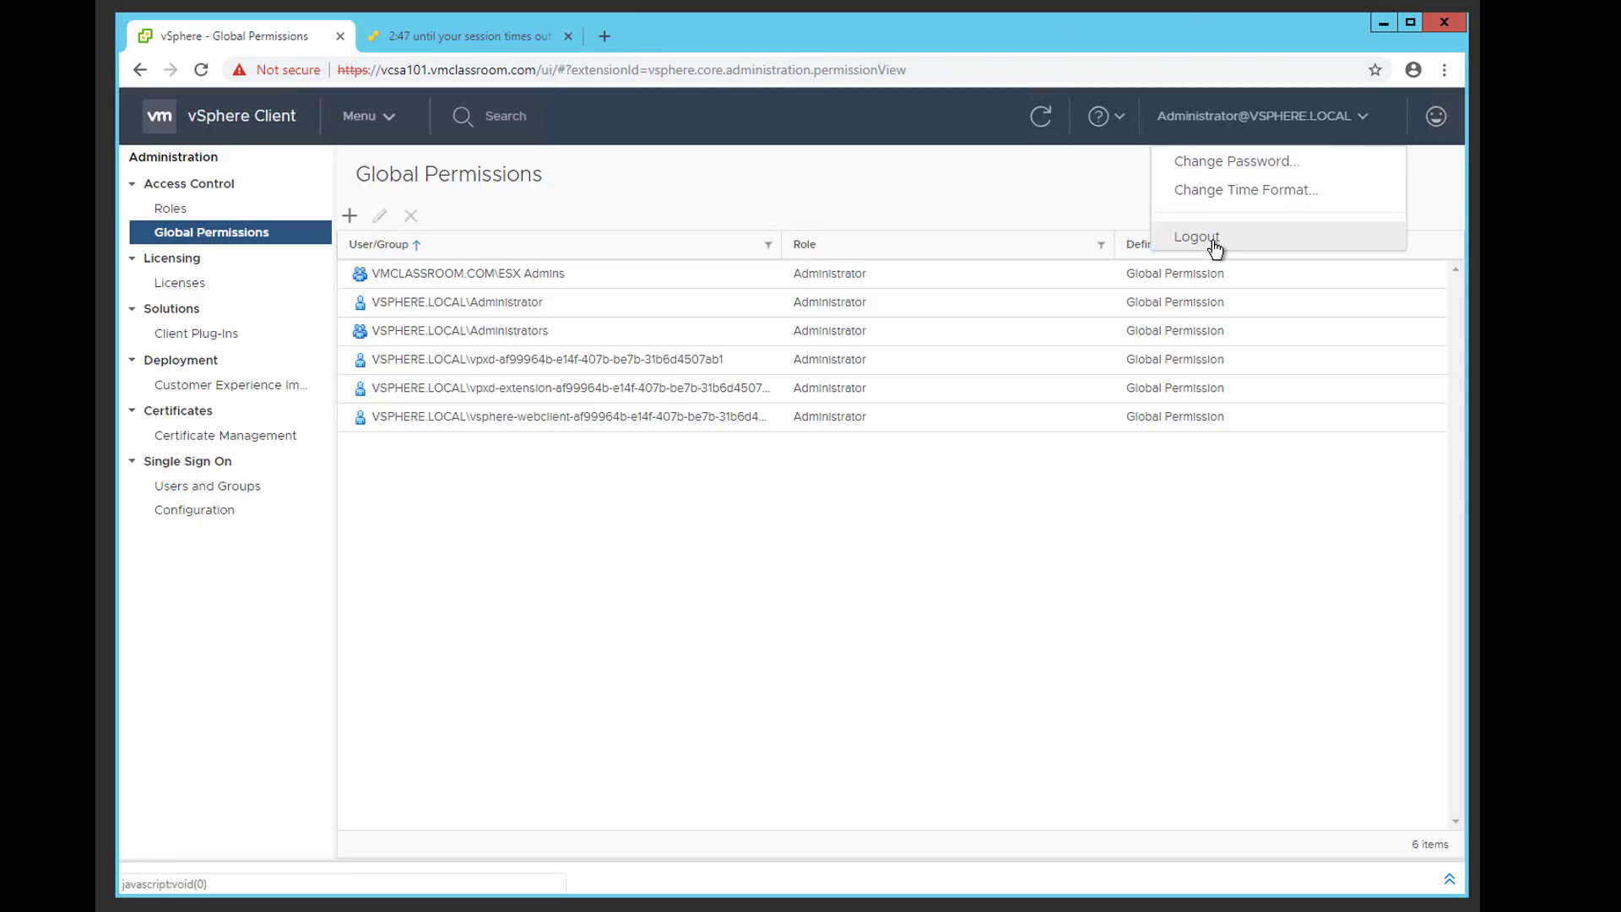
{"action": "left_click", "coordinate": [1197, 236]}
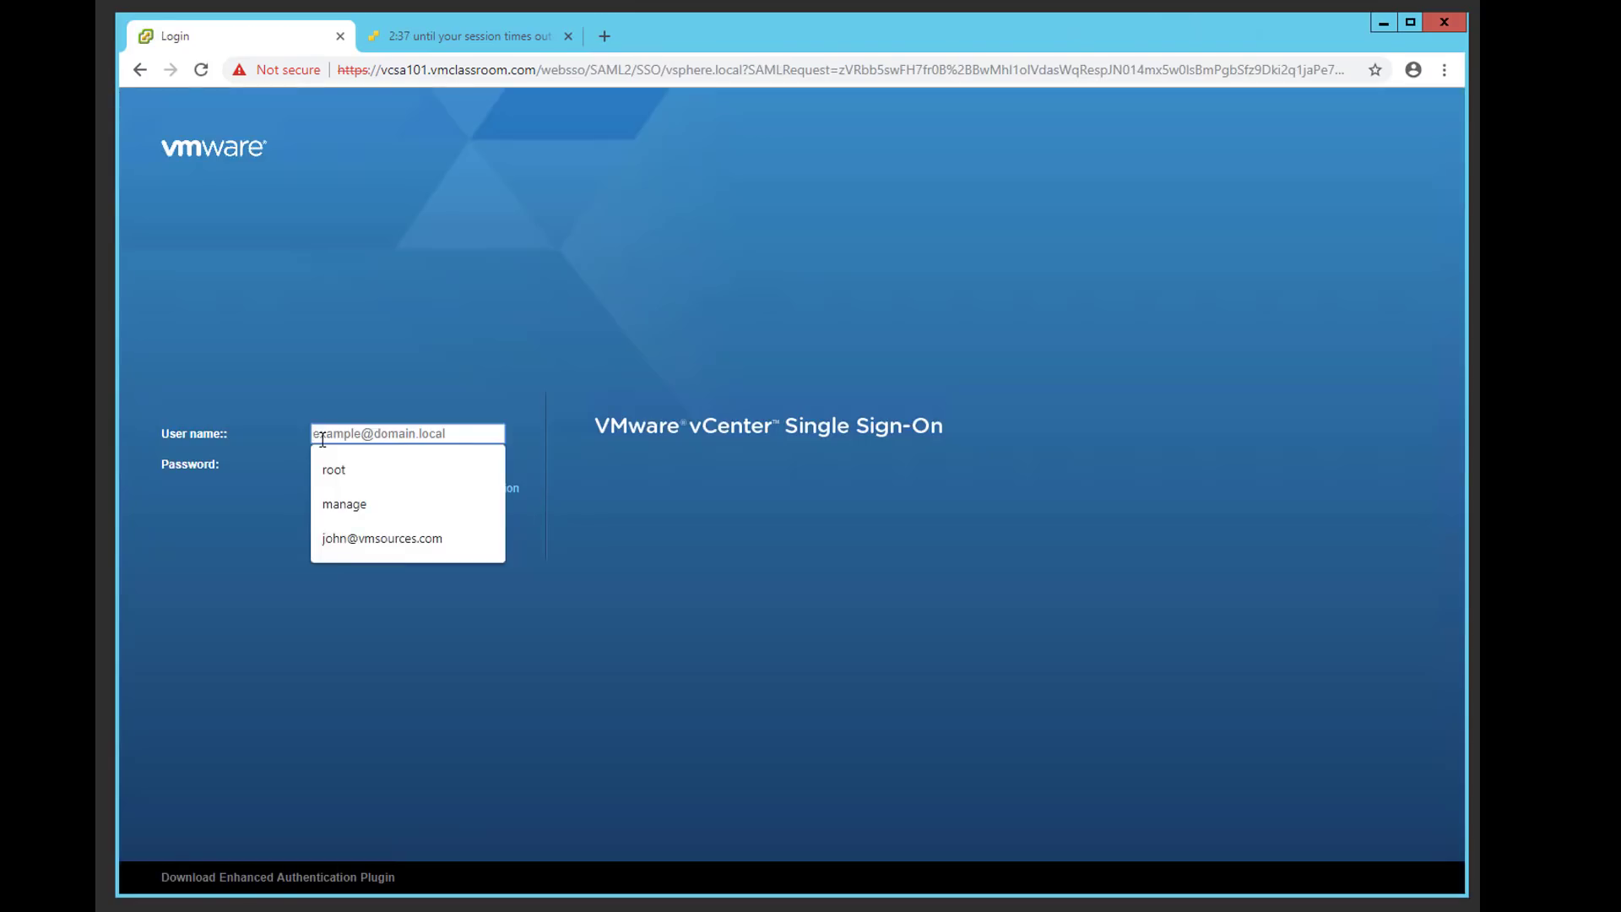
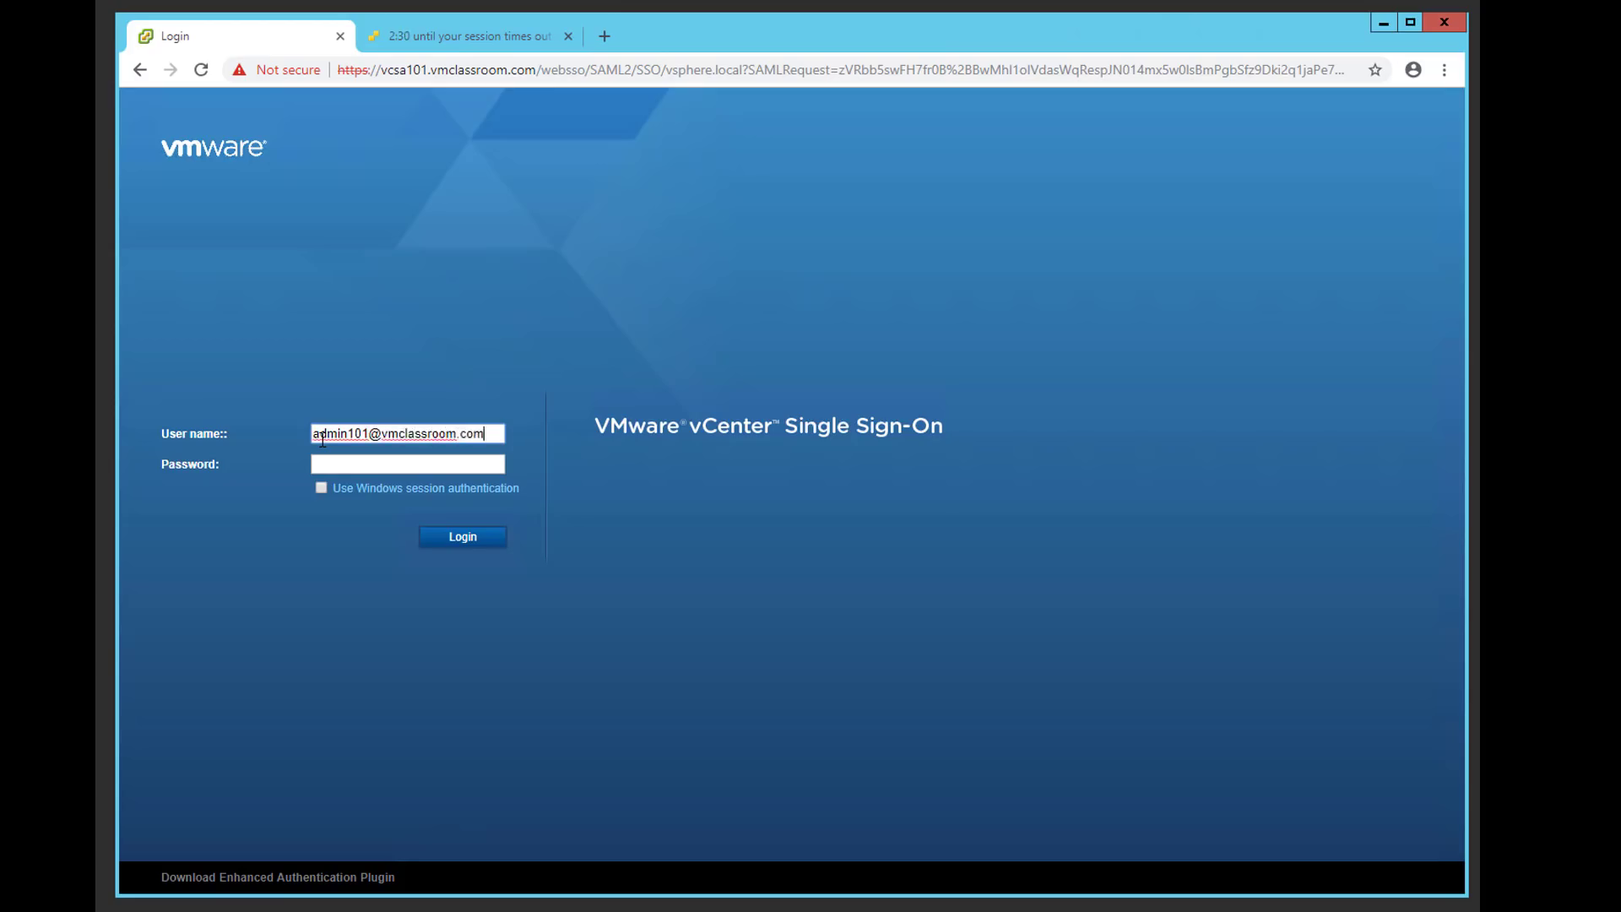
Submit the vmclassroom.com admin account's user name and password on the SSO login page
{"action": "left_click", "coordinate": [462, 537]}
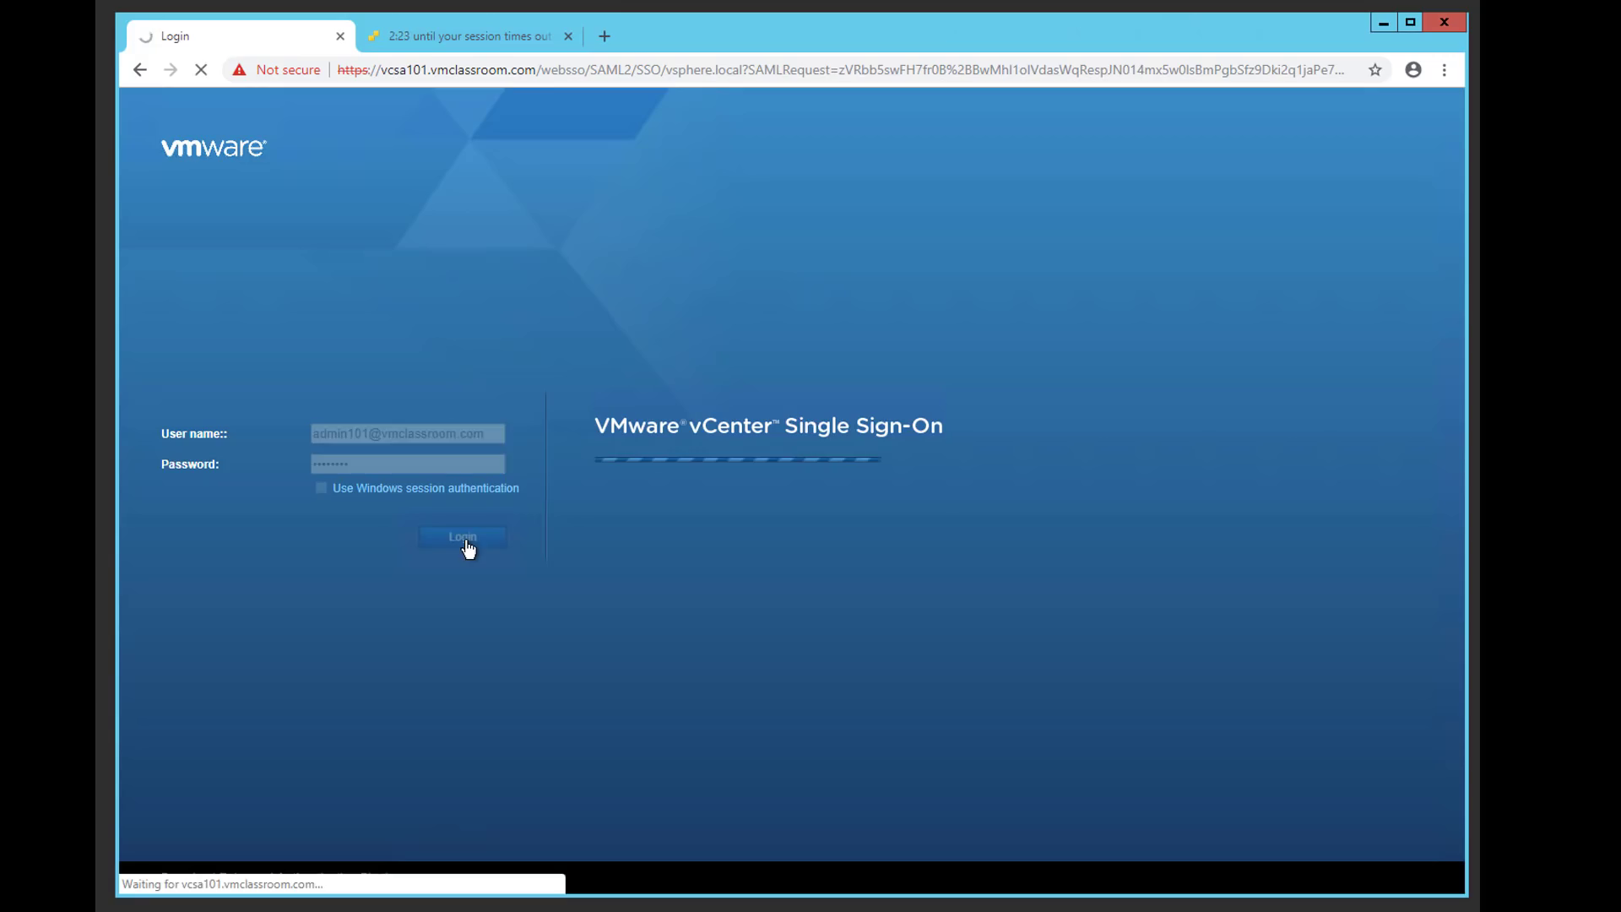
{"action": "left_click", "coordinate": [461, 538]}
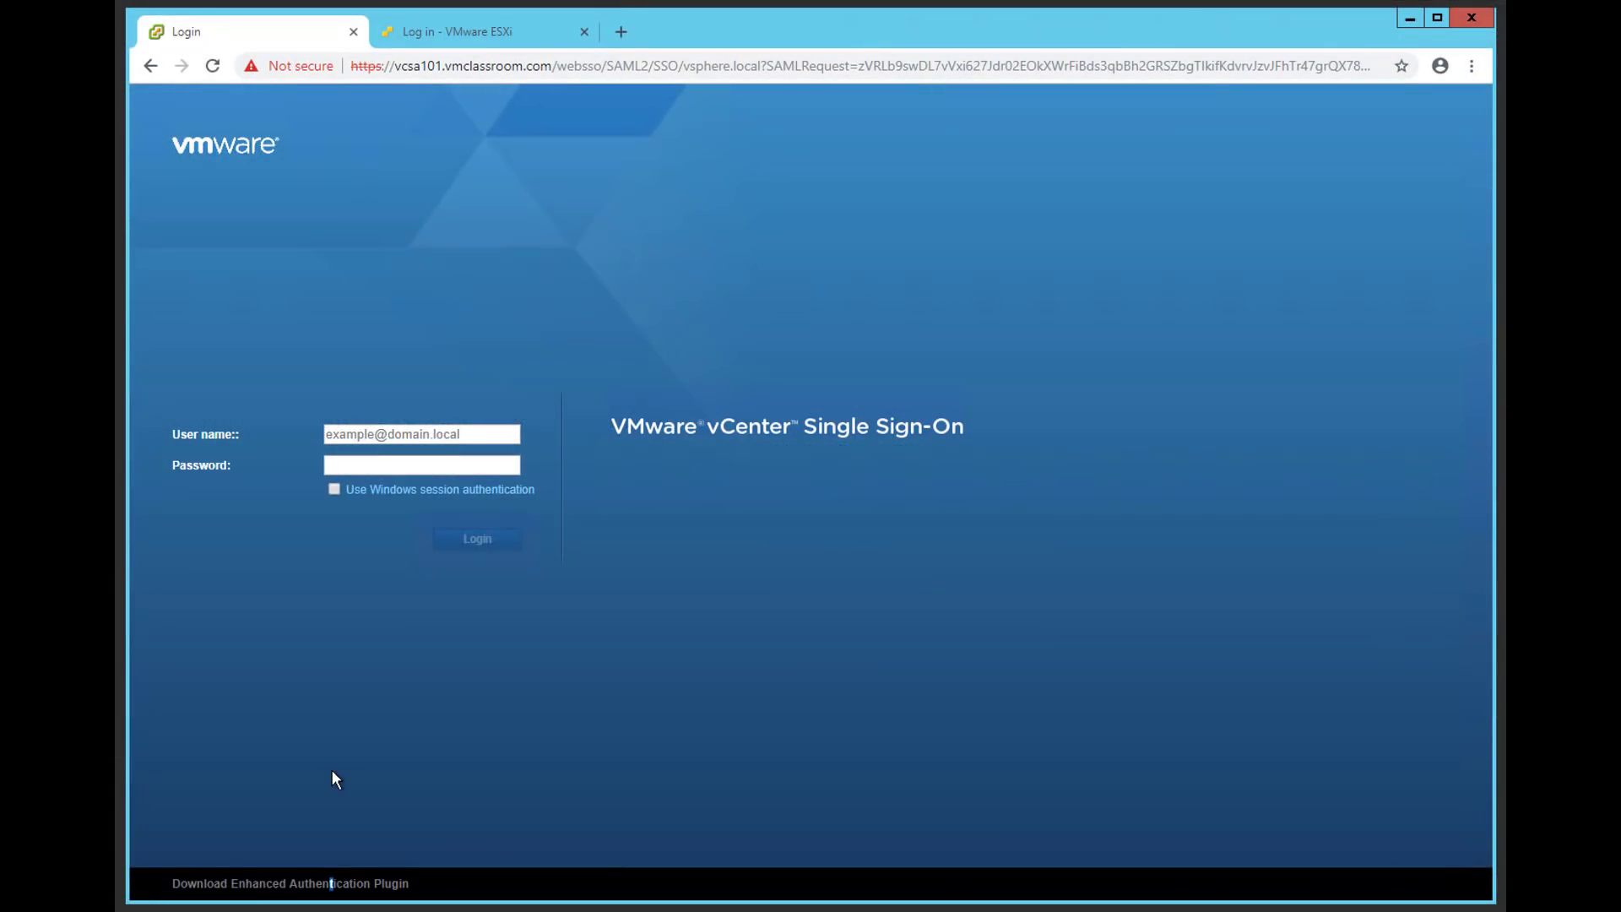
{"action": "mouse_move", "coordinate": [359, 694]}
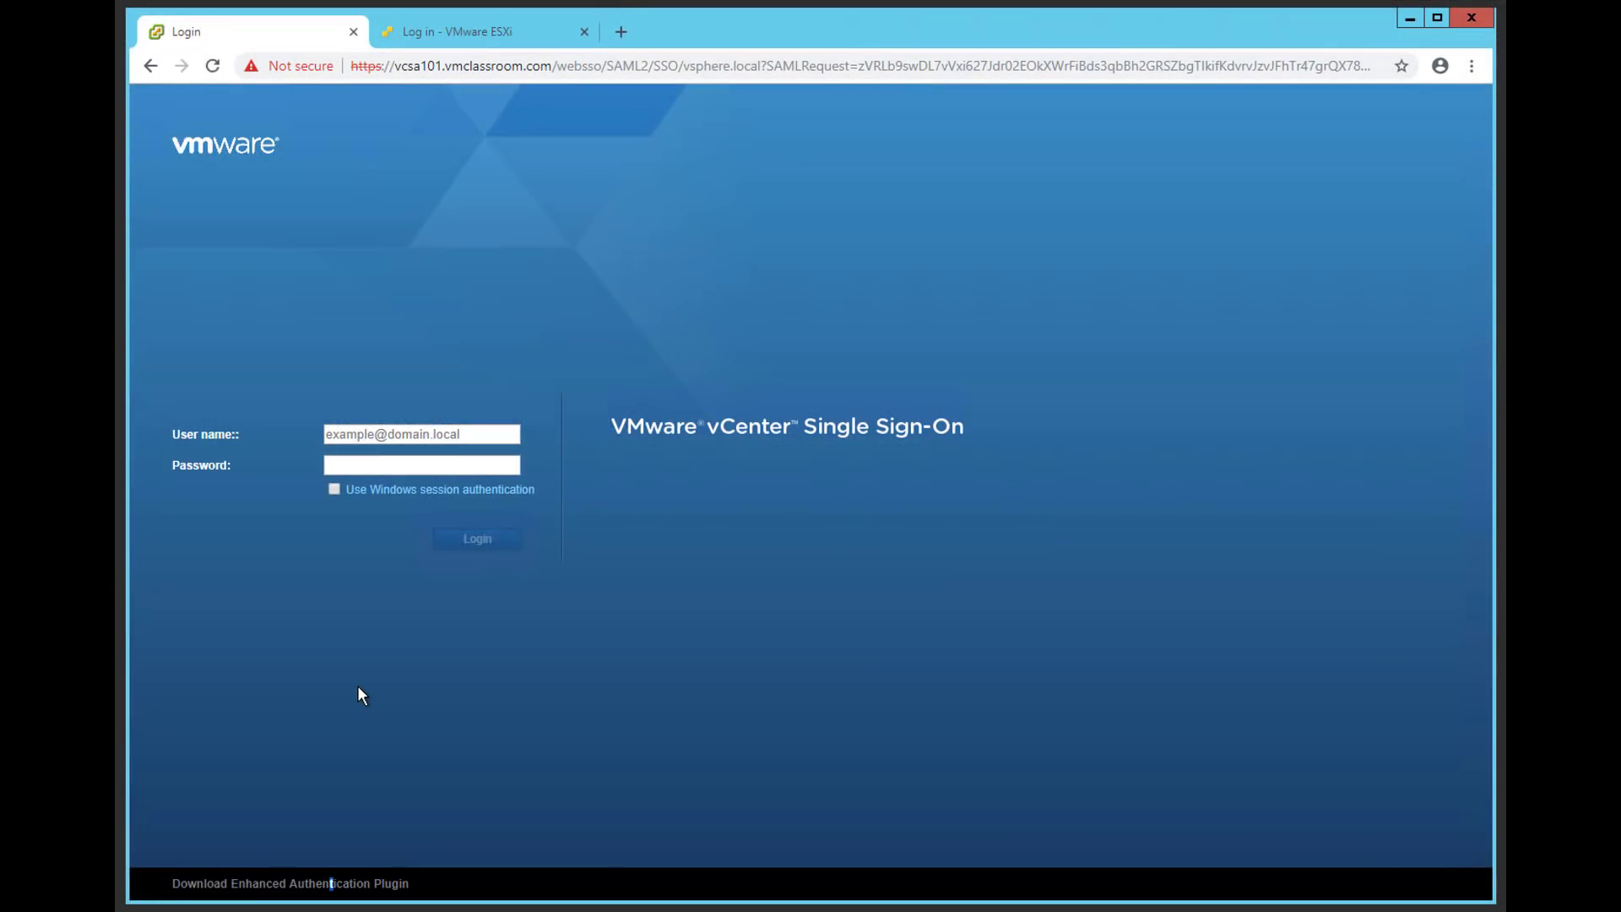
Sign in to vSphere Client as the vsphere.local administrator
{"action": "left_click", "coordinate": [421, 433]}
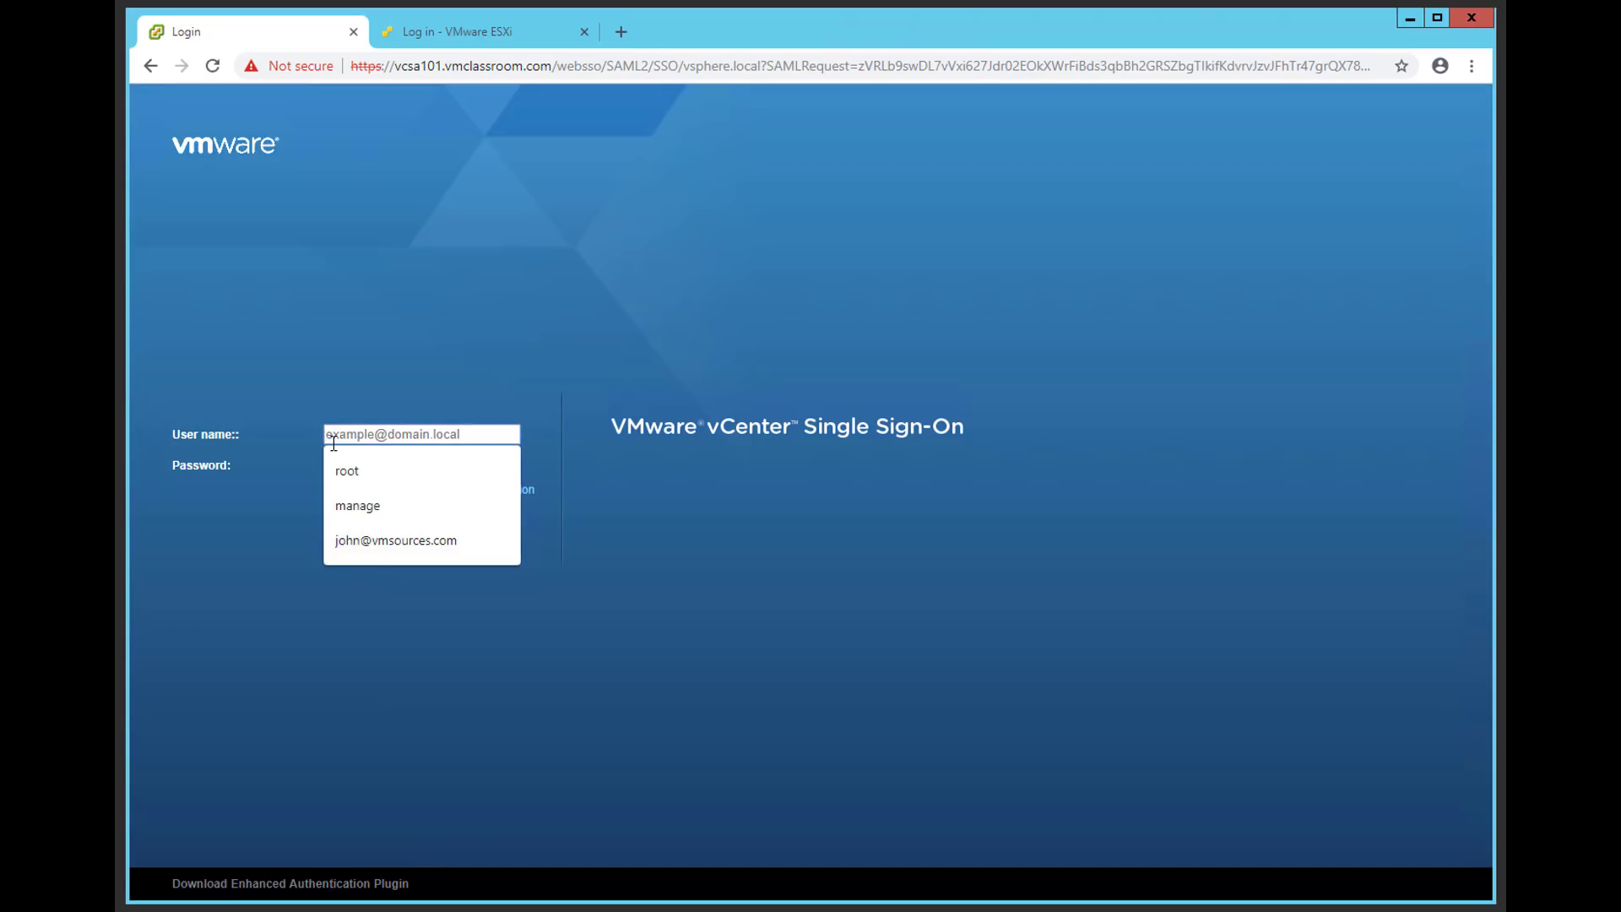
{"action": "type", "text": "administrator@"}
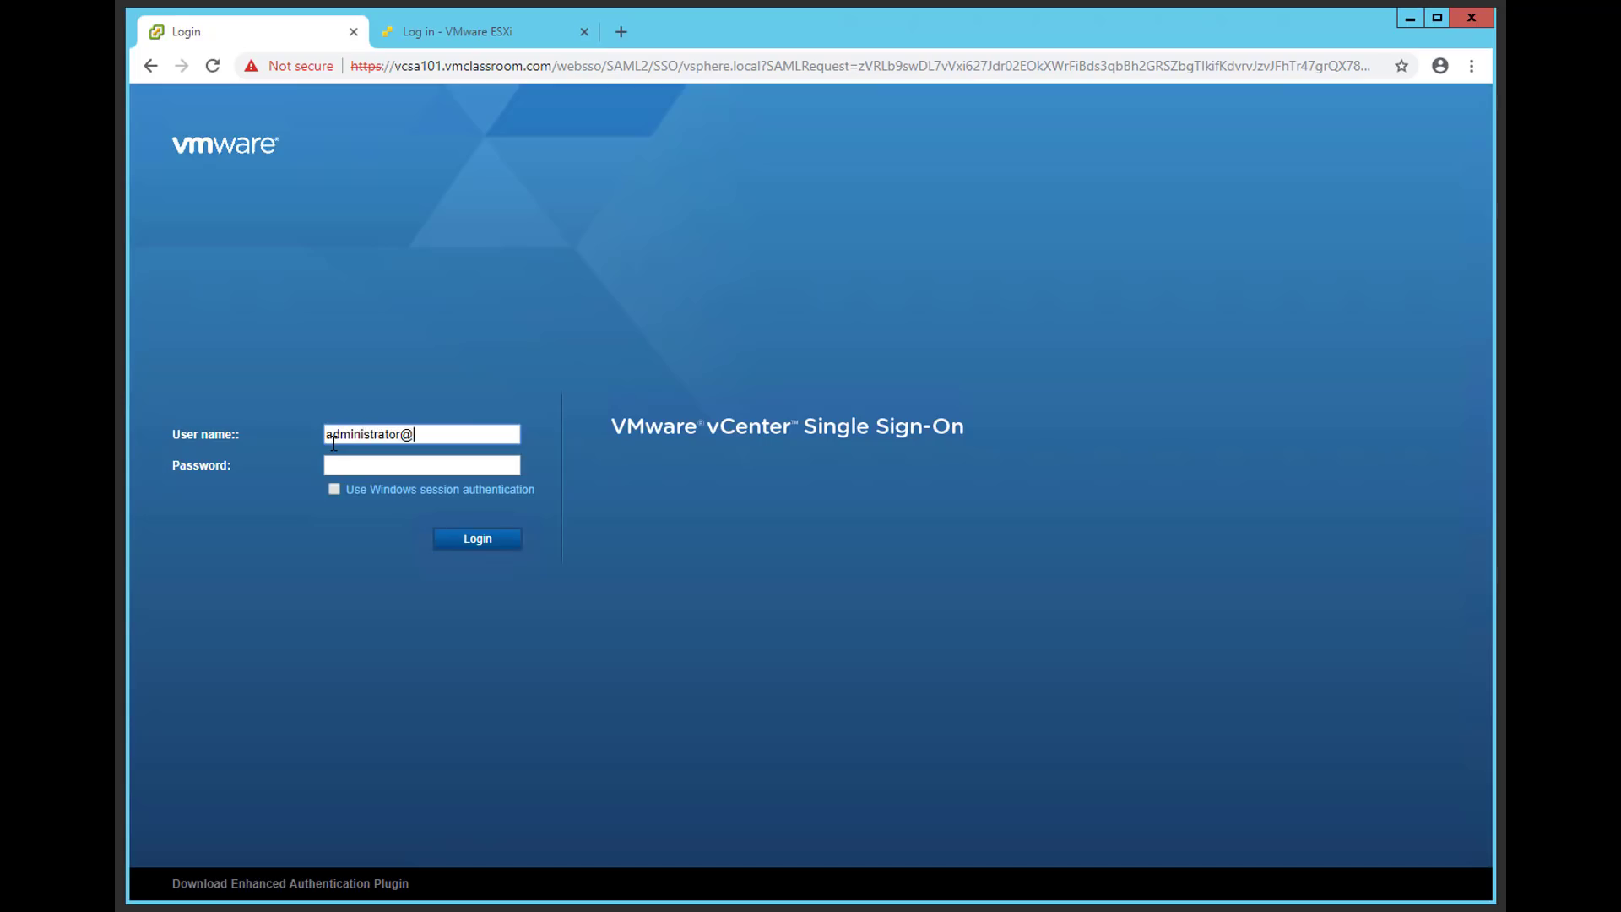
{"action": "left_click", "coordinate": [476, 538]}
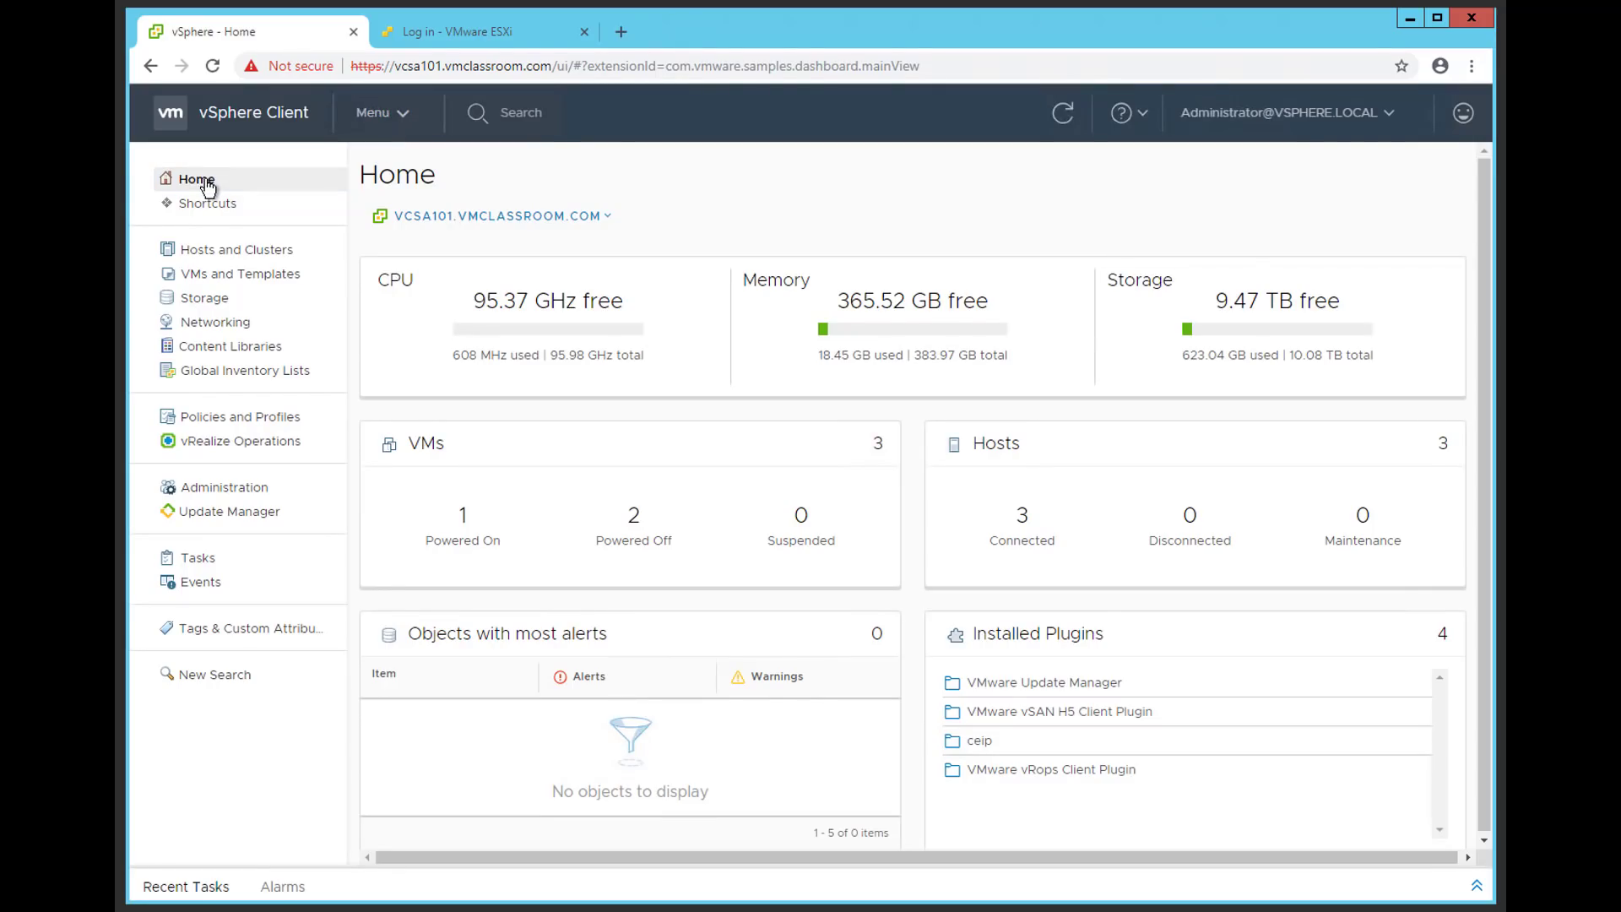
{"action": "mouse_move", "coordinate": [223, 488]}
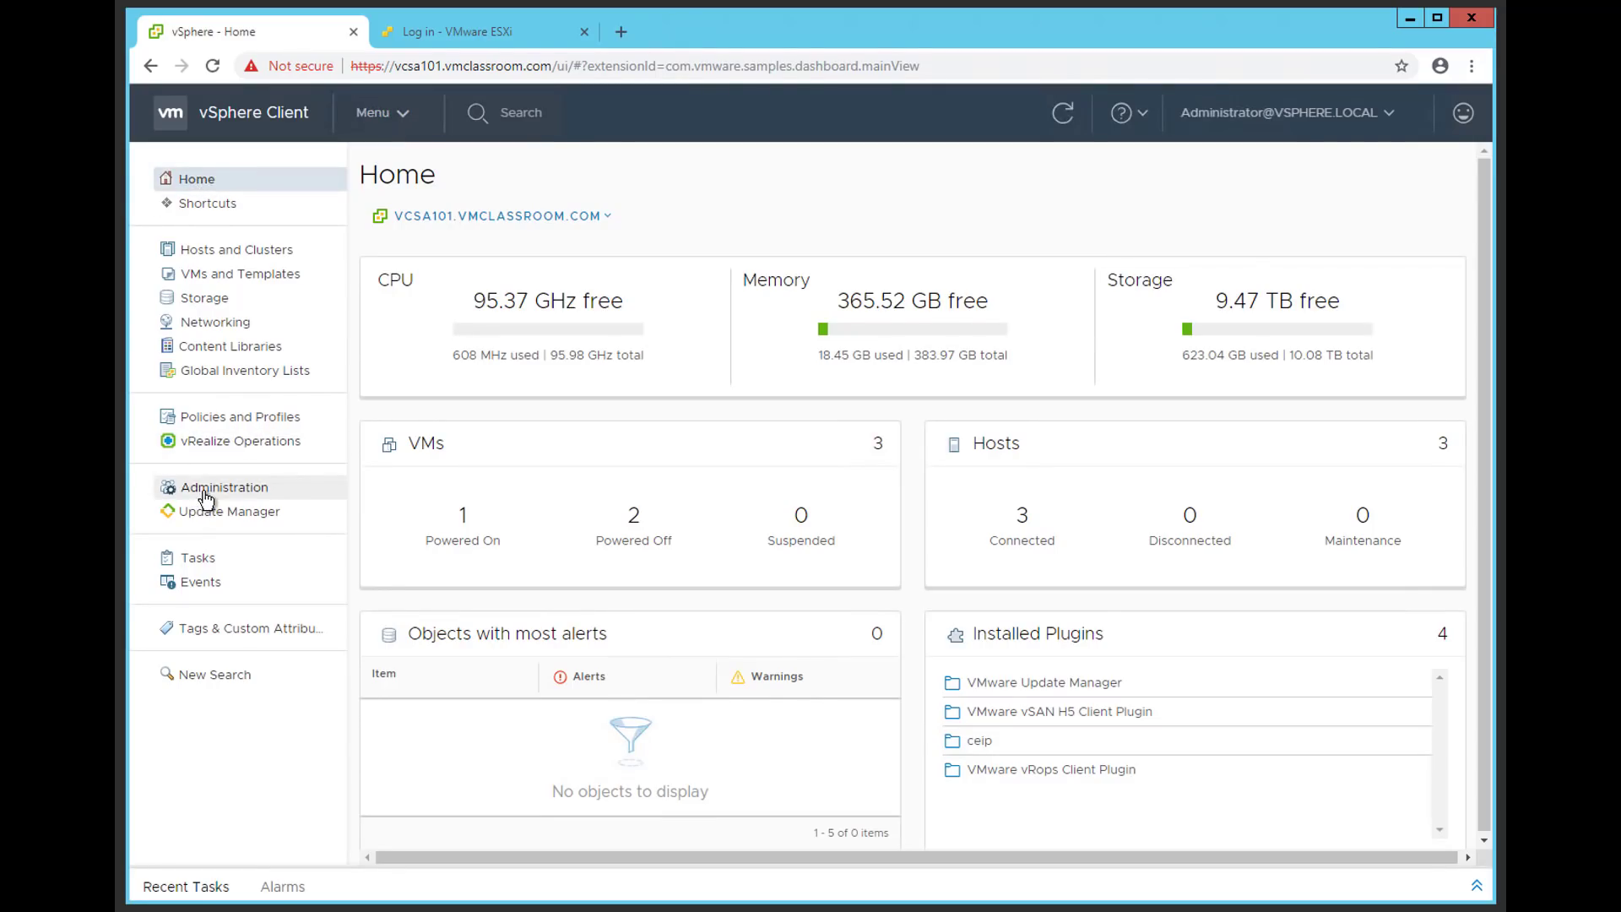
Go to Administration > Single Sign On > Configuration and show the Identity Sources list
{"action": "left_click", "coordinate": [223, 487]}
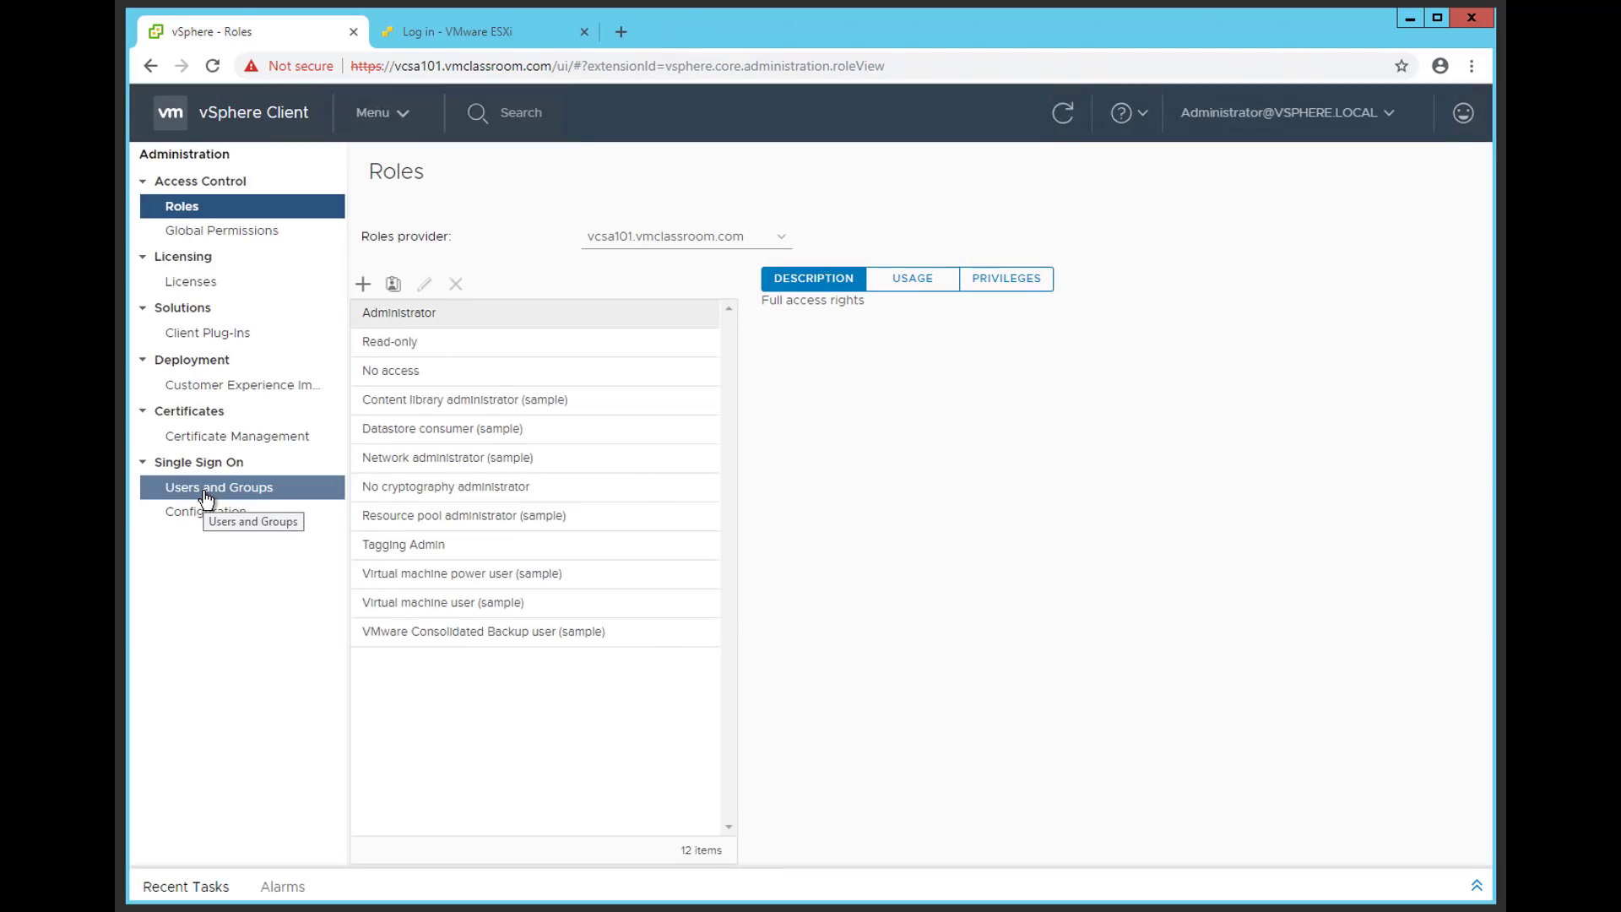
{"action": "left_click", "coordinate": [204, 511]}
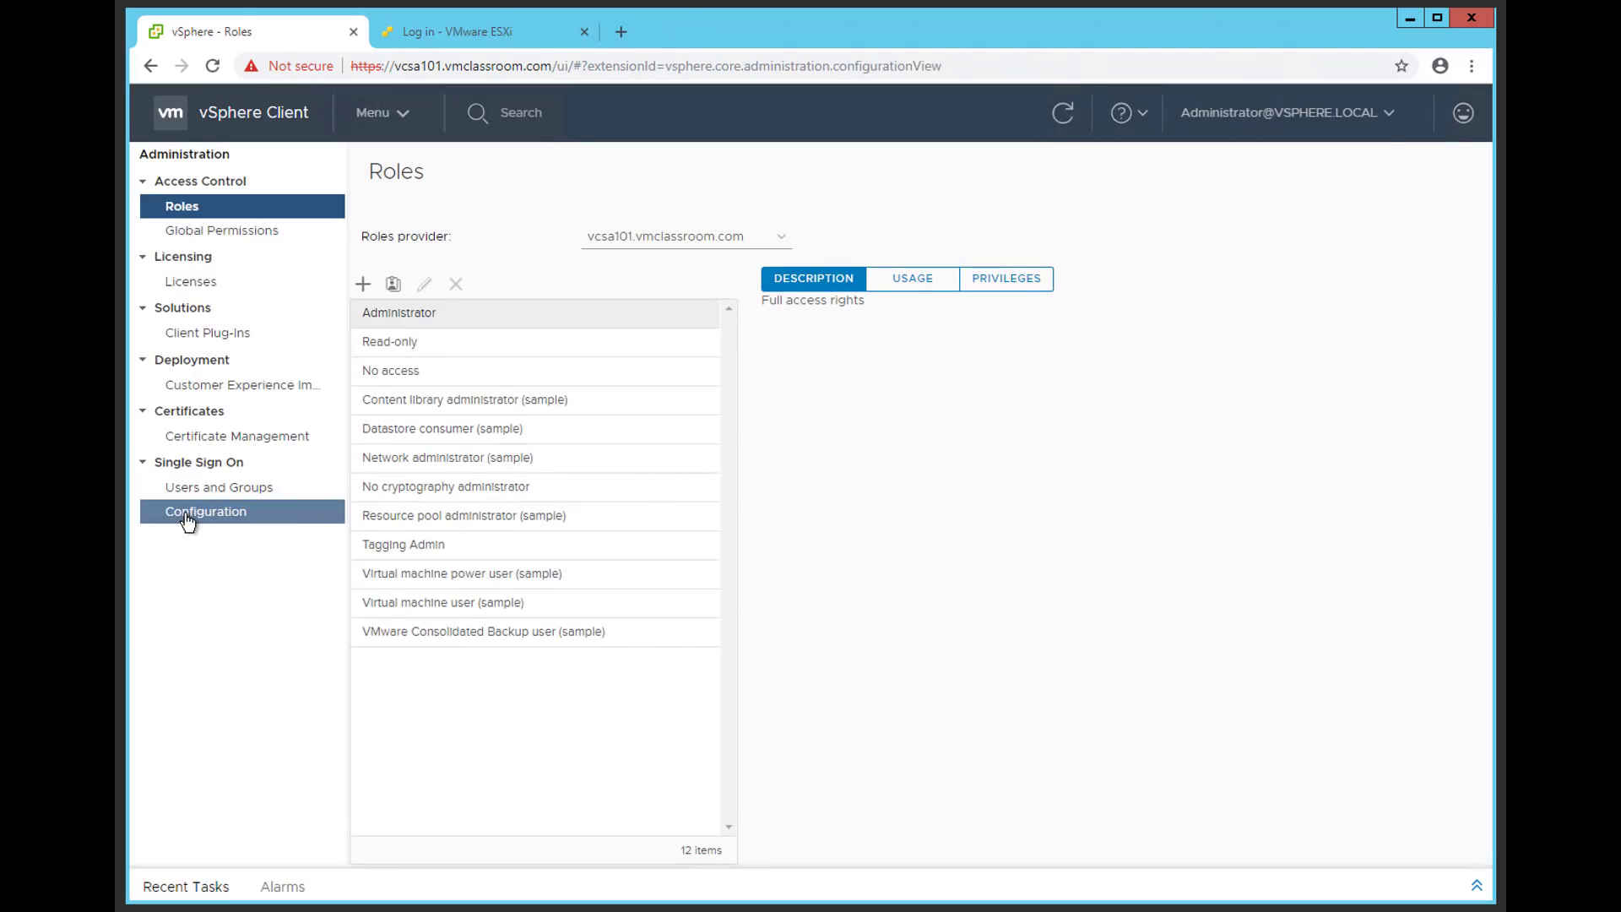
{"action": "left_click", "coordinate": [206, 511]}
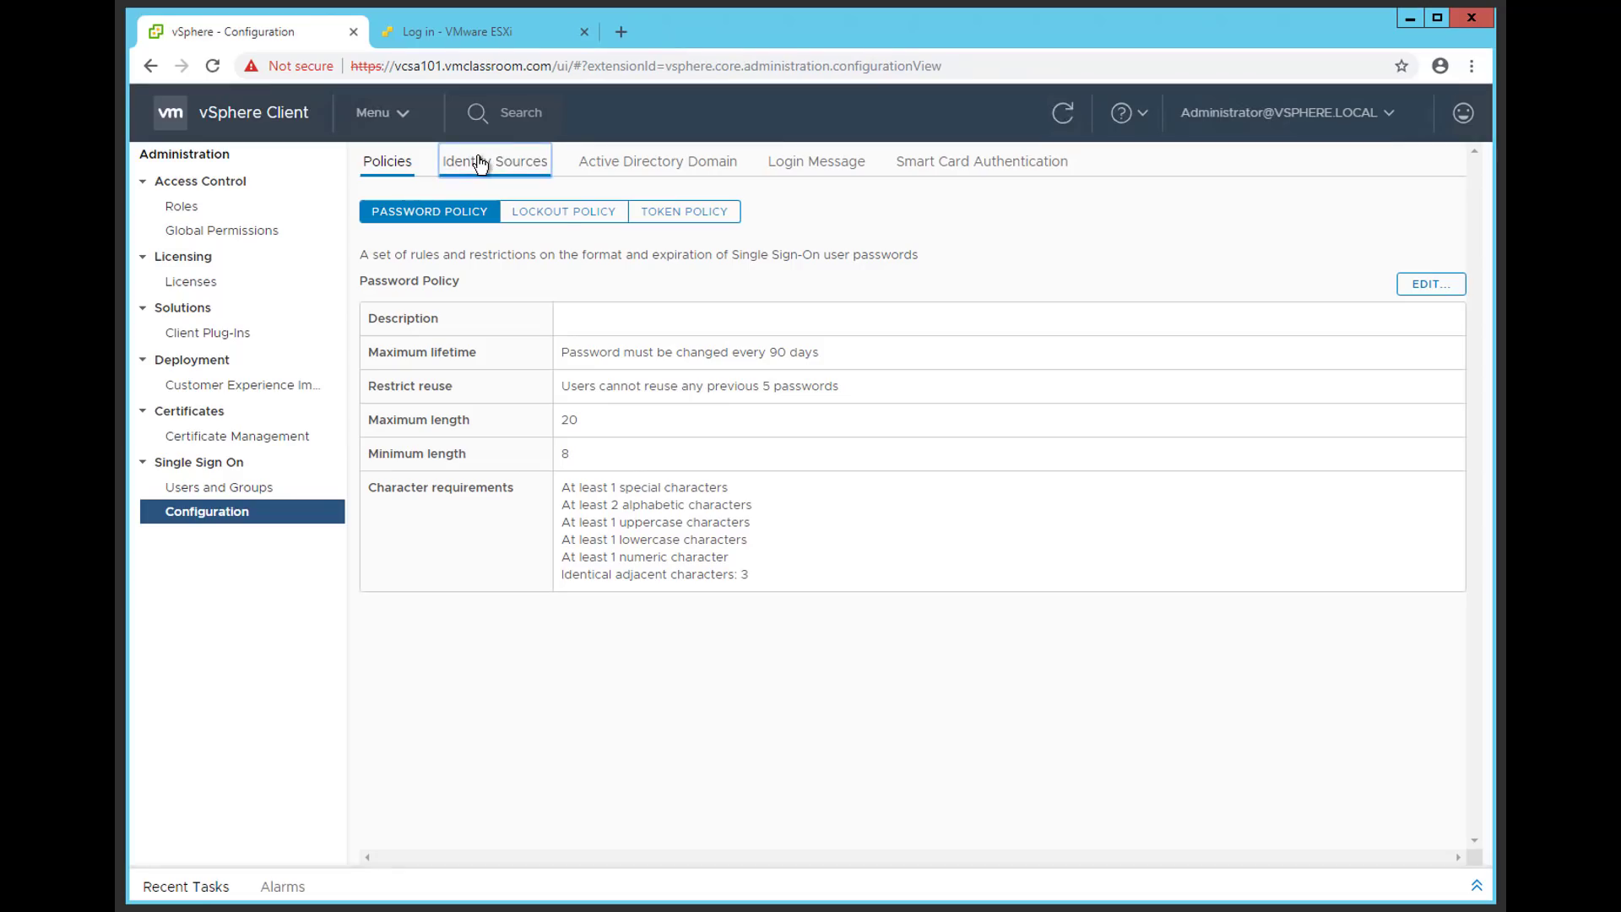
{"action": "left_click", "coordinate": [494, 161]}
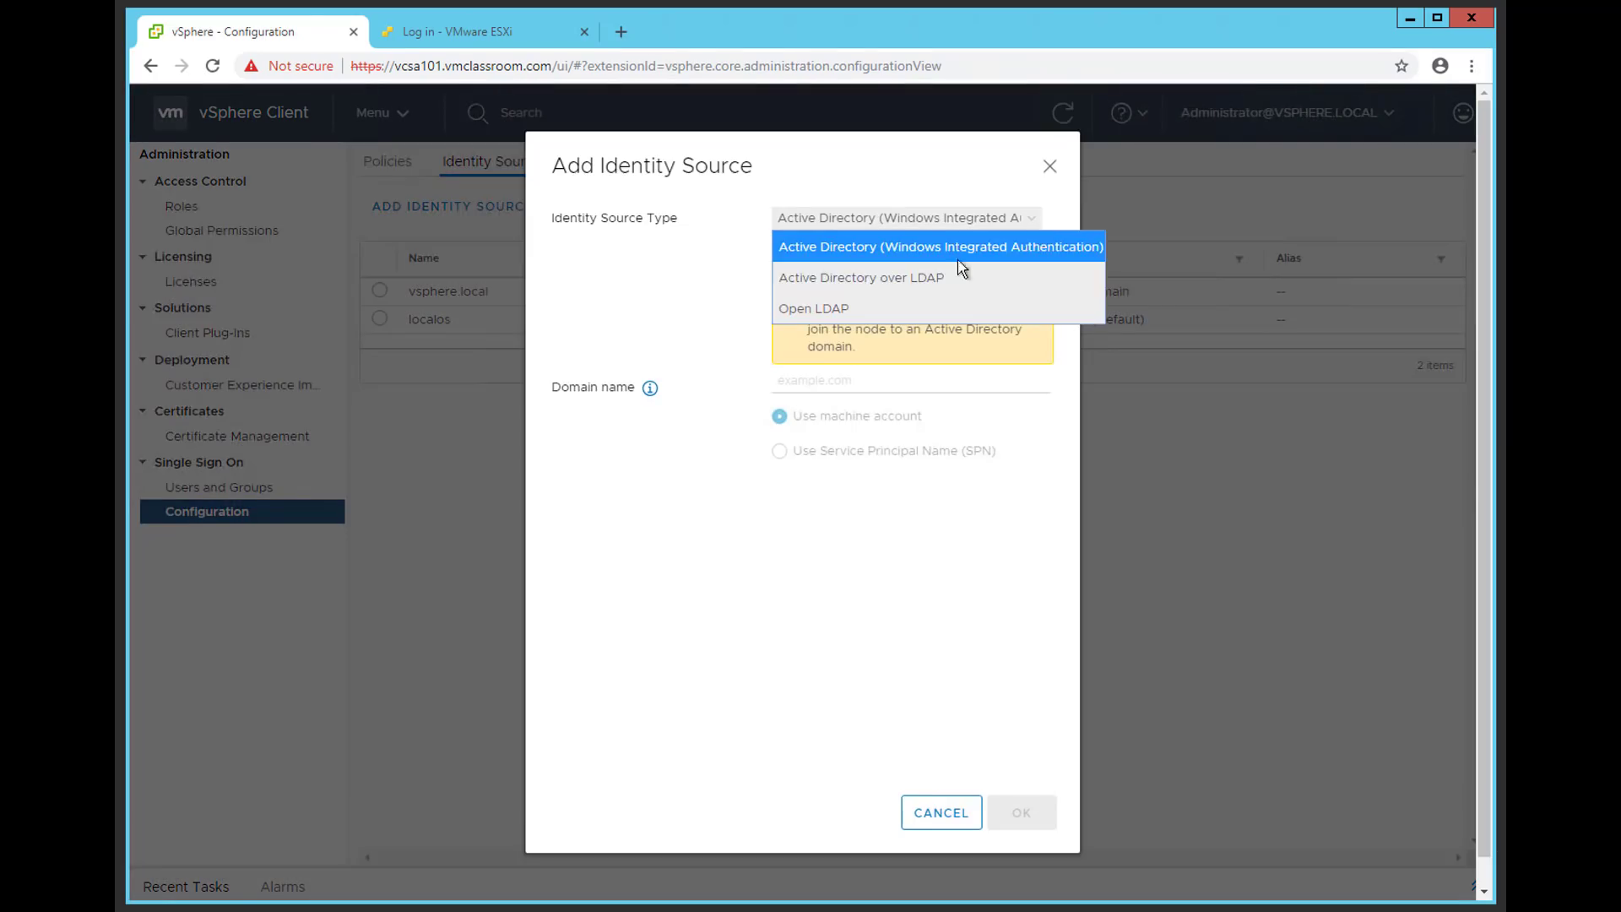
{"action": "left_click", "coordinate": [860, 277]}
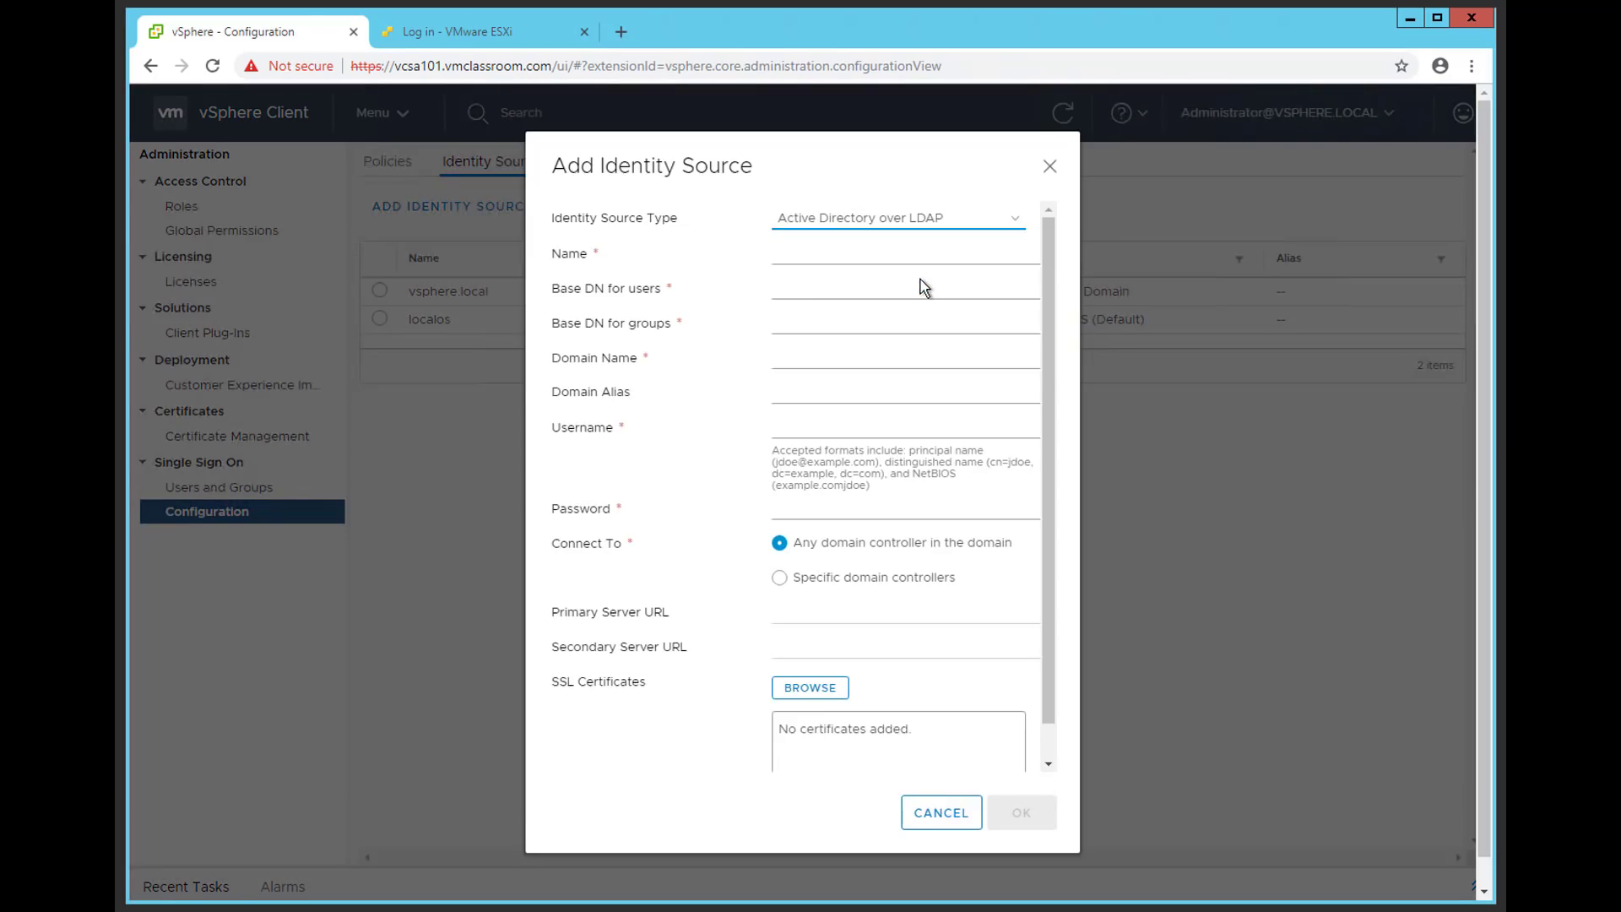
{"action": "left_click", "coordinate": [903, 248]}
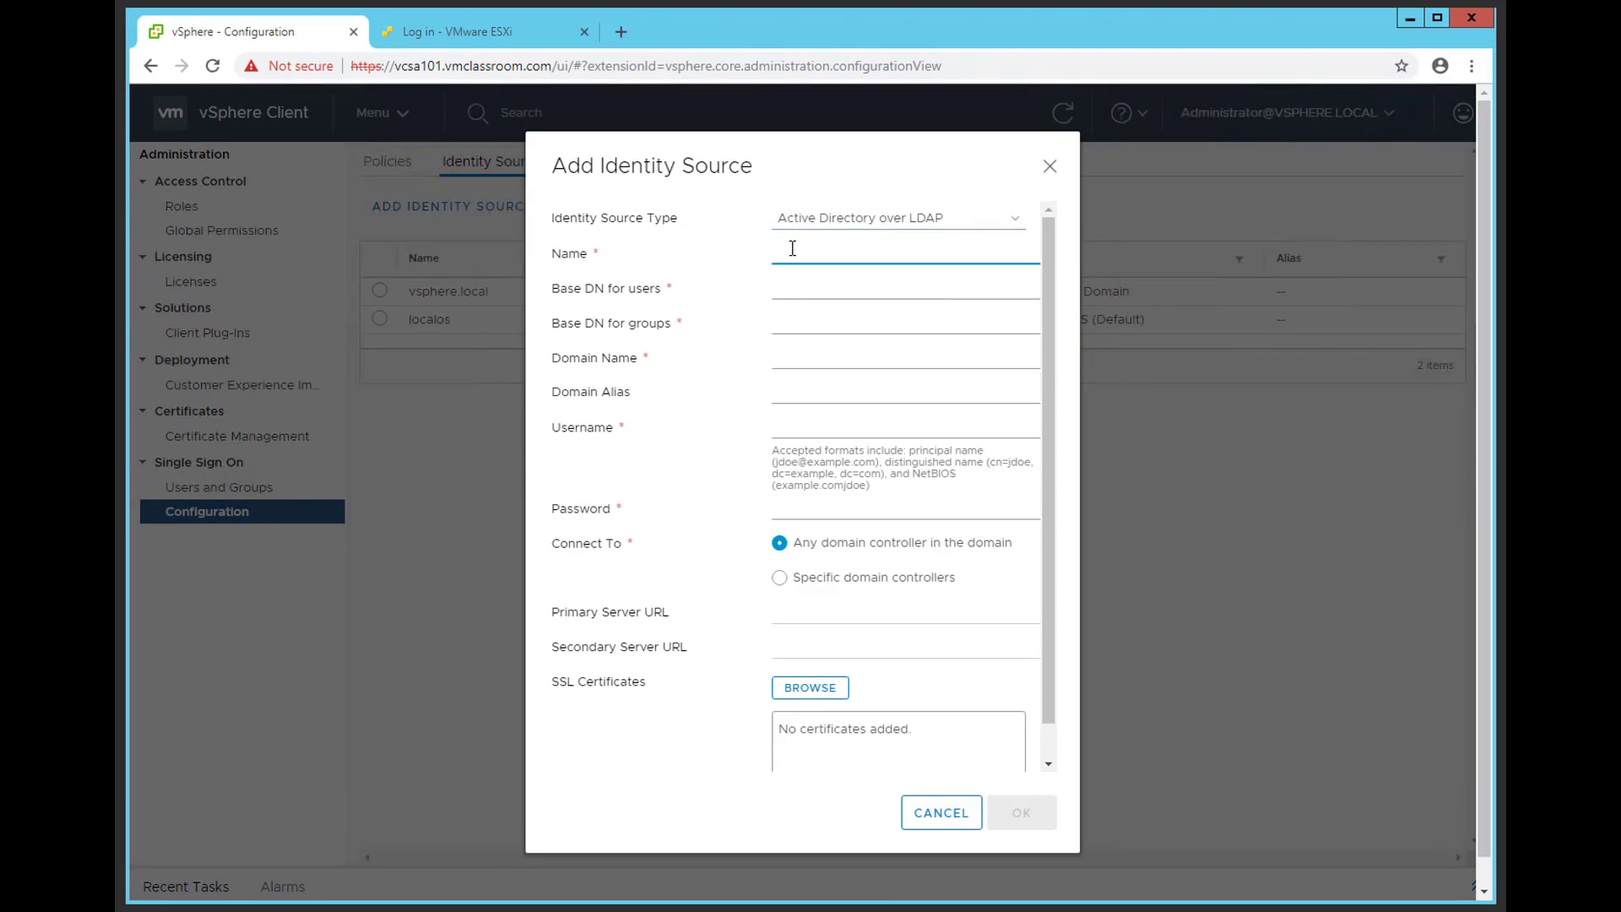
{"action": "type", "text": "VMclass"}
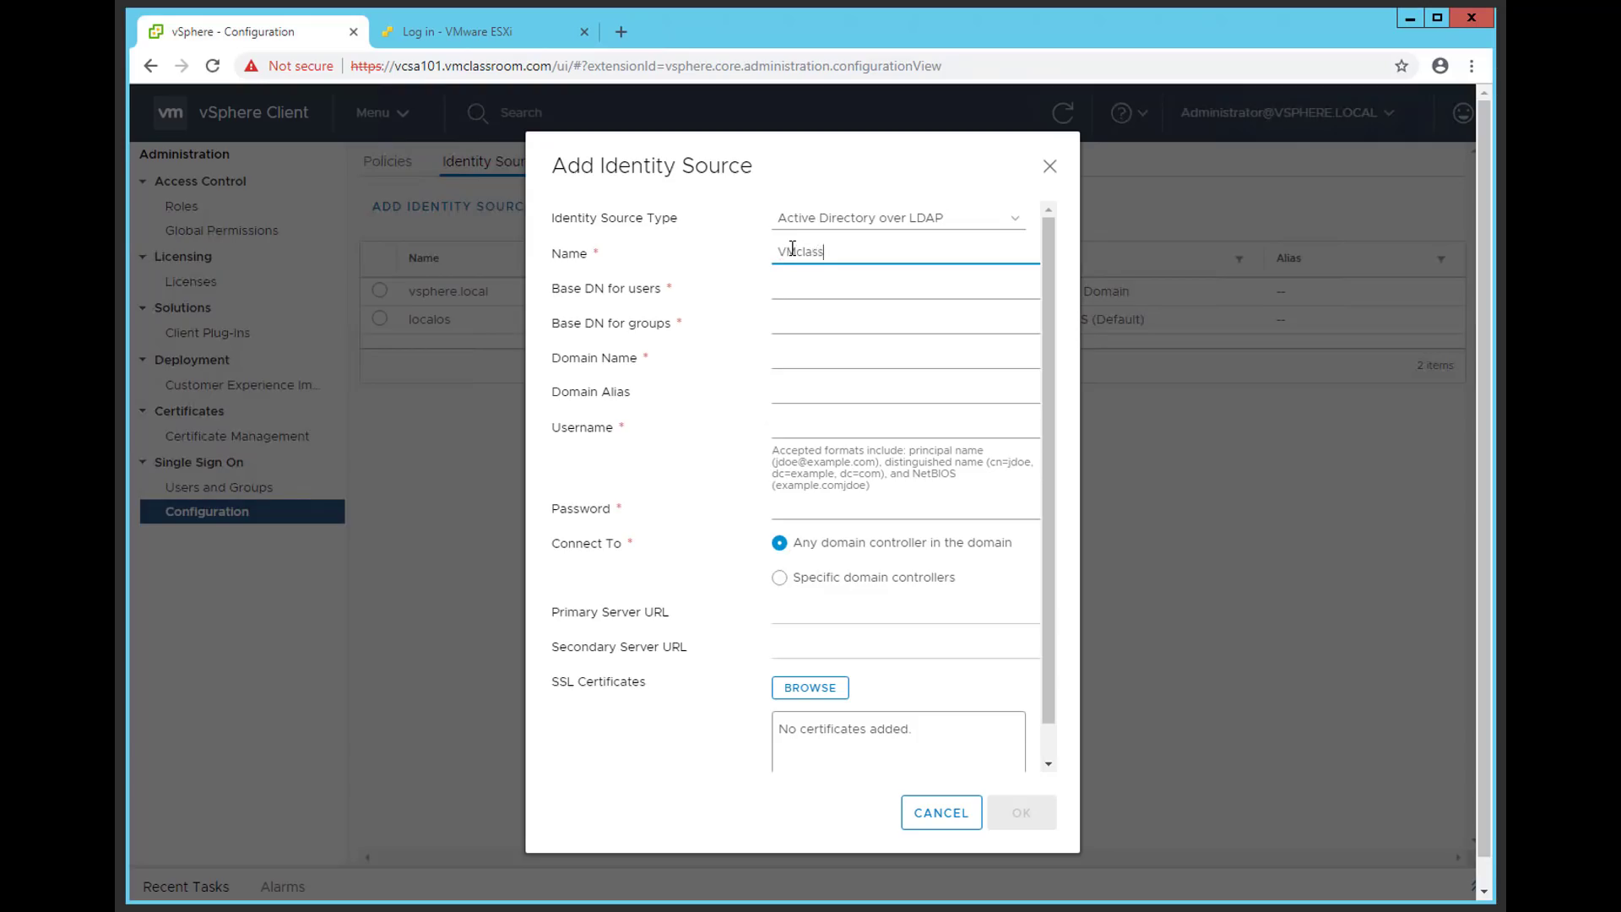
{"action": "left_click", "coordinate": [904, 289]}
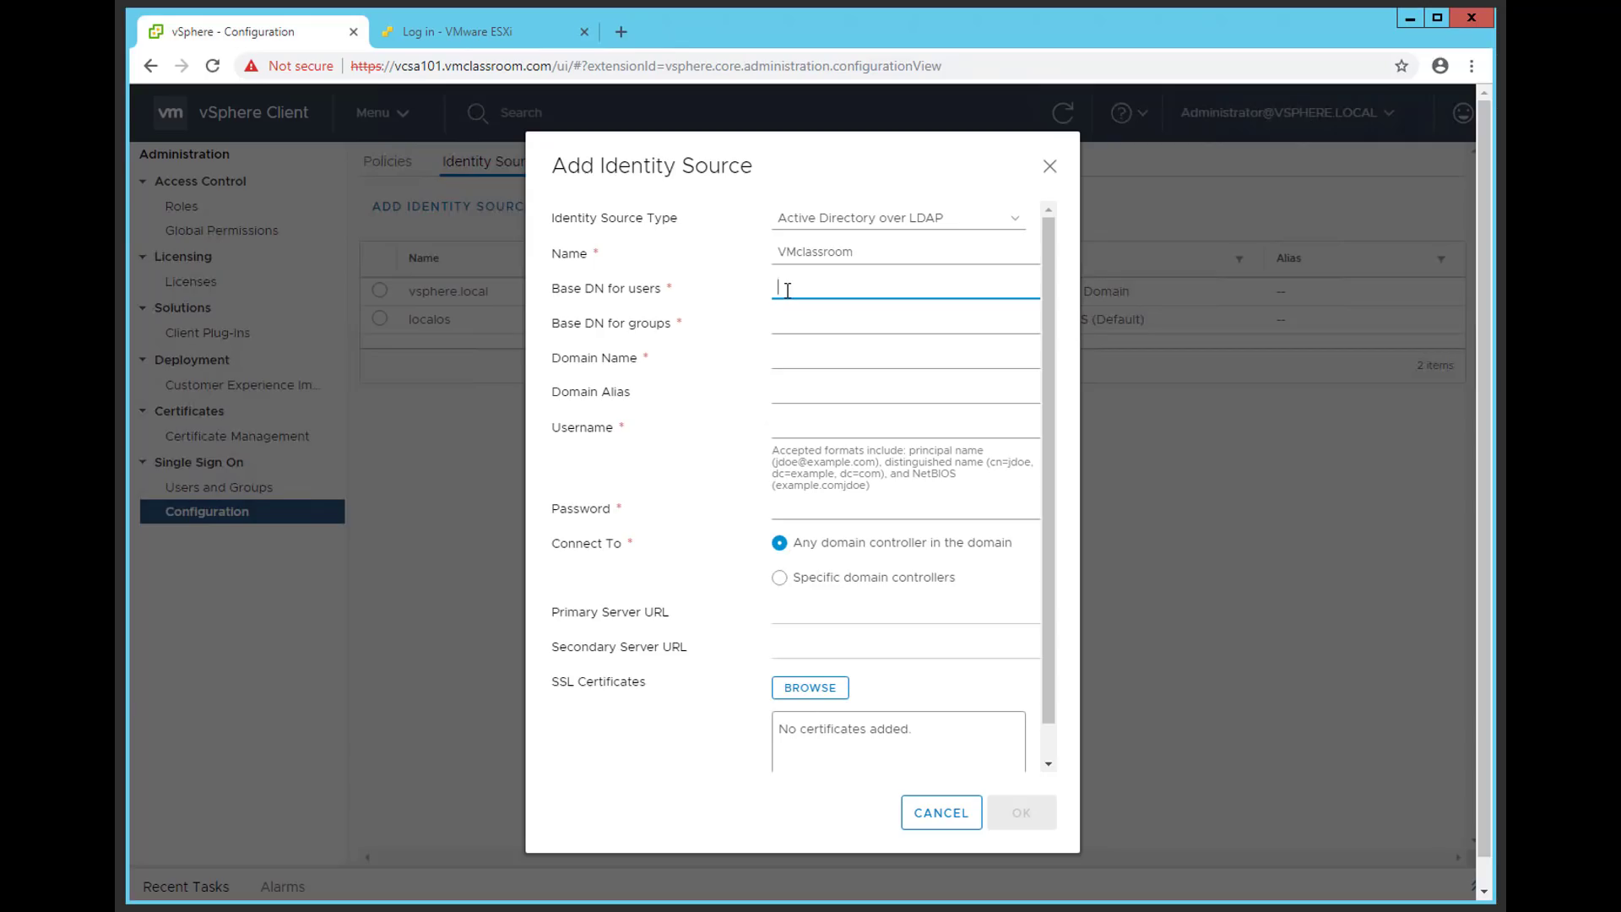
{"action": "type", "text": "DC=vmc"}
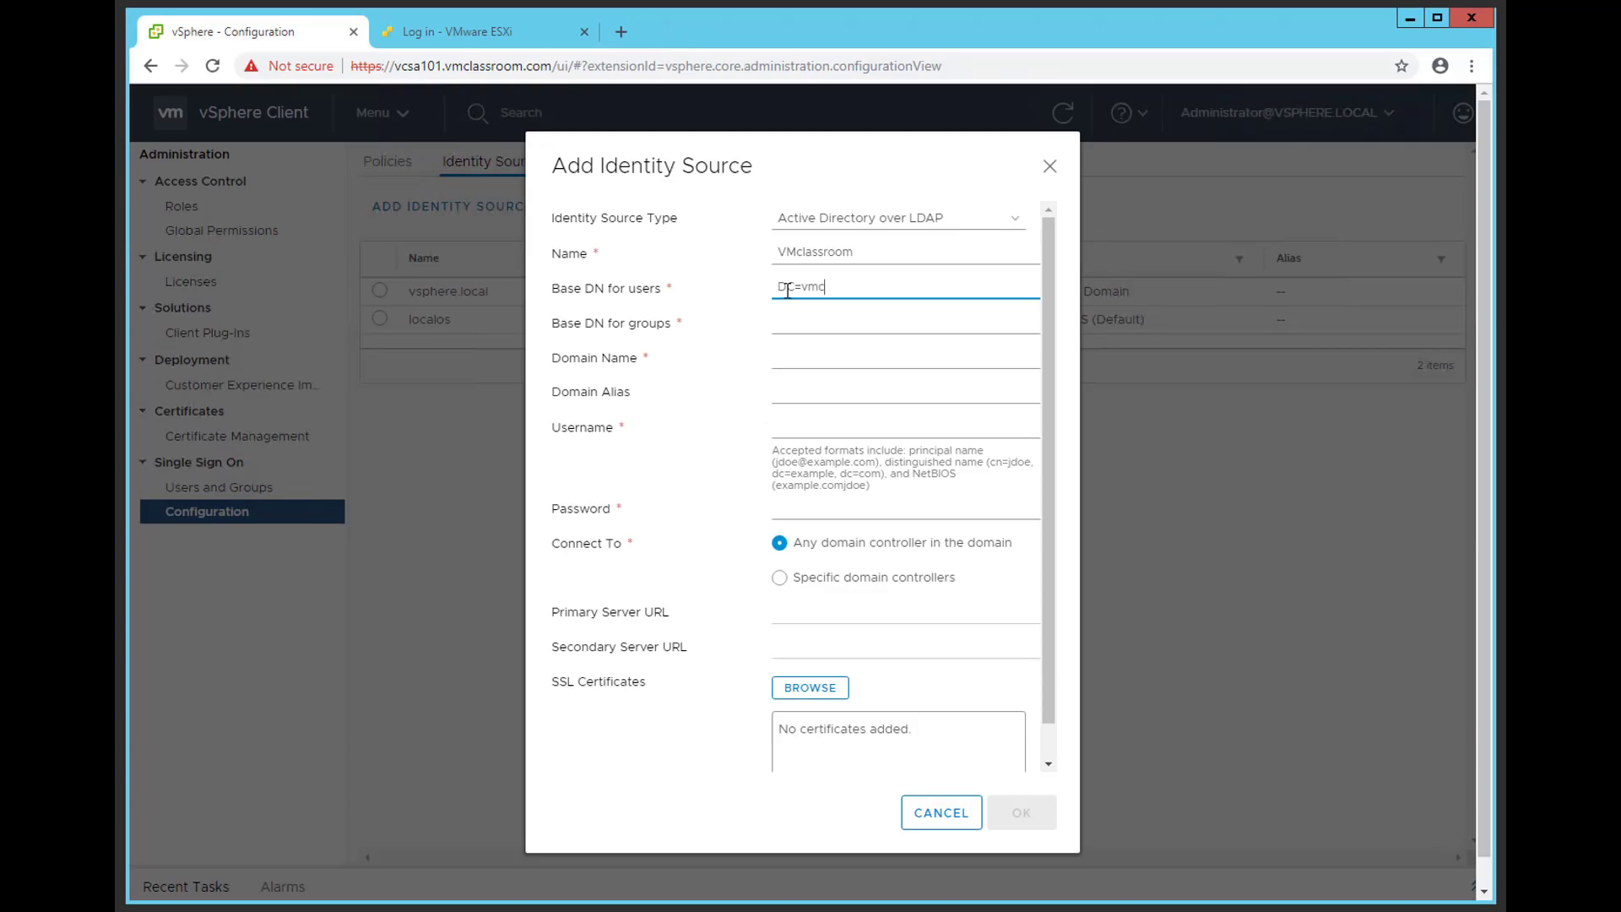
{"action": "type", "text": "lassroom,DC=com"}
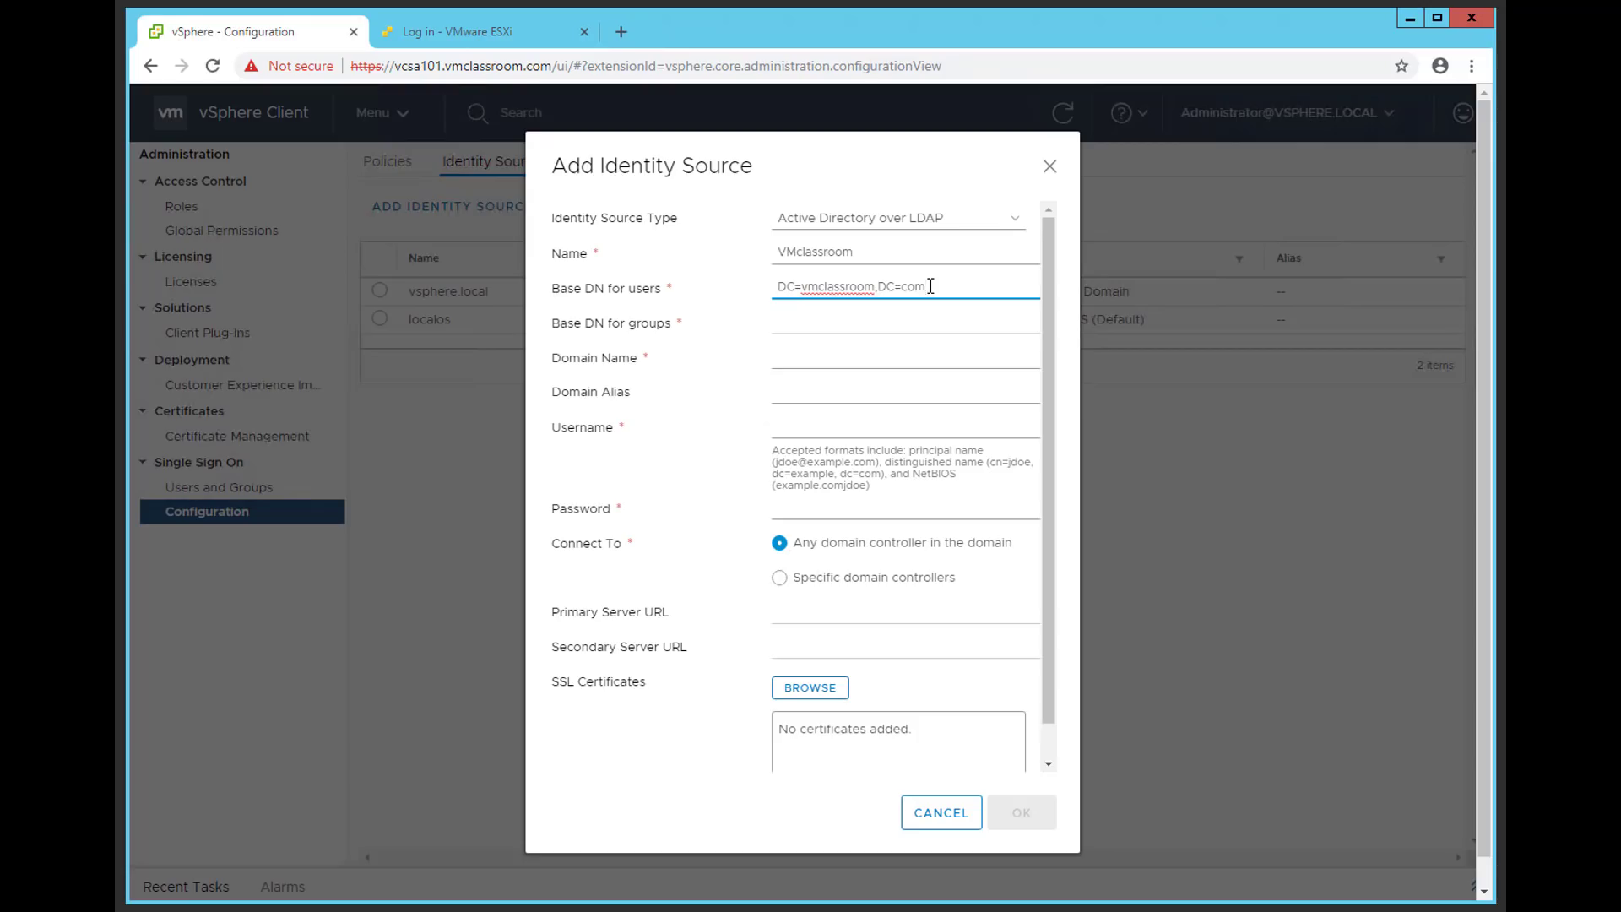
{"action": "triple_click", "coordinate": [850, 286]}
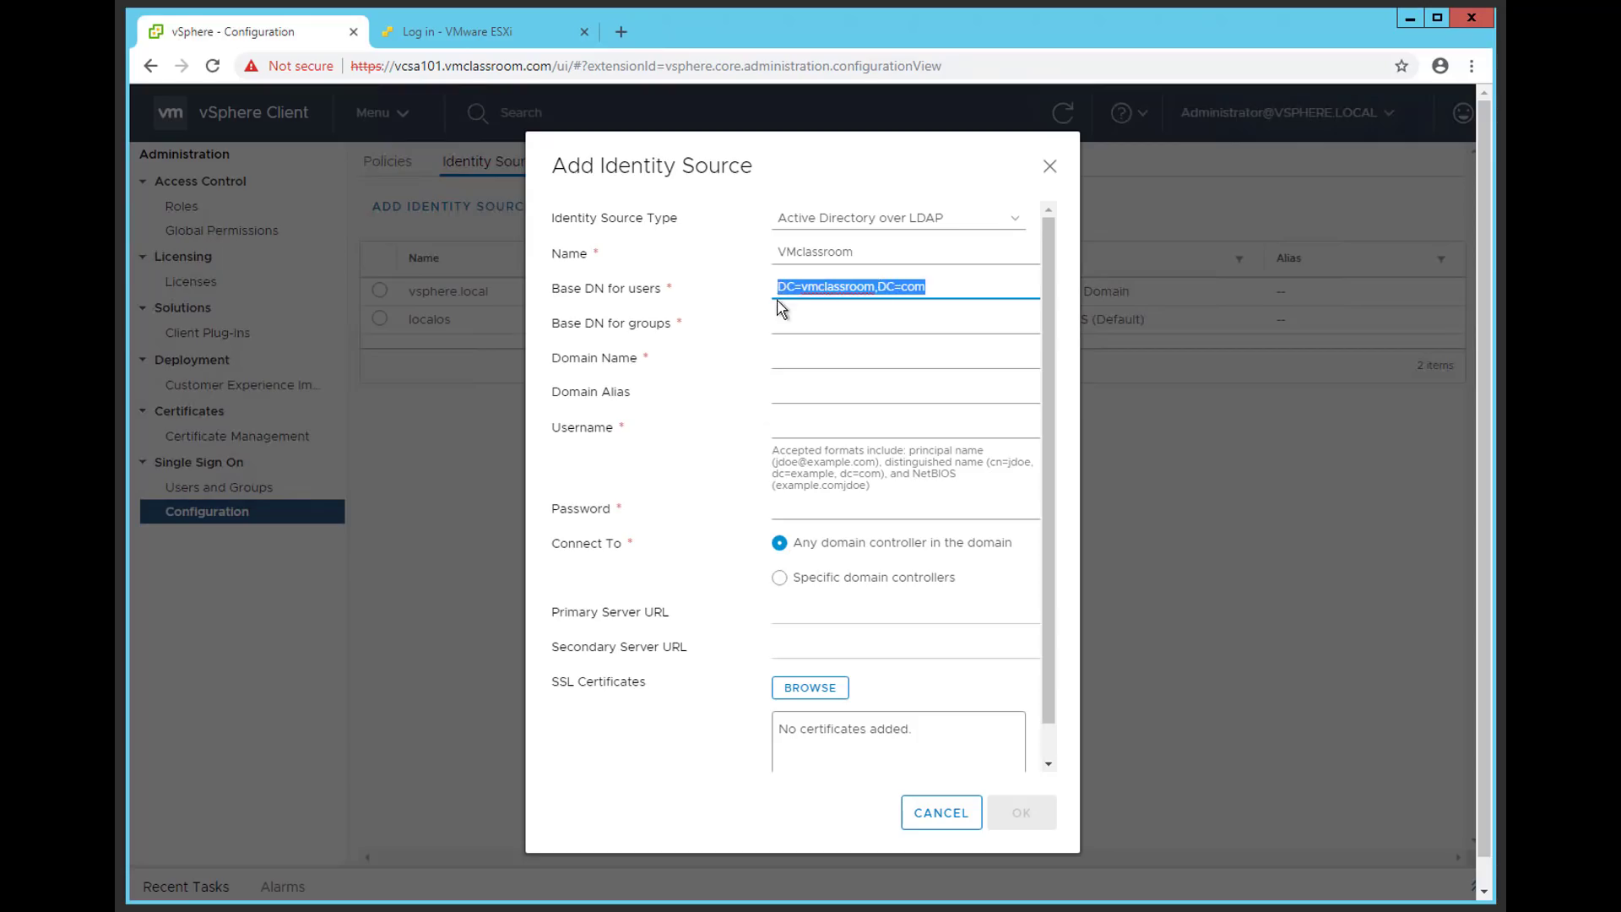
{"action": "type", "text": "DC=vmclassroom,DC=com"}
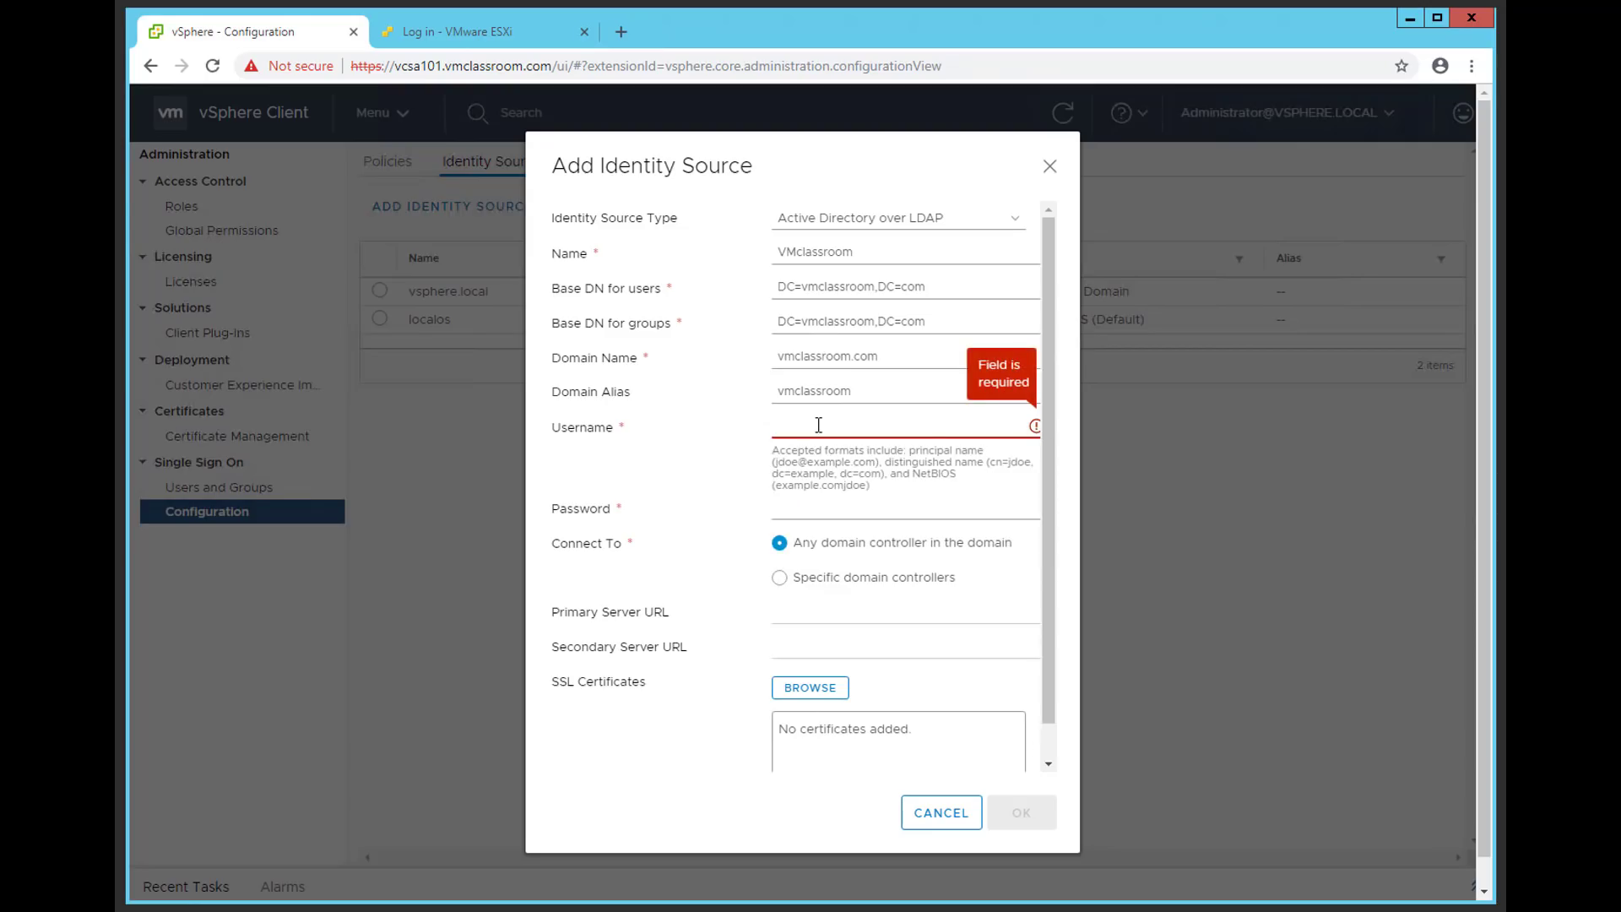
{"action": "type", "text": "a"}
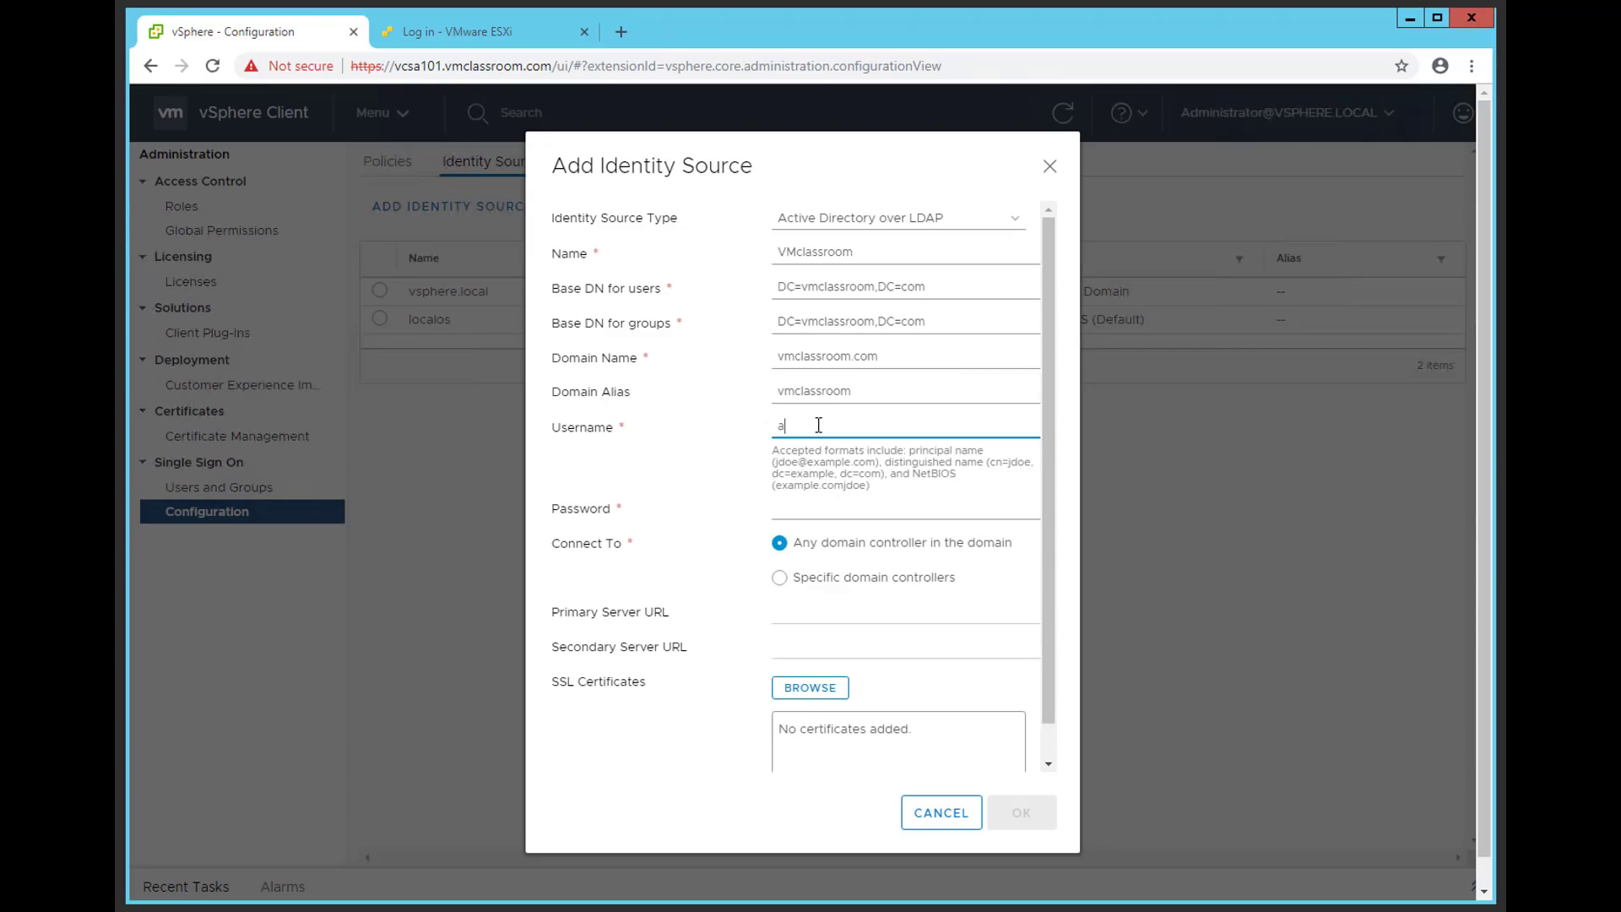
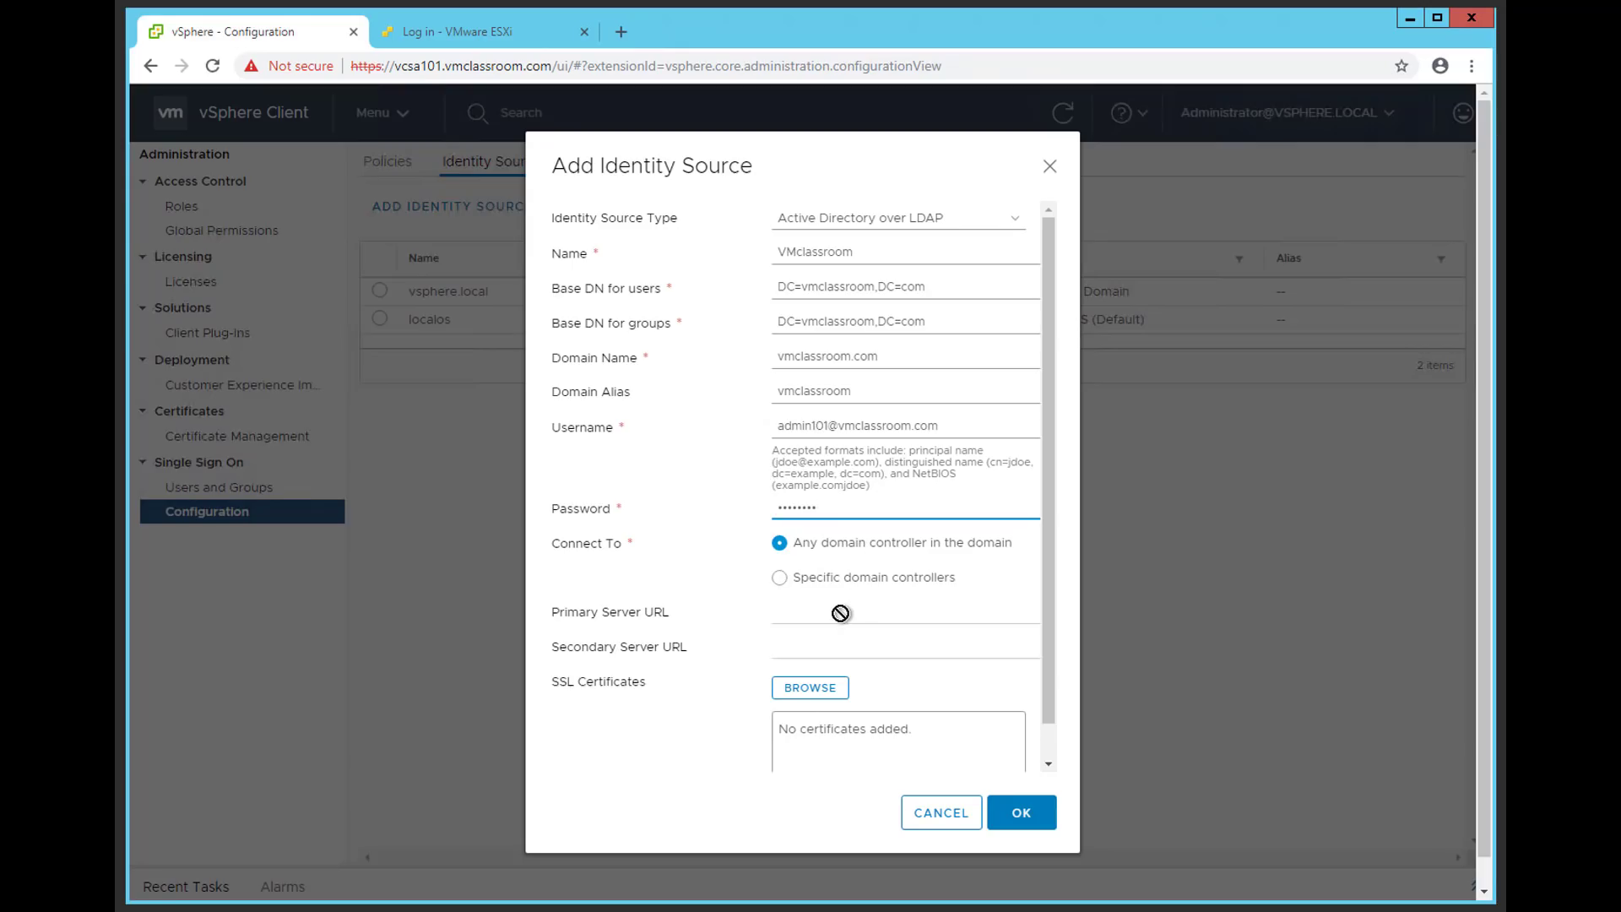
{"action": "mouse_move", "coordinate": [1022, 813]}
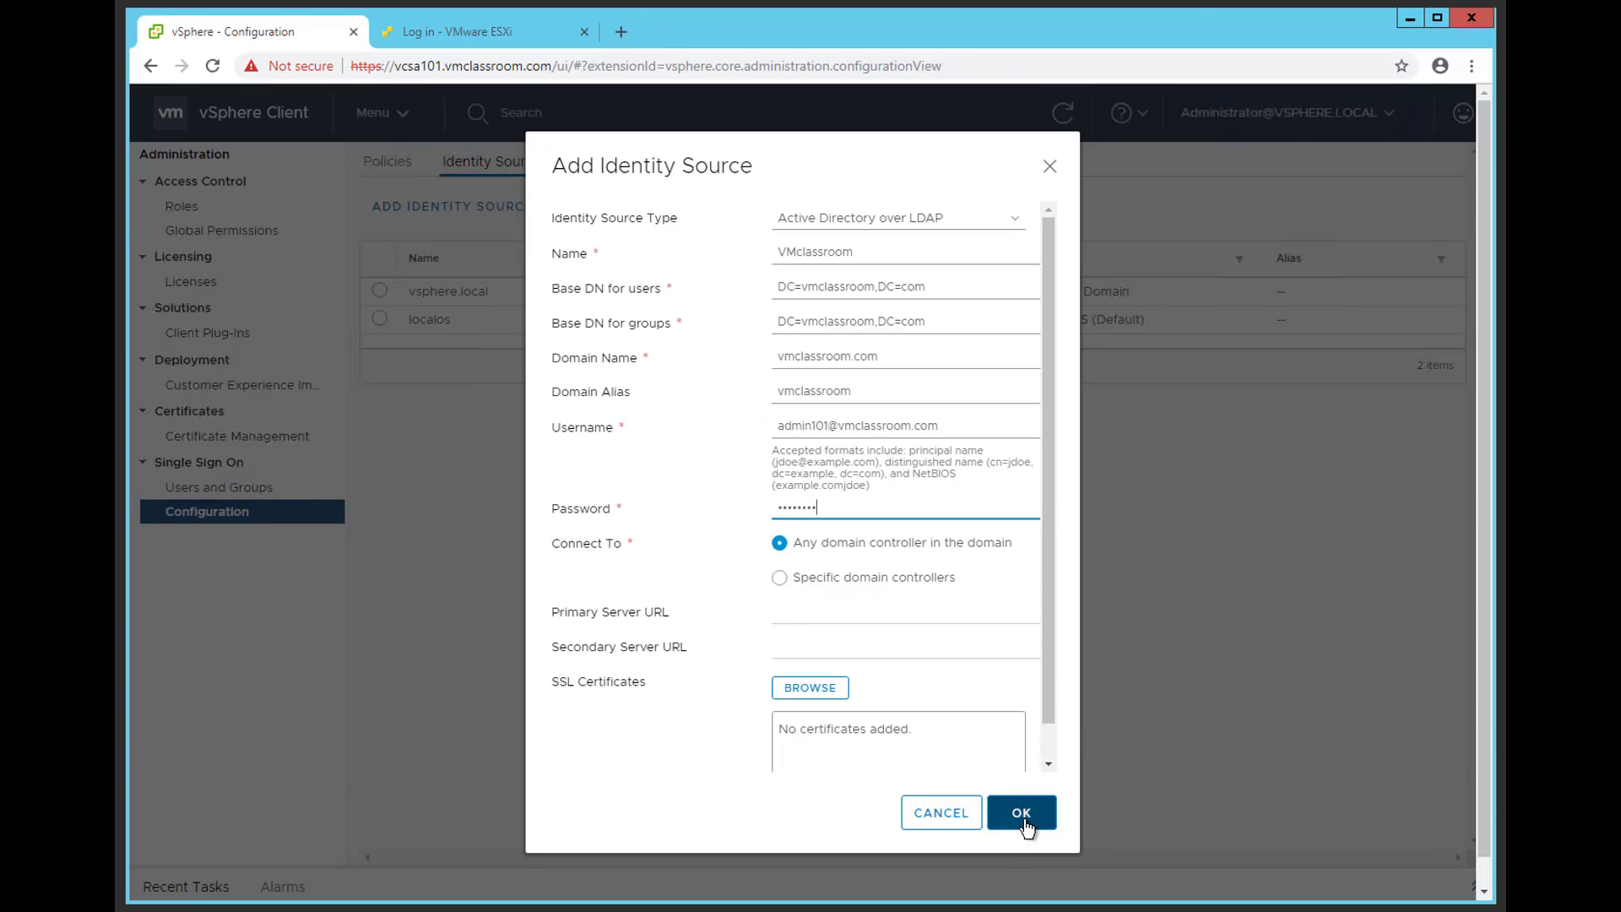
{"action": "left_click", "coordinate": [1021, 812]}
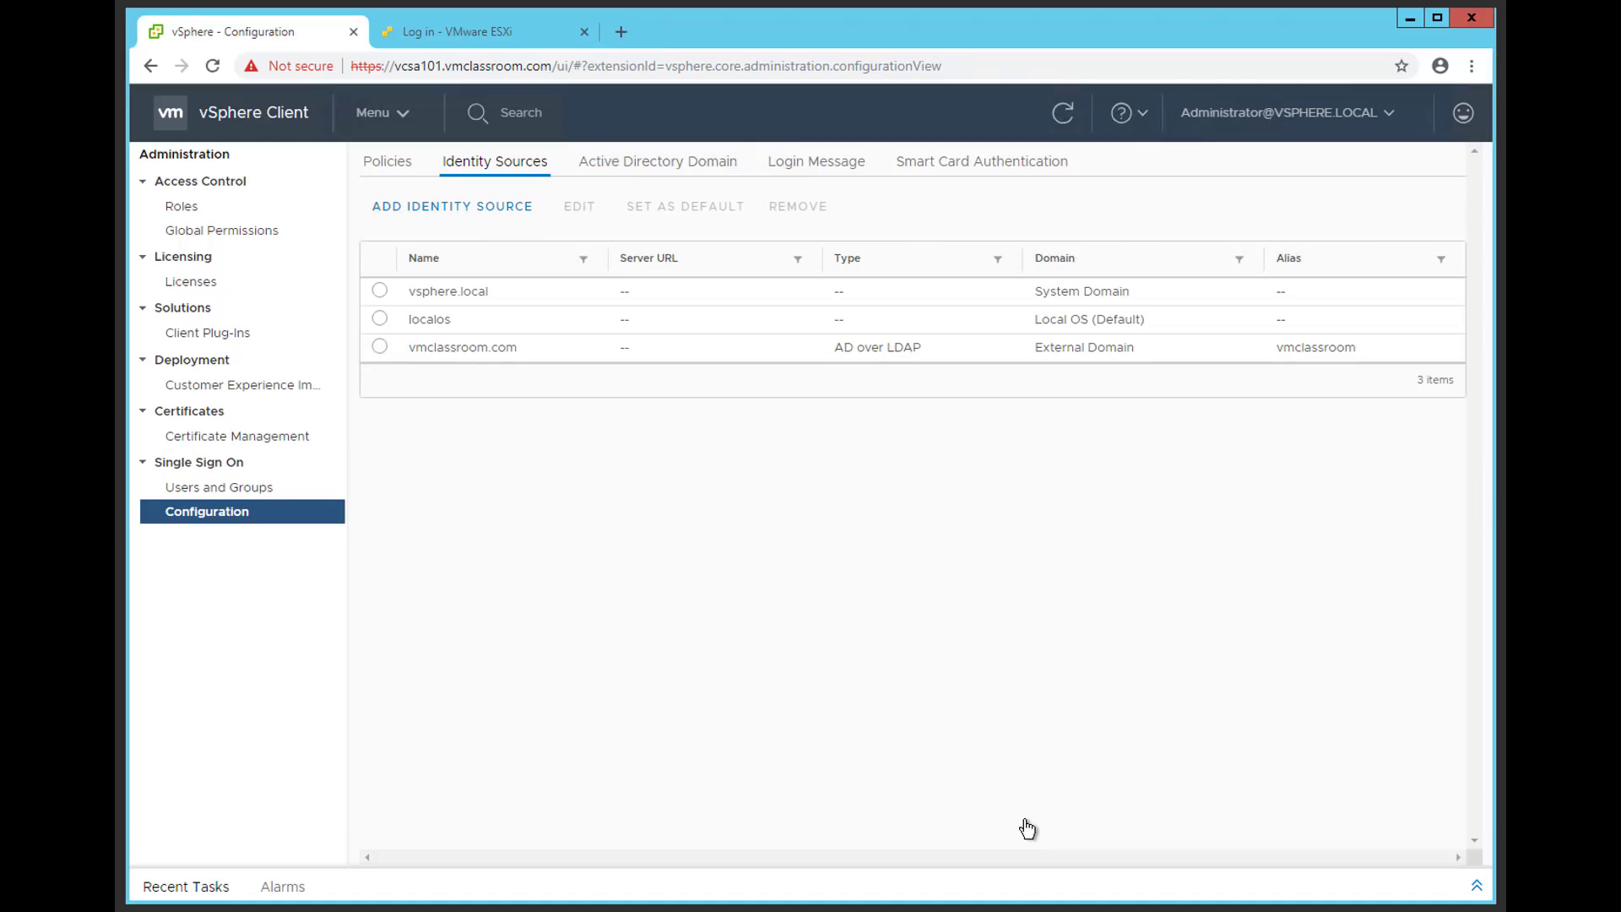
{"action": "mouse_move", "coordinate": [212, 282]}
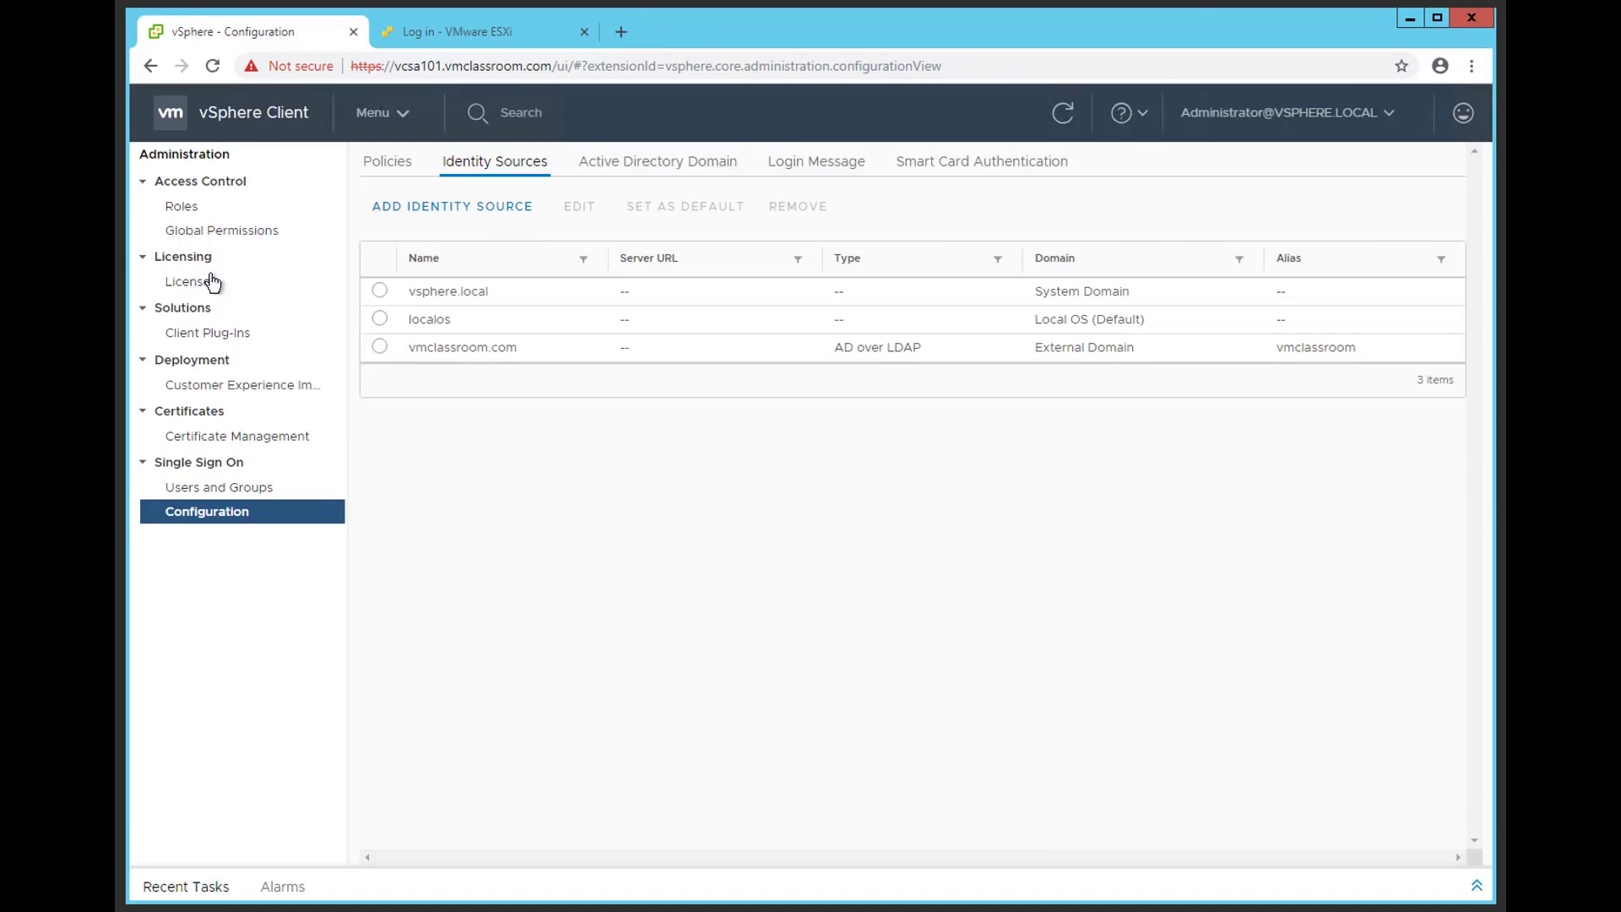
Grant VMCLASSROOM.COM\ESX Admins the Administrator global permission, propagated to children
{"action": "left_click", "coordinate": [222, 229]}
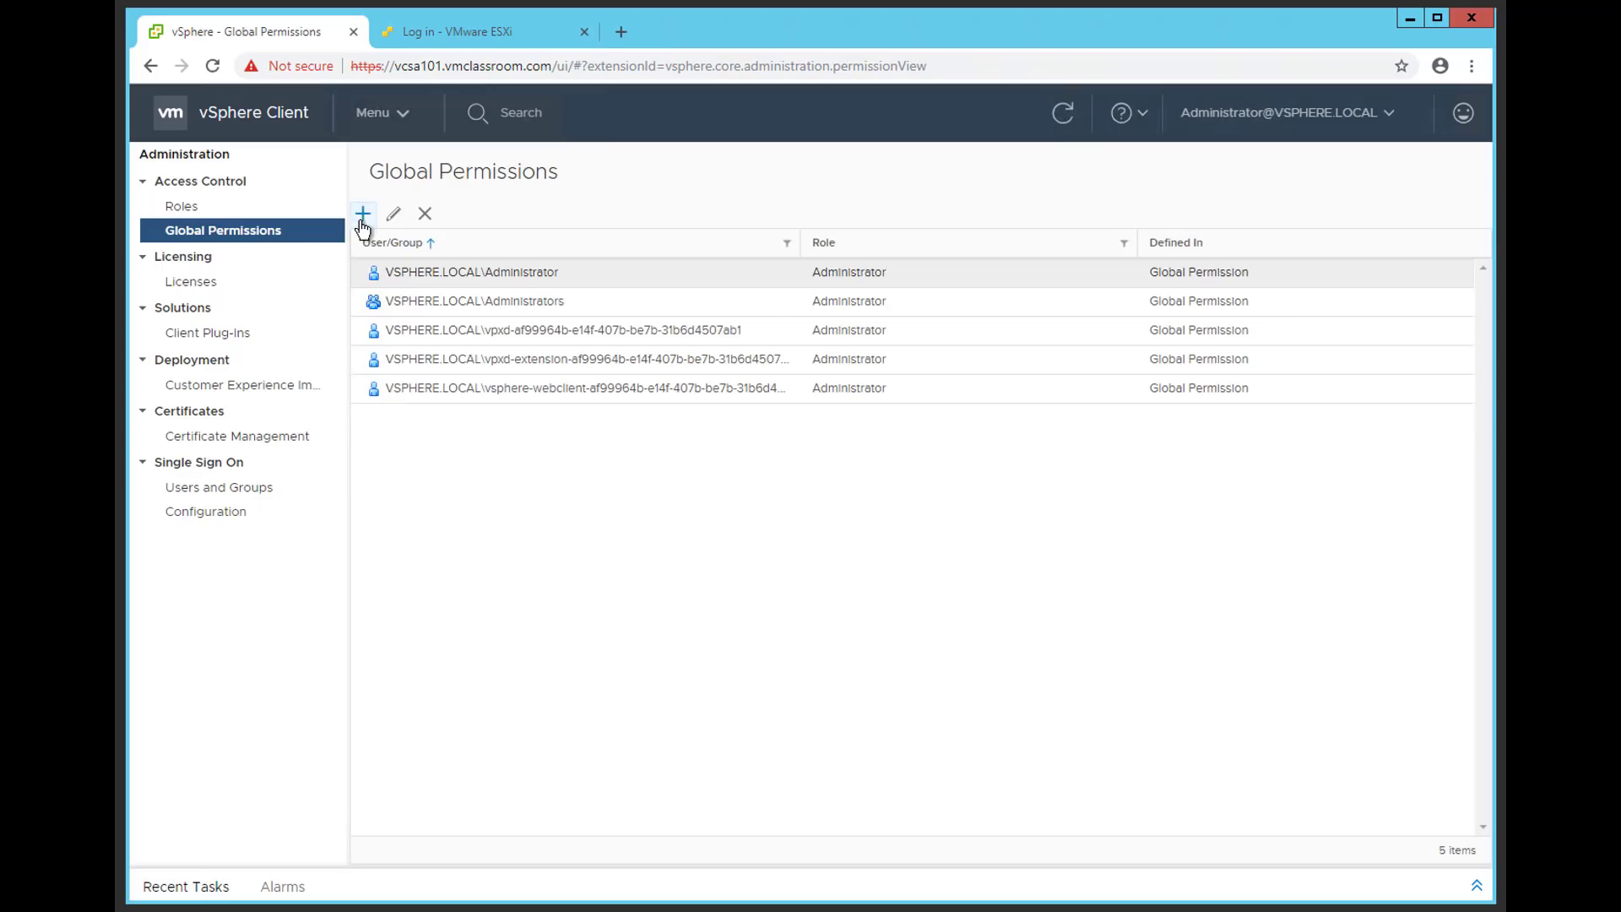
{"action": "left_click", "coordinate": [362, 214]}
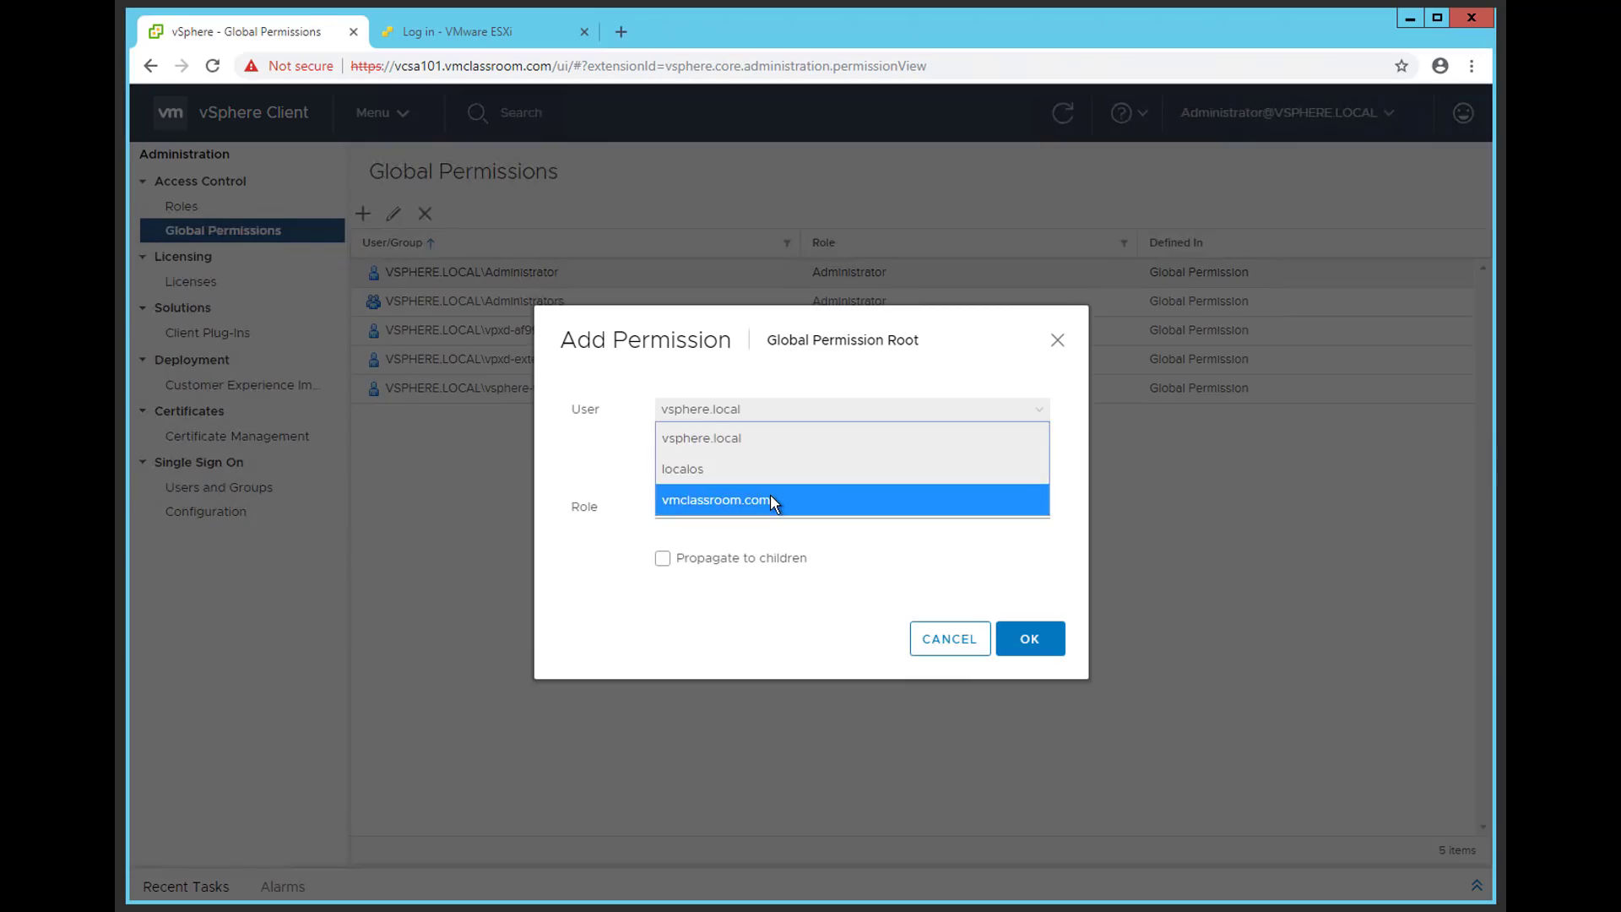
{"action": "left_click", "coordinate": [714, 499]}
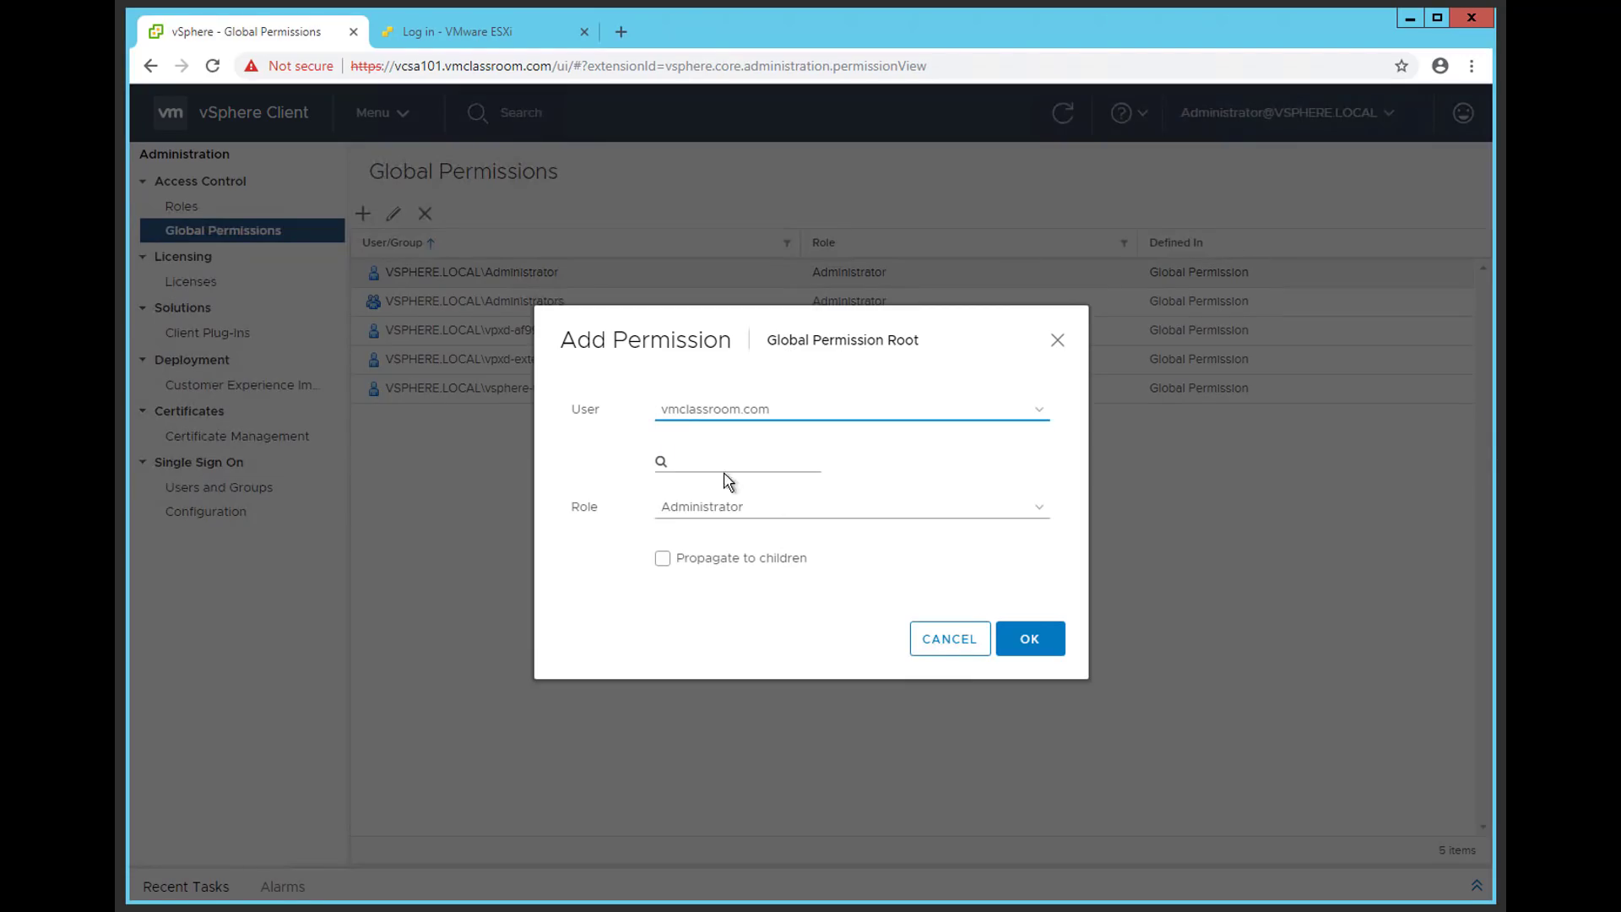
{"action": "left_click", "coordinate": [737, 460]}
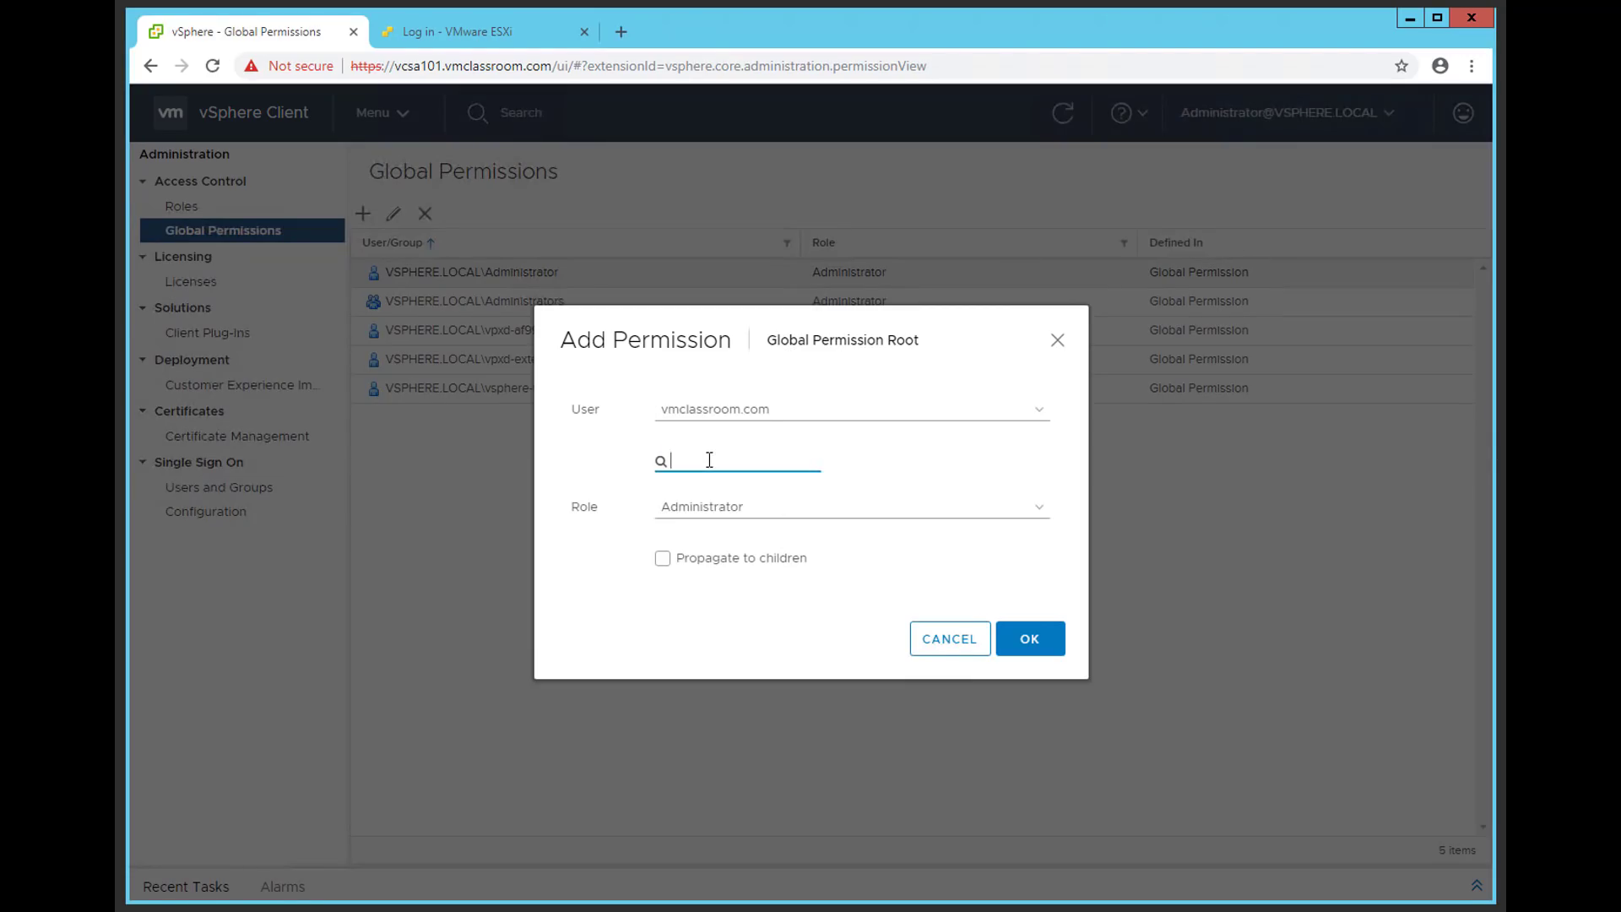
{"action": "type", "text": "ESX Admins"}
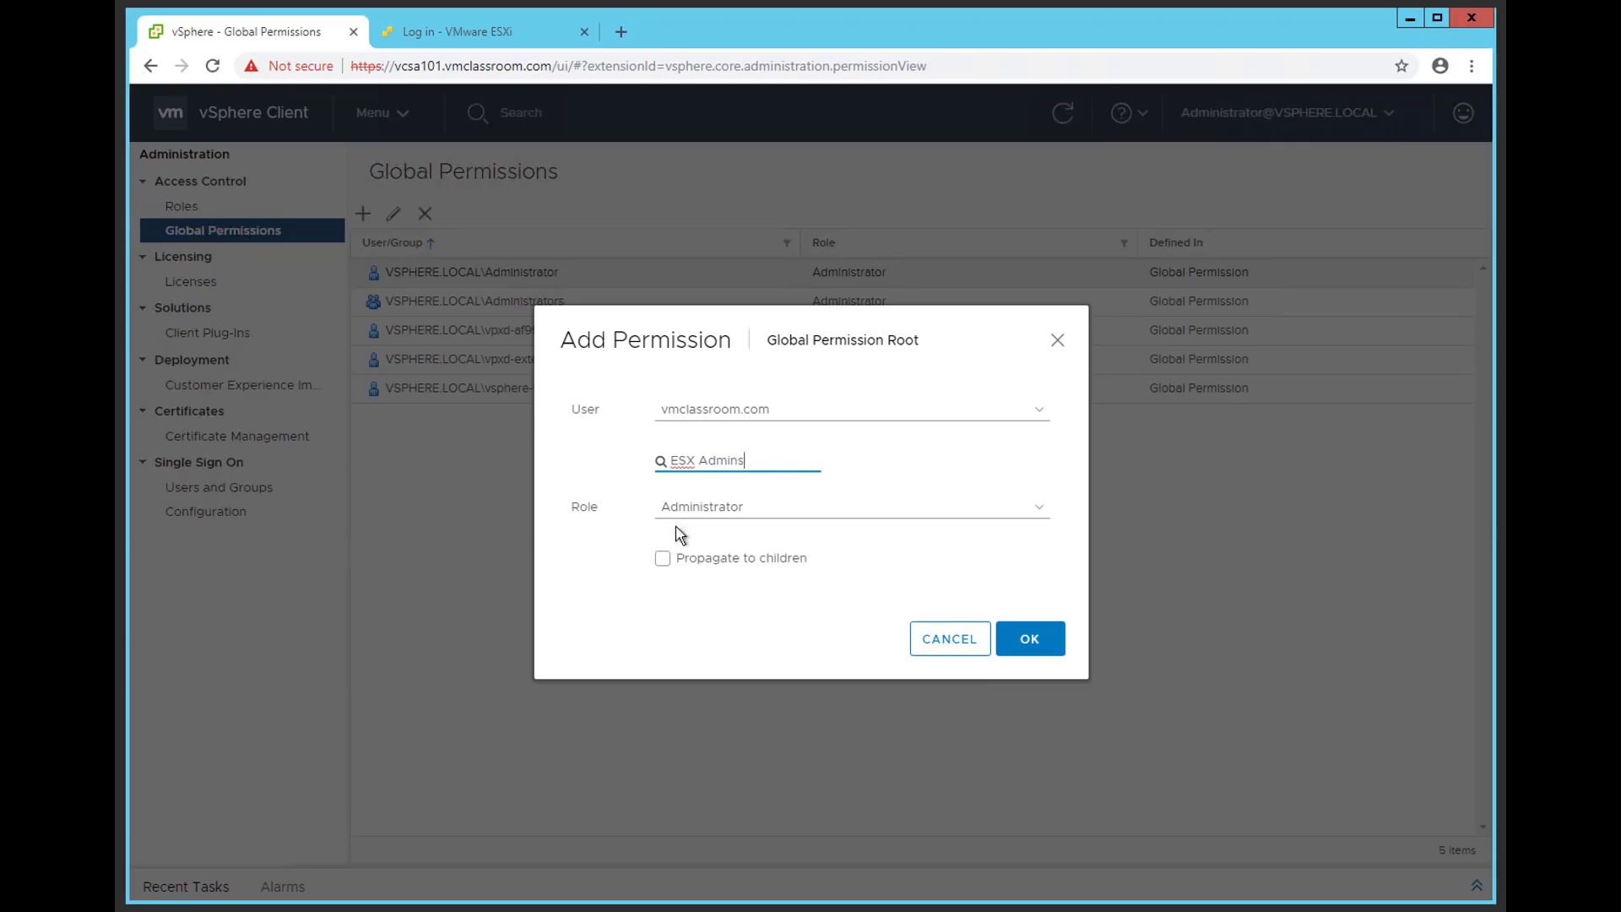
{"action": "mouse_move", "coordinate": [663, 558]}
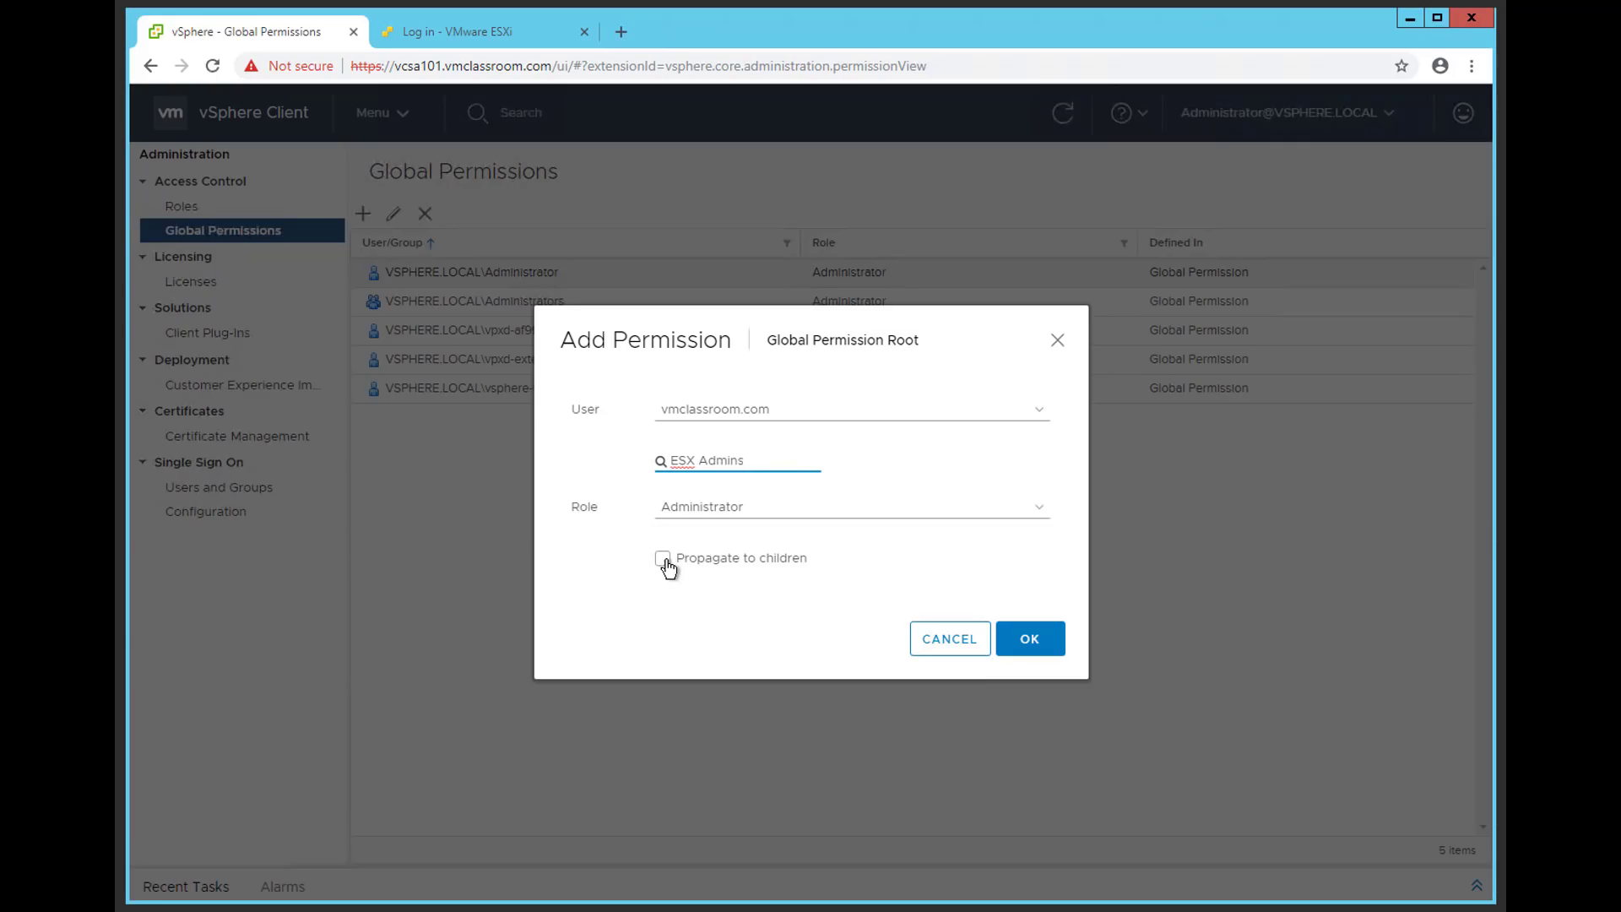
{"action": "left_click", "coordinate": [663, 557]}
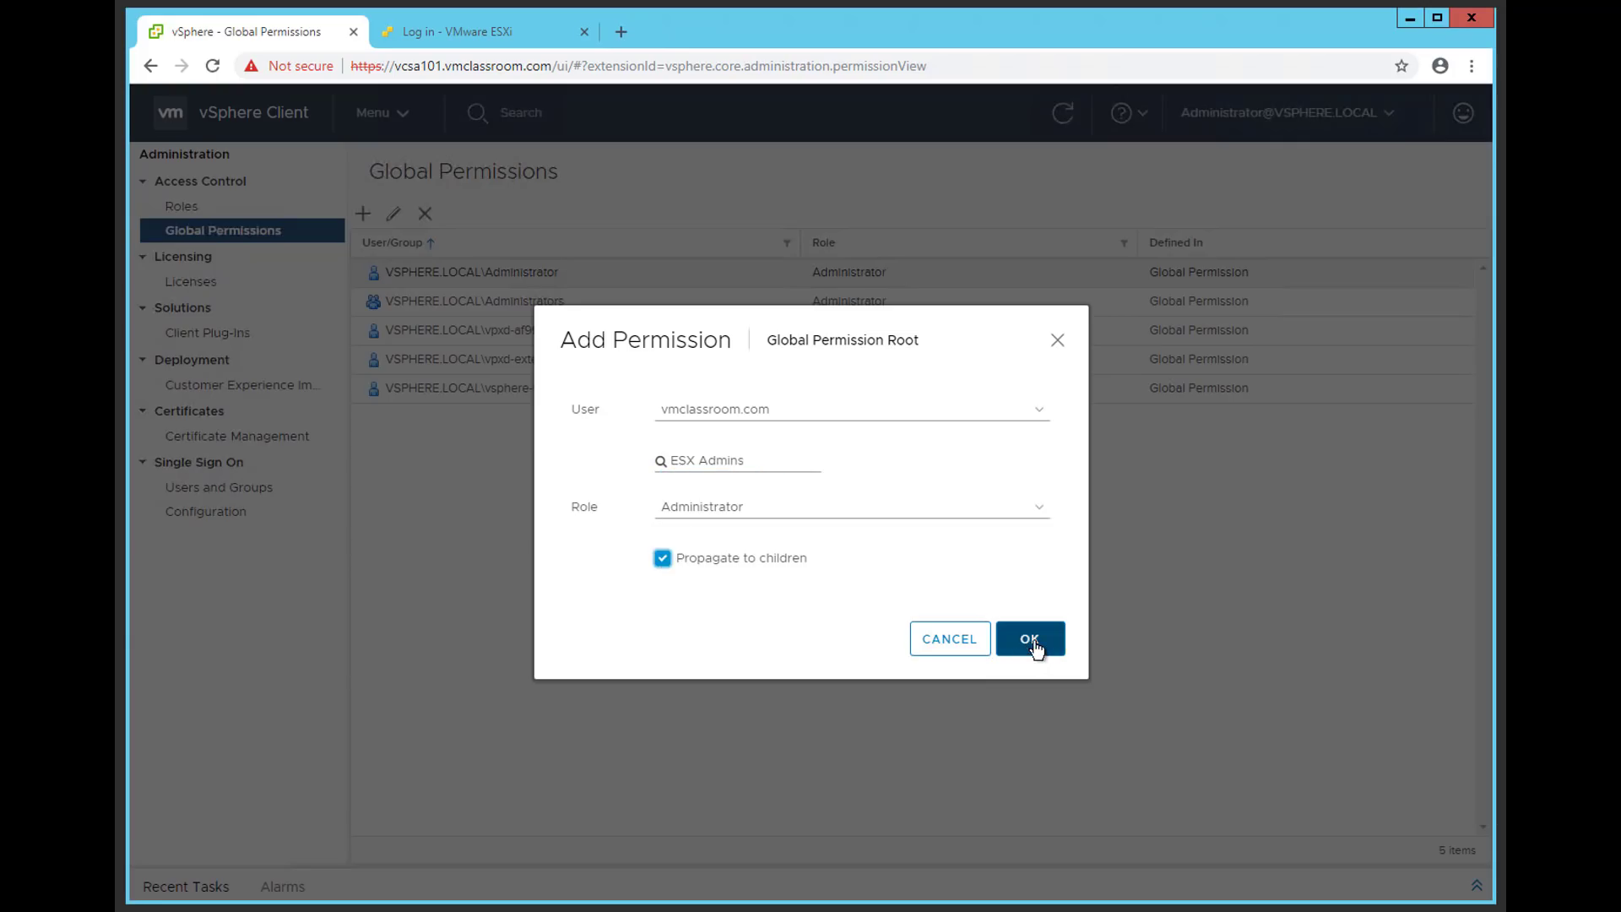
{"action": "left_click", "coordinate": [1028, 638]}
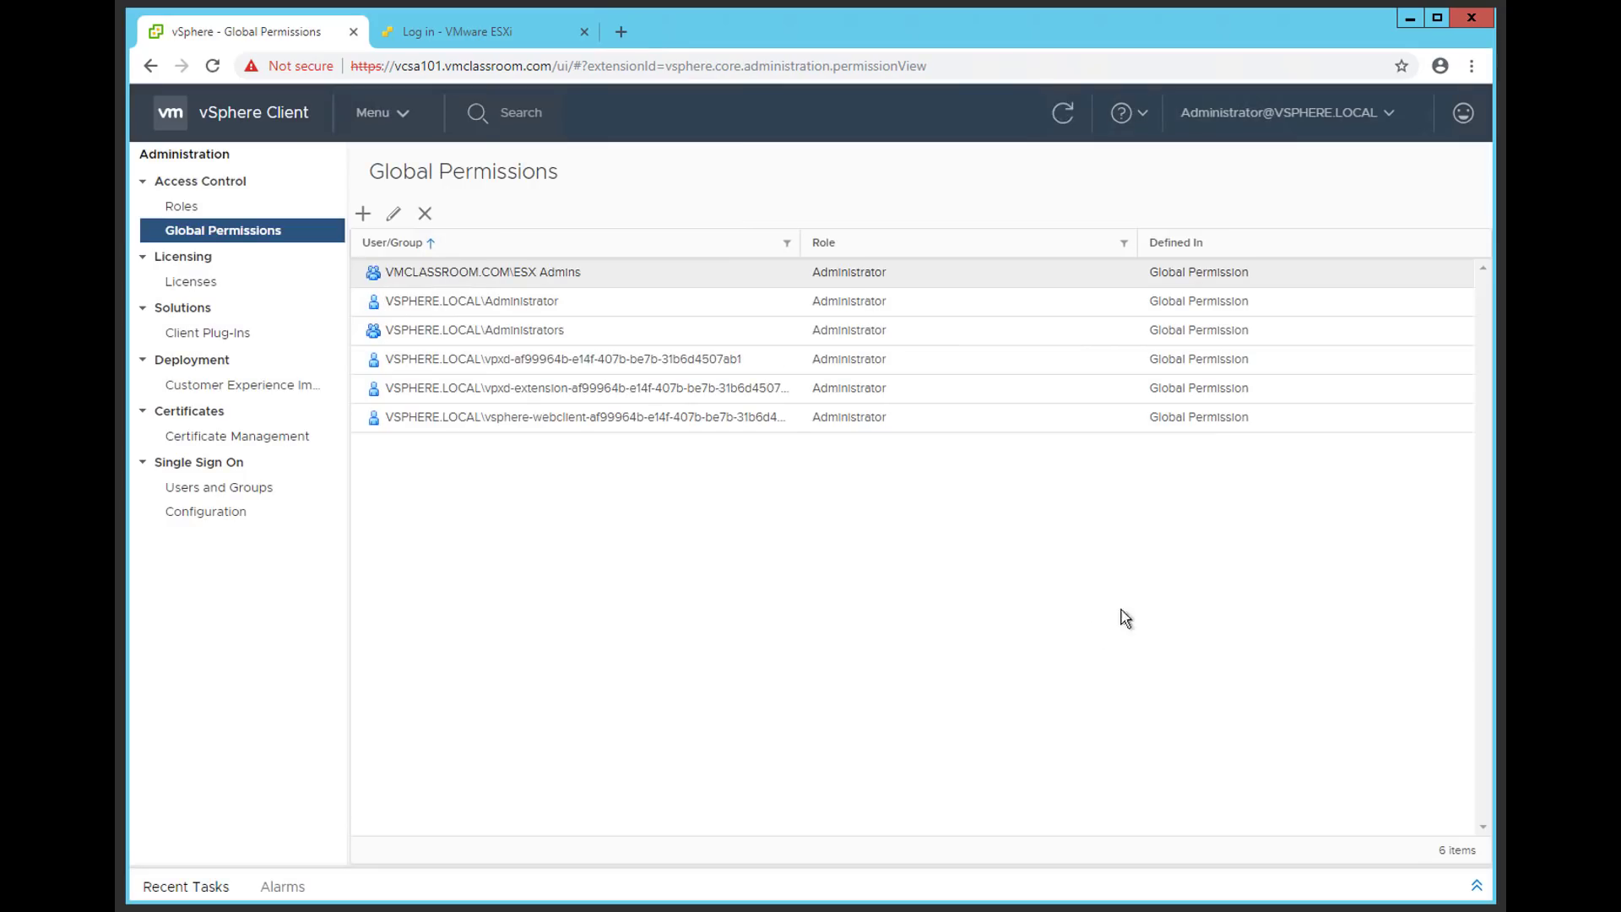
{"action": "mouse_move", "coordinate": [1388, 112]}
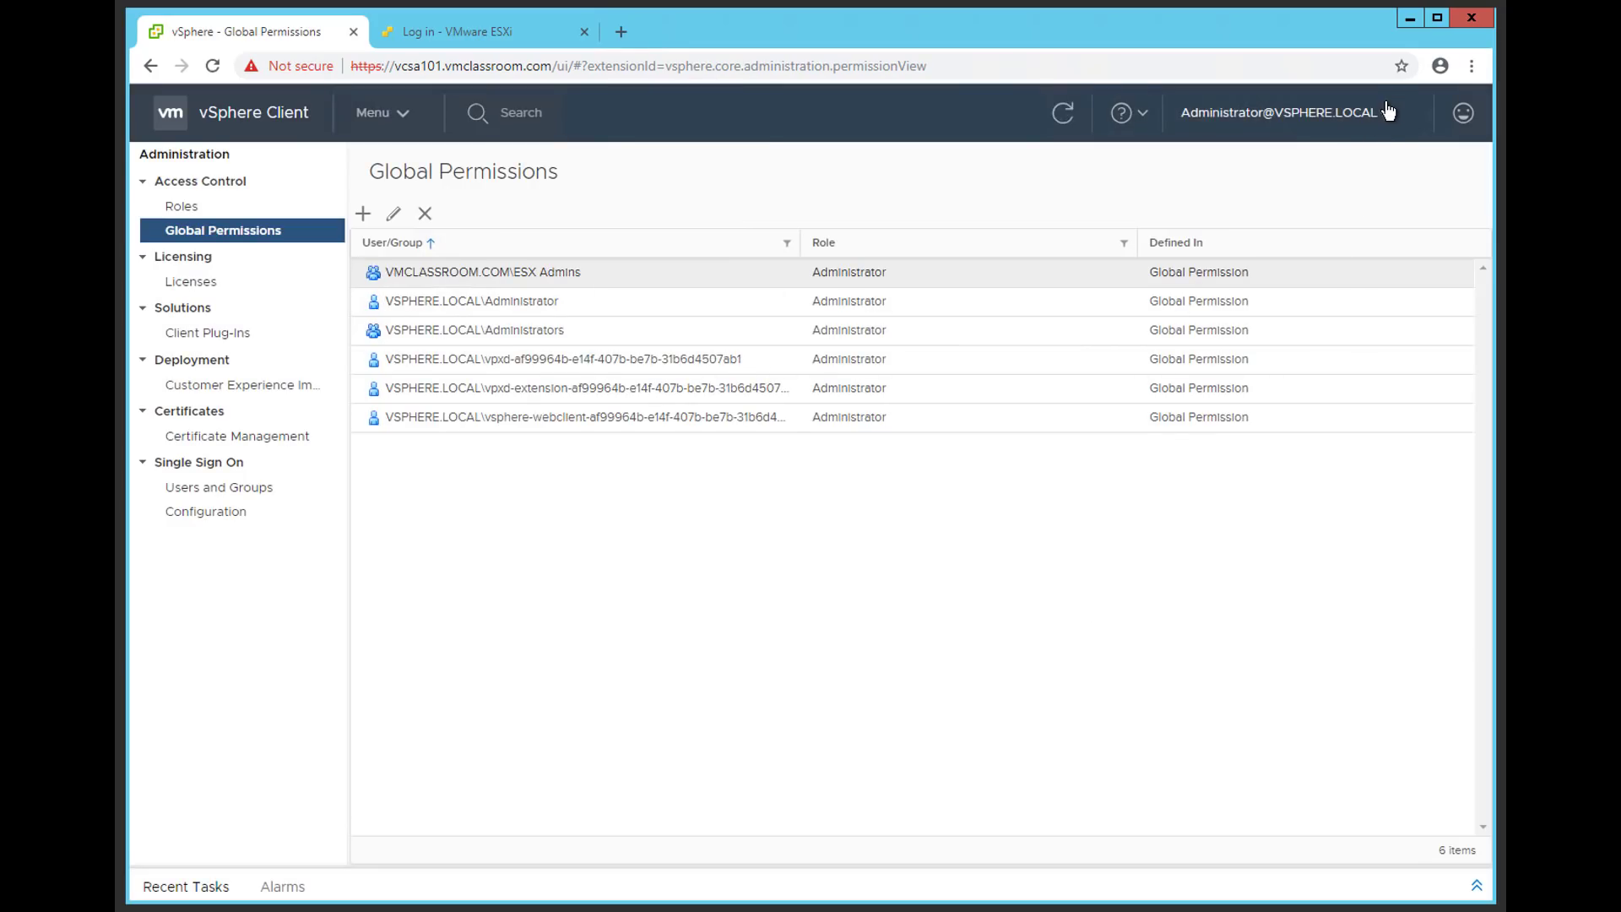
{"action": "left_click", "coordinate": [1286, 111]}
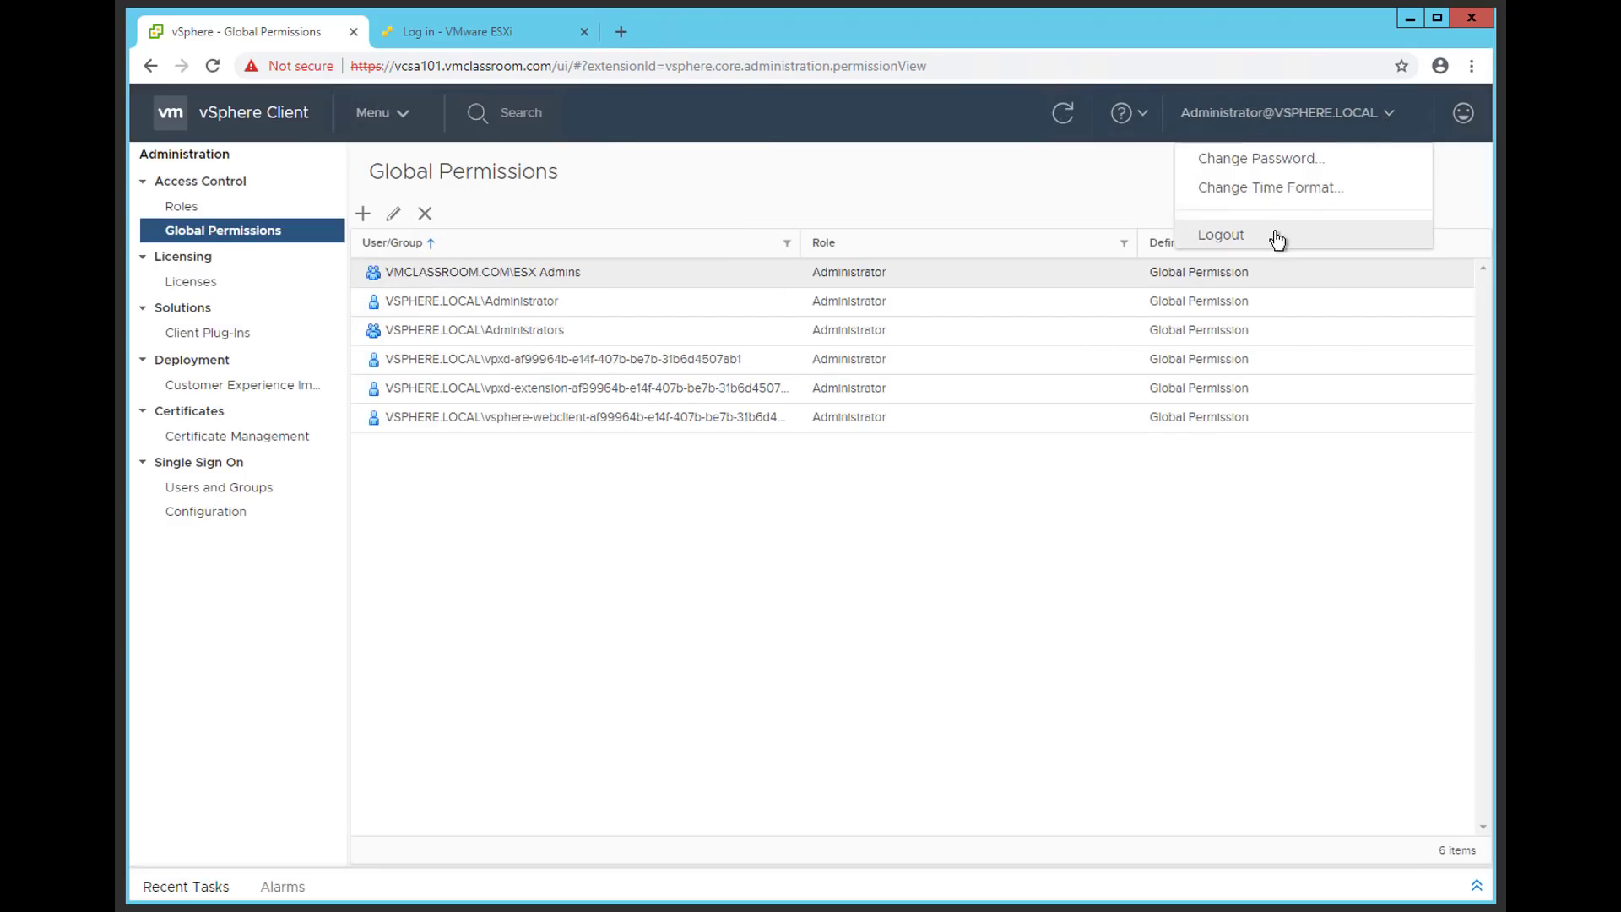
{"action": "left_click", "coordinate": [1221, 235]}
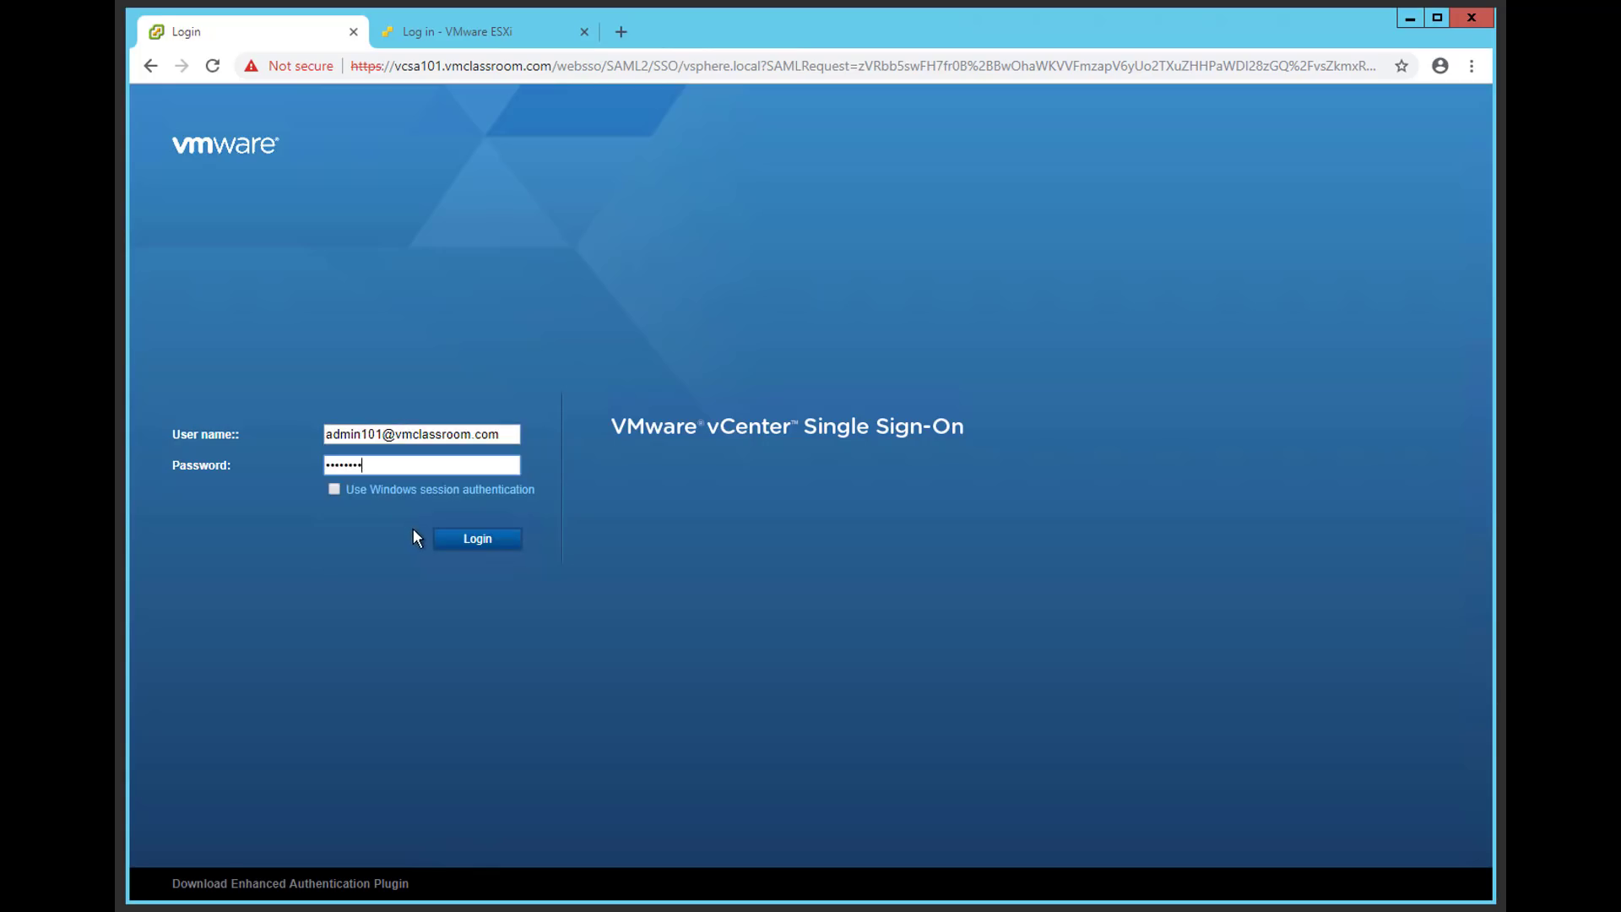
{"action": "left_click", "coordinate": [477, 539]}
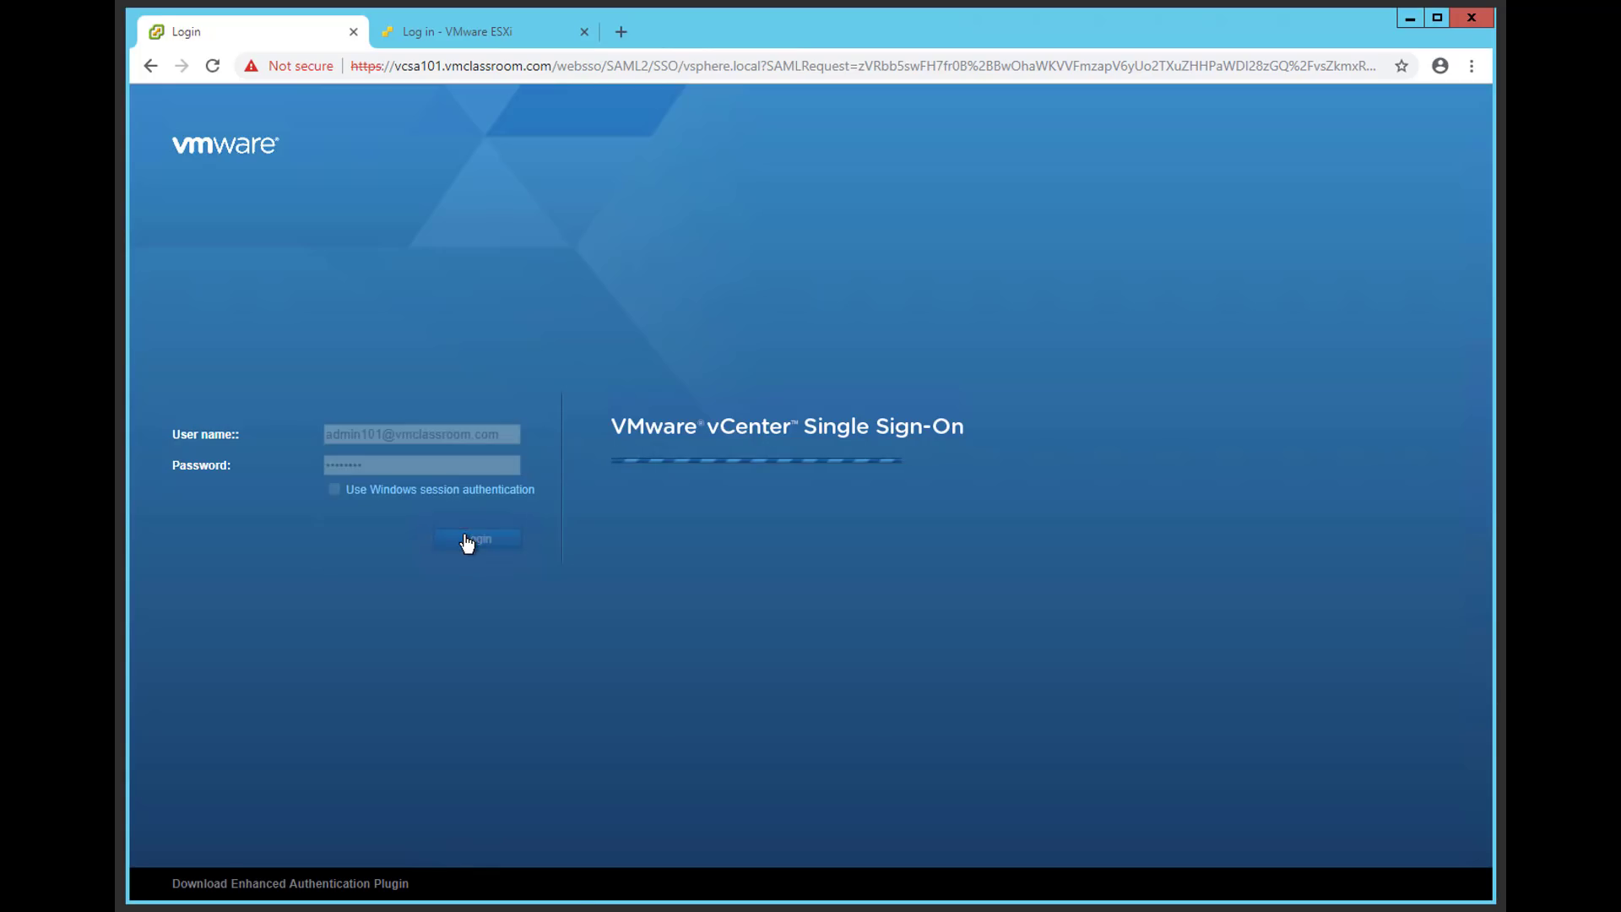
{"action": "left_click", "coordinate": [475, 539]}
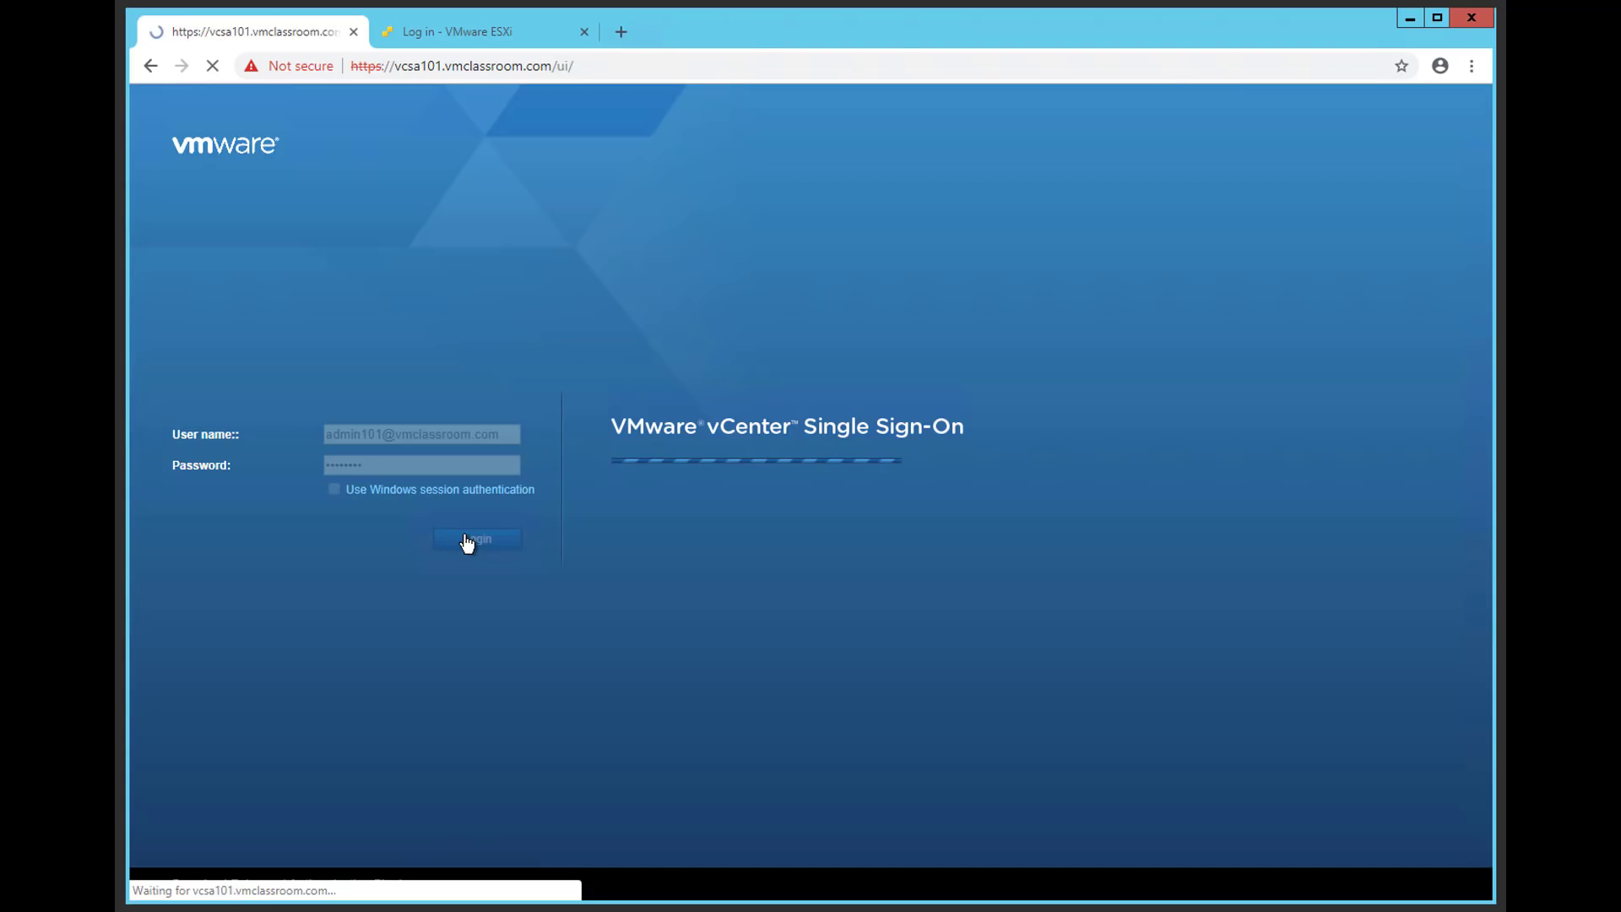
{"action": "left_click", "coordinate": [475, 539]}
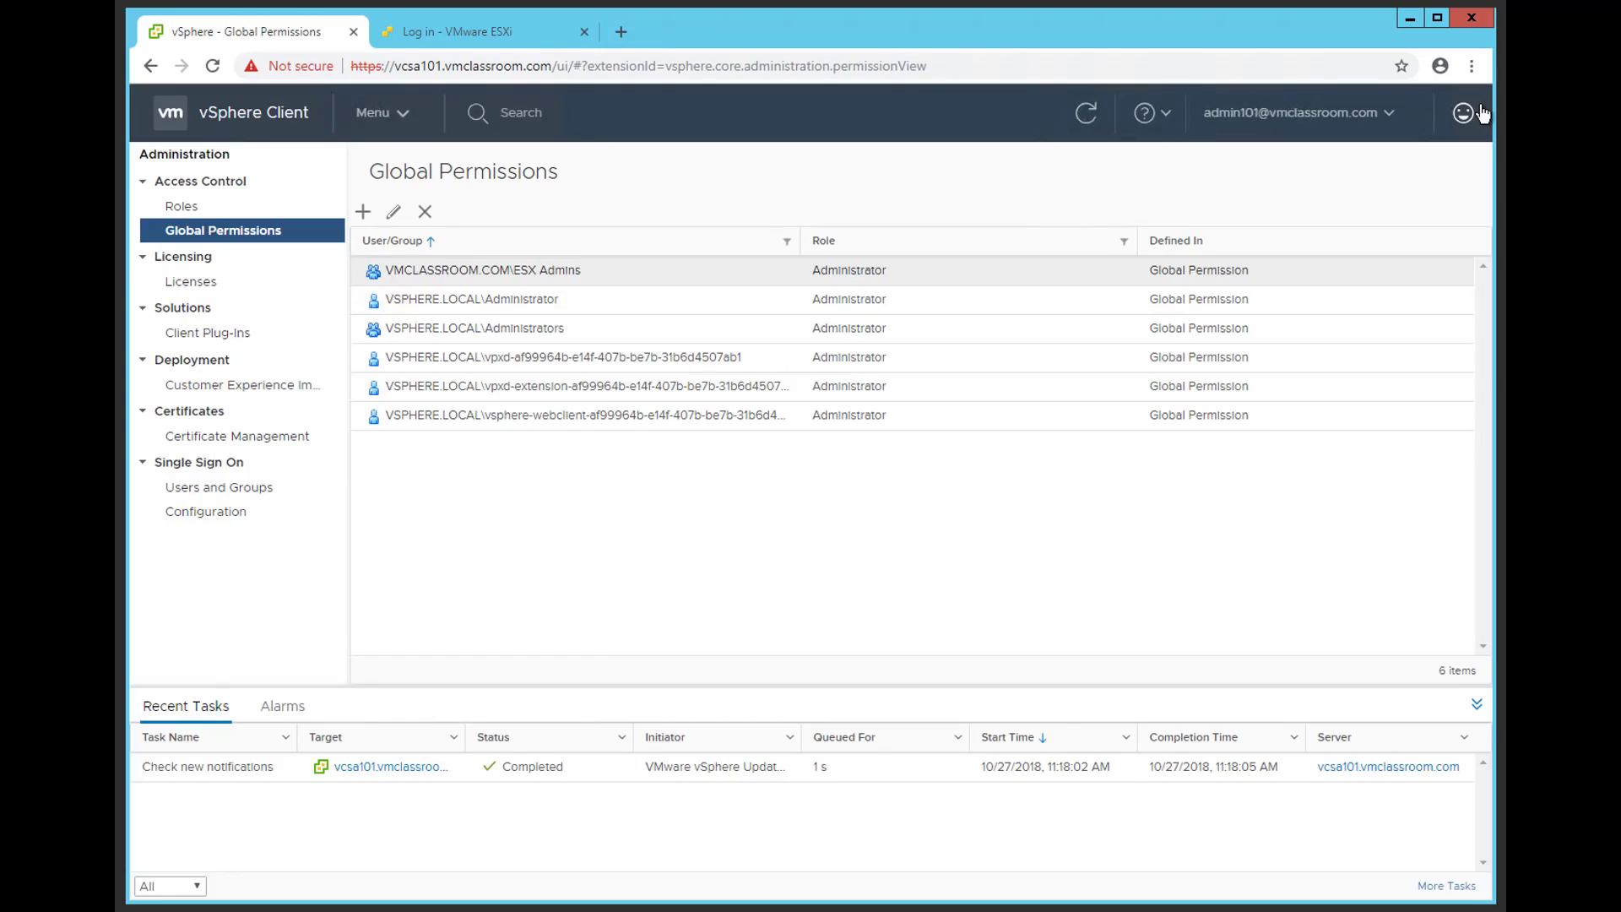
{"action": "mouse_move", "coordinate": [1238, 158]}
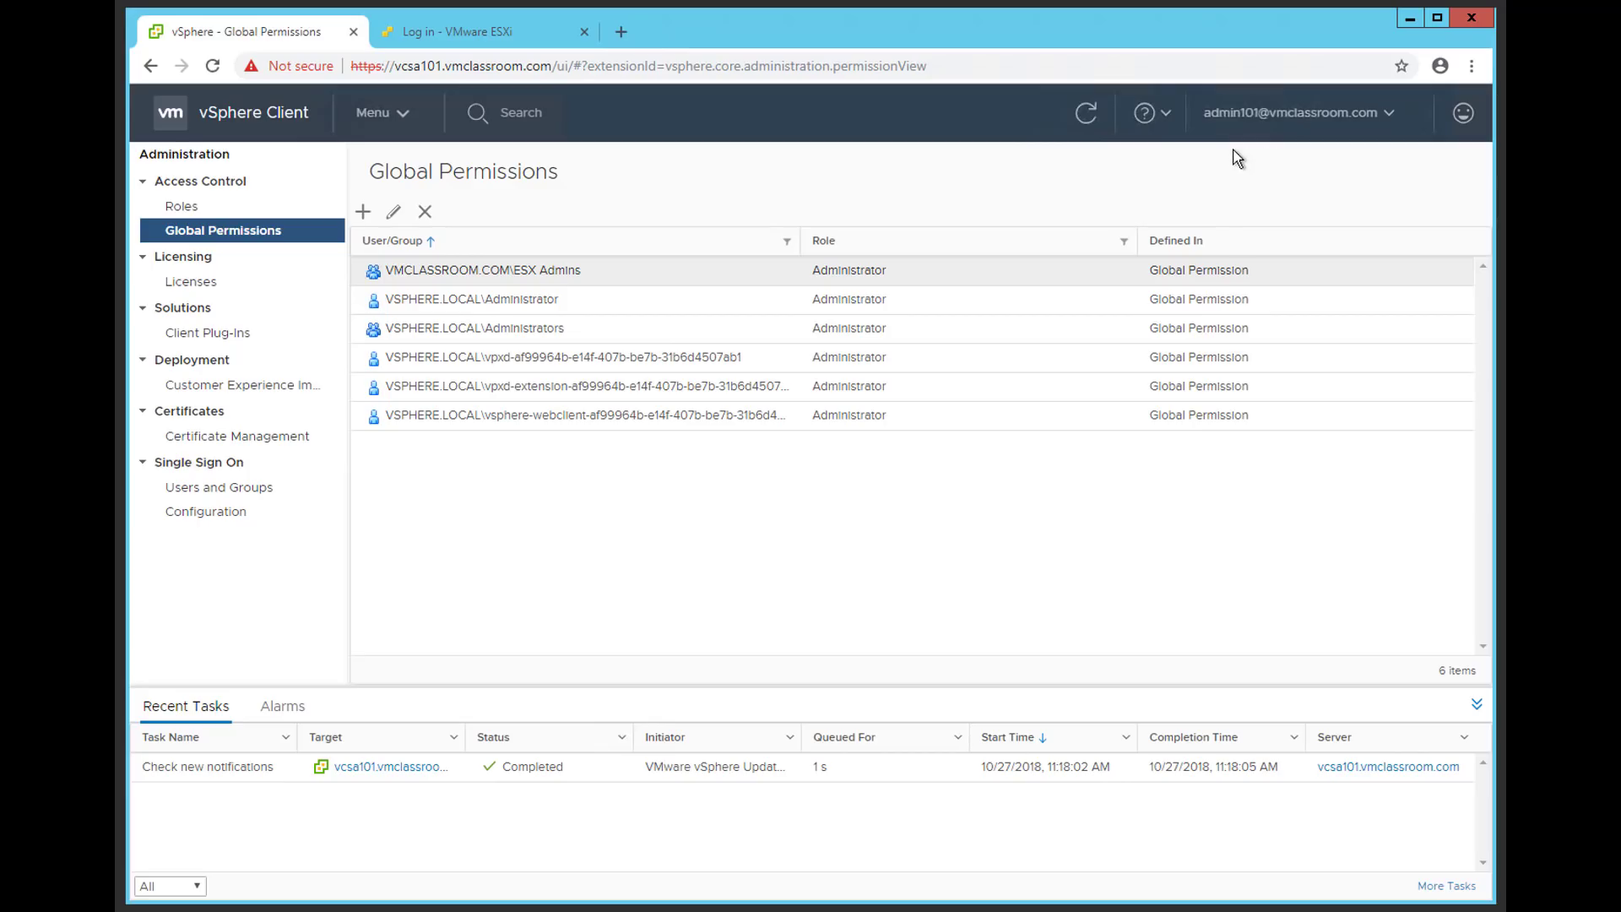
{"action": "mouse_move", "coordinate": [1292, 113]}
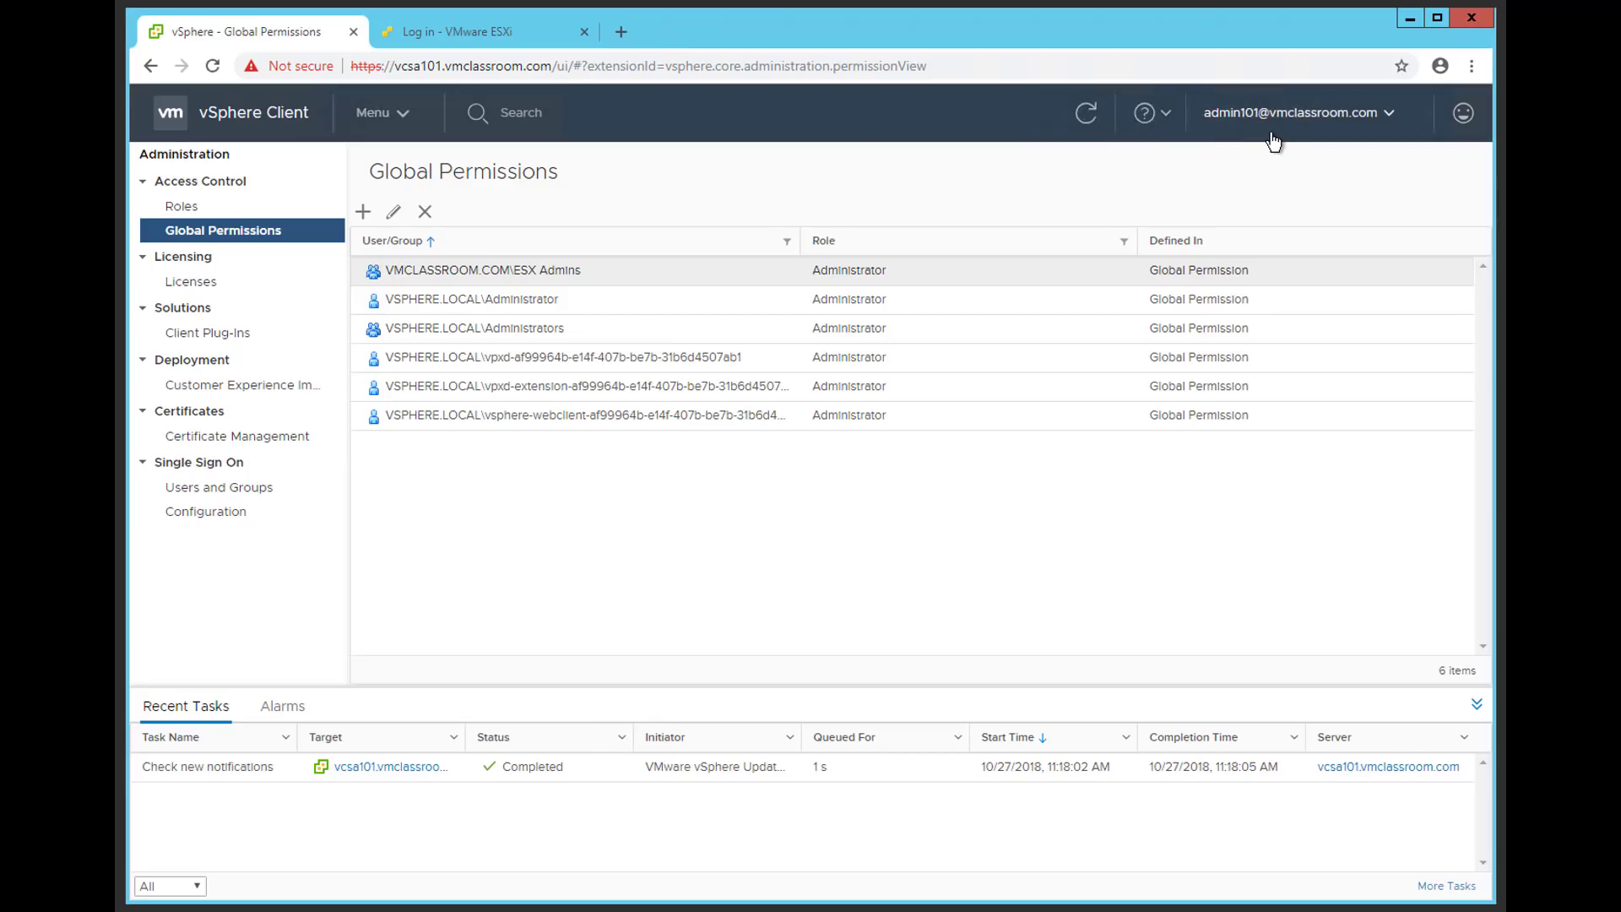